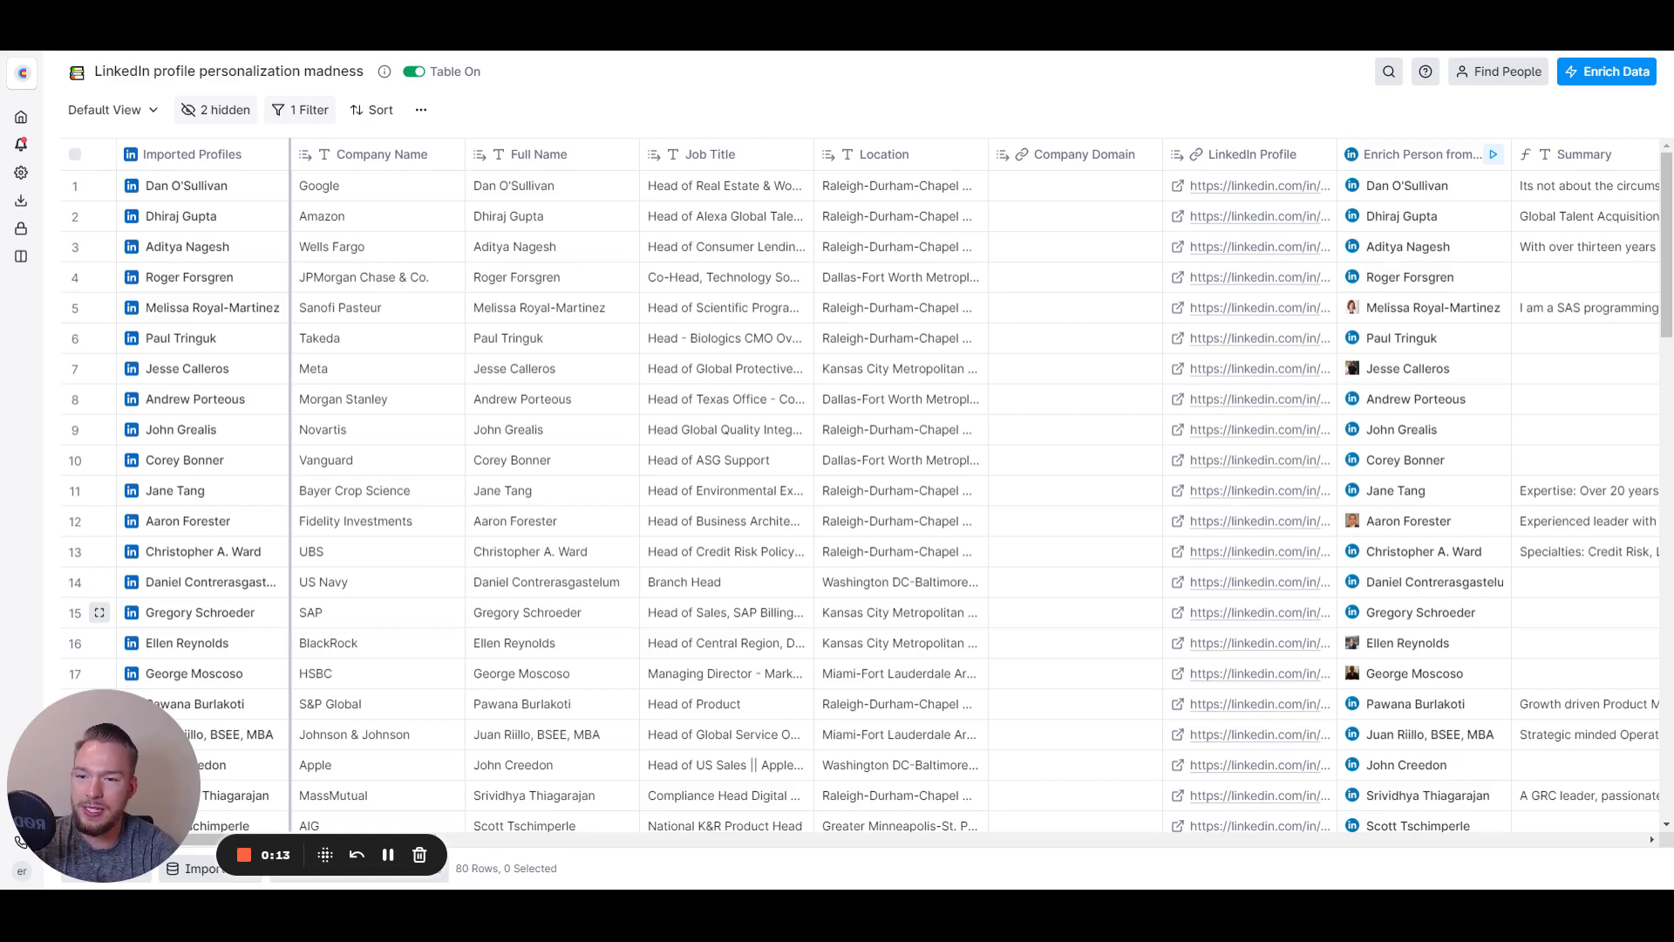
{"action": "mouse_move", "coordinate": [281, 552]}
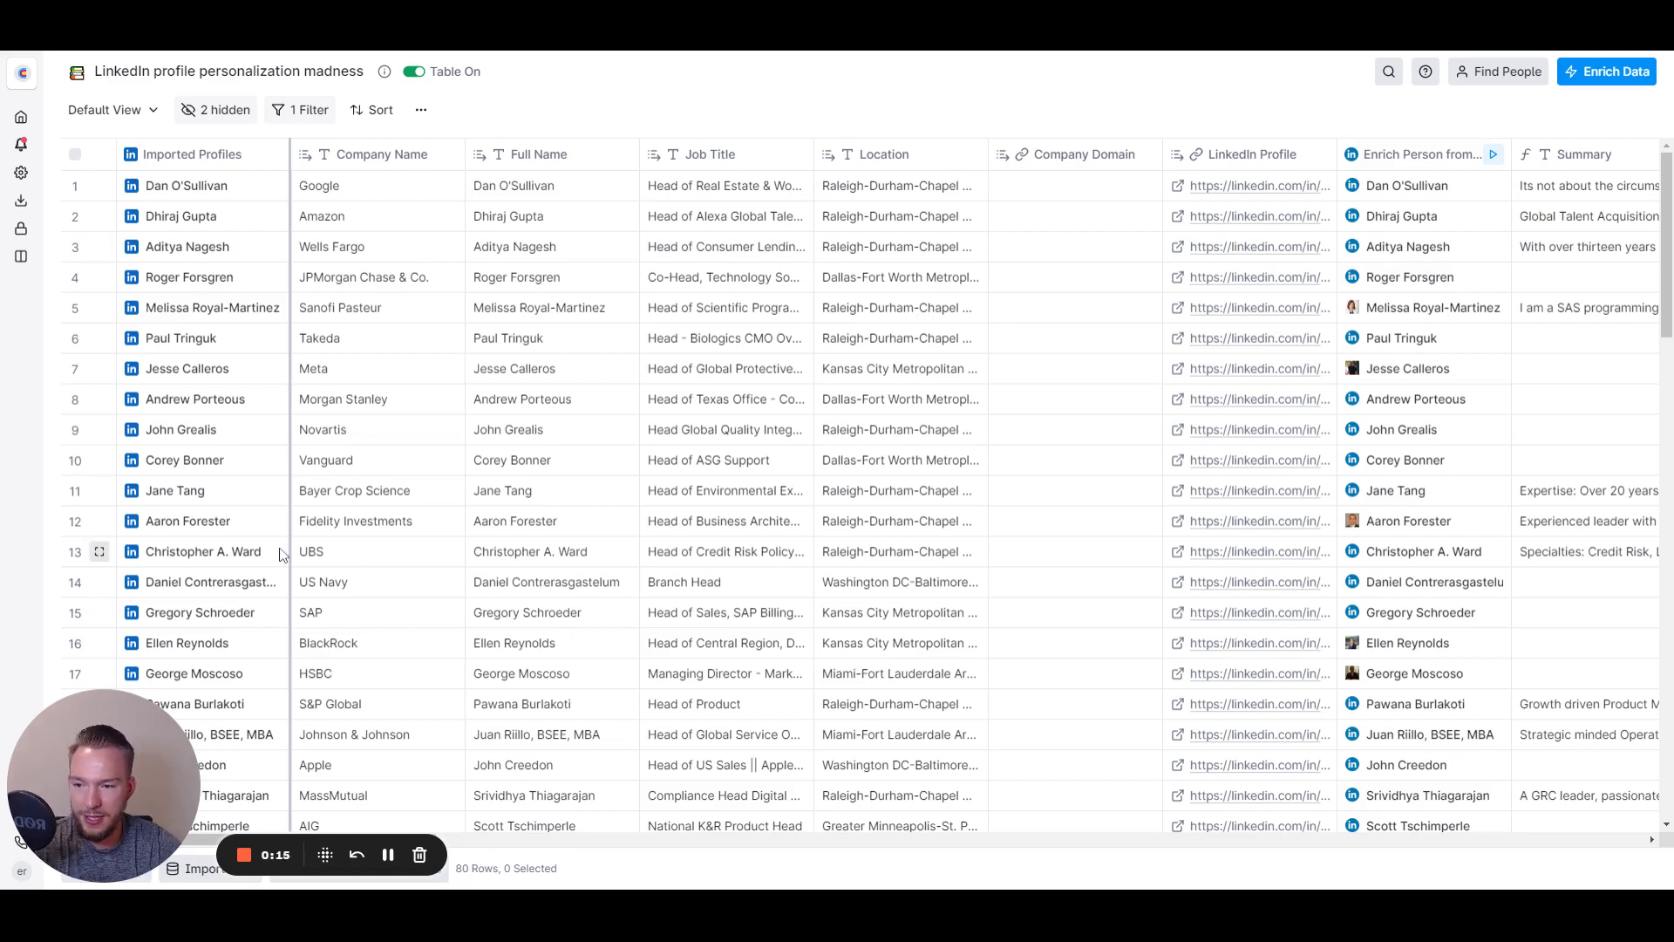
{"action": "mouse_move", "coordinate": [244, 471]}
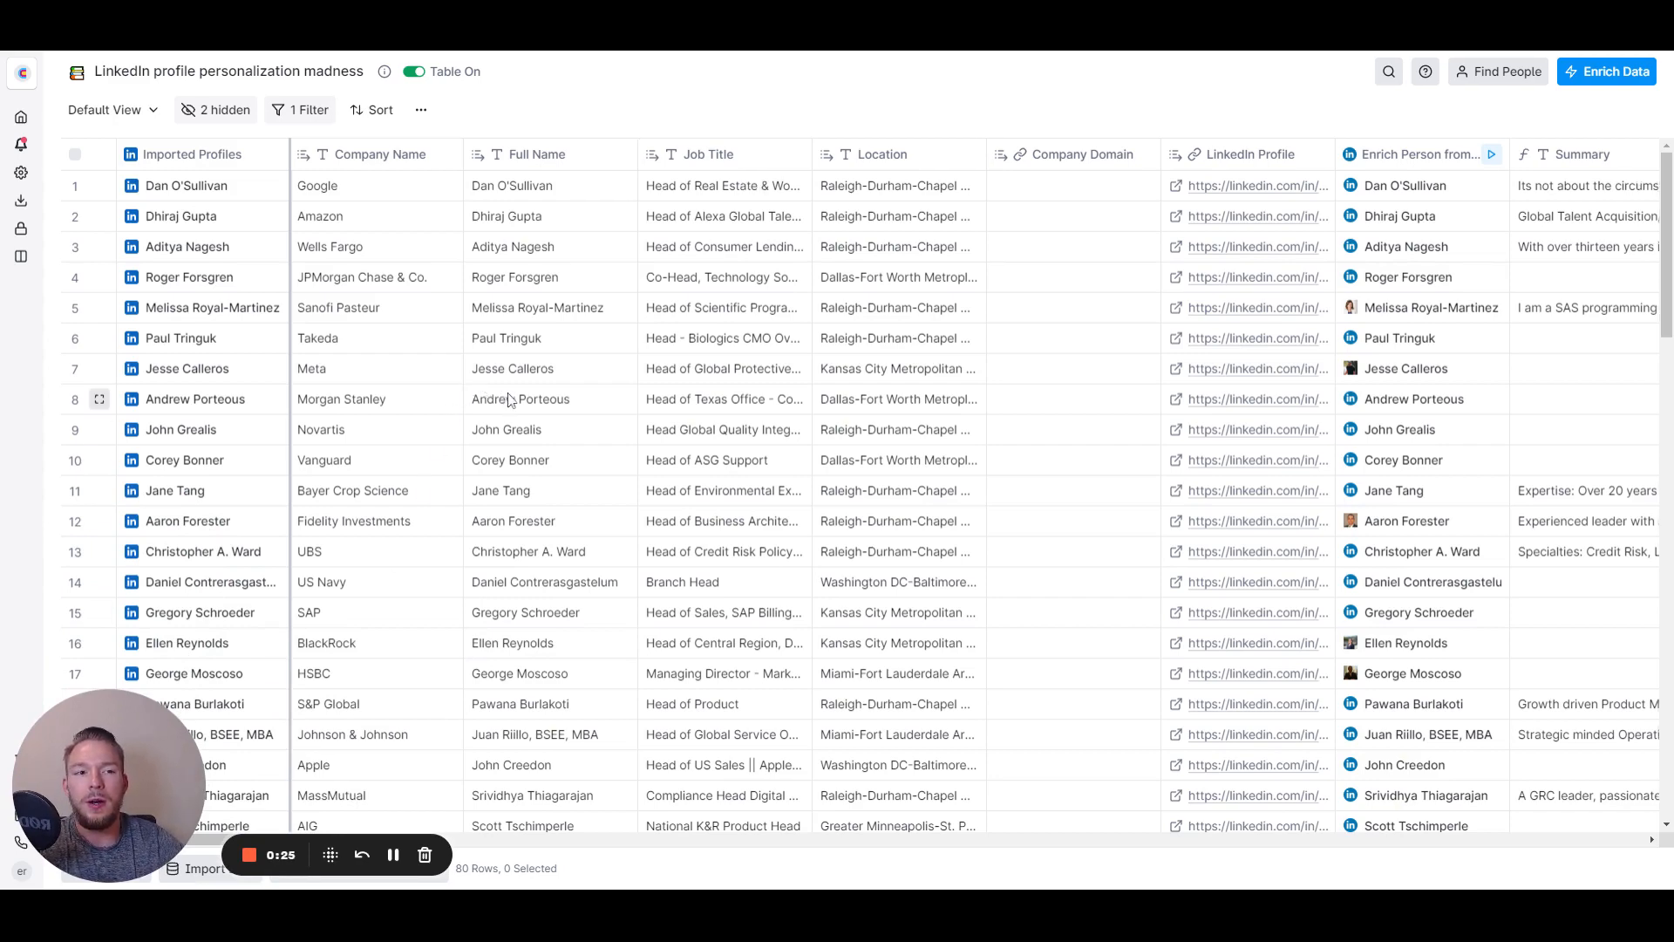
Step: Scroll right to the Open Minded Summary, Enrich Company, Domain and Open Minded Line columns
{"action": "scroll", "scroll_direction": "right", "scroll_amount": 3}
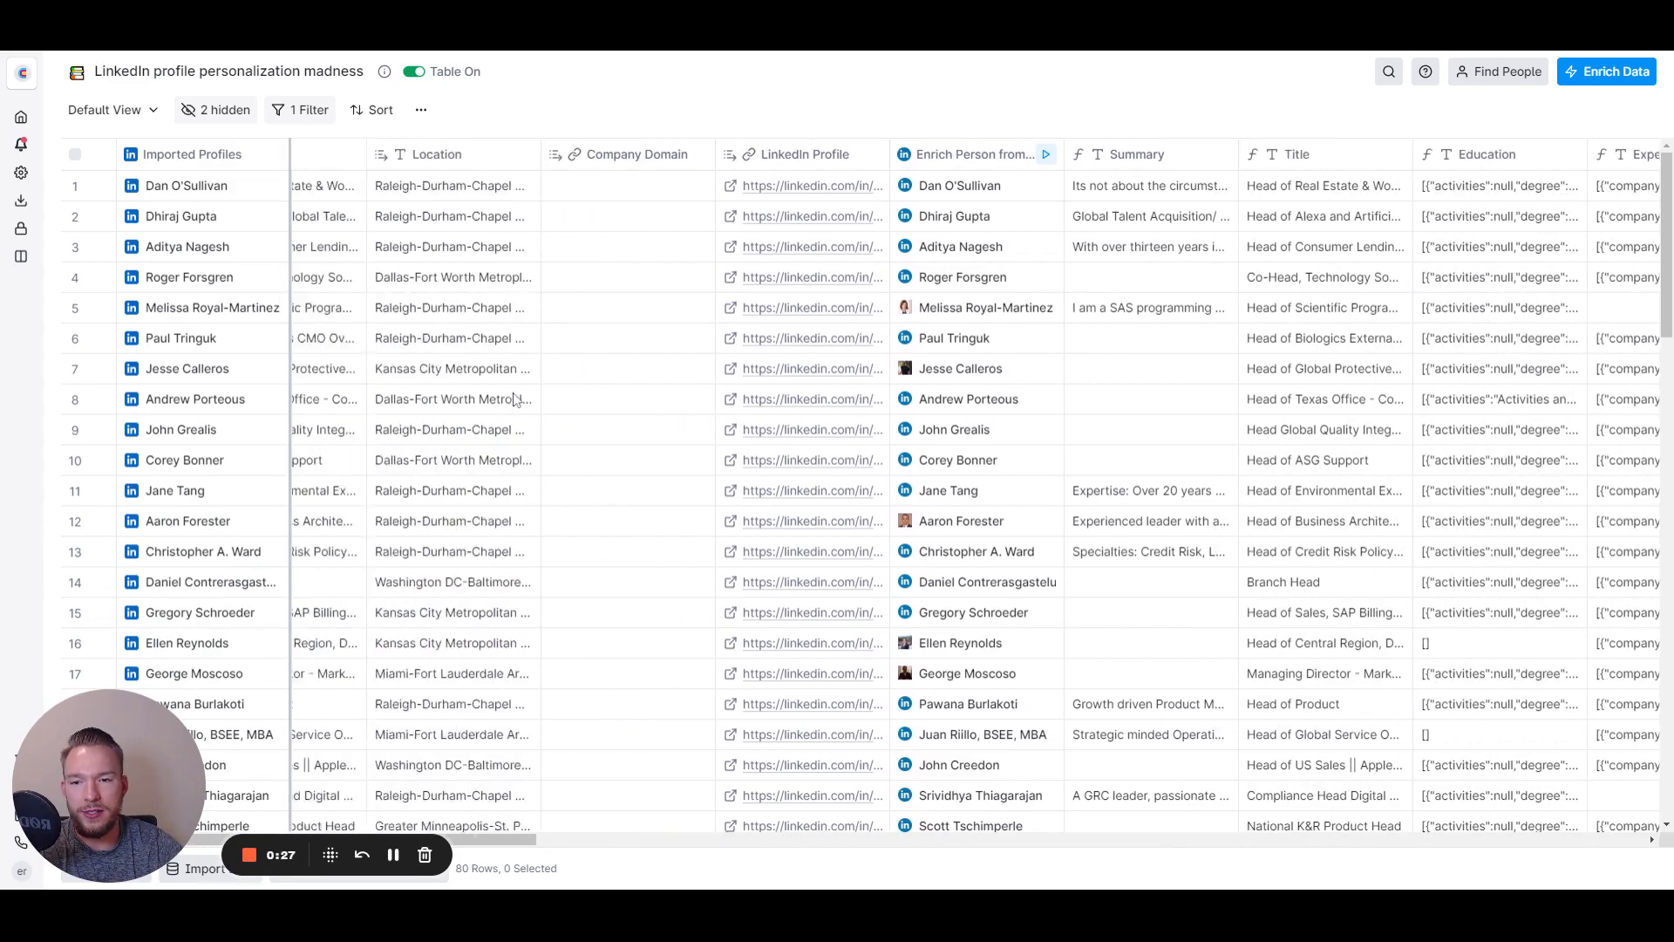
{"action": "scroll", "scroll_direction": "left", "scroll_amount": 3}
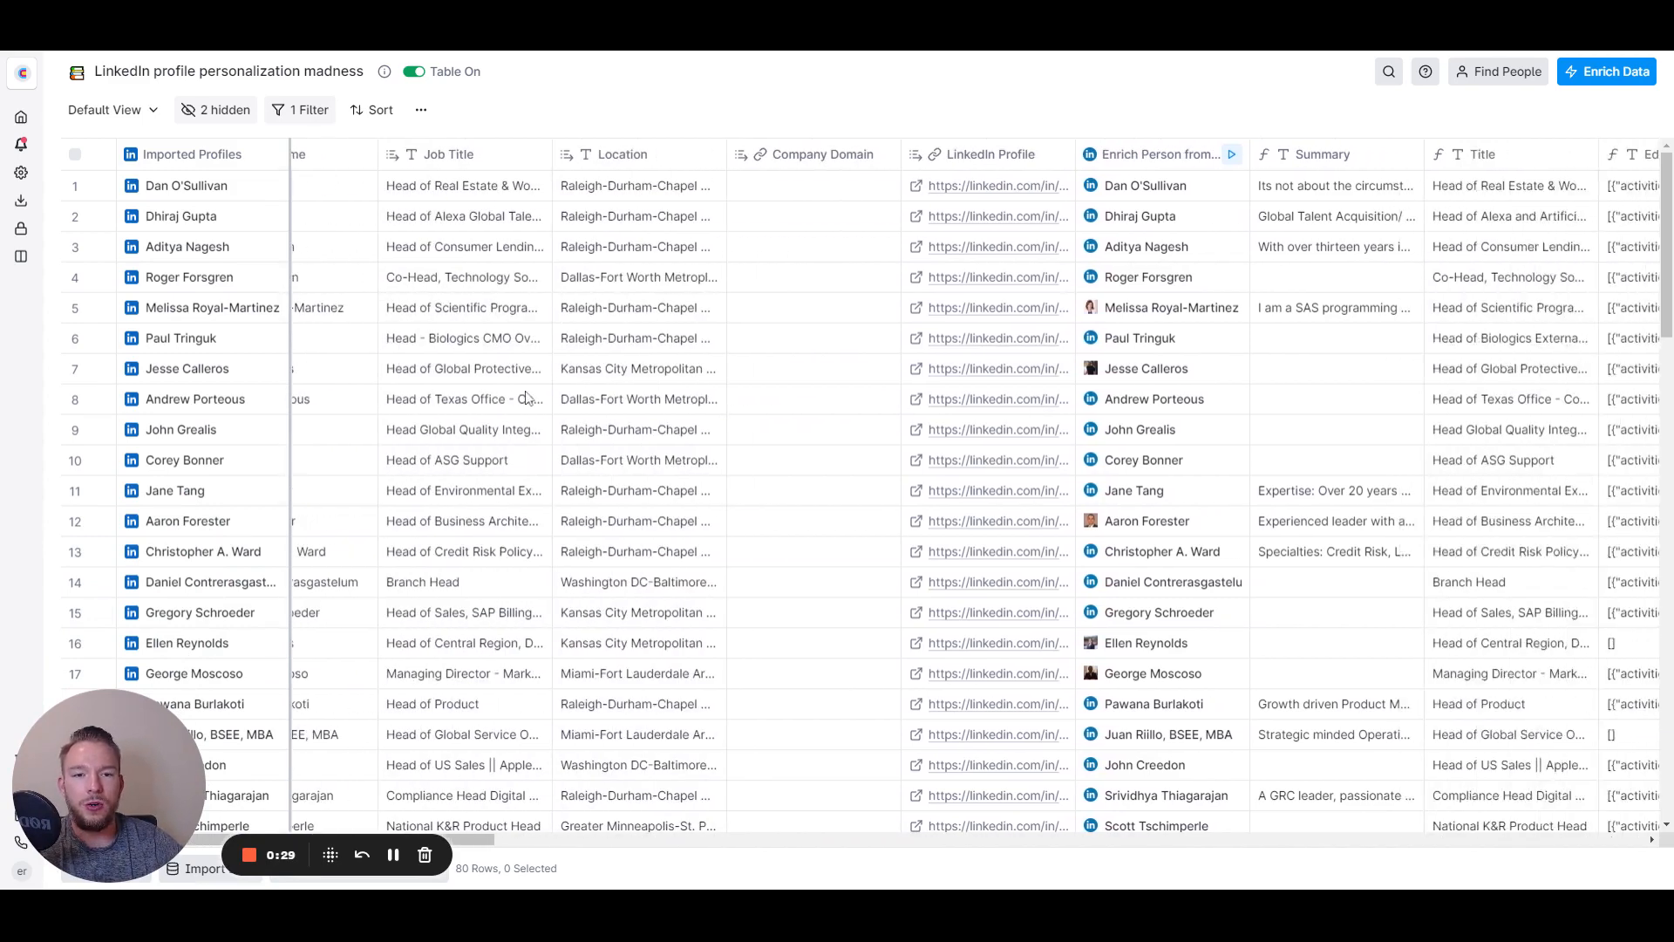
{"action": "scroll", "scroll_direction": "right", "scroll_amount": 3}
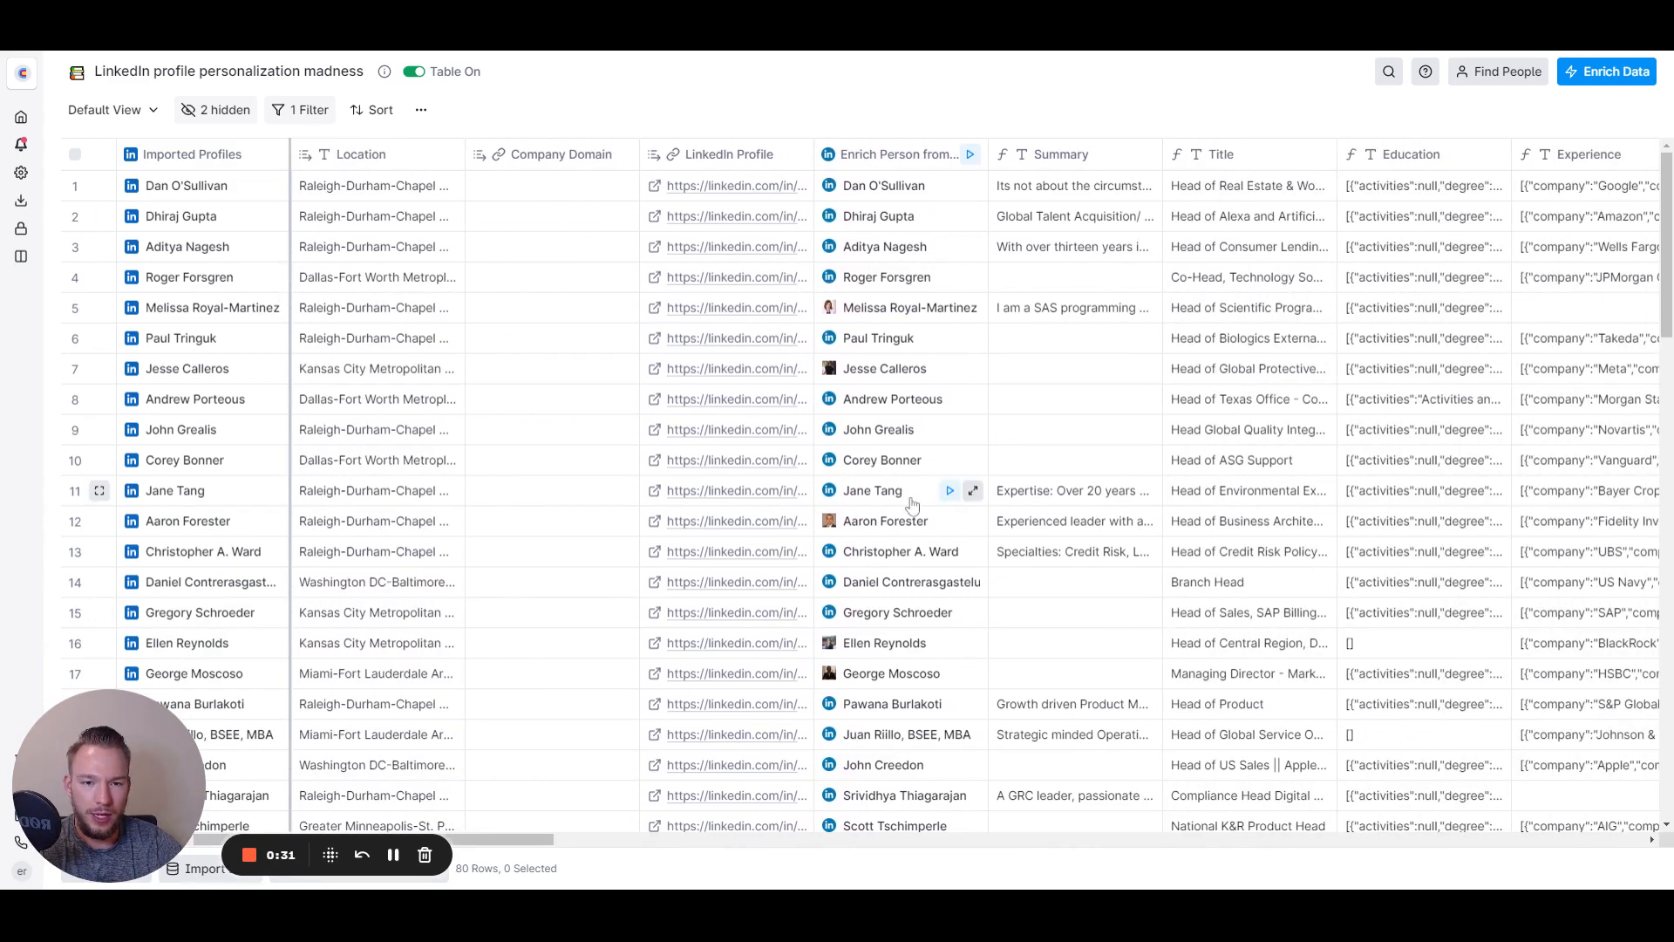
{"action": "scroll", "scroll_direction": "right", "scroll_amount": 3}
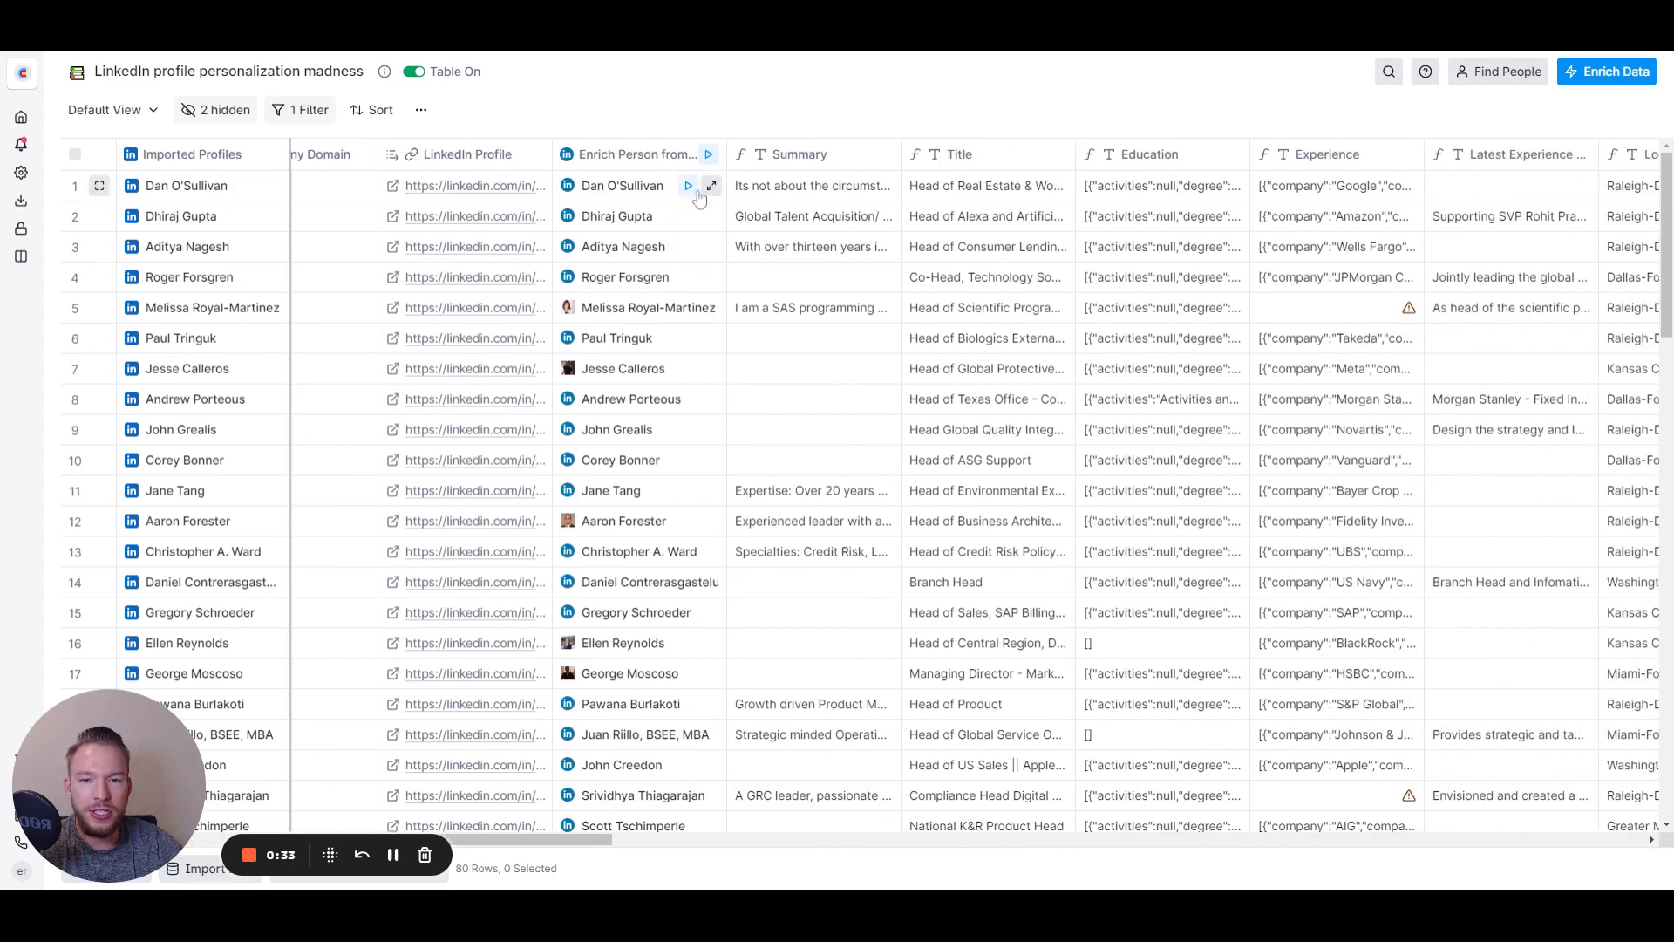
{"action": "mouse_move", "coordinate": [1171, 199]}
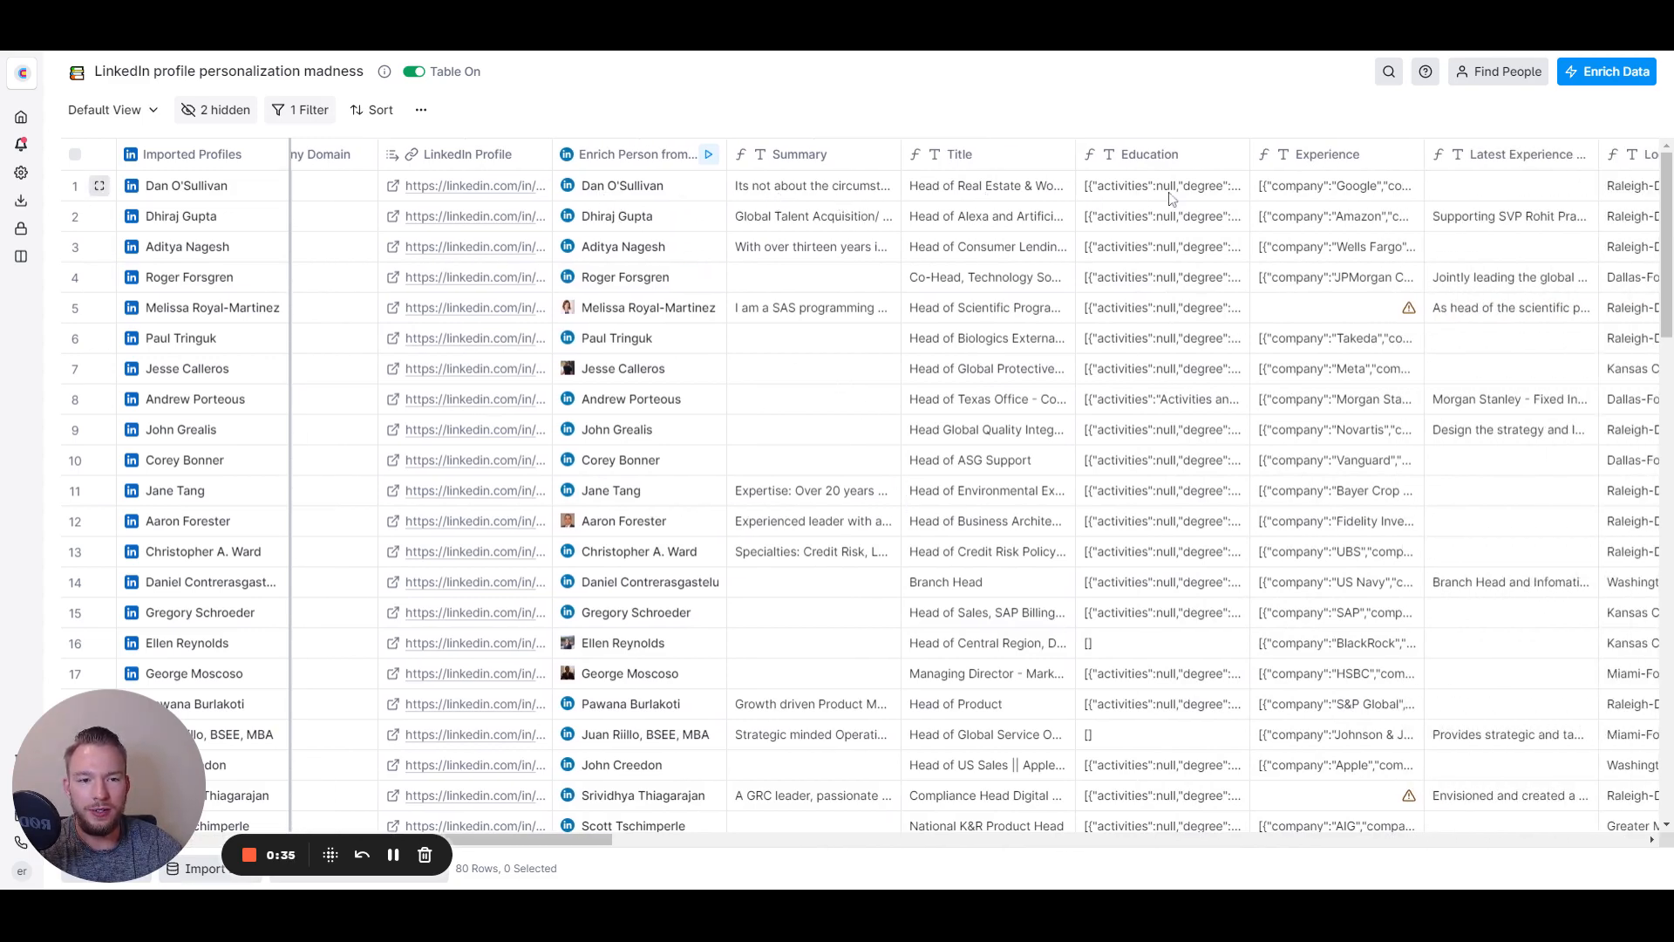
{"action": "scroll", "scroll_direction": "right", "scroll_amount": 3}
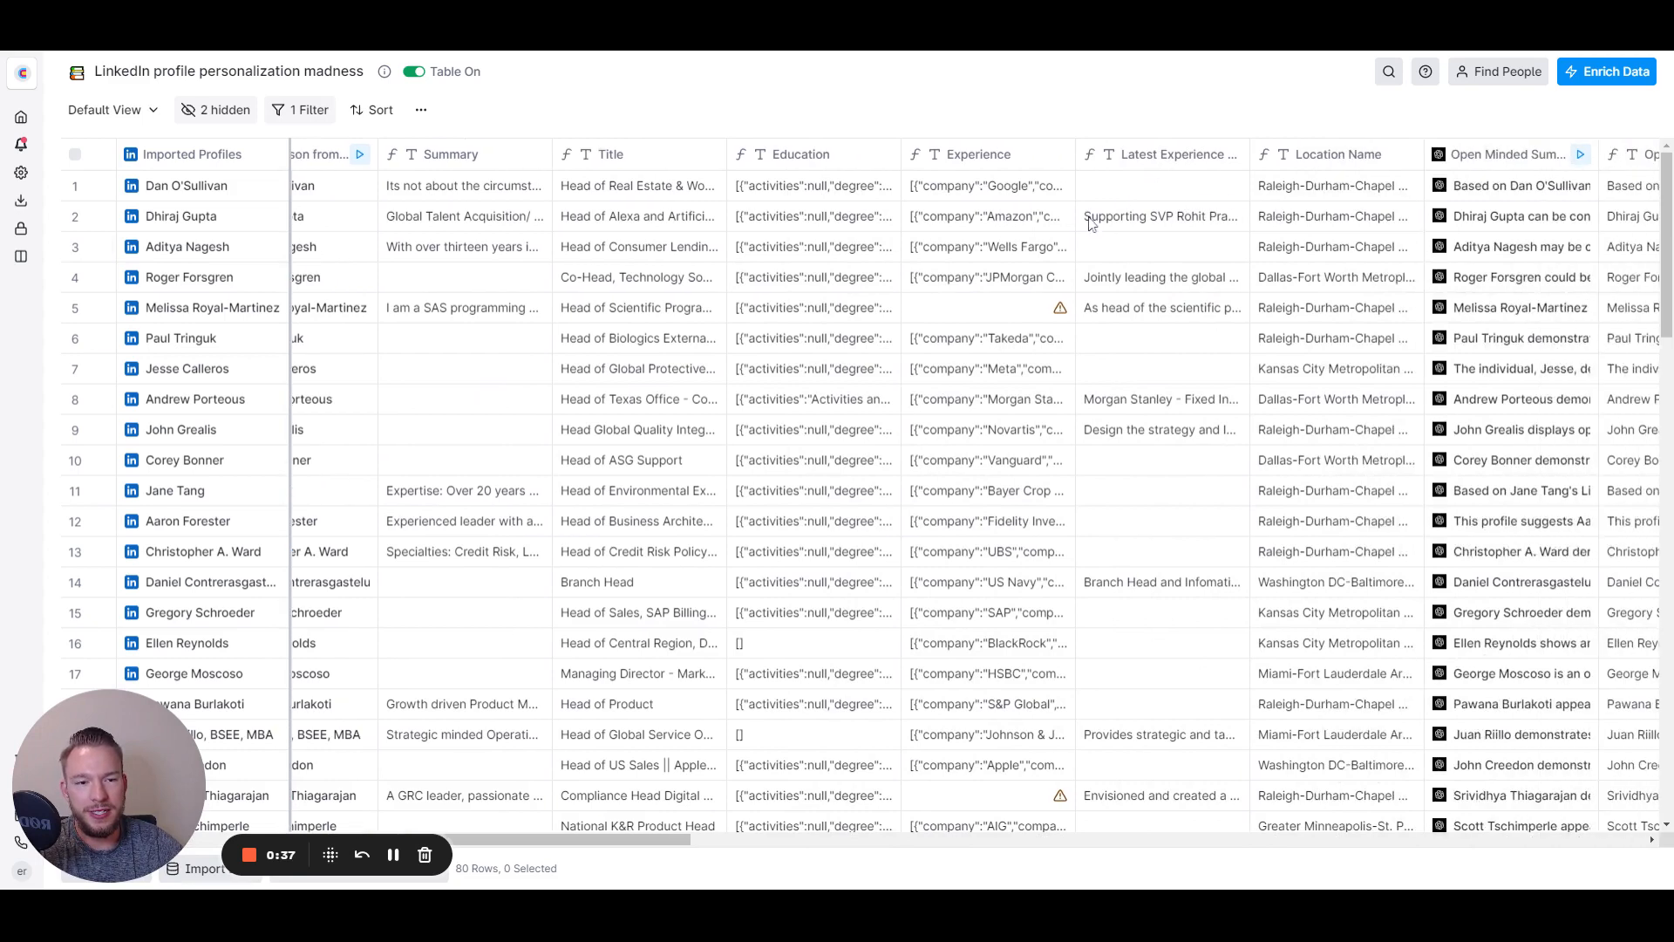
{"action": "mouse_move", "coordinate": [1300, 226]}
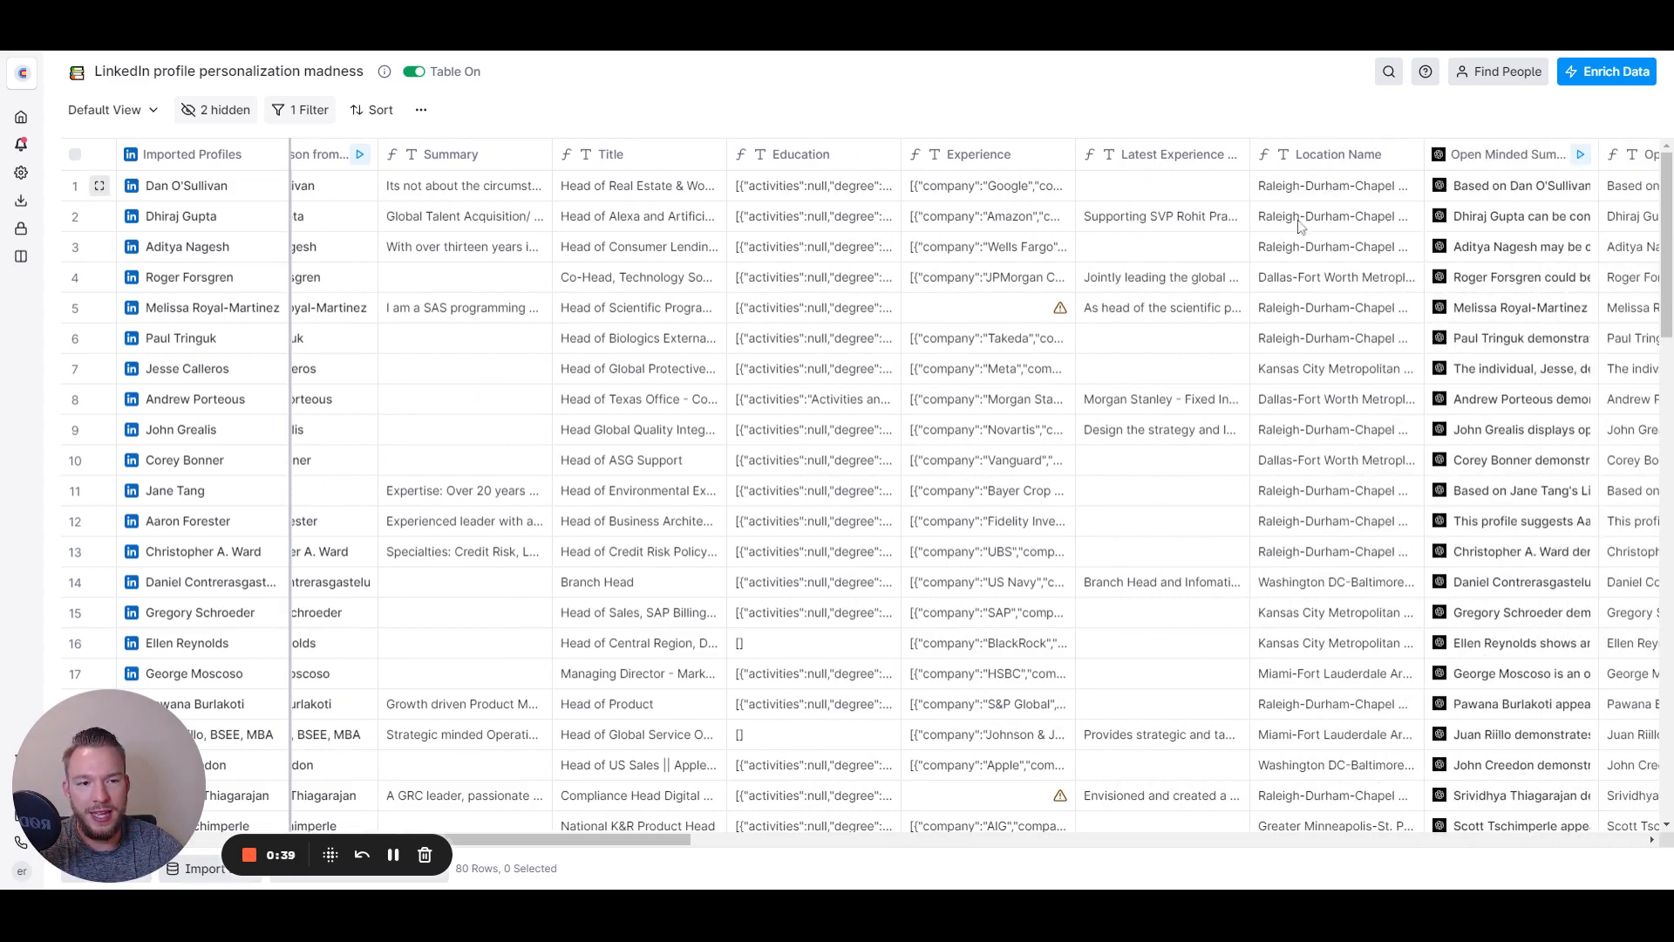
{"action": "scroll", "scroll_direction": "left", "scroll_amount": 3}
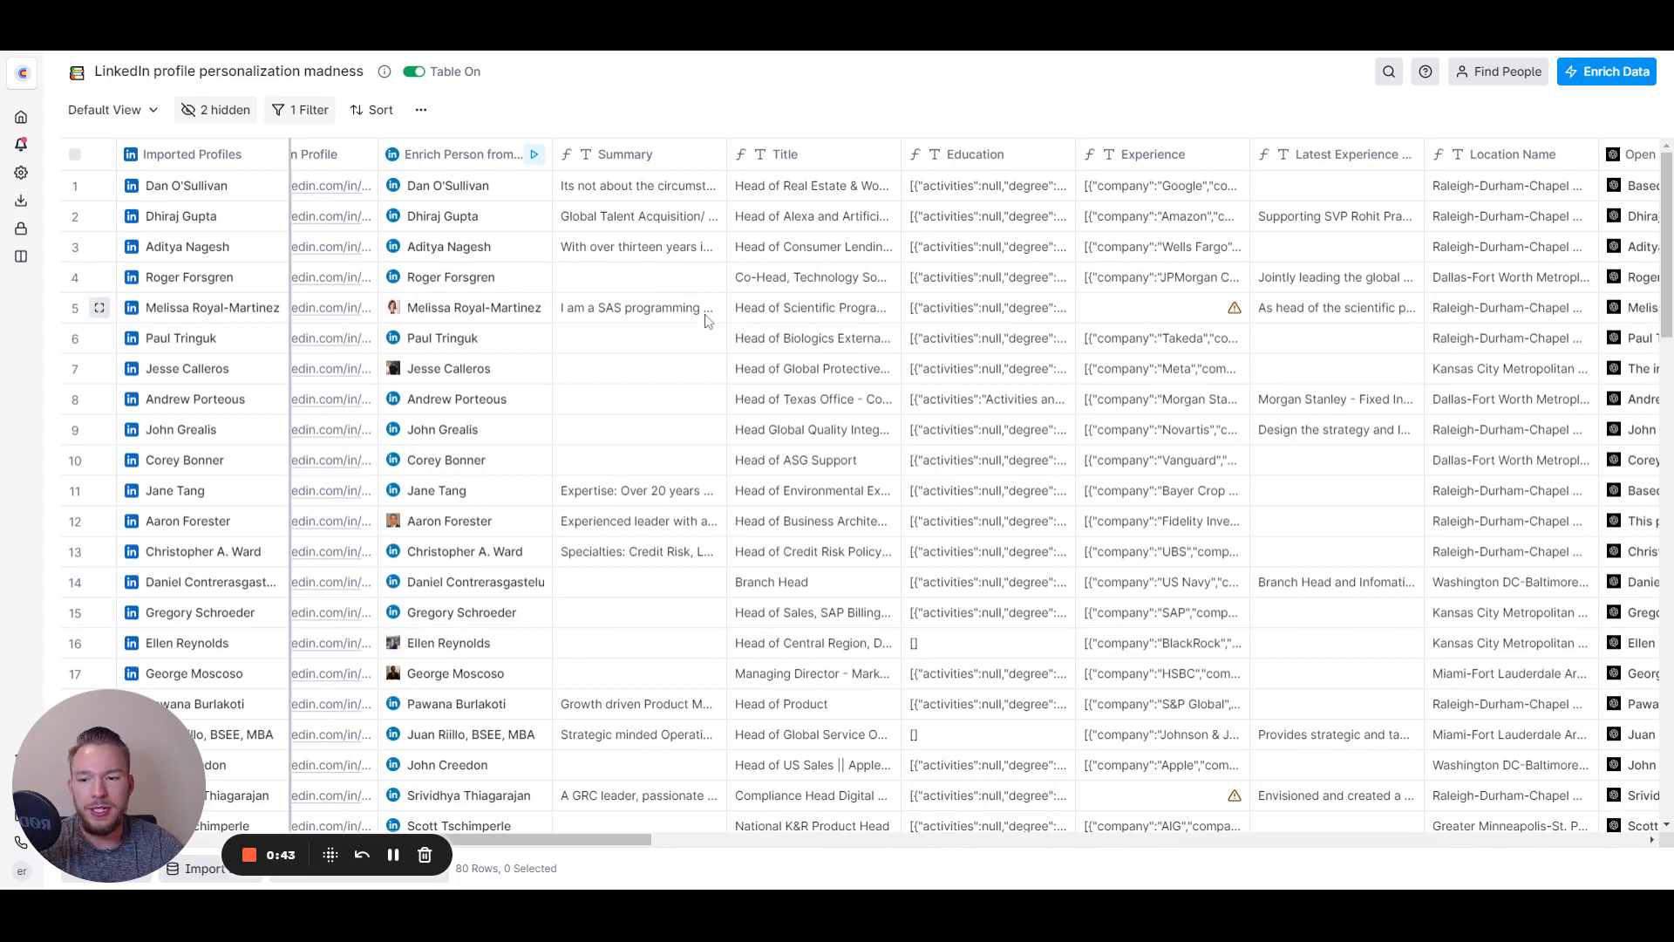
{"action": "scroll", "scroll_direction": "right", "scroll_amount": 3}
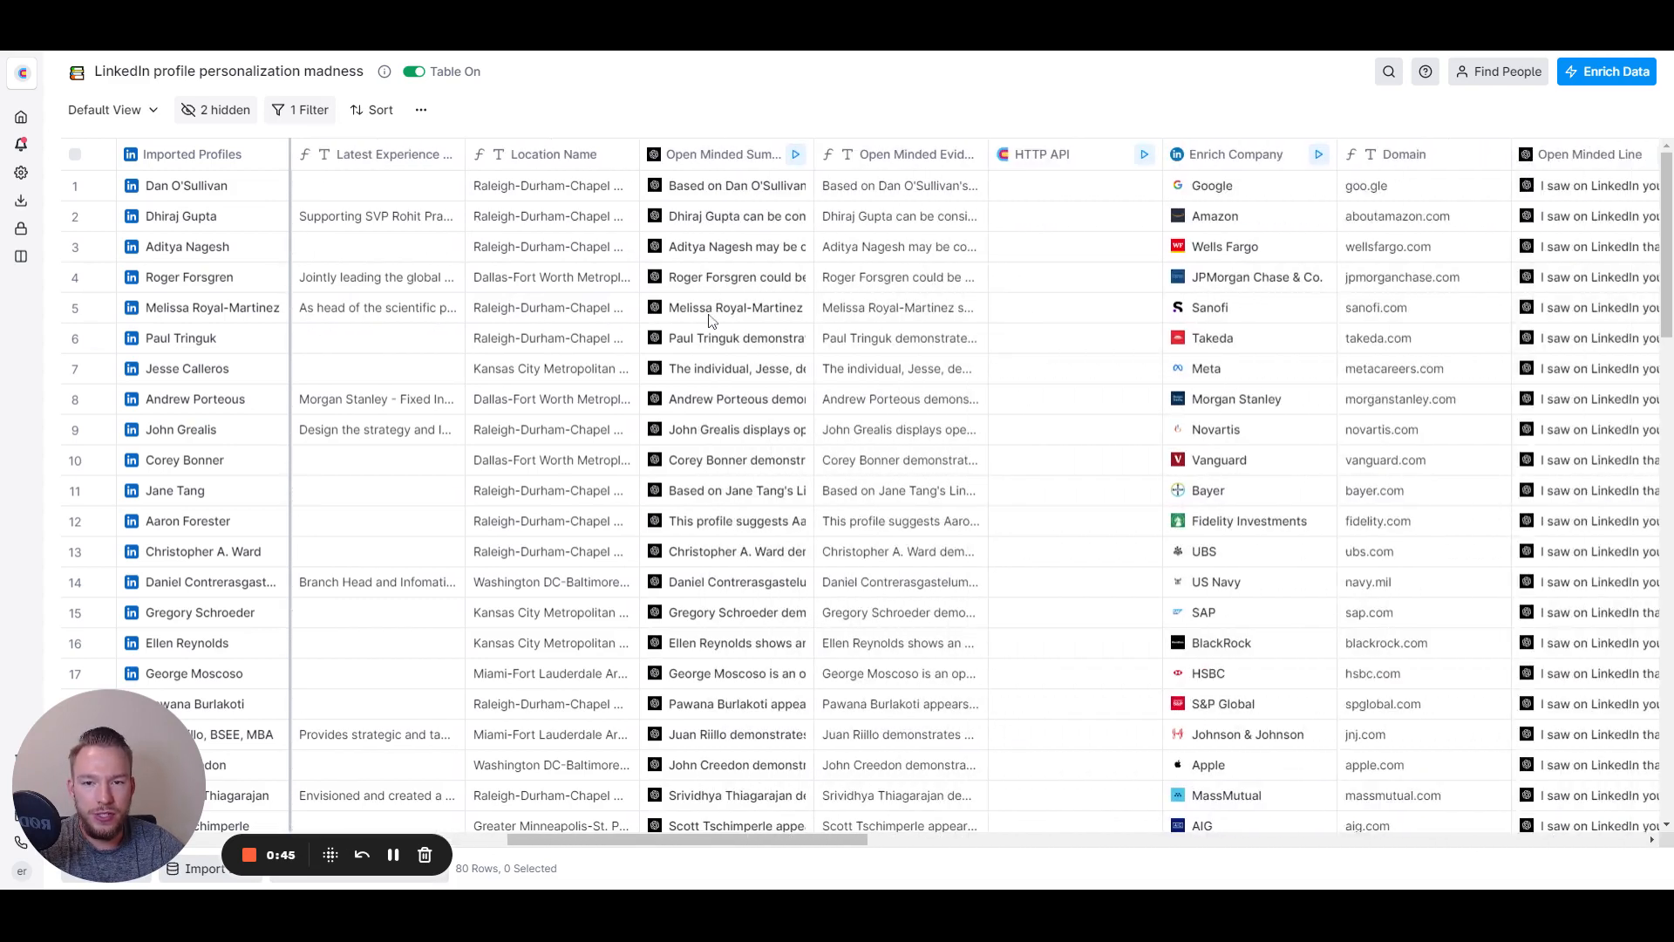
{"action": "mouse_move", "coordinate": [710, 308]}
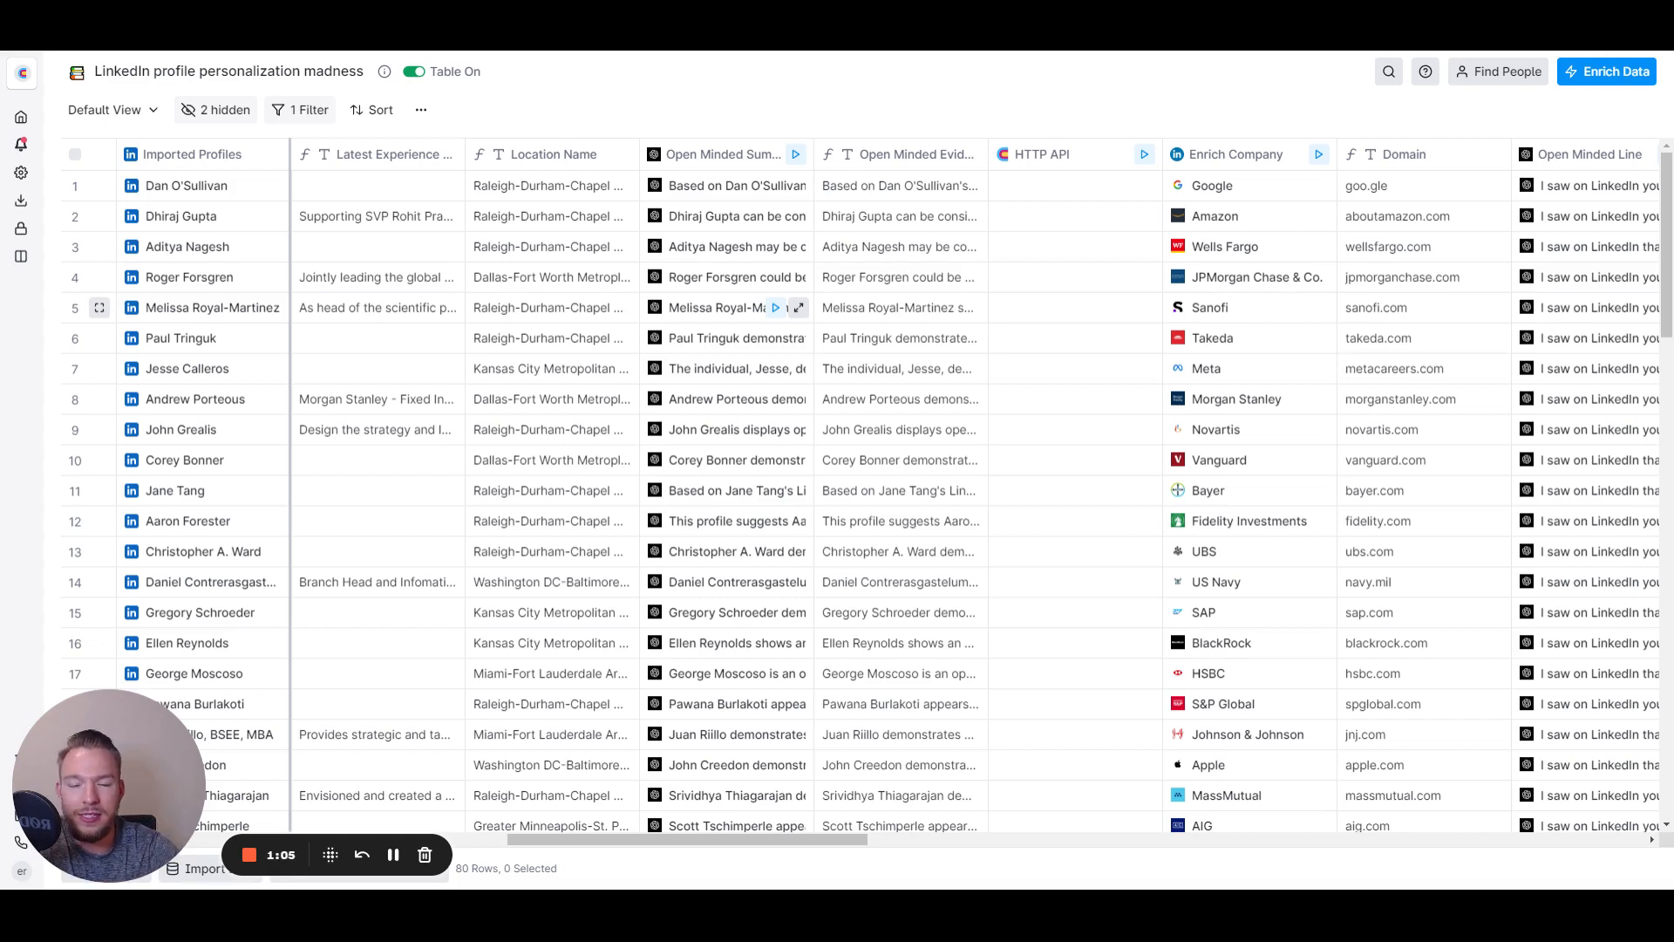
{"action": "mouse_move", "coordinate": [793, 118]}
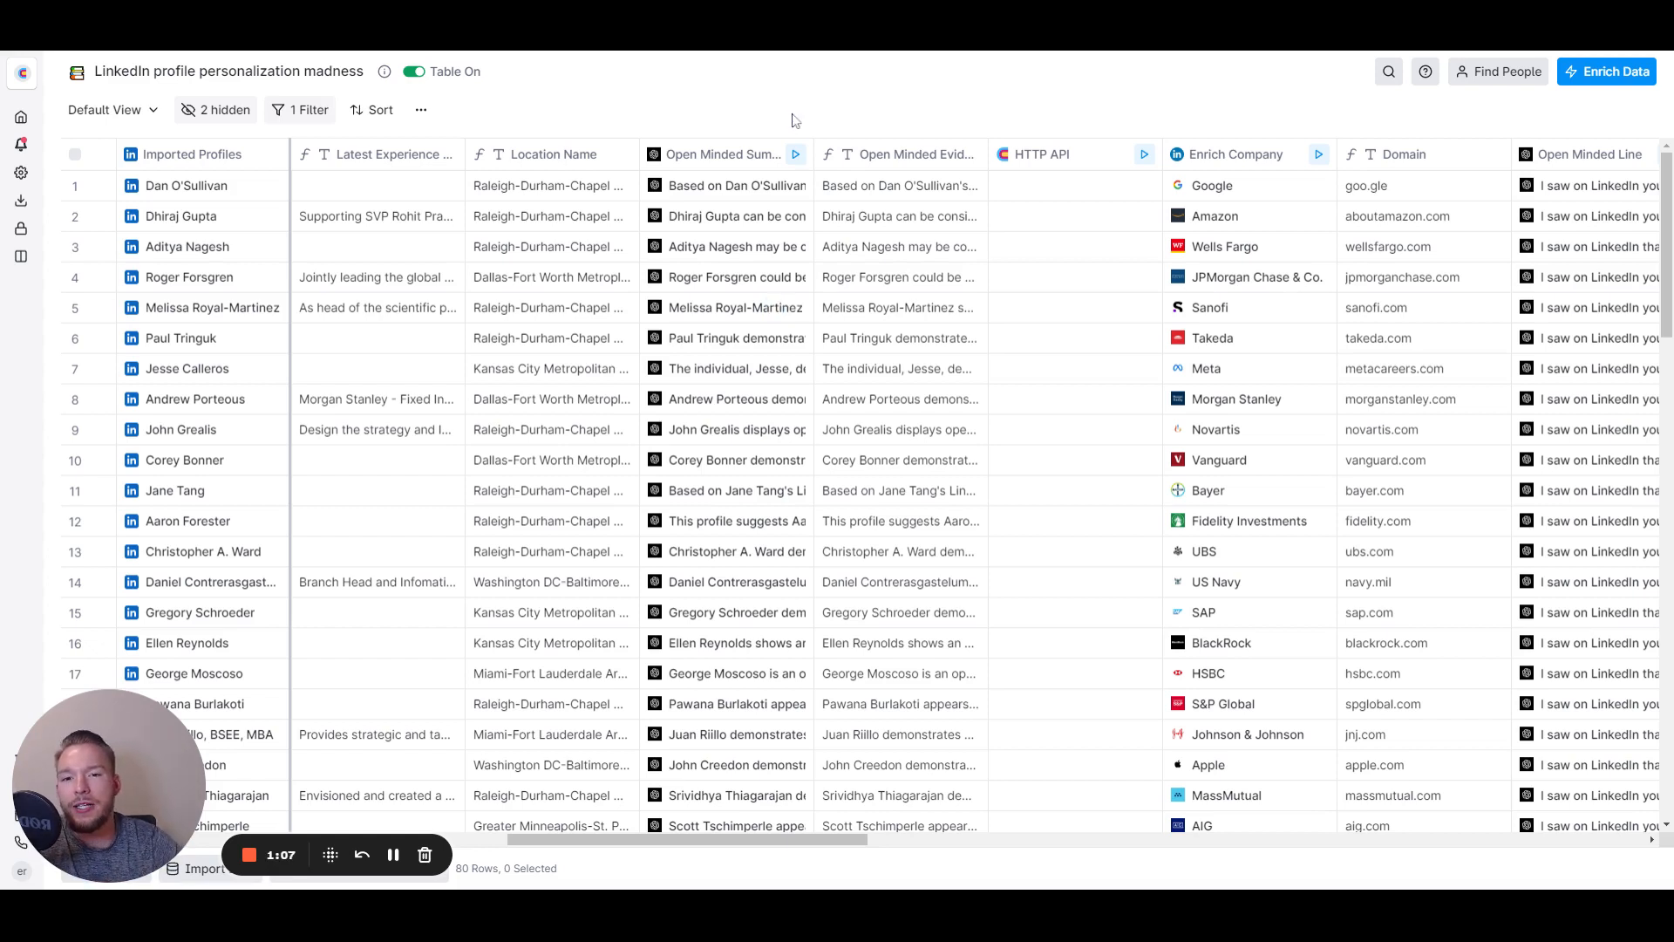
{"action": "mouse_move", "coordinate": [725, 170]}
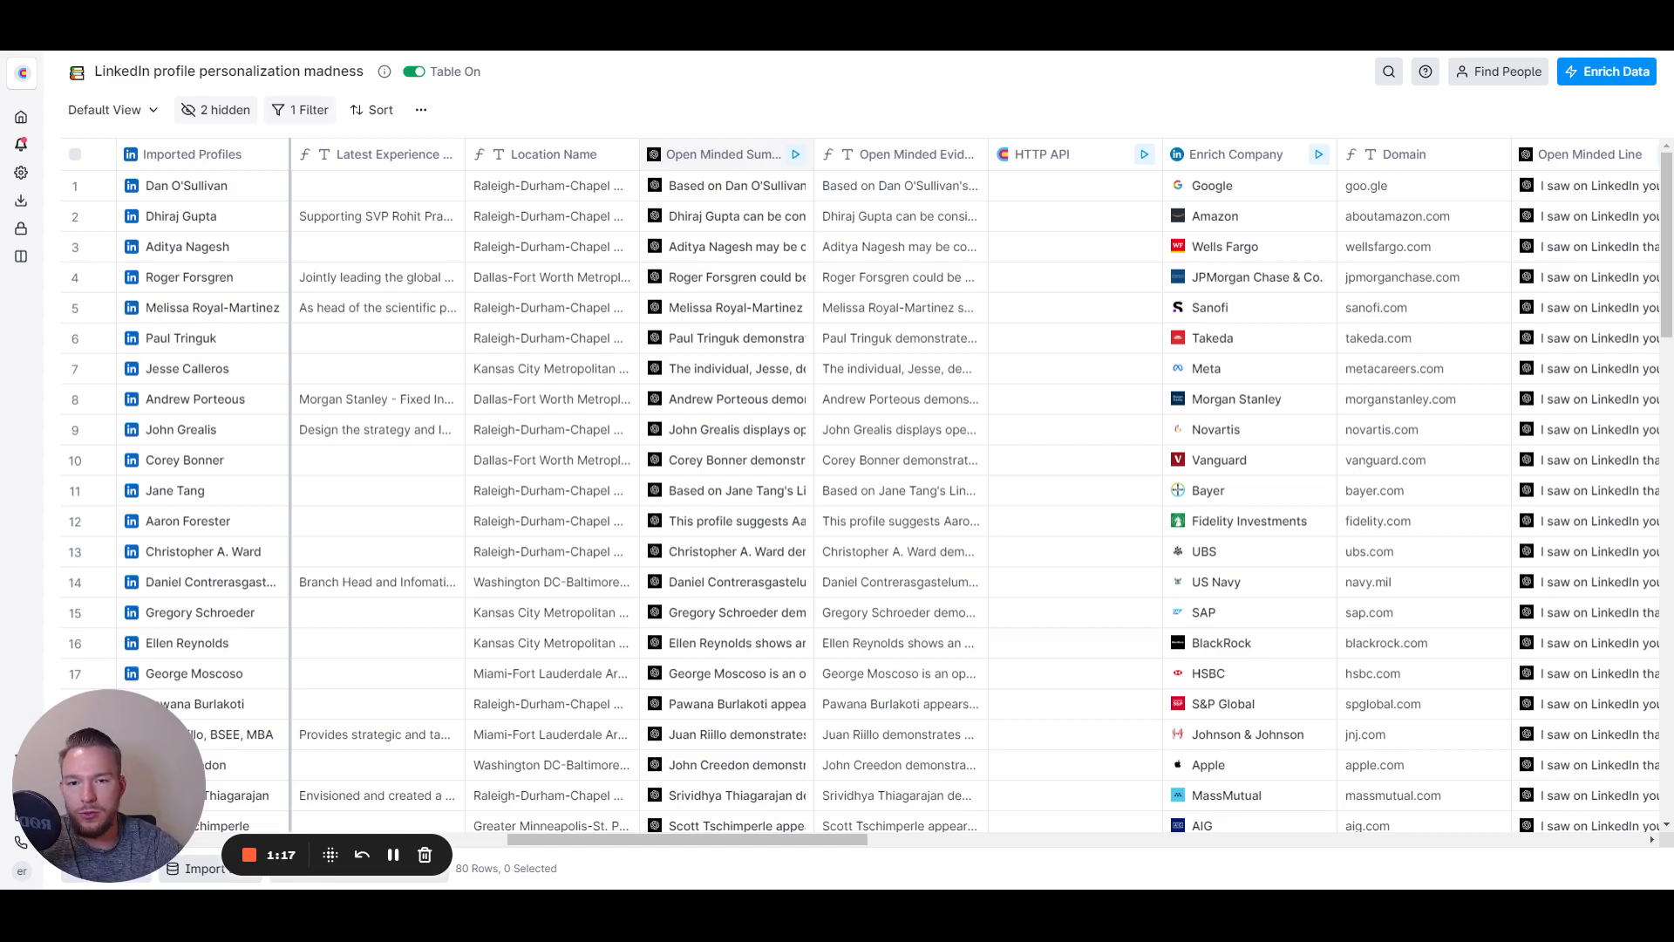
Step: Open the Open Minded Summary column settings and scroll through its job-move and promotion prompt
{"action": "left_click", "coordinate": [726, 153]}
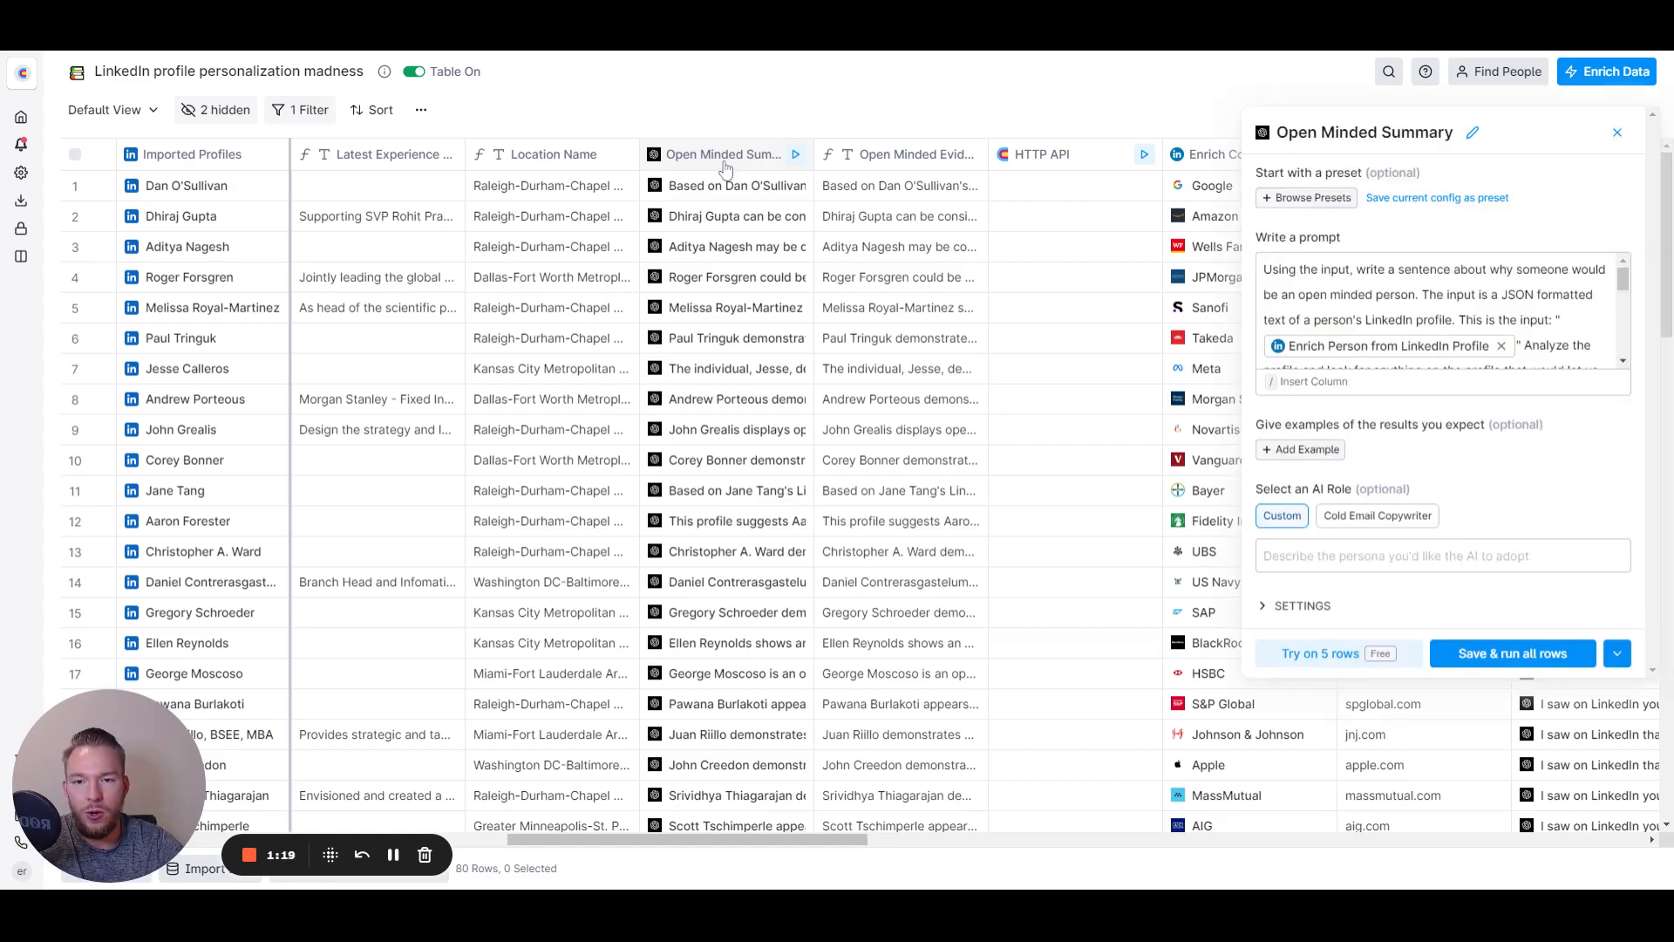
{"action": "scroll", "scroll_direction": "down", "scroll_amount": 3}
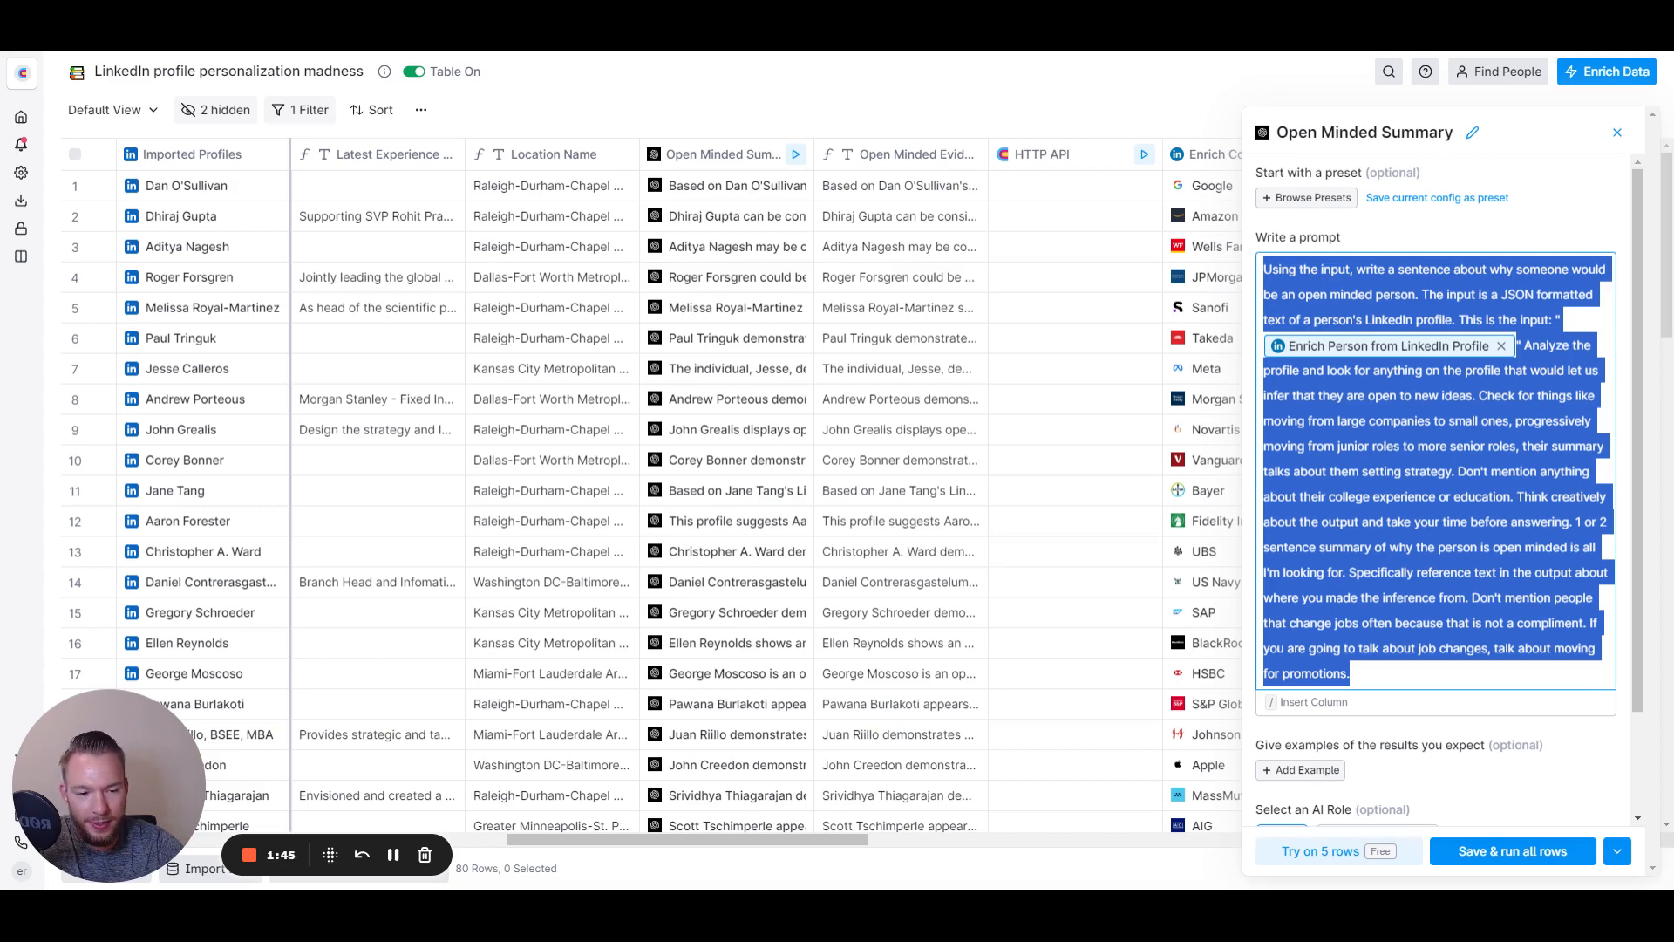
{"action": "mouse_move", "coordinate": [1527, 218]}
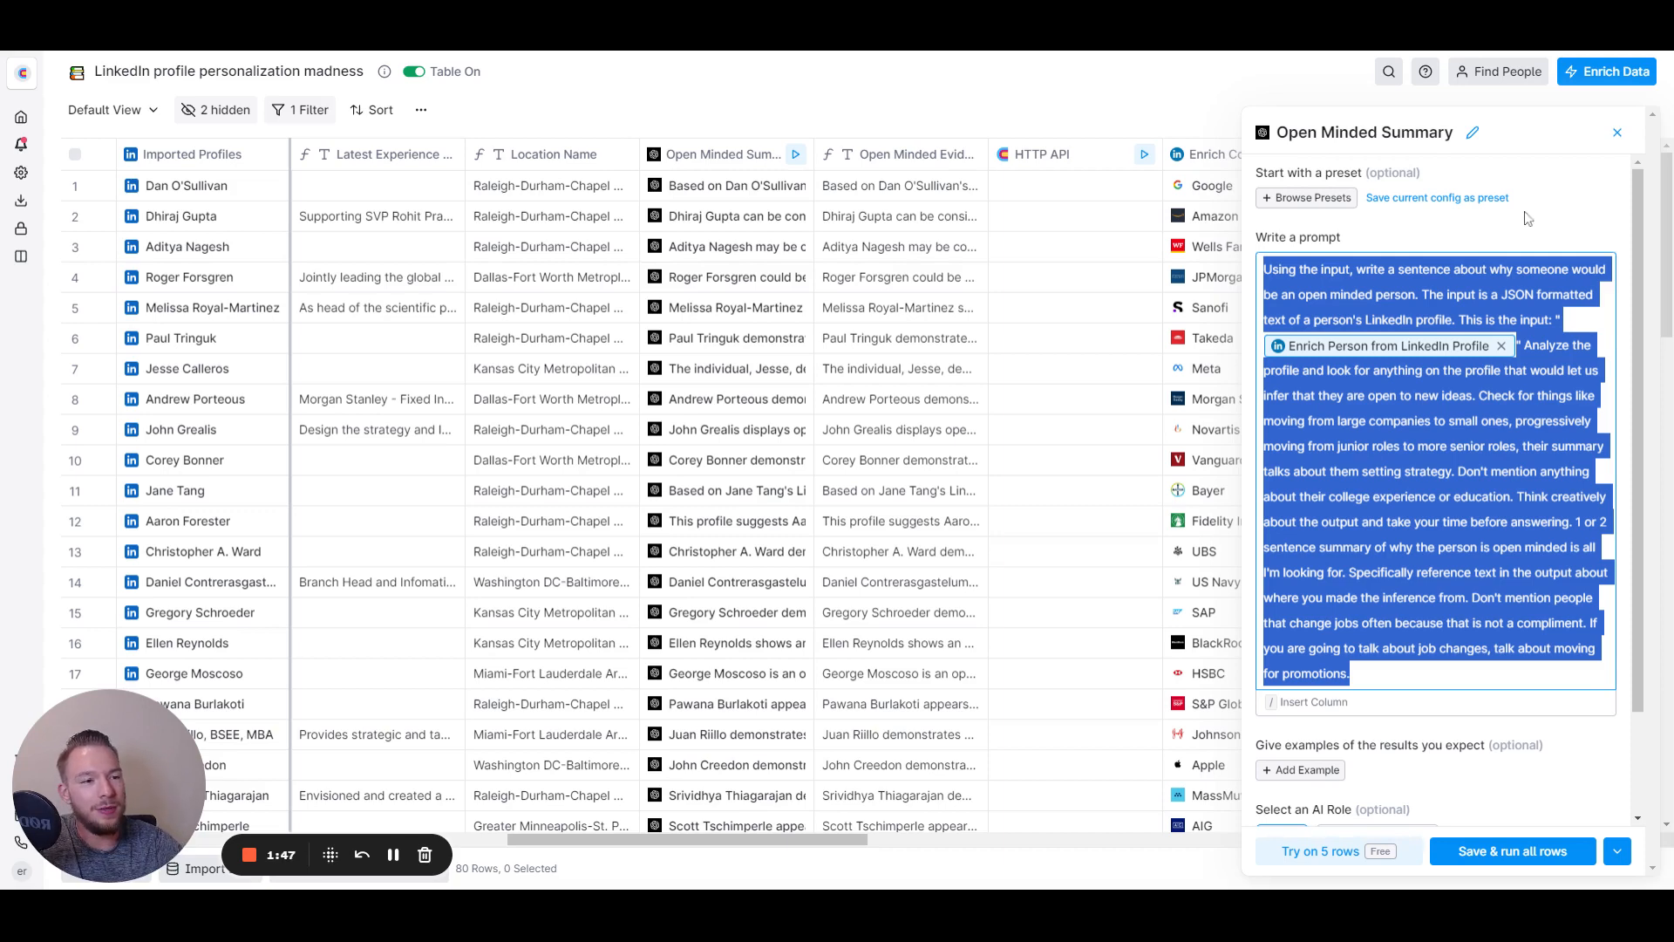
Step: Close the prompt panel and read row 9's full Open Minded Evidence about the Novartis redesign
{"action": "left_click", "coordinate": [1616, 131]}
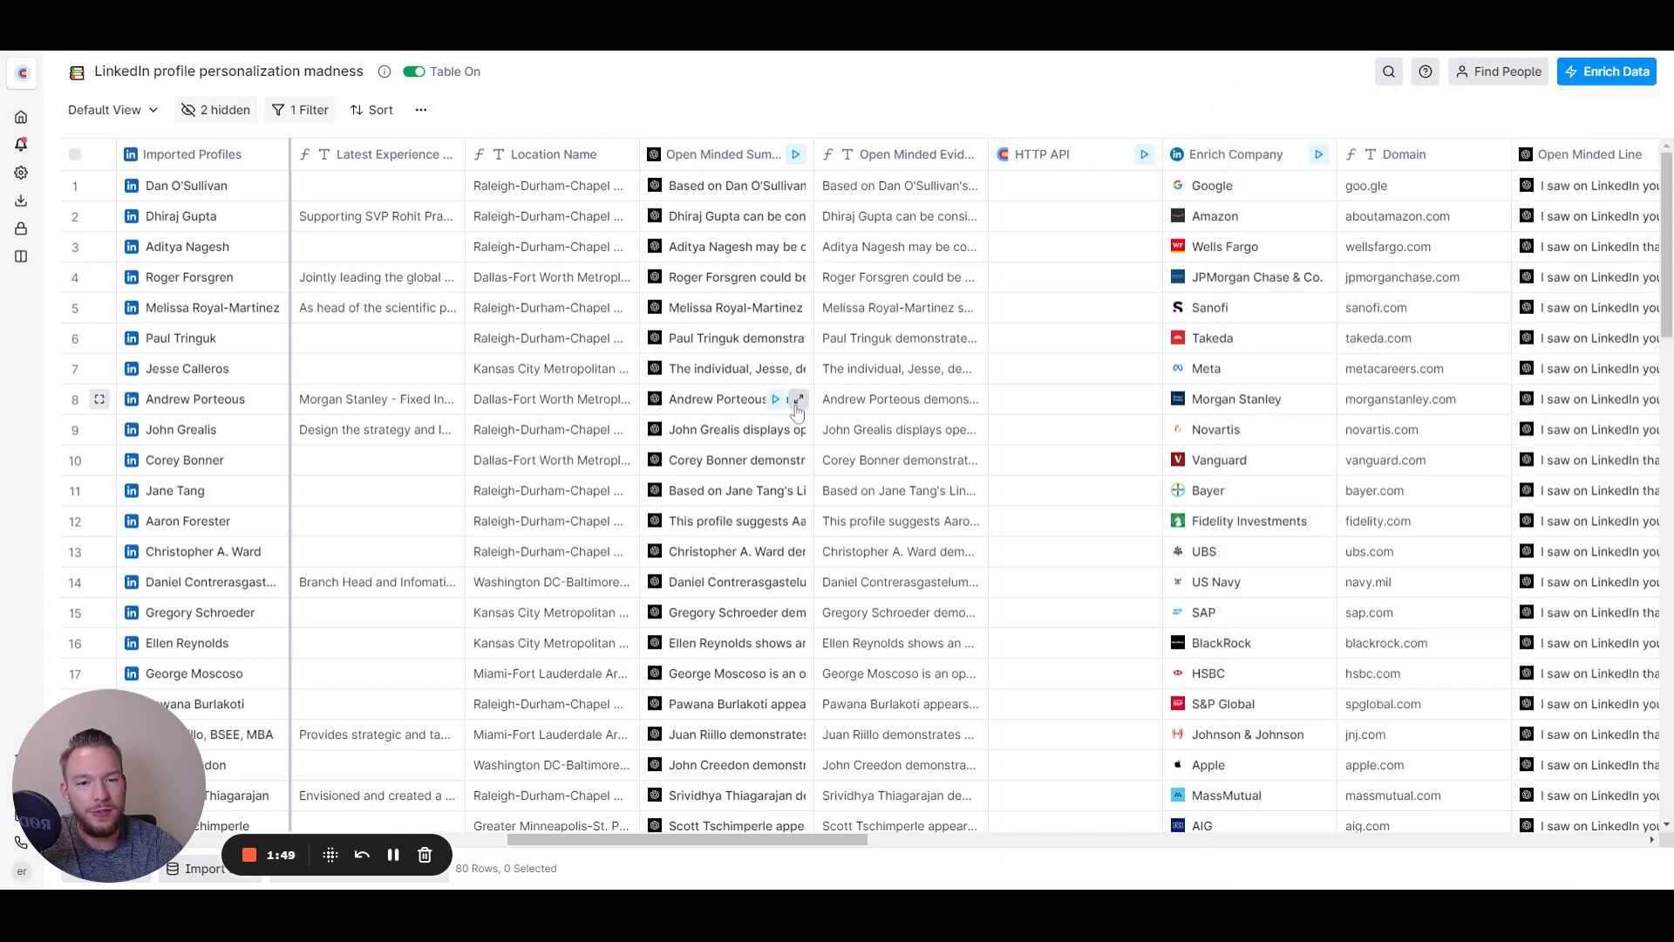
{"action": "mouse_move", "coordinate": [884, 434]}
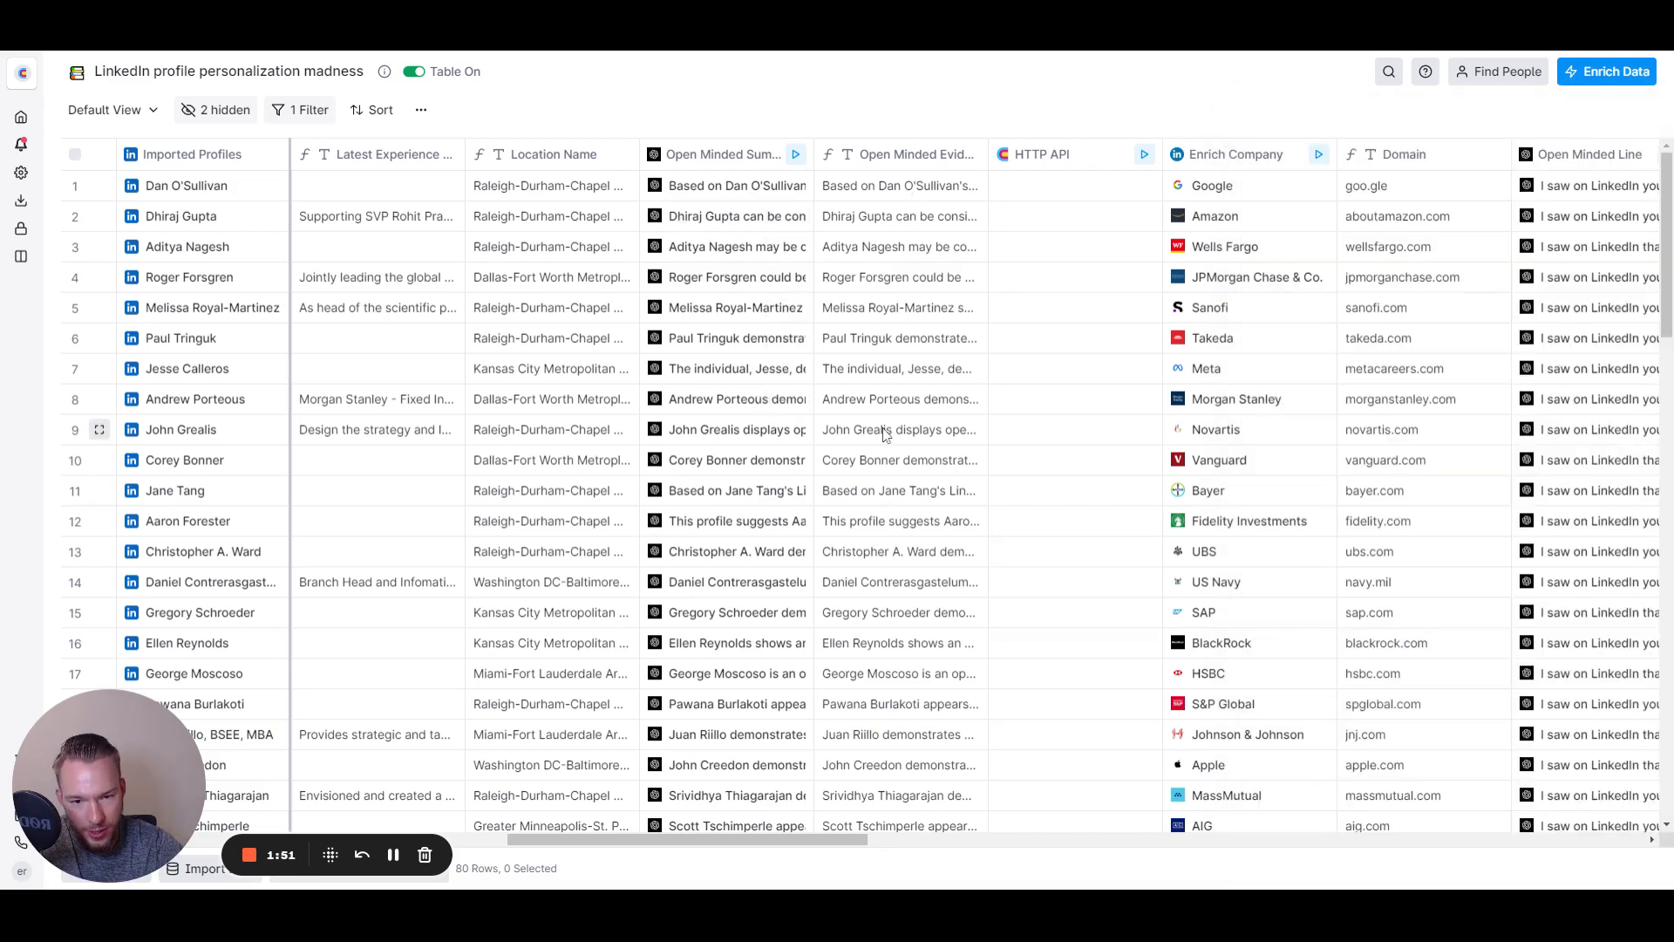
{"action": "left_click", "coordinate": [897, 429]}
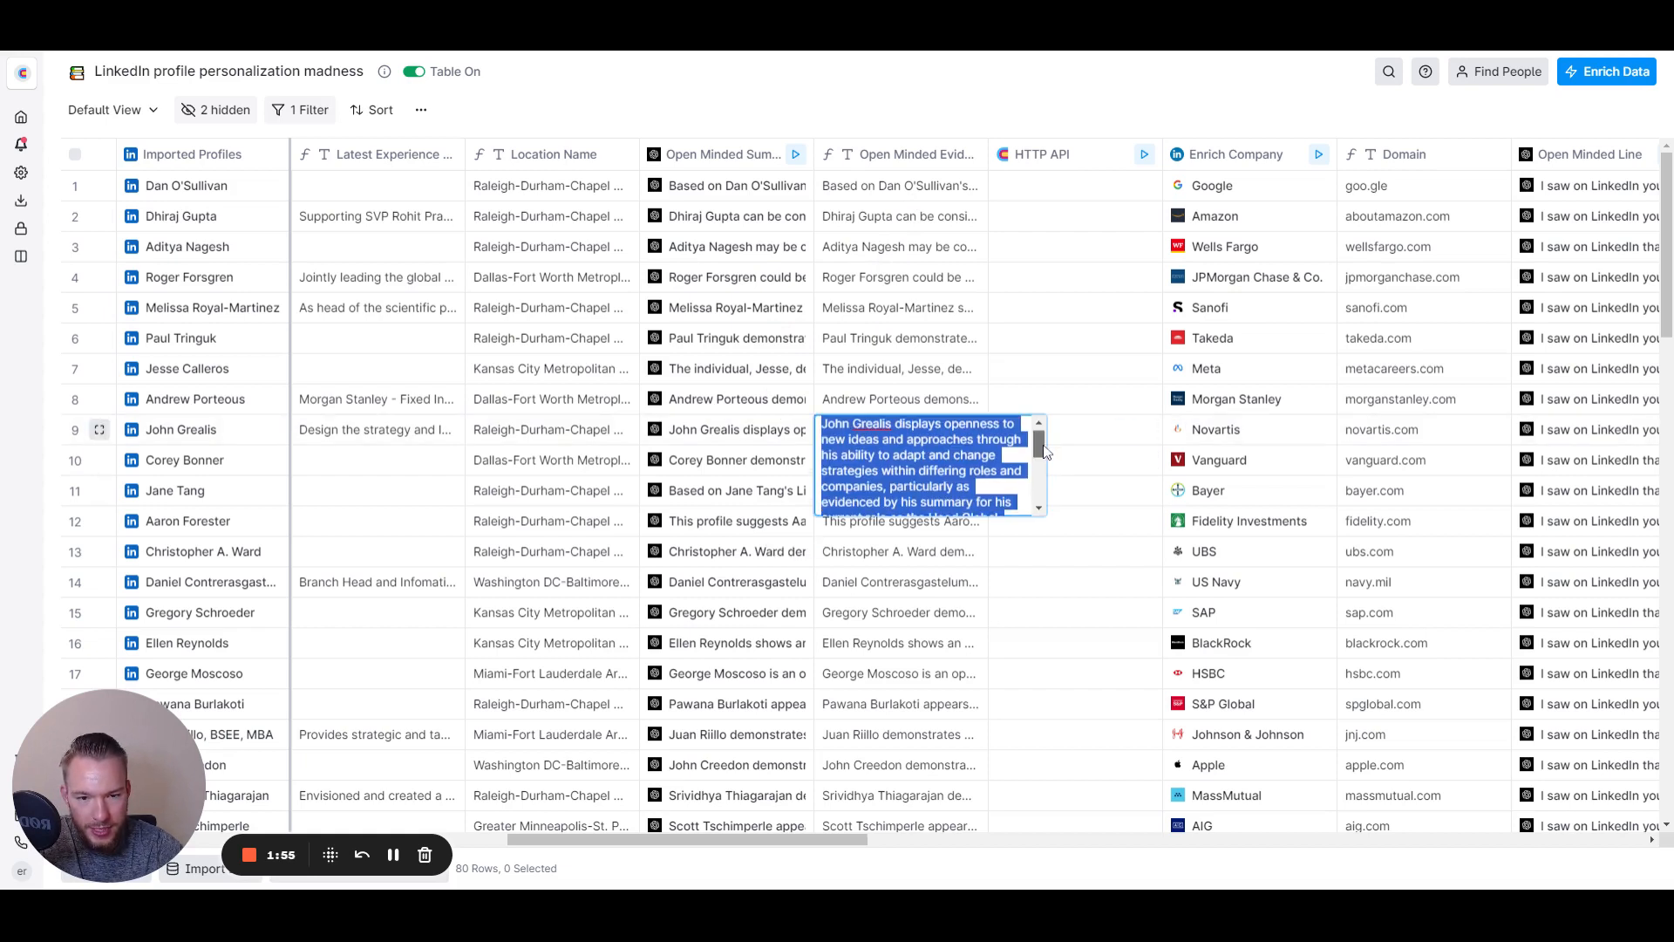
{"action": "scroll", "scroll_direction": "down", "scroll_amount": 3}
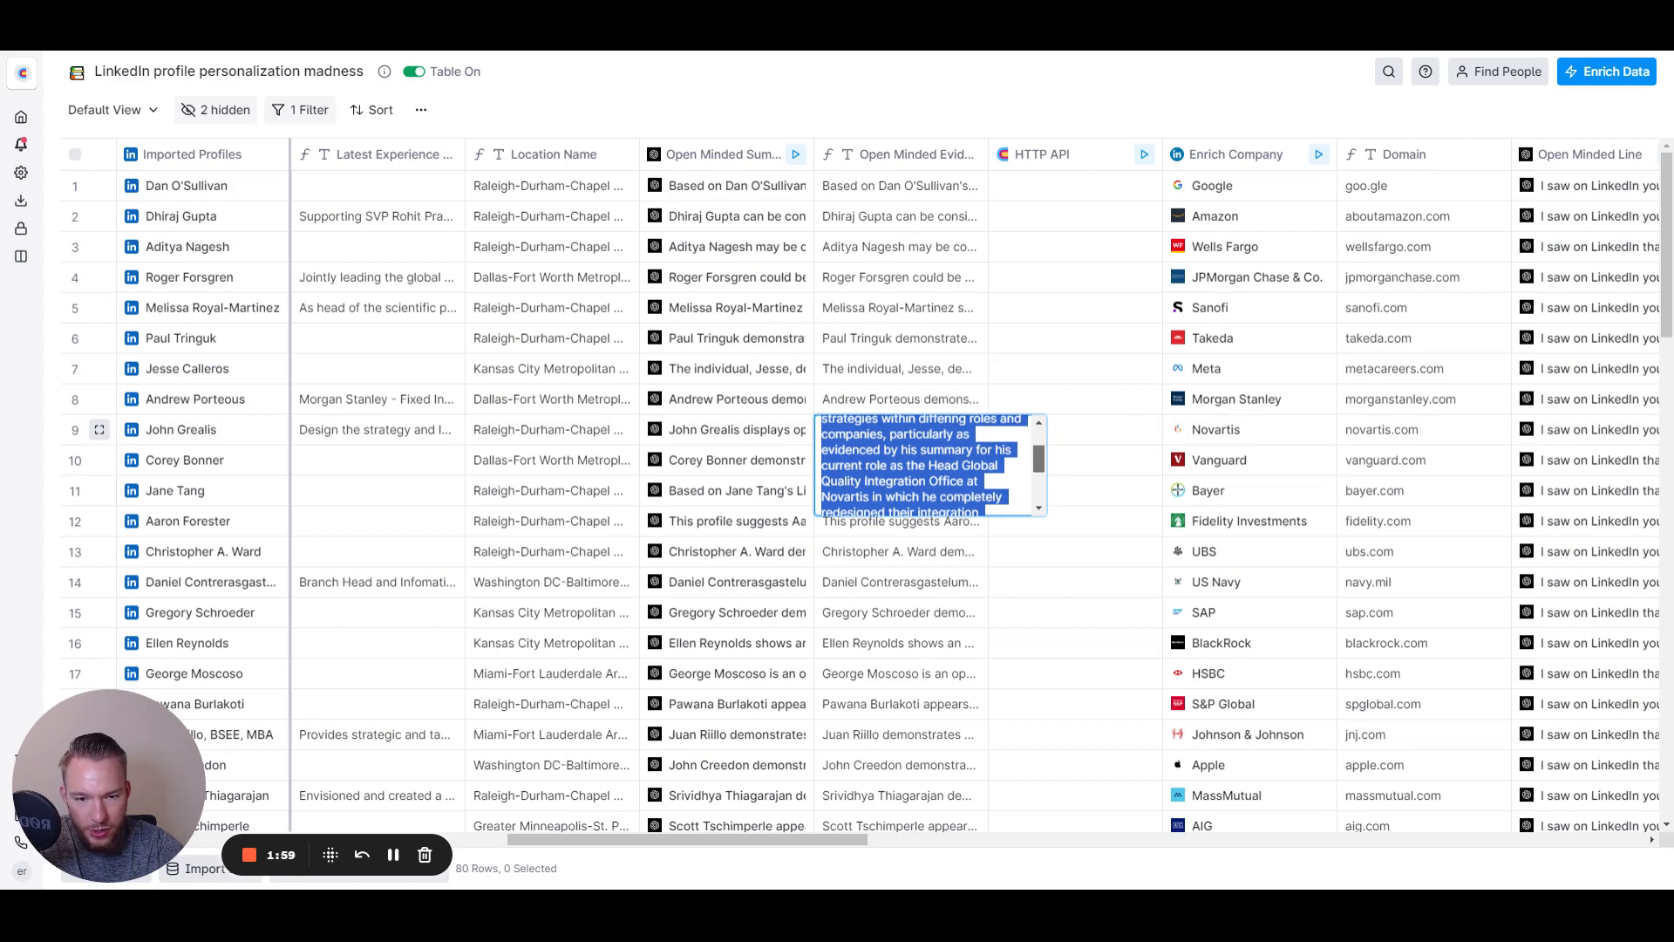
{"action": "scroll", "scroll_direction": "down", "scroll_amount": 3}
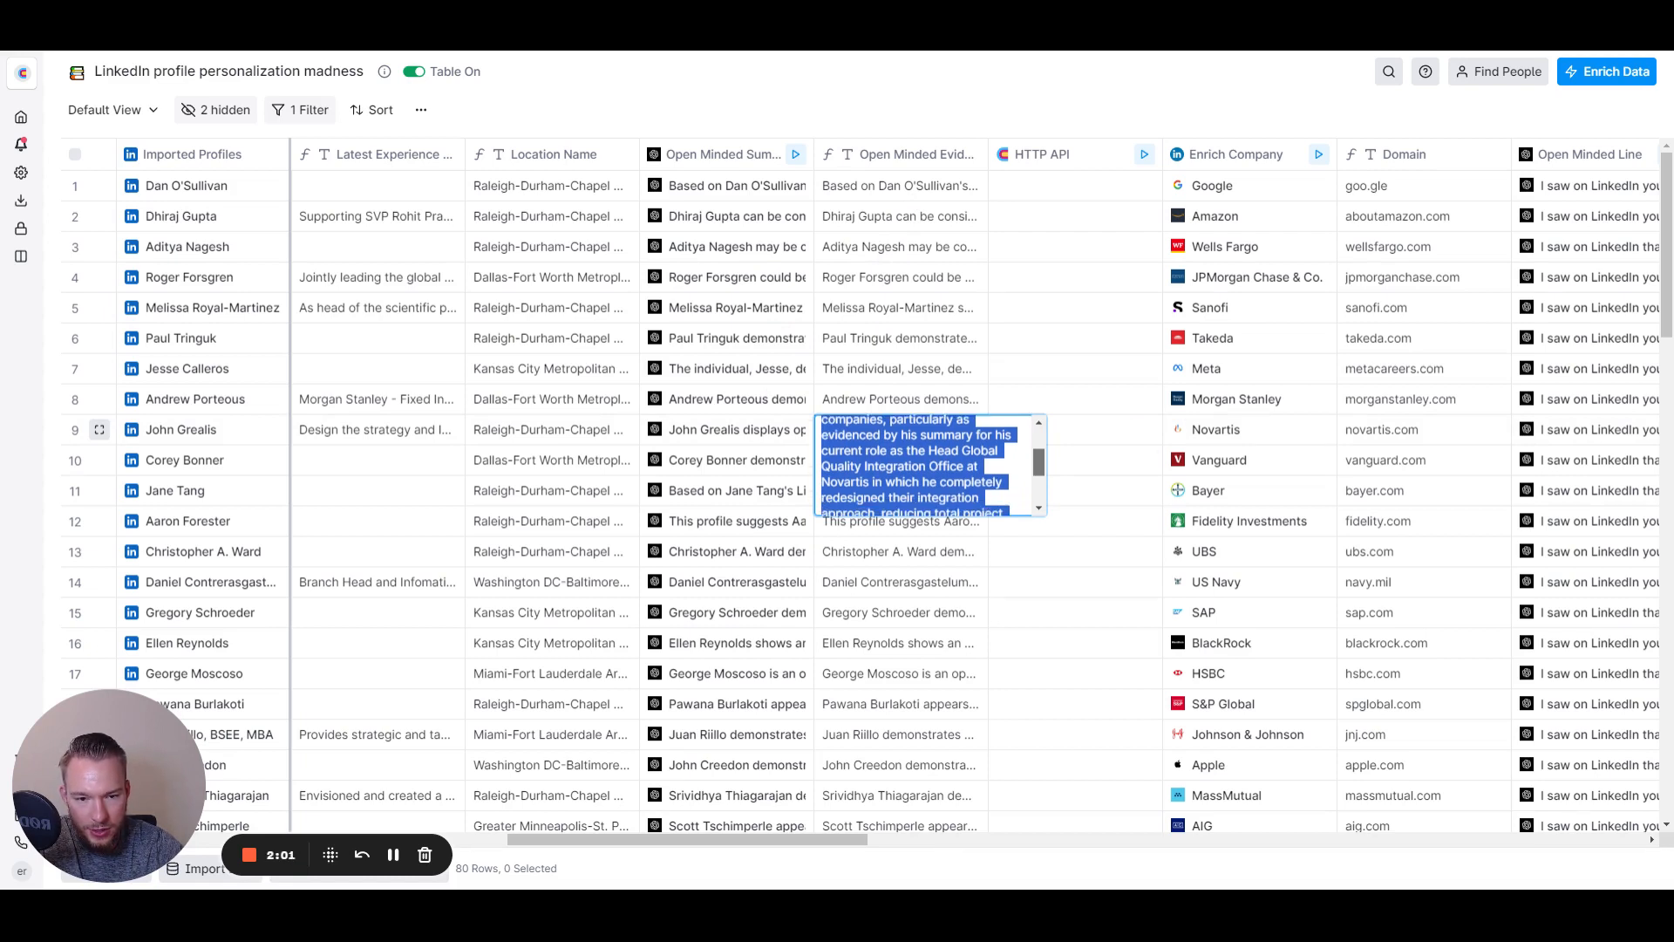
{"action": "scroll", "scroll_direction": "down", "scroll_amount": 3}
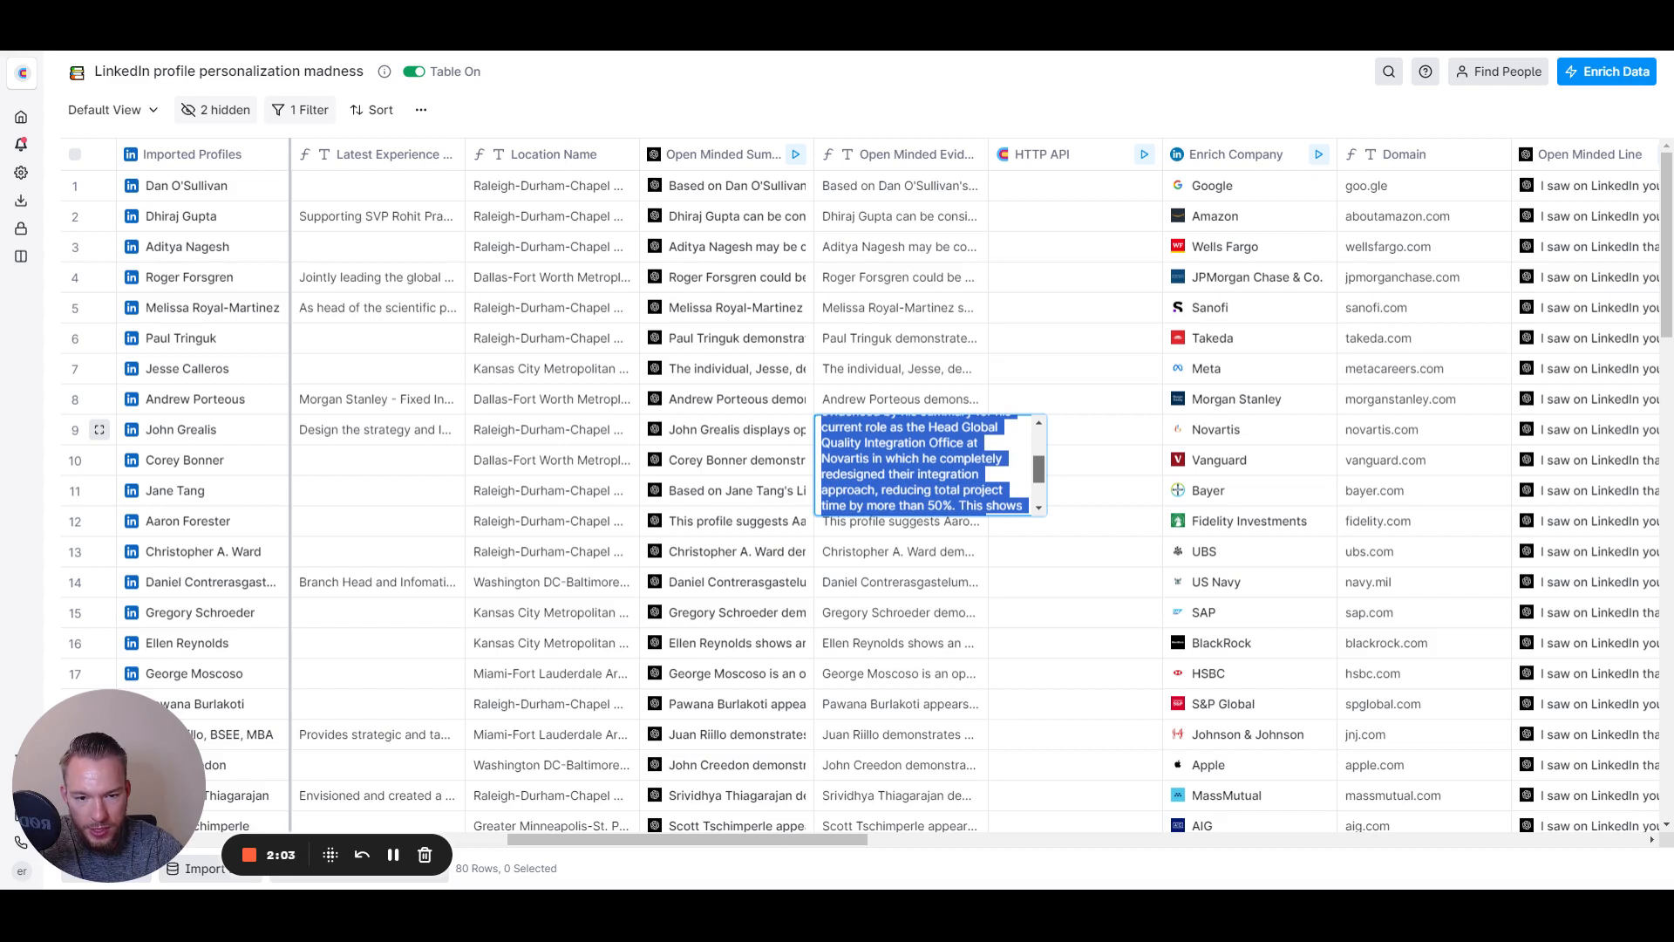
{"action": "scroll", "scroll_direction": "down", "scroll_amount": 3}
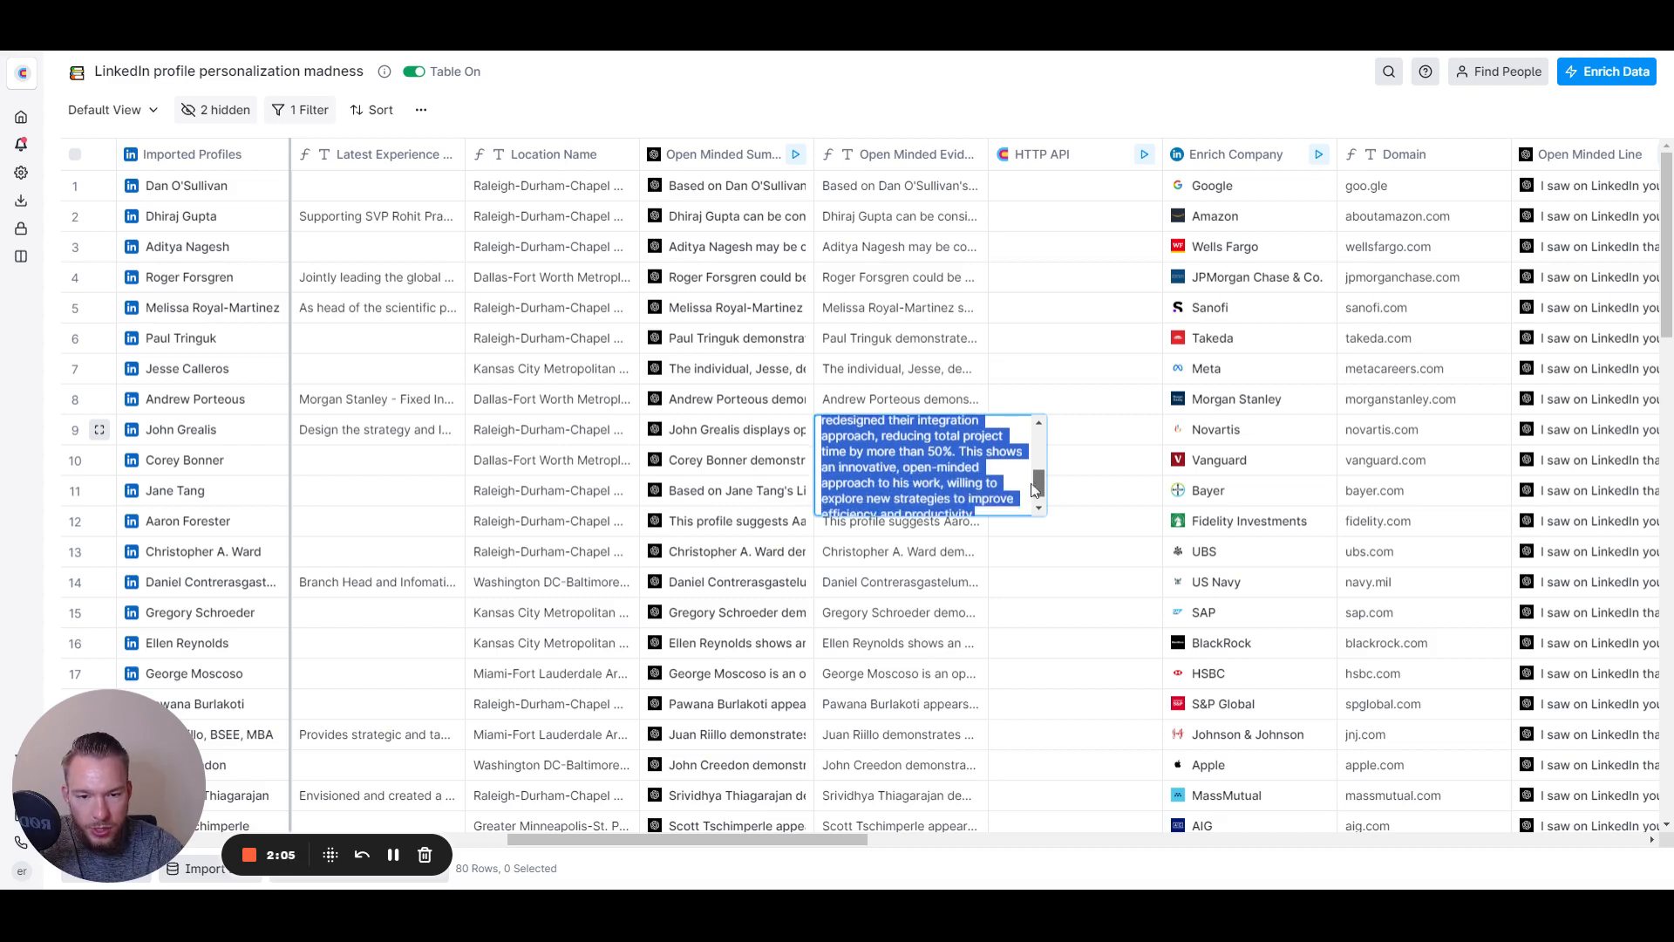
{"action": "mouse_move", "coordinate": [82, 440]}
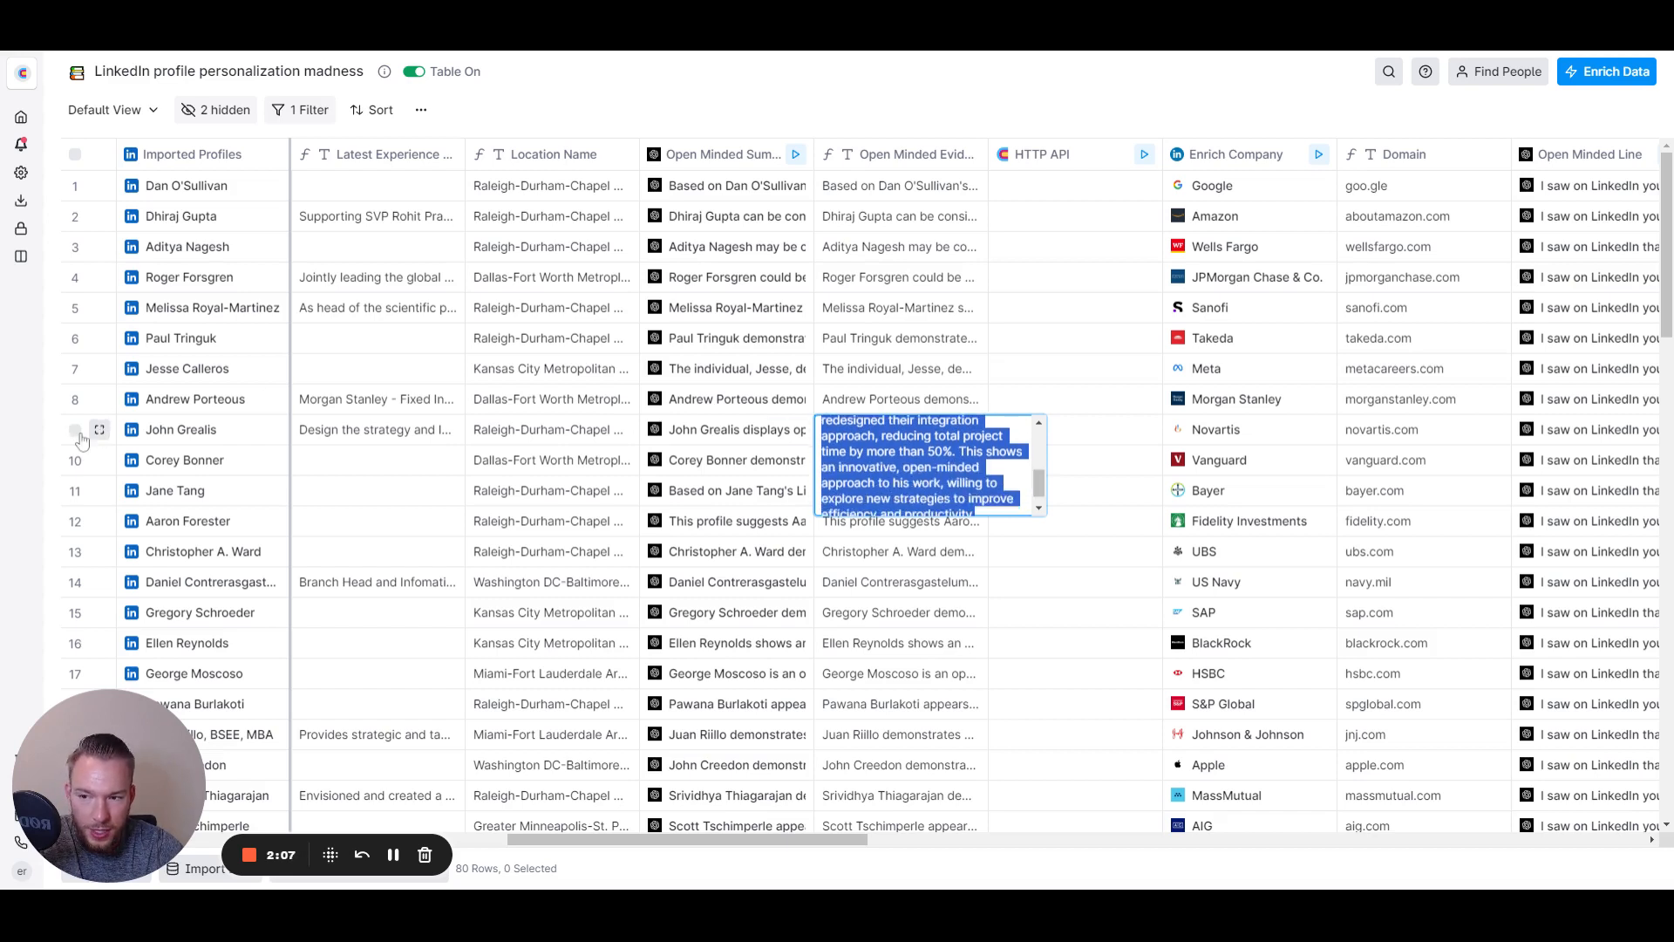
{"action": "scroll", "scroll_direction": "right", "scroll_amount": 3}
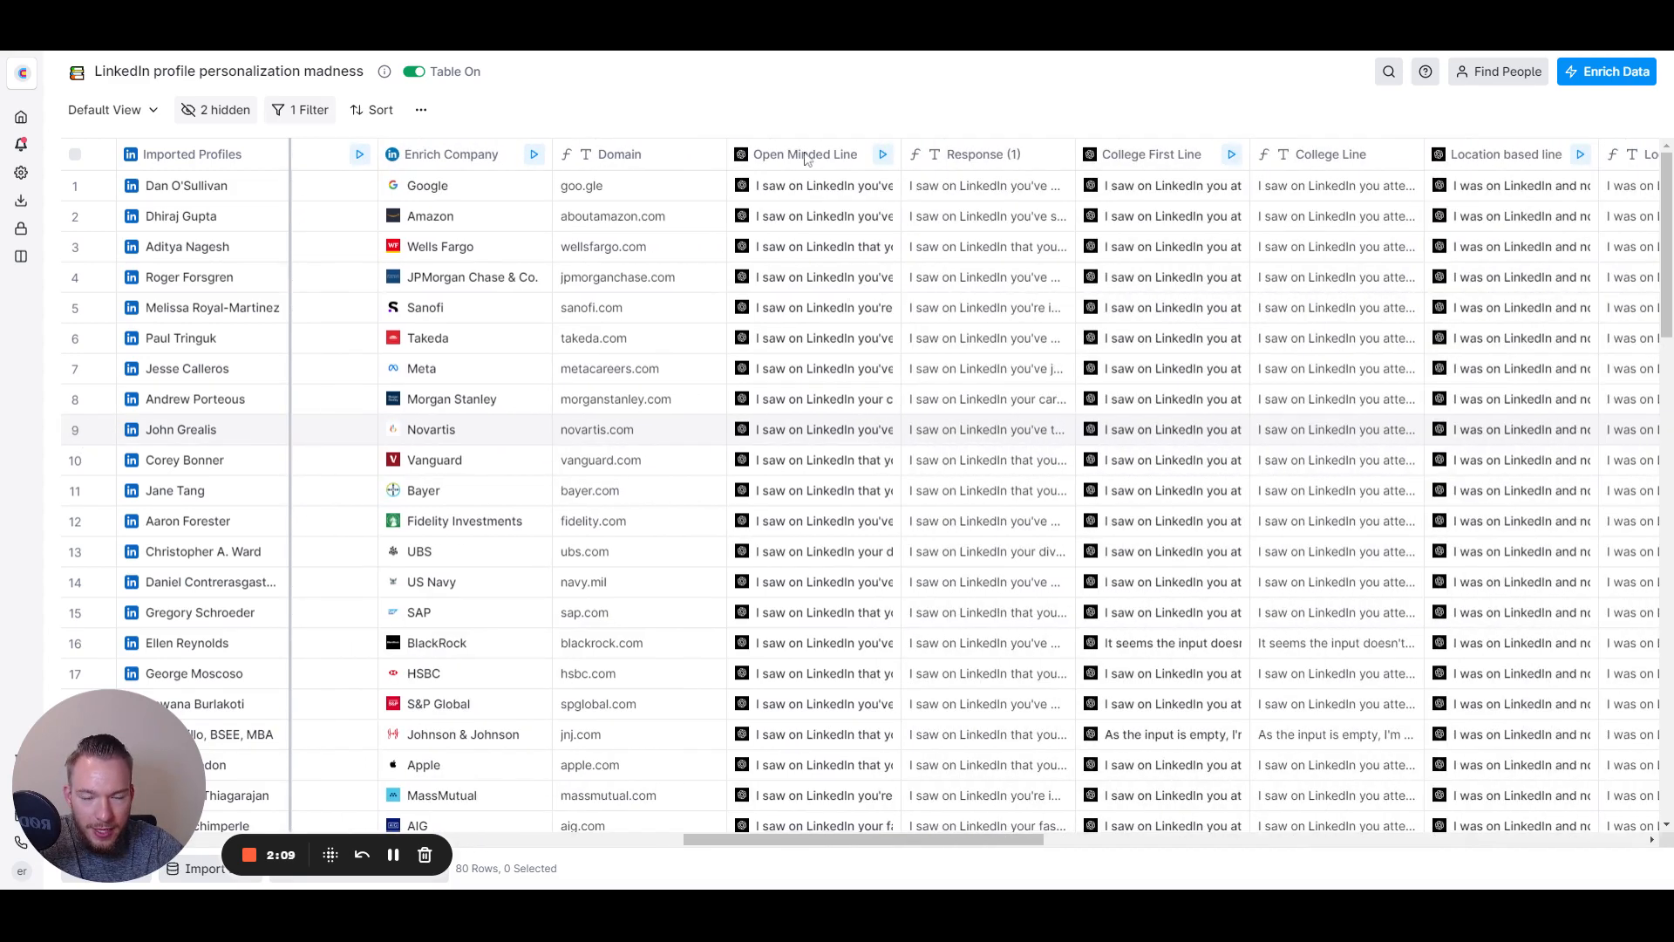
{"action": "left_click", "coordinate": [986, 428]}
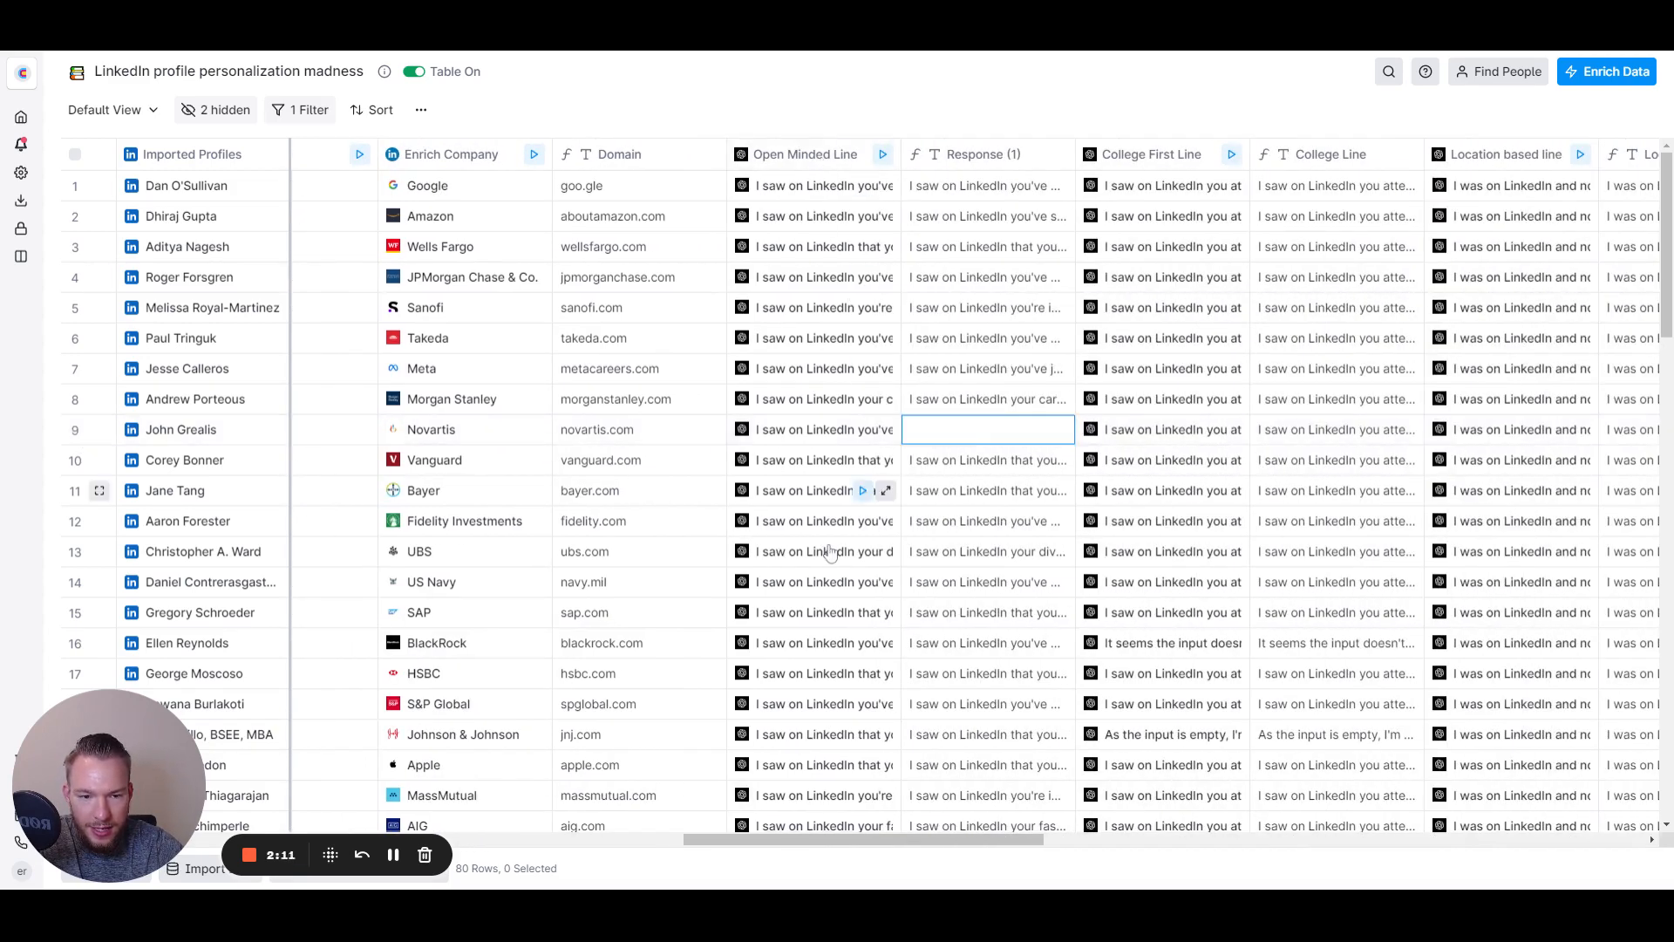
{"action": "left_click", "coordinate": [985, 428]}
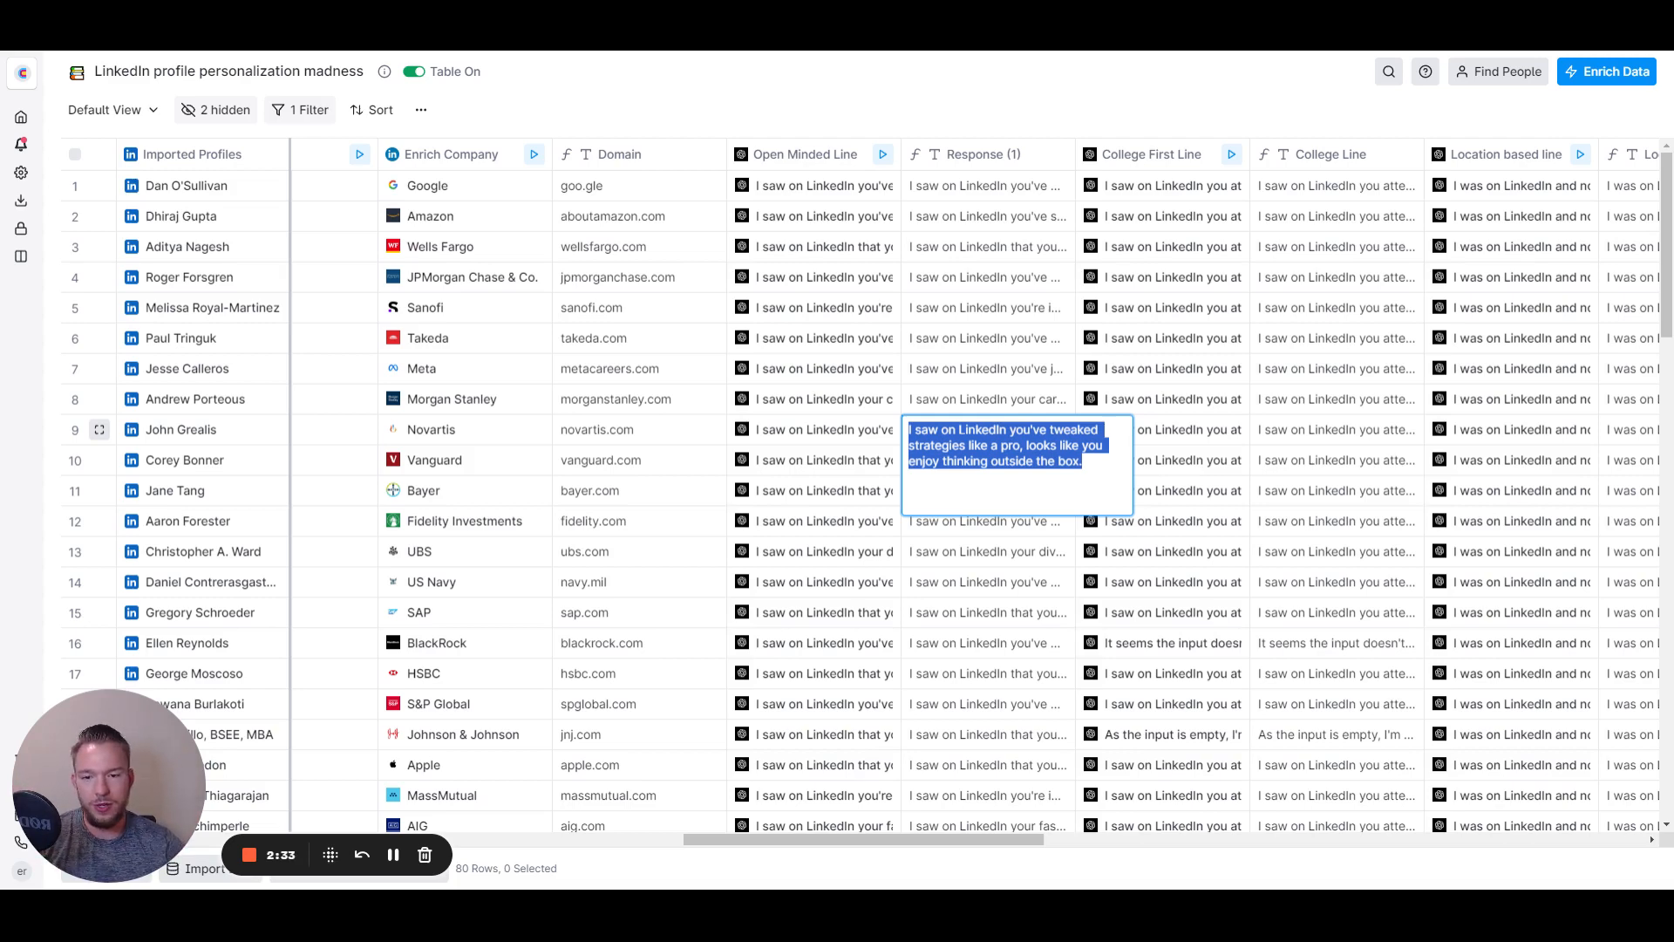
{"action": "mouse_move", "coordinate": [755, 329]}
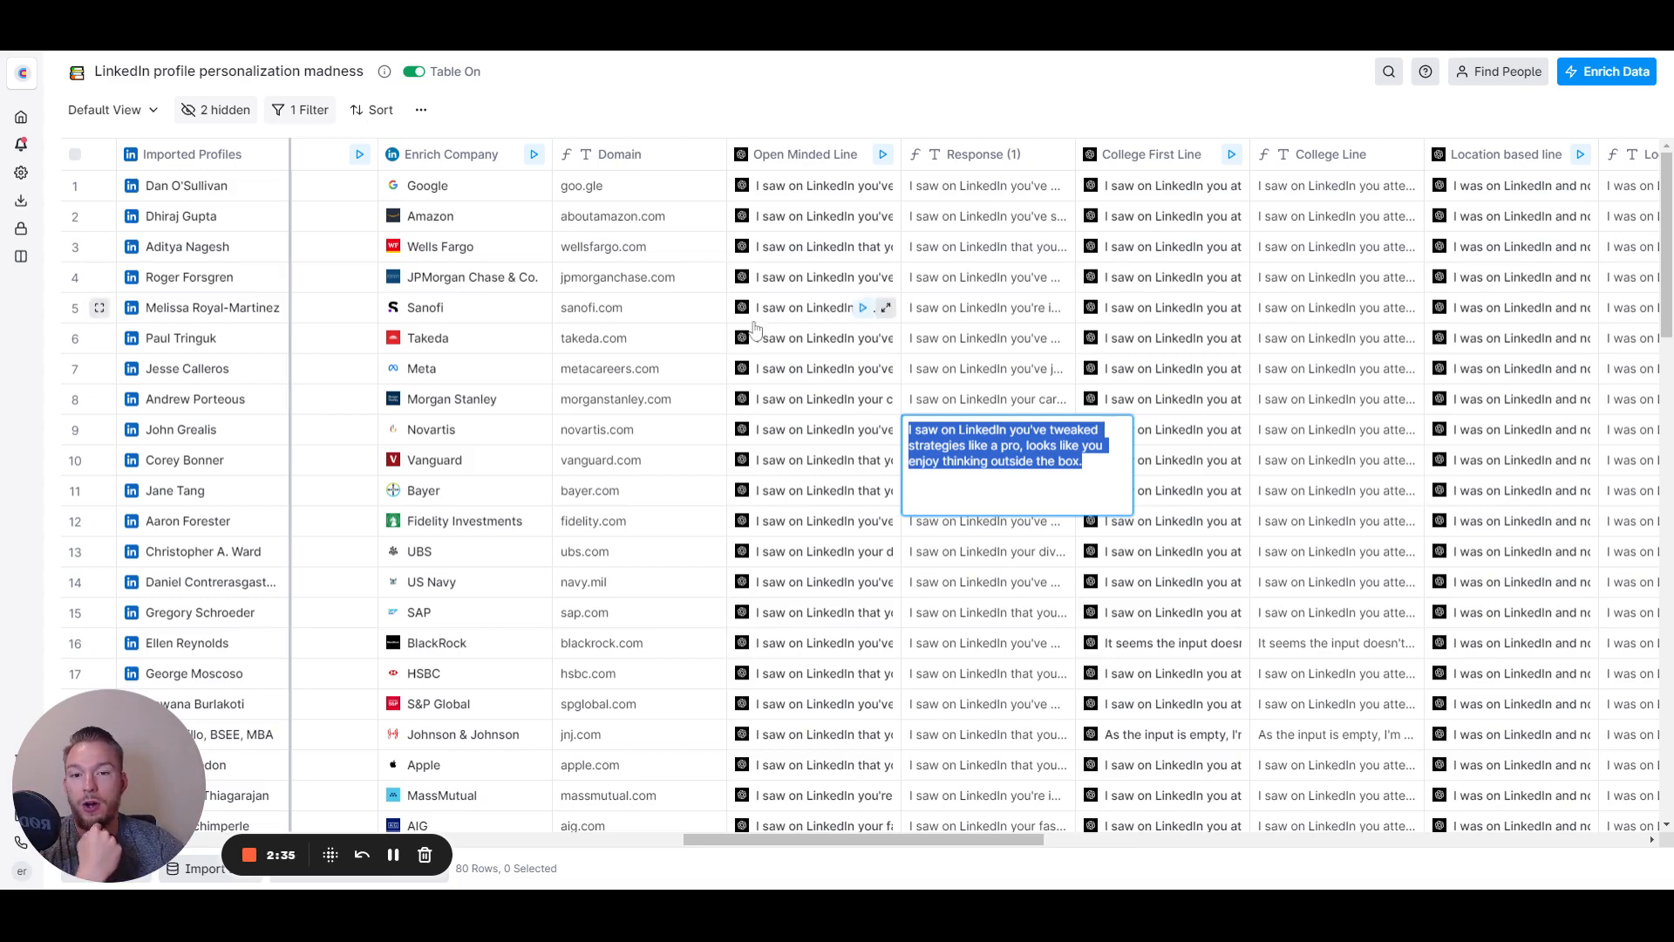
{"action": "mouse_move", "coordinate": [974, 386]}
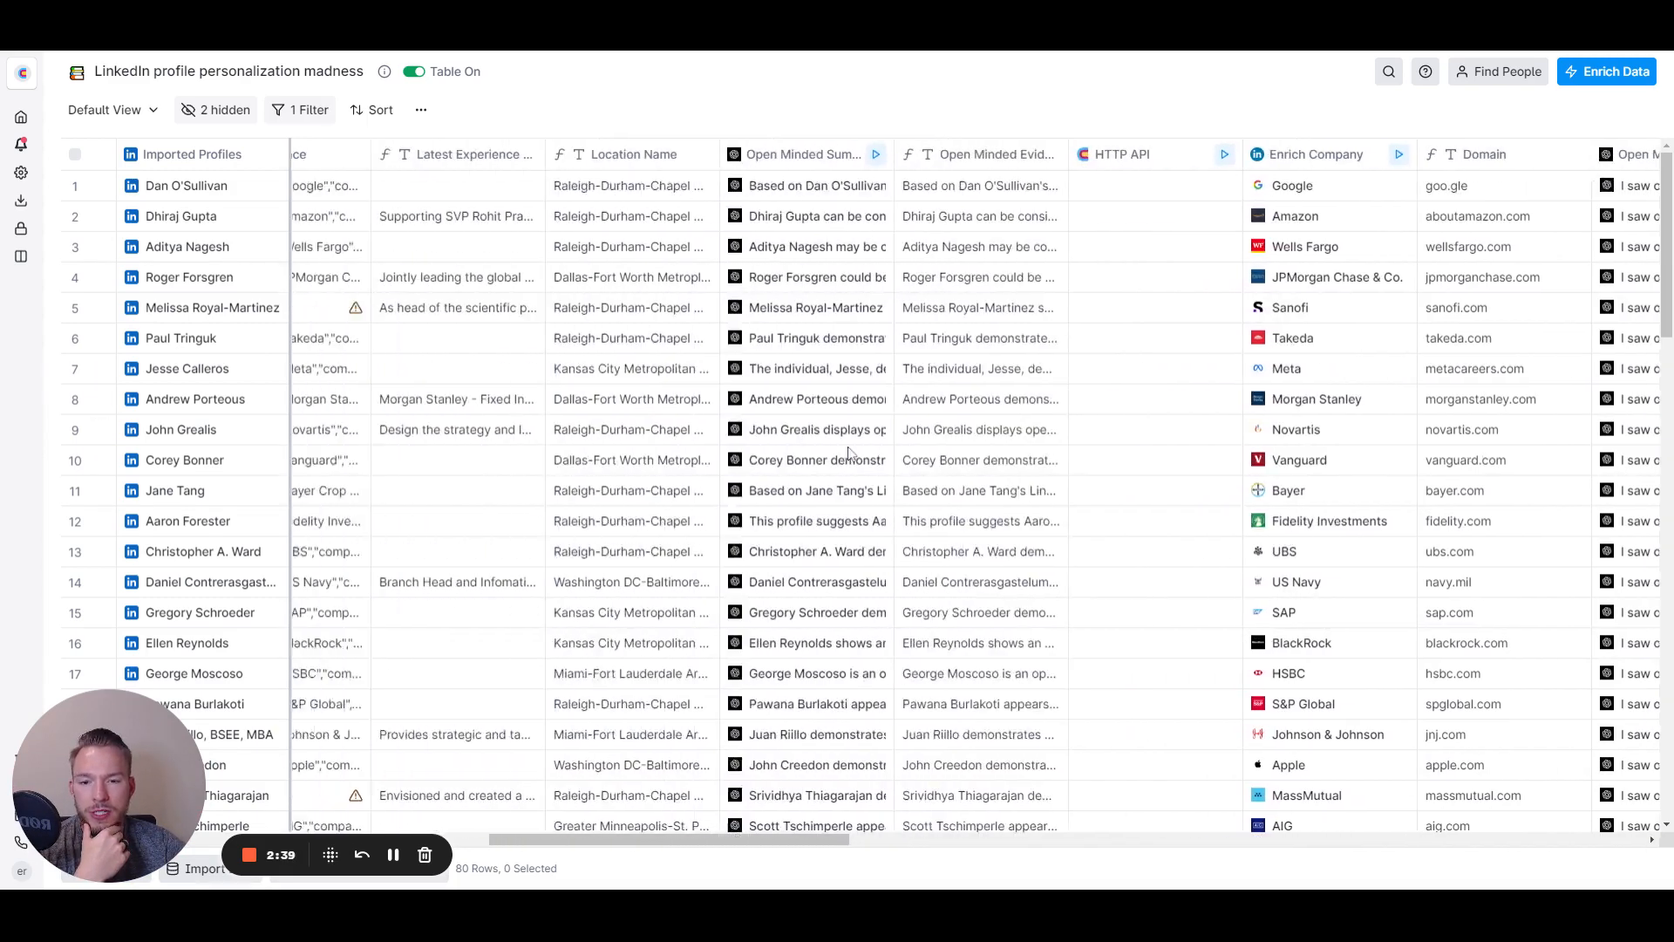
{"action": "scroll", "scroll_direction": "right", "scroll_amount": 3}
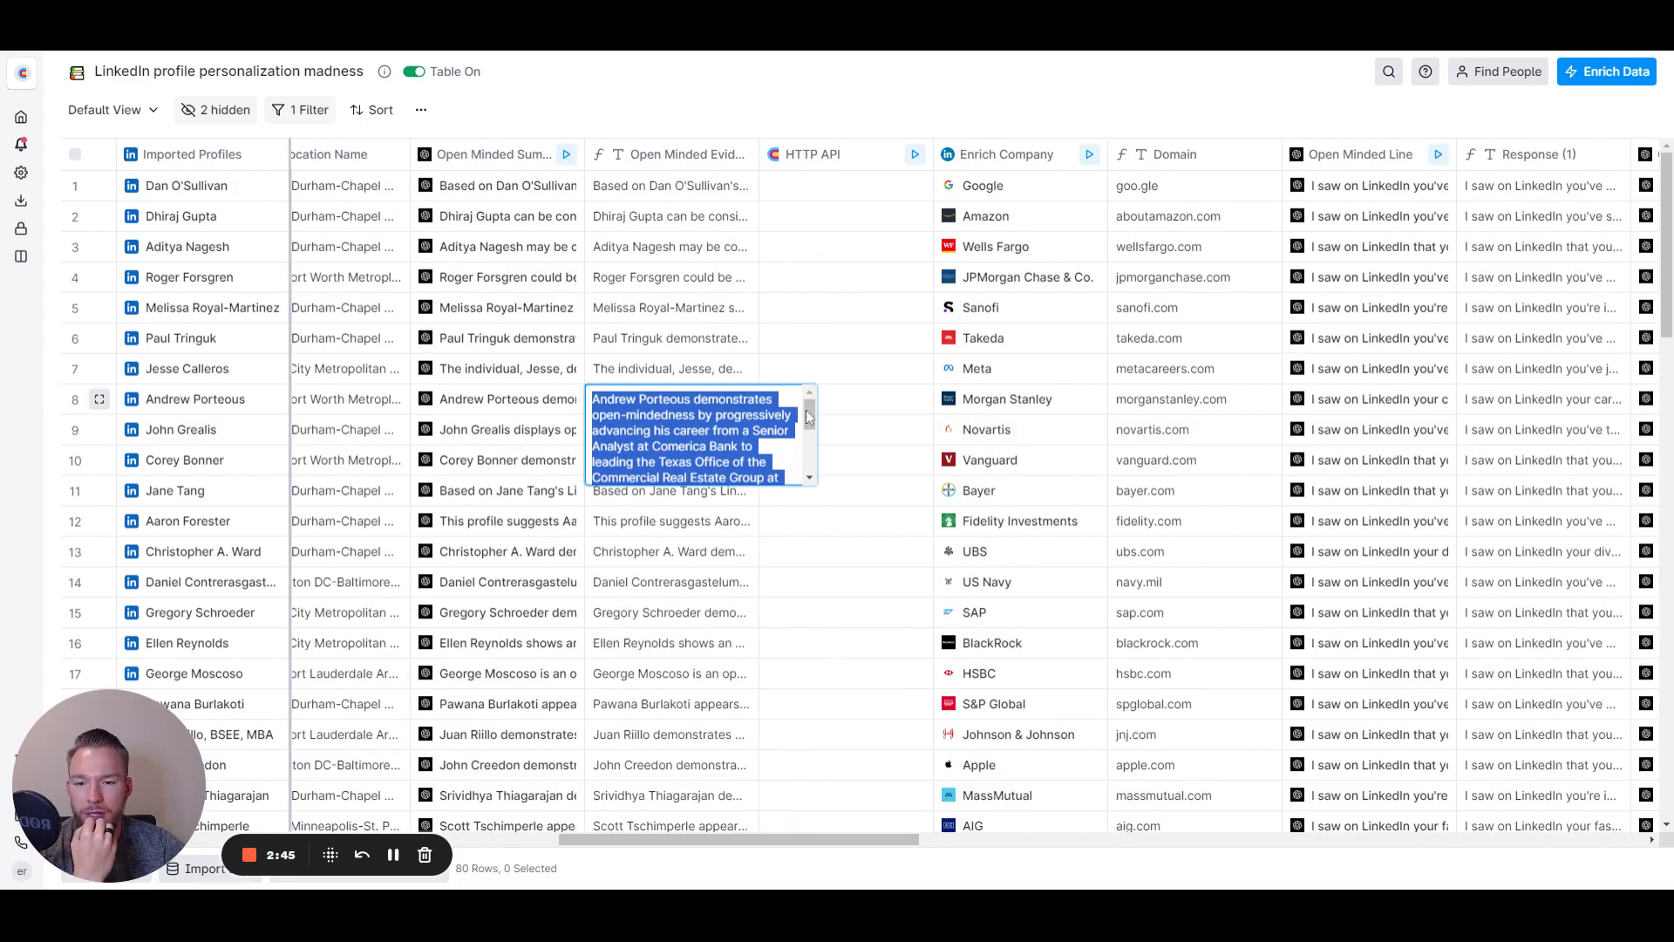
{"action": "scroll", "scroll_direction": "down", "scroll_amount": 3}
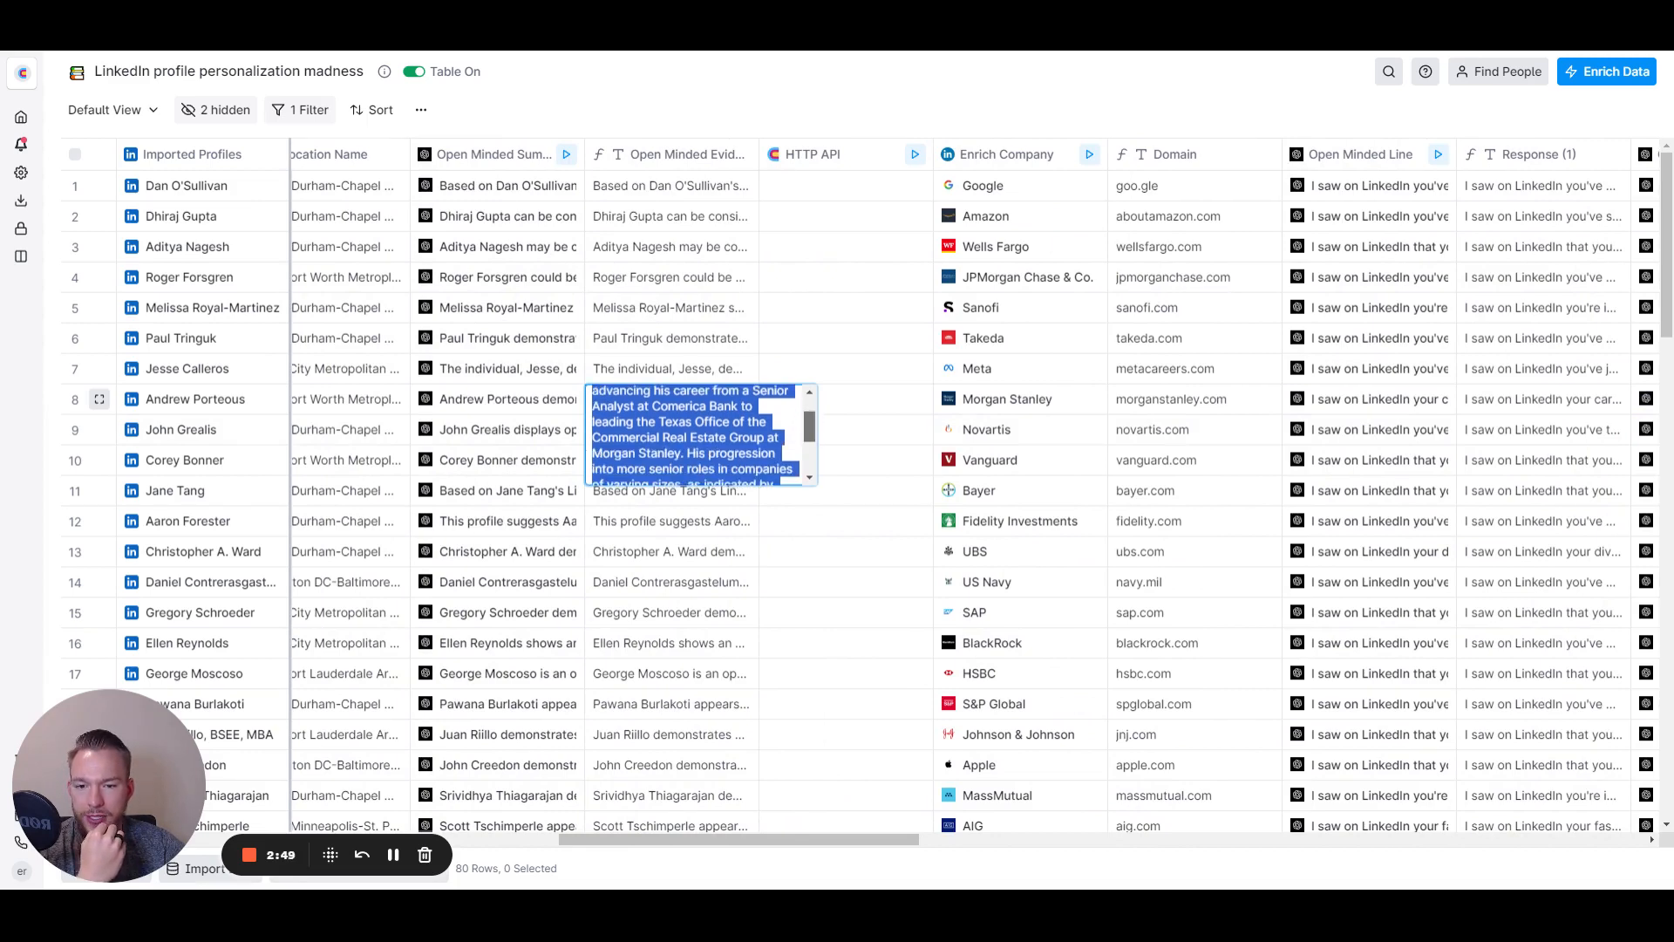
{"action": "scroll", "scroll_direction": "down", "scroll_amount": 3}
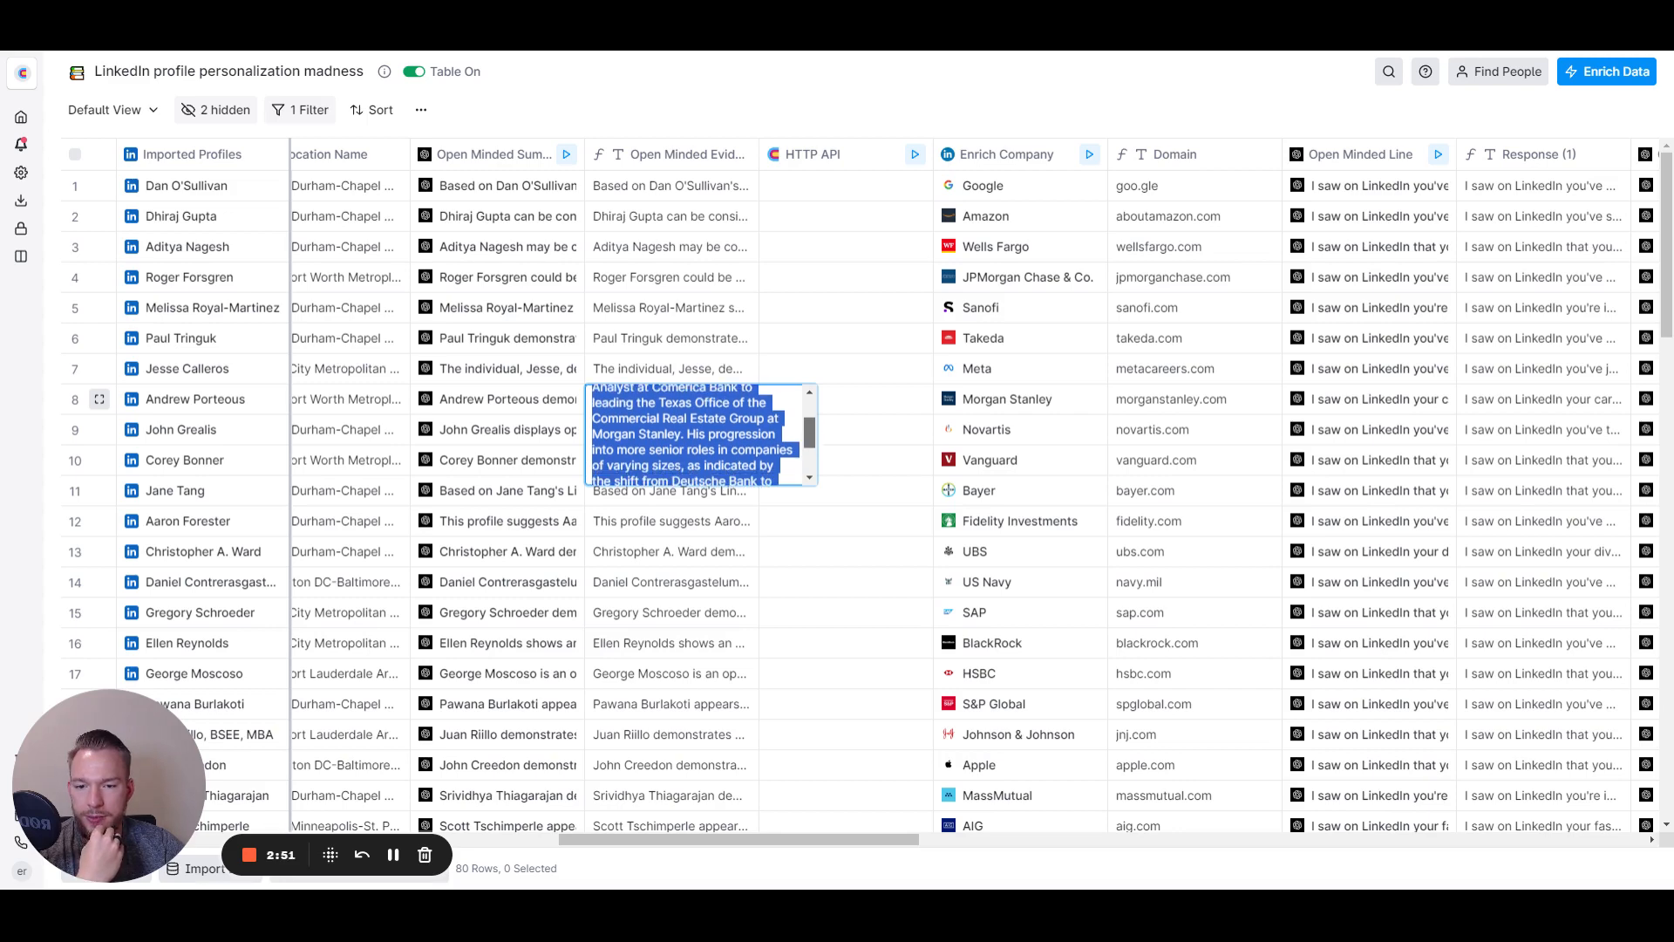
{"action": "scroll", "scroll_direction": "down", "scroll_amount": 3}
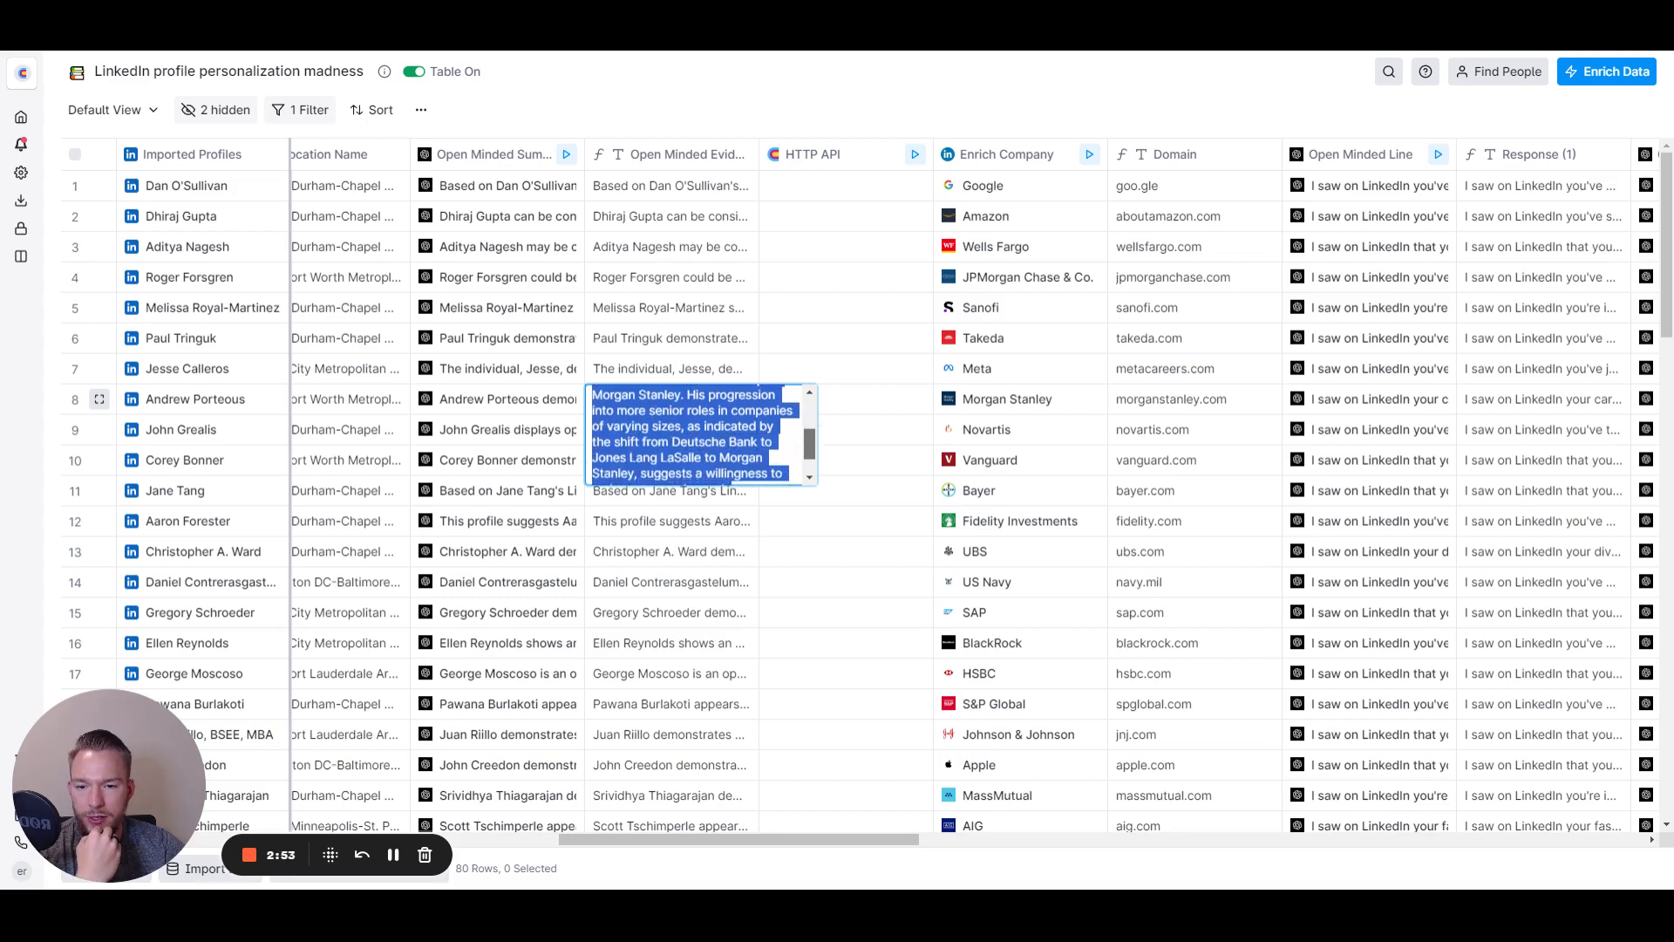
{"action": "scroll", "scroll_direction": "down", "scroll_amount": 3}
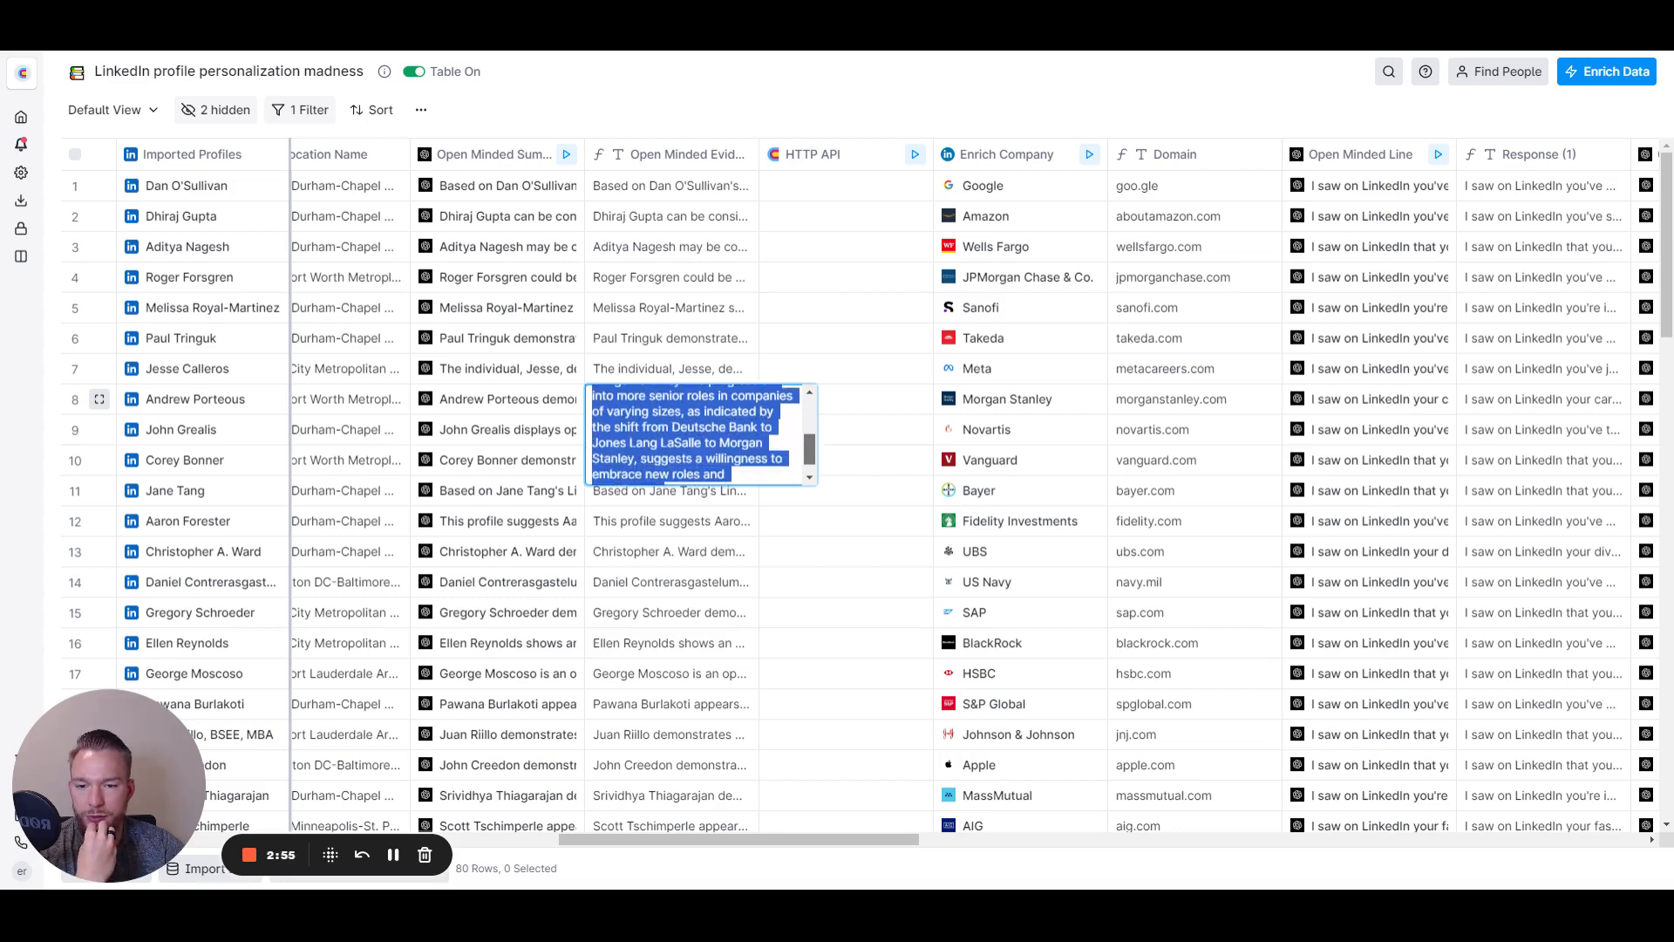
{"action": "scroll", "scroll_direction": "down", "scroll_amount": 3}
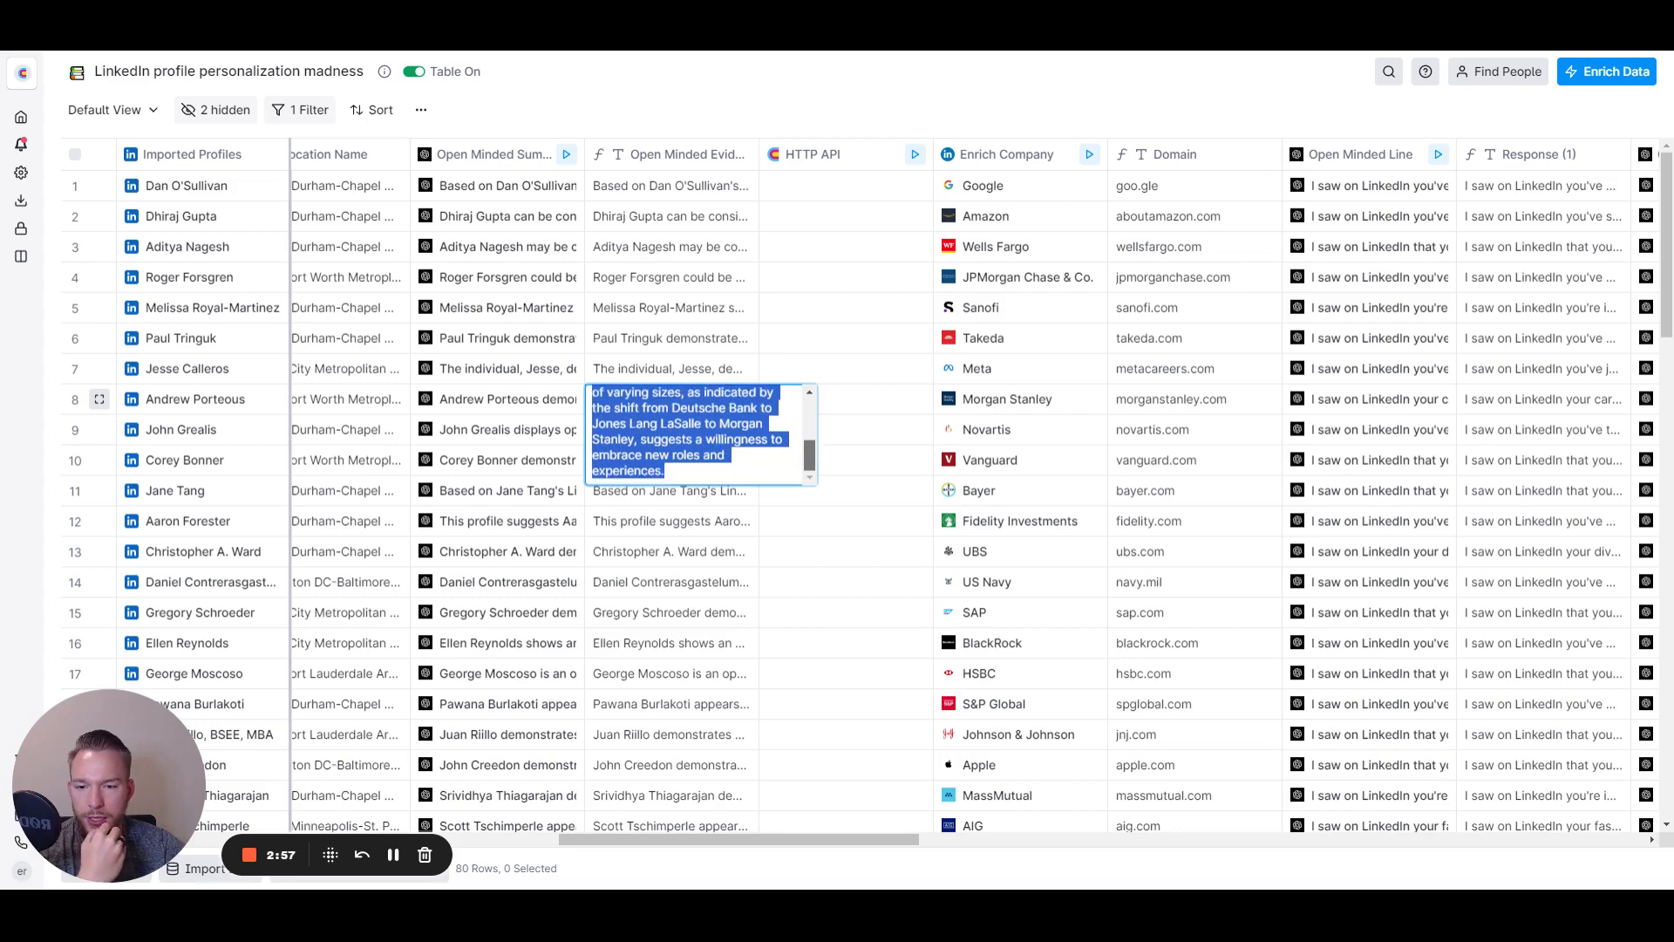
{"action": "left_click", "coordinate": [670, 399]}
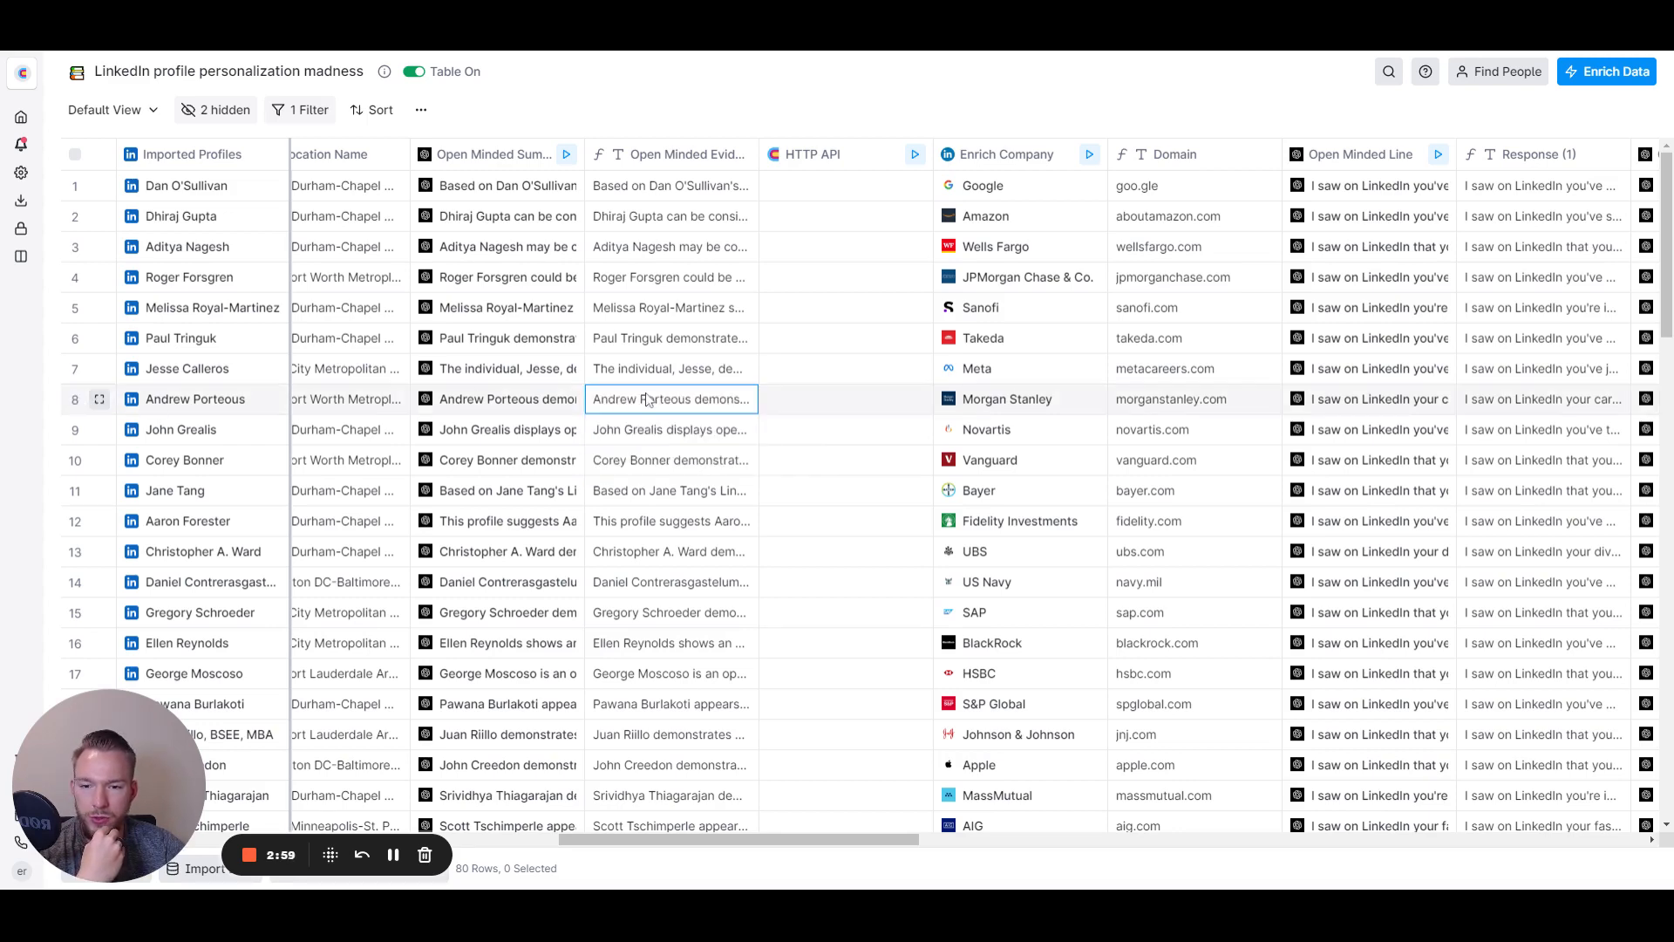
{"action": "left_click", "coordinate": [73, 398]}
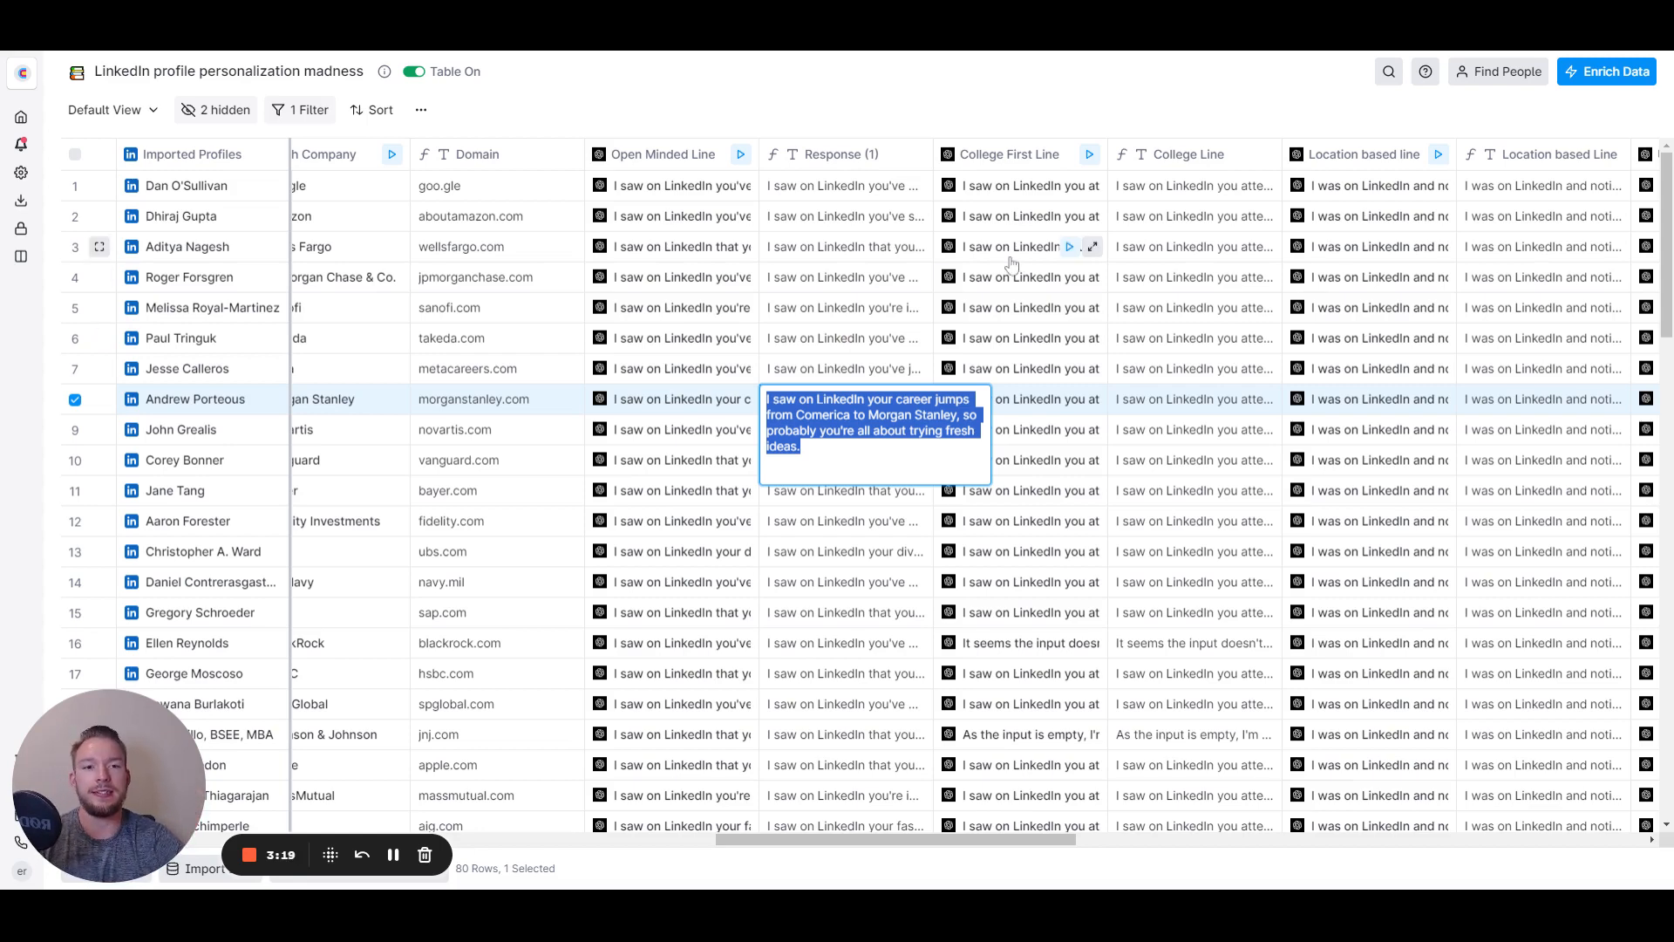
{"action": "mouse_move", "coordinate": [1164, 193]}
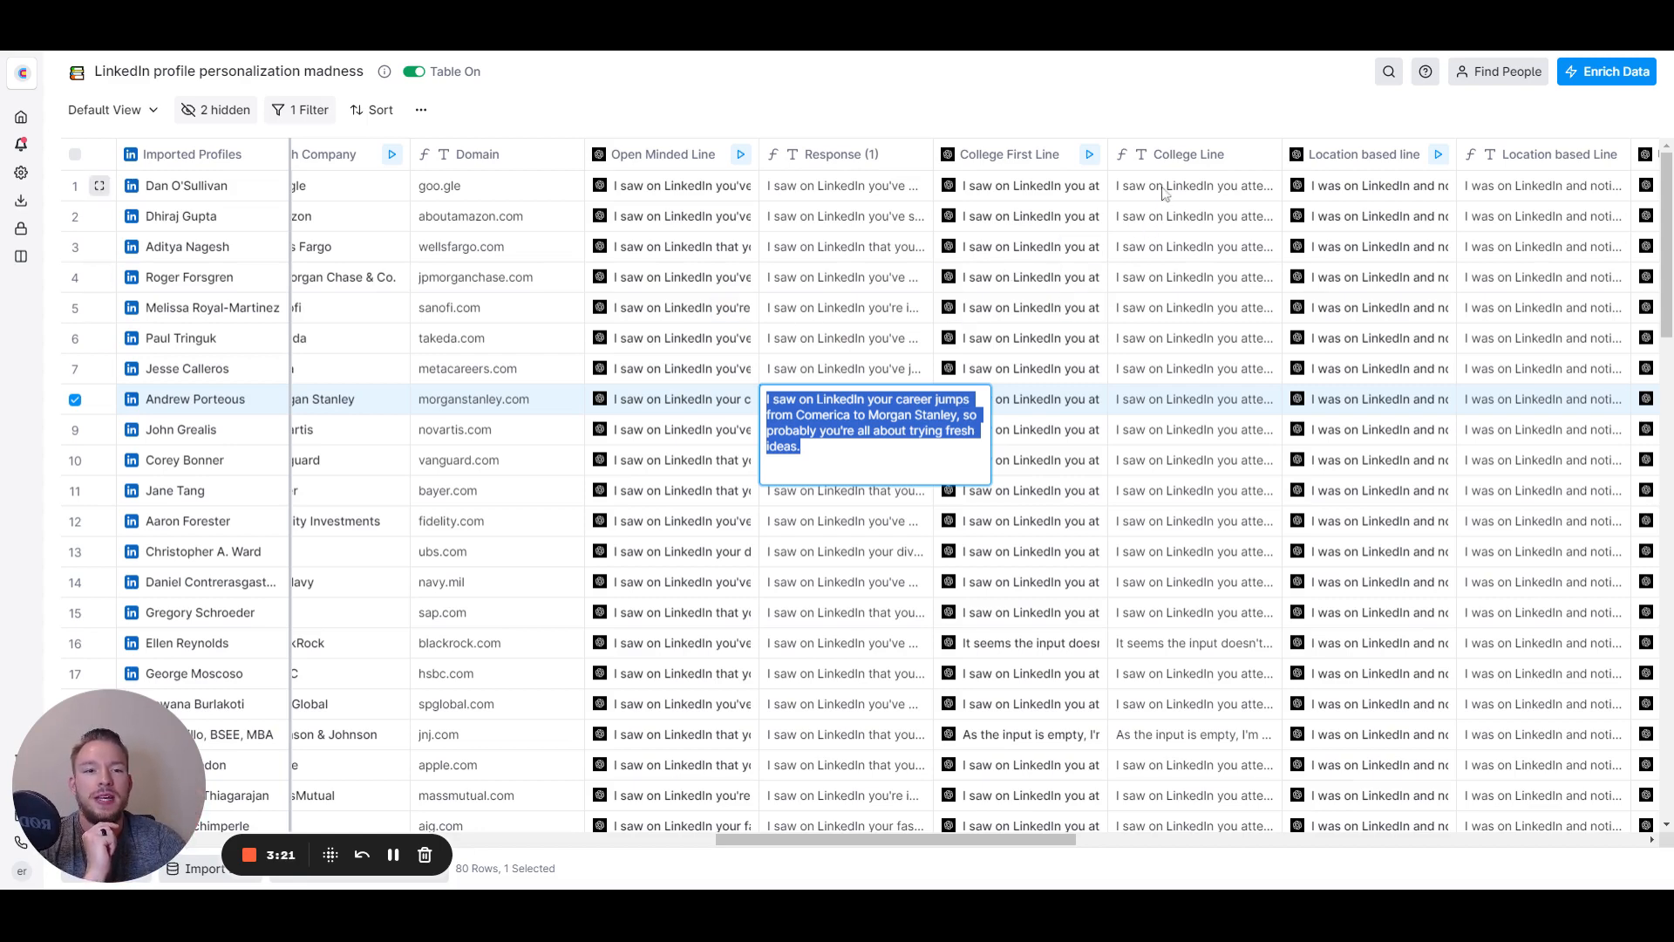
{"action": "left_click", "coordinate": [1193, 184]}
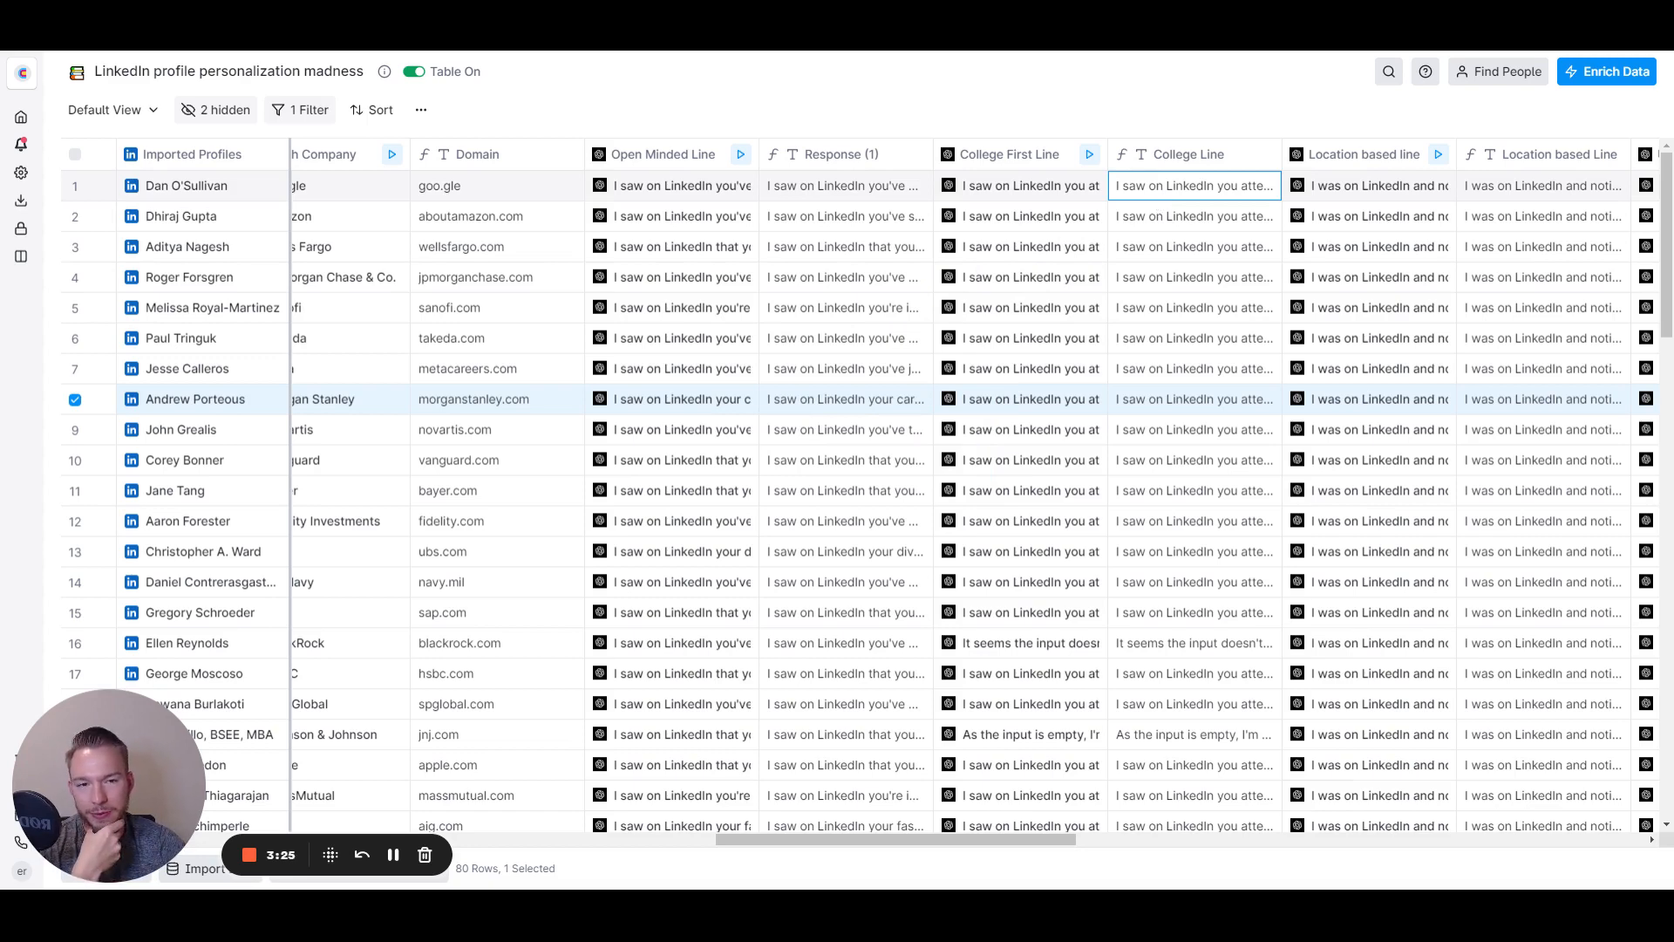
{"action": "scroll", "scroll_direction": "right", "scroll_amount": 3}
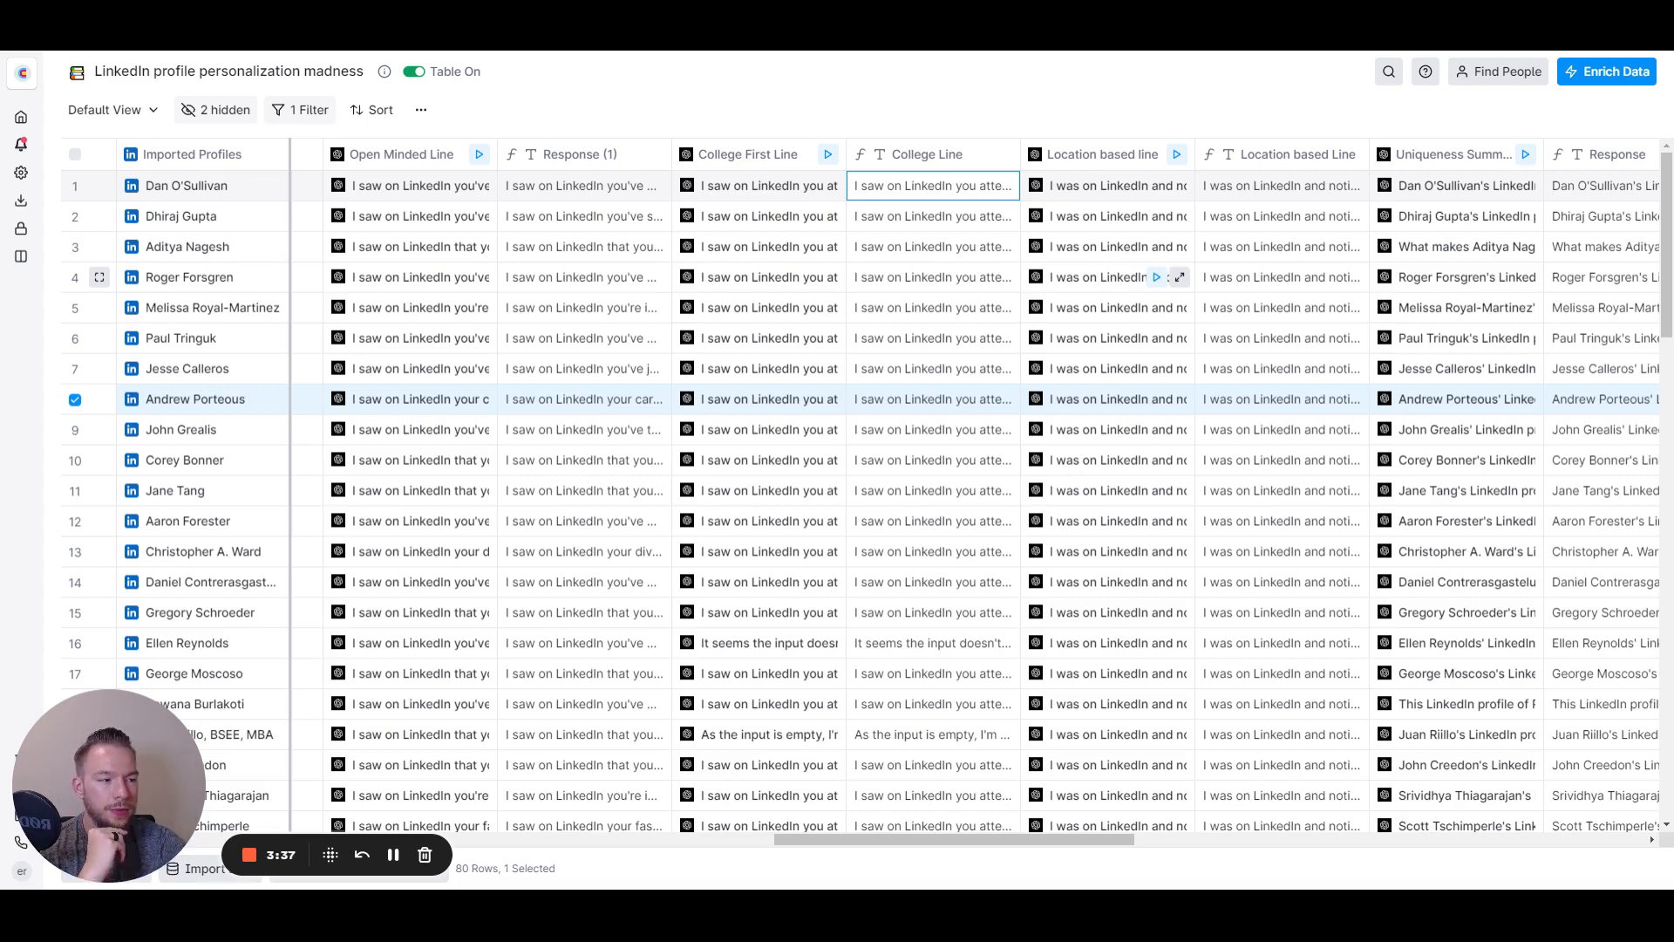
{"action": "mouse_move", "coordinate": [865, 209]}
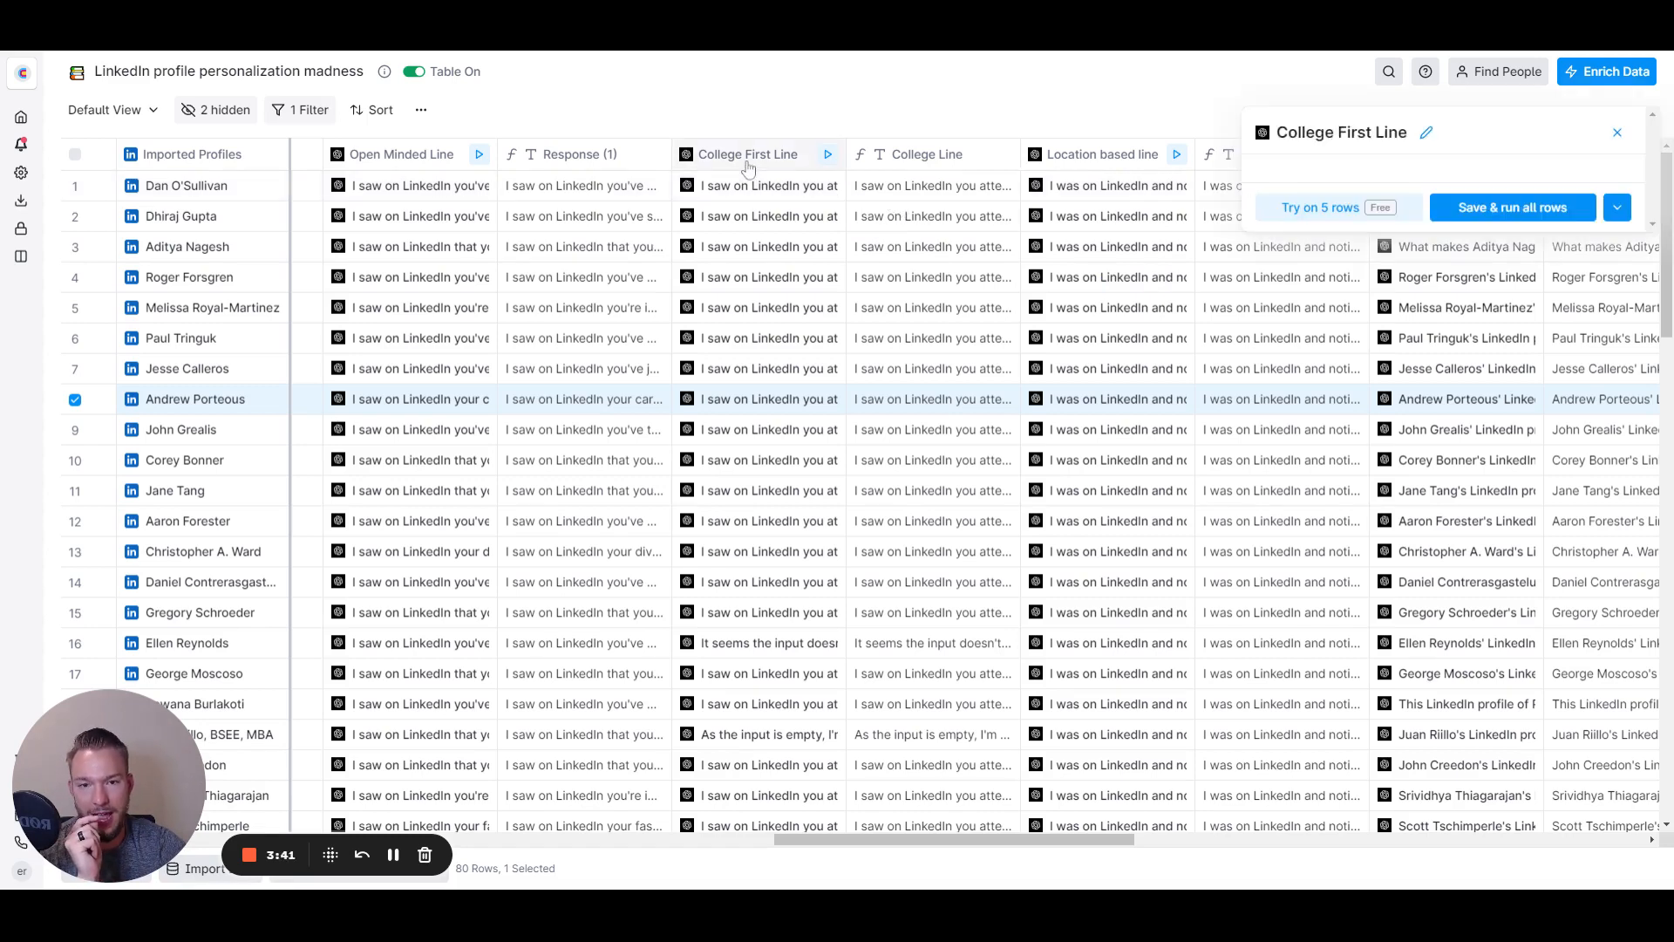
{"action": "mouse_move", "coordinate": [1423, 288]}
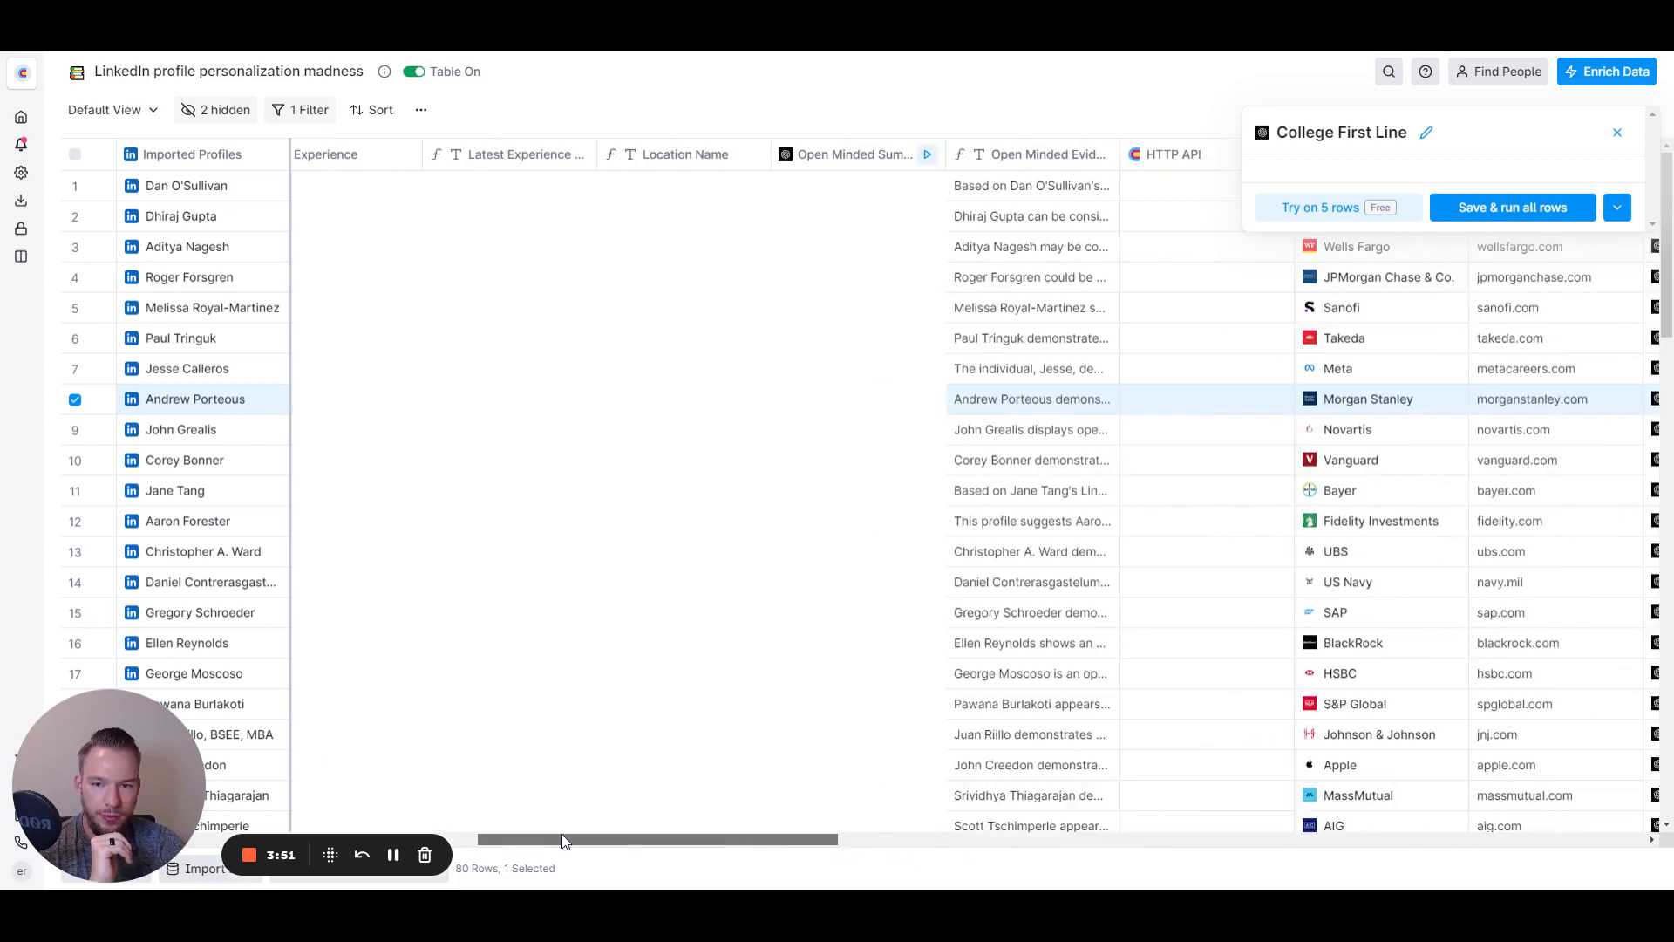
{"action": "scroll", "scroll_direction": "left", "scroll_amount": 3}
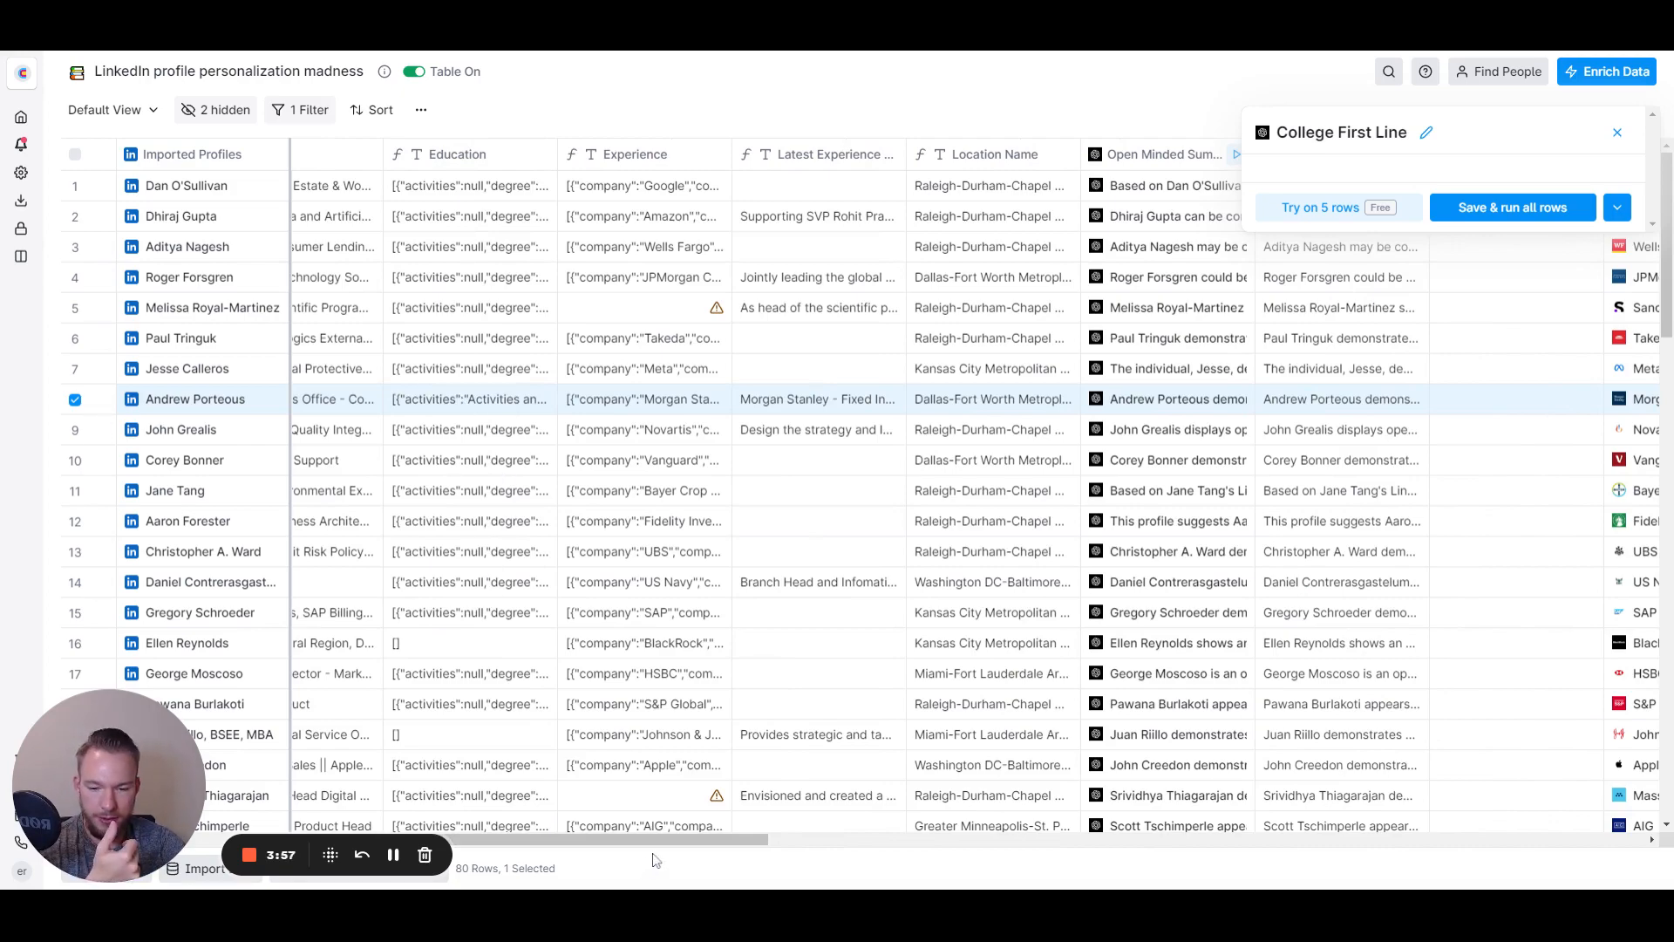
{"action": "scroll", "scroll_direction": "right", "scroll_amount": 3}
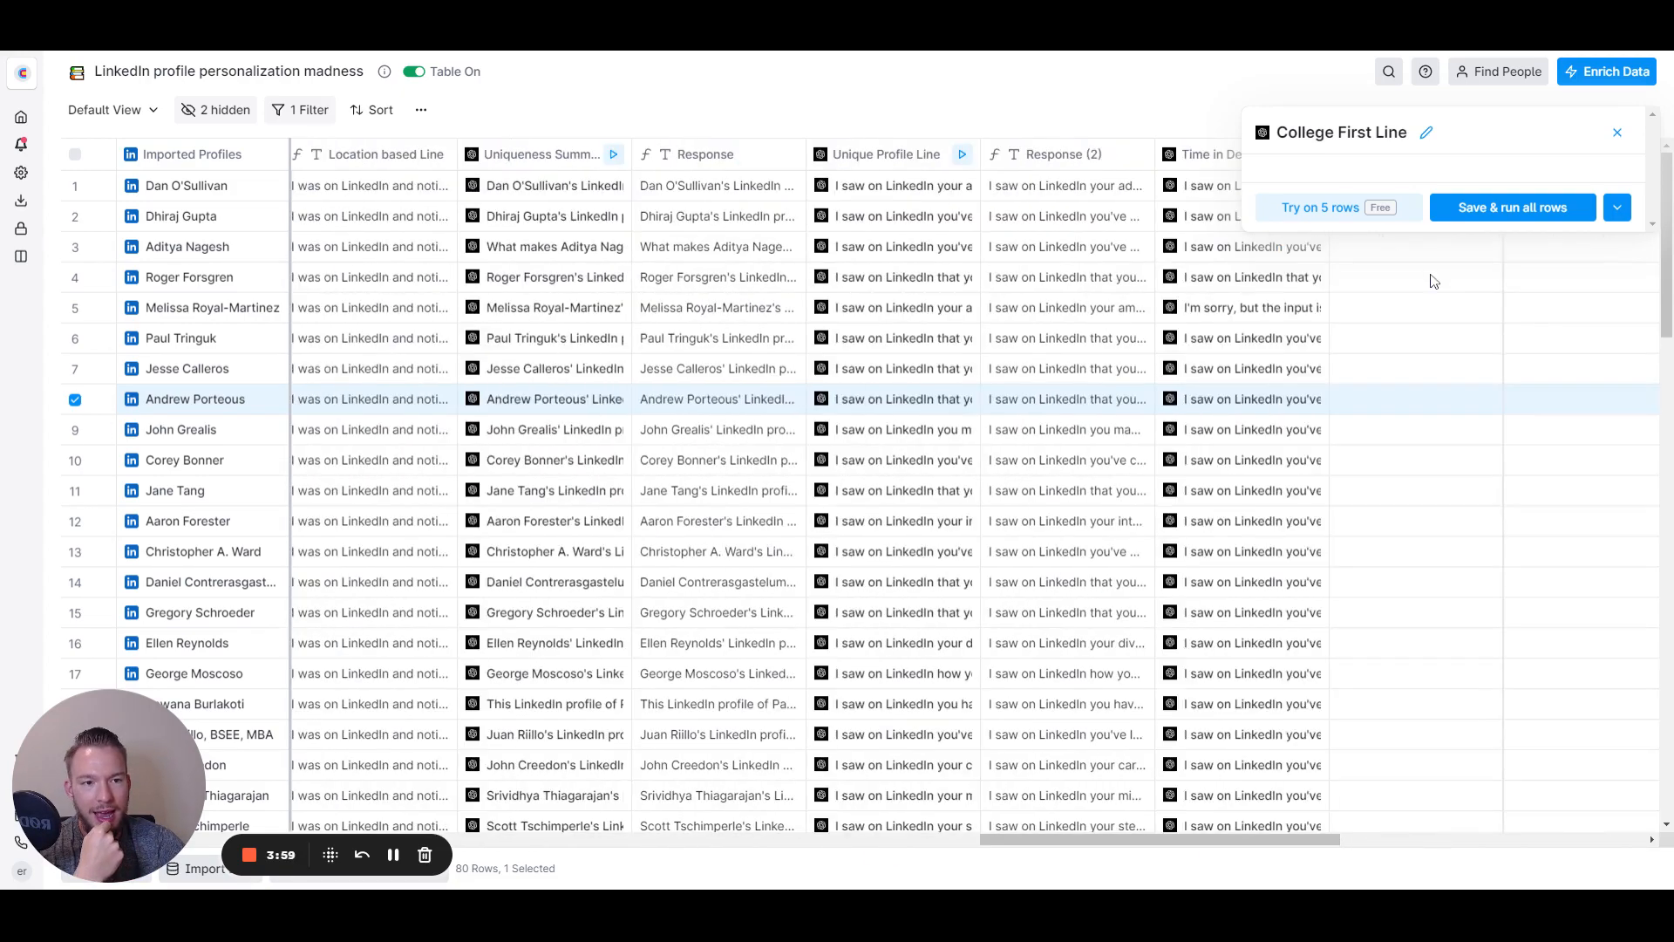
{"action": "left_click", "coordinate": [1617, 132]}
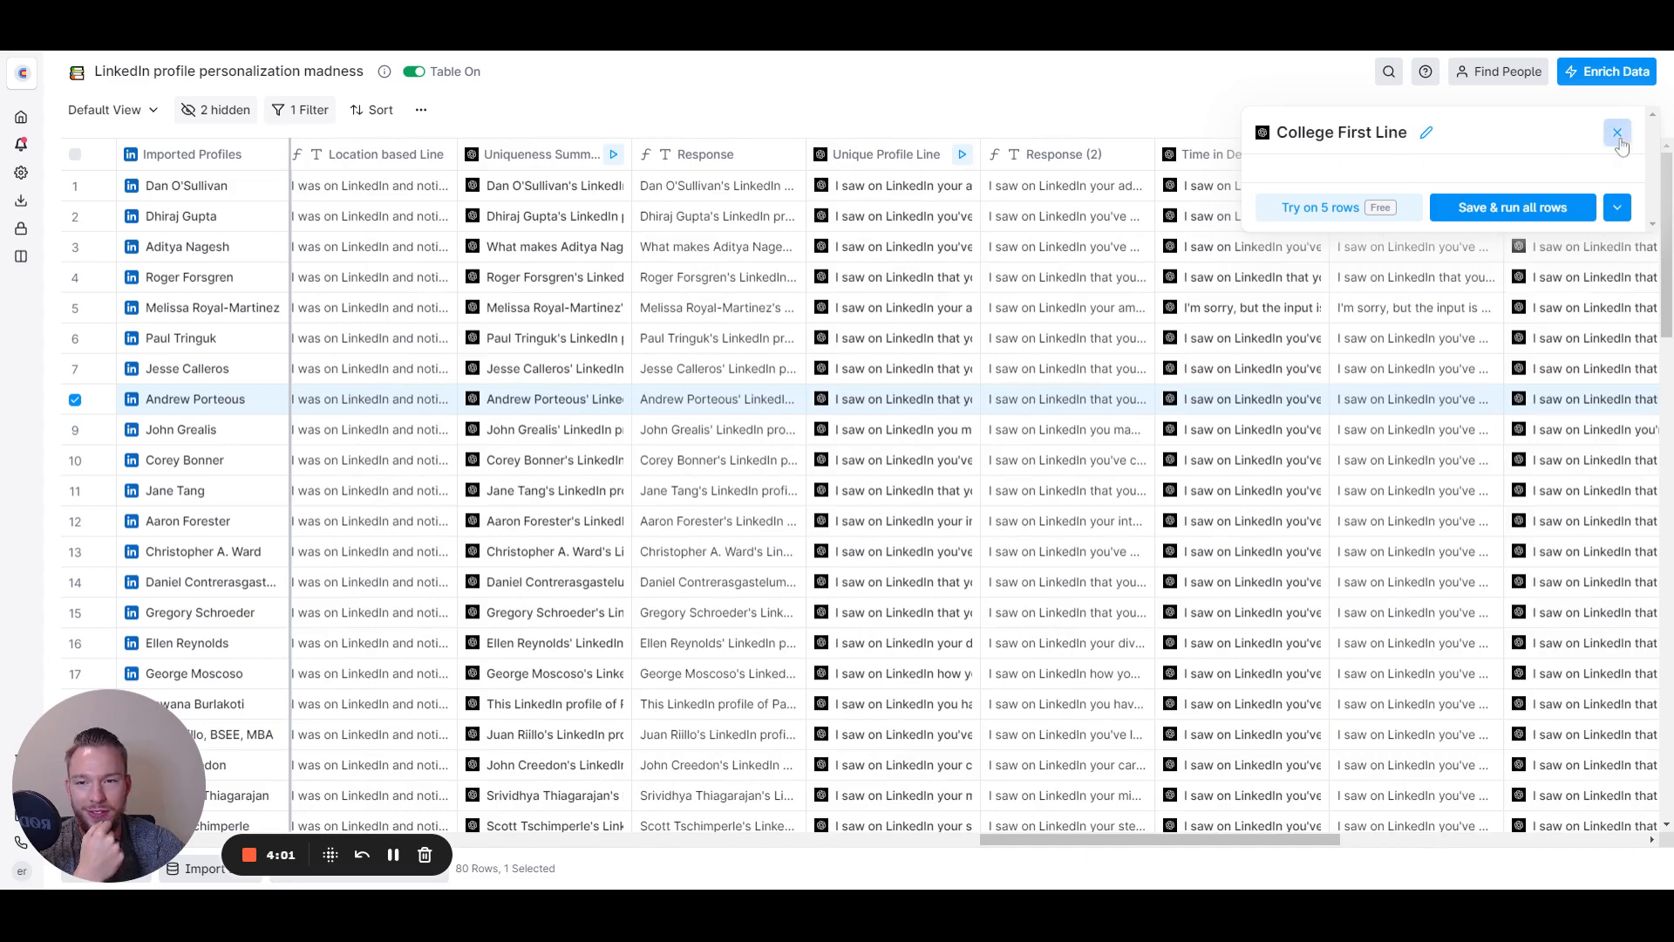
{"action": "left_click", "coordinate": [1617, 132]}
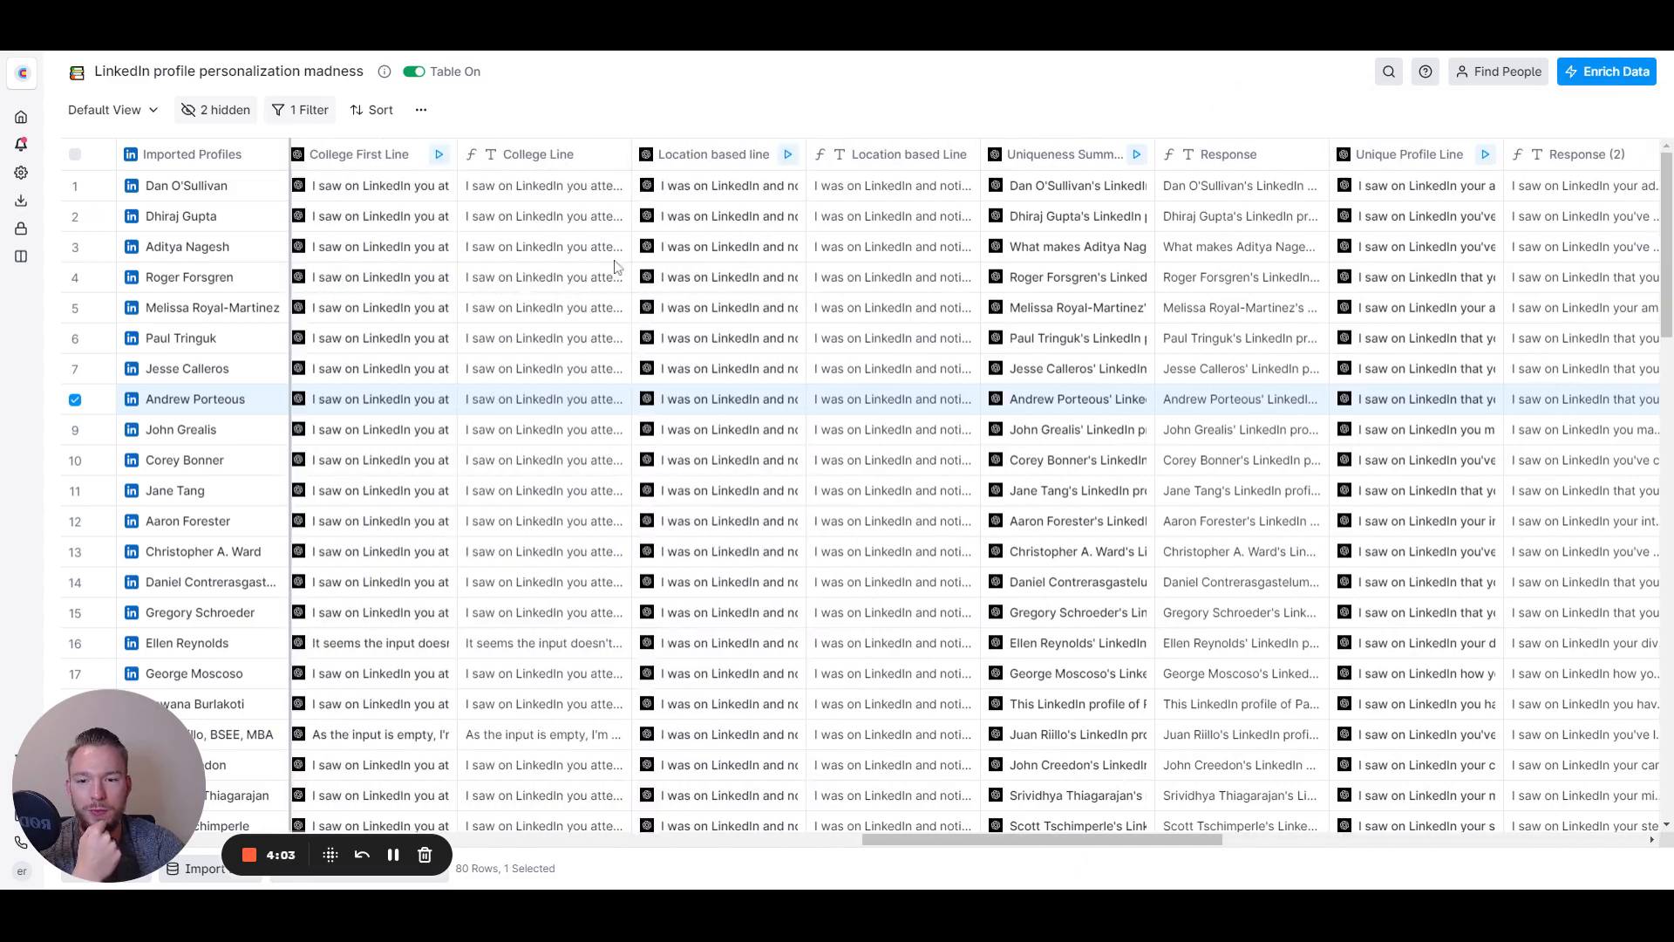
{"action": "left_click", "coordinate": [360, 153]}
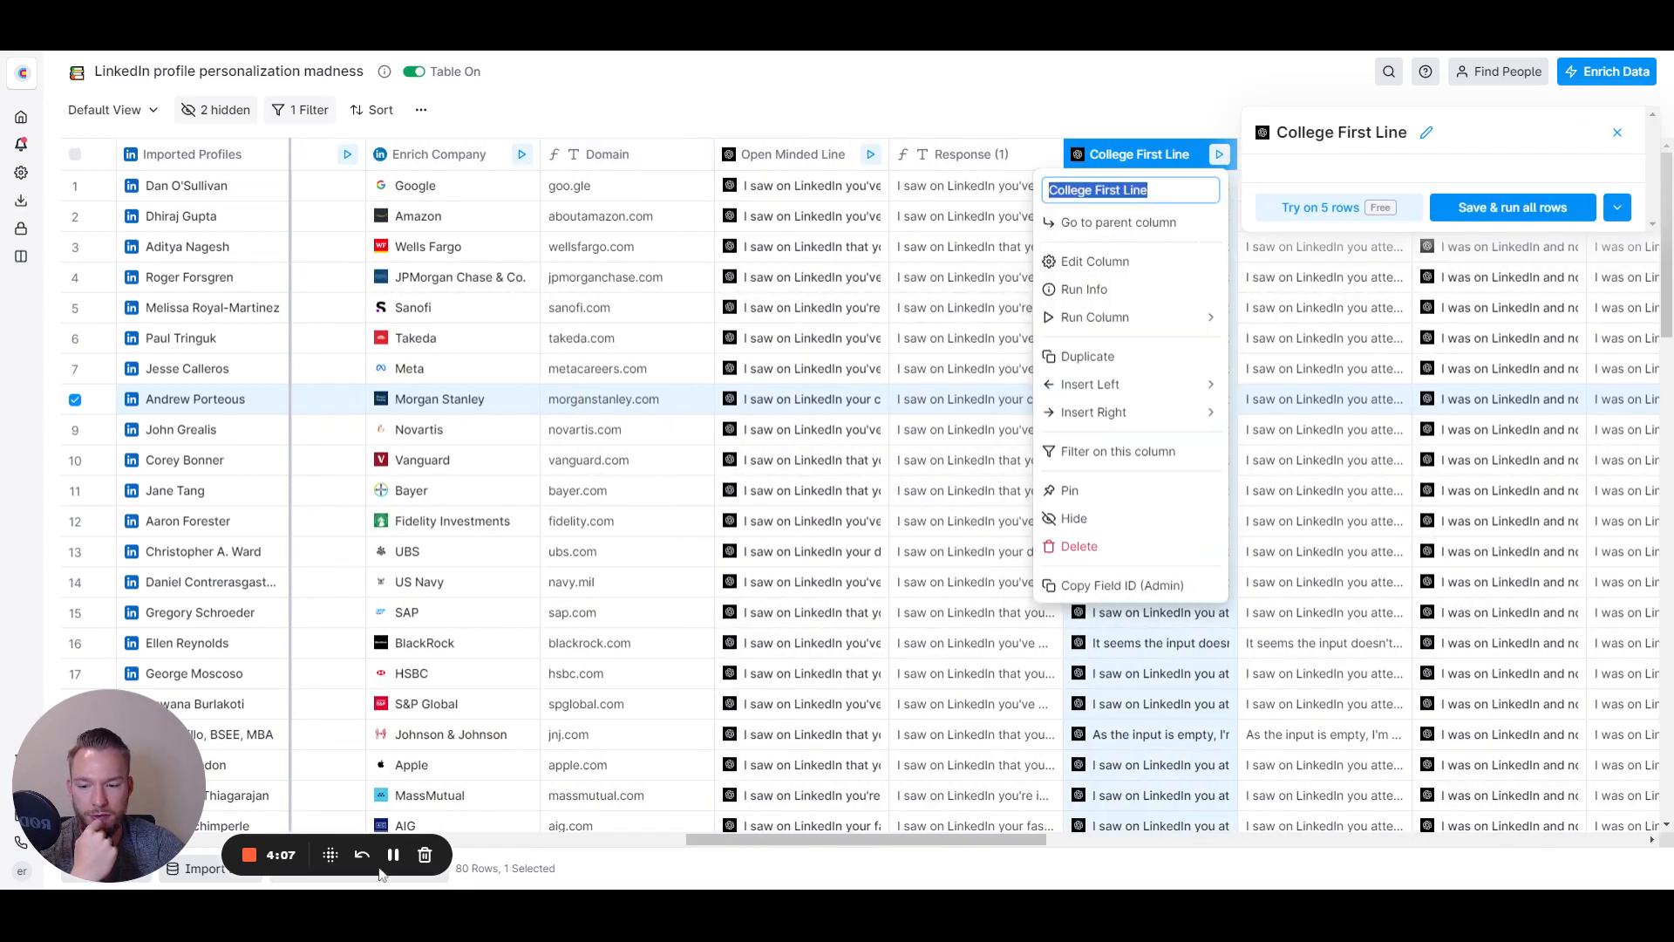
{"action": "left_click", "coordinate": [1094, 261]}
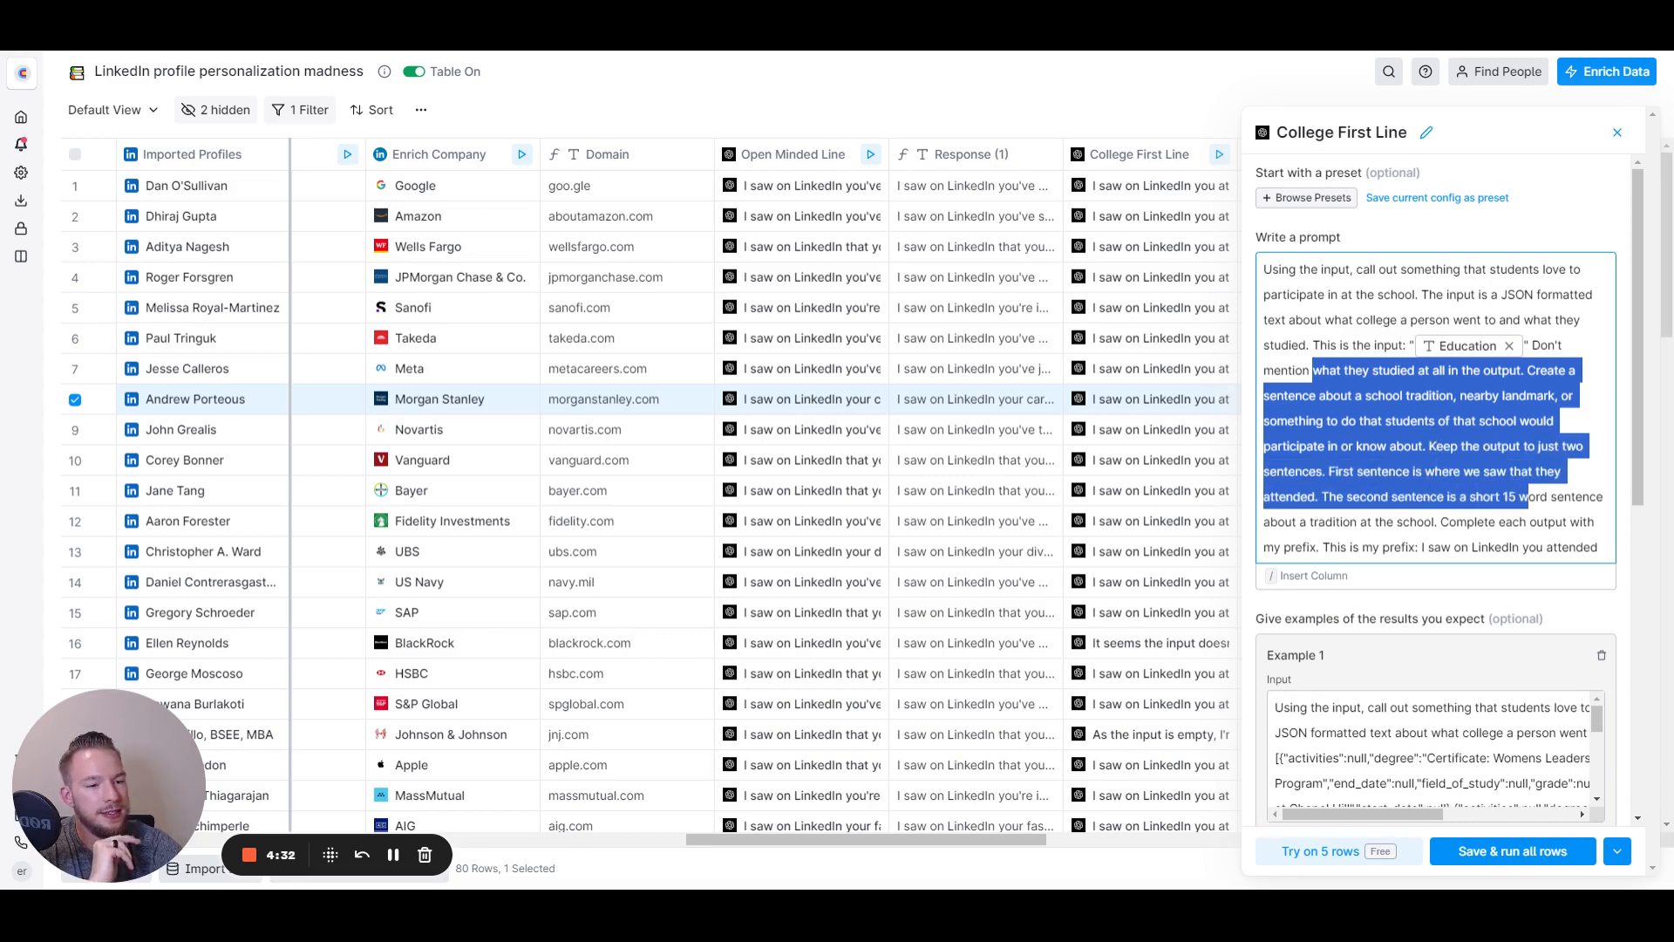
{"action": "scroll", "scroll_direction": "down", "scroll_amount": 3}
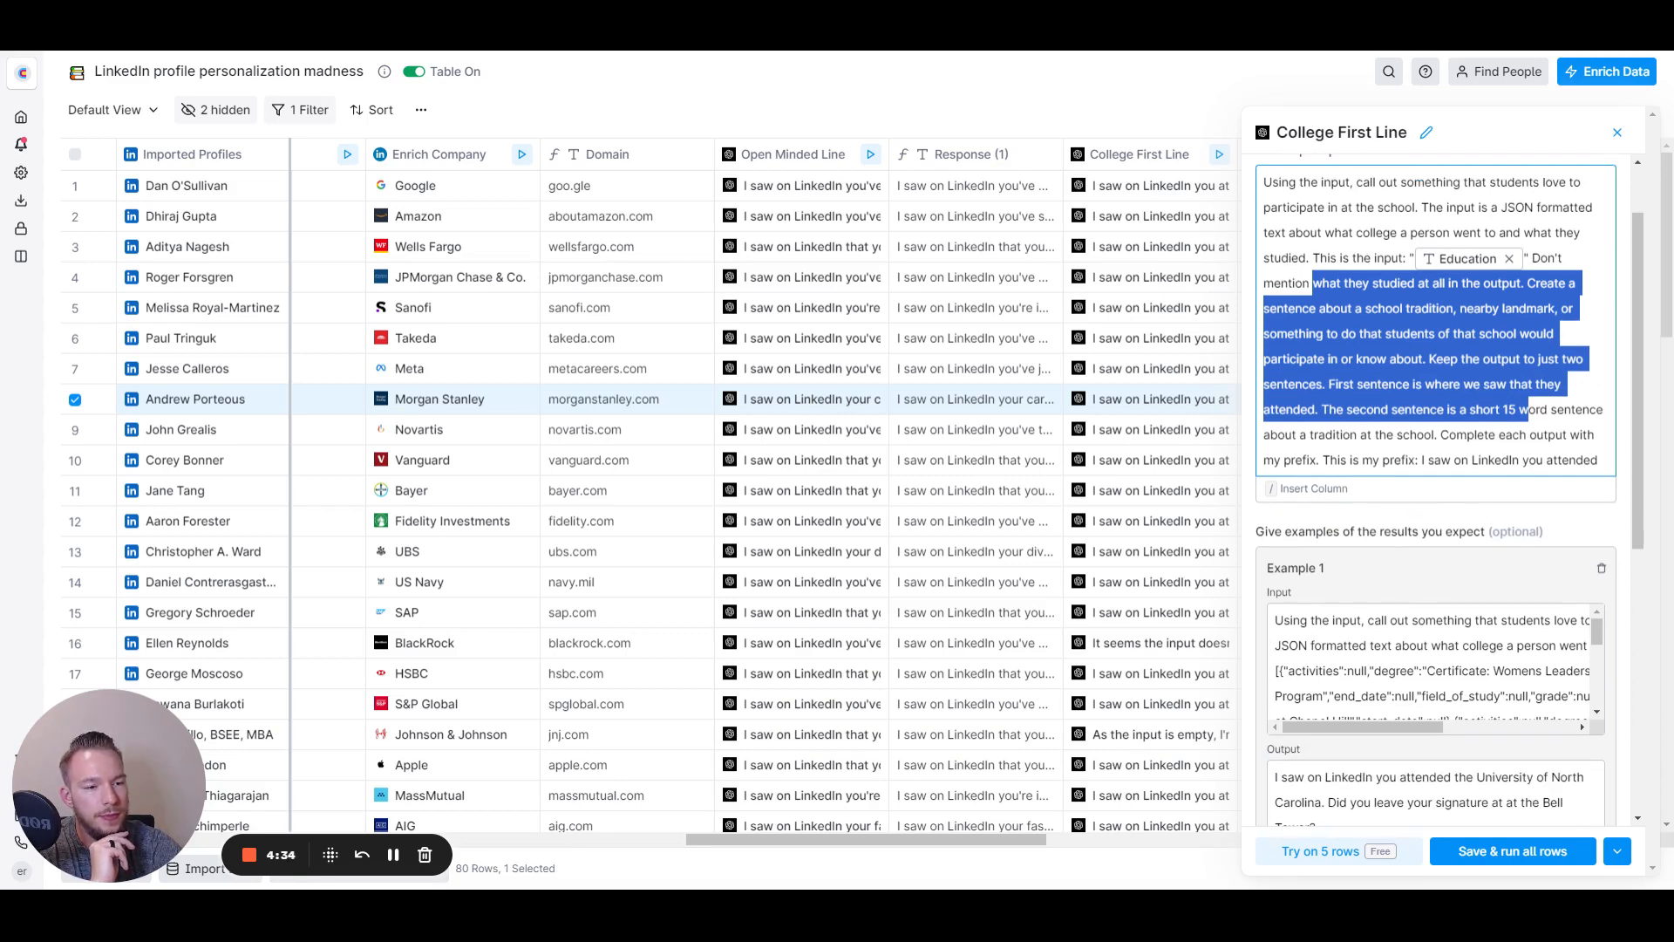
{"action": "mouse_move", "coordinate": [1380, 512]}
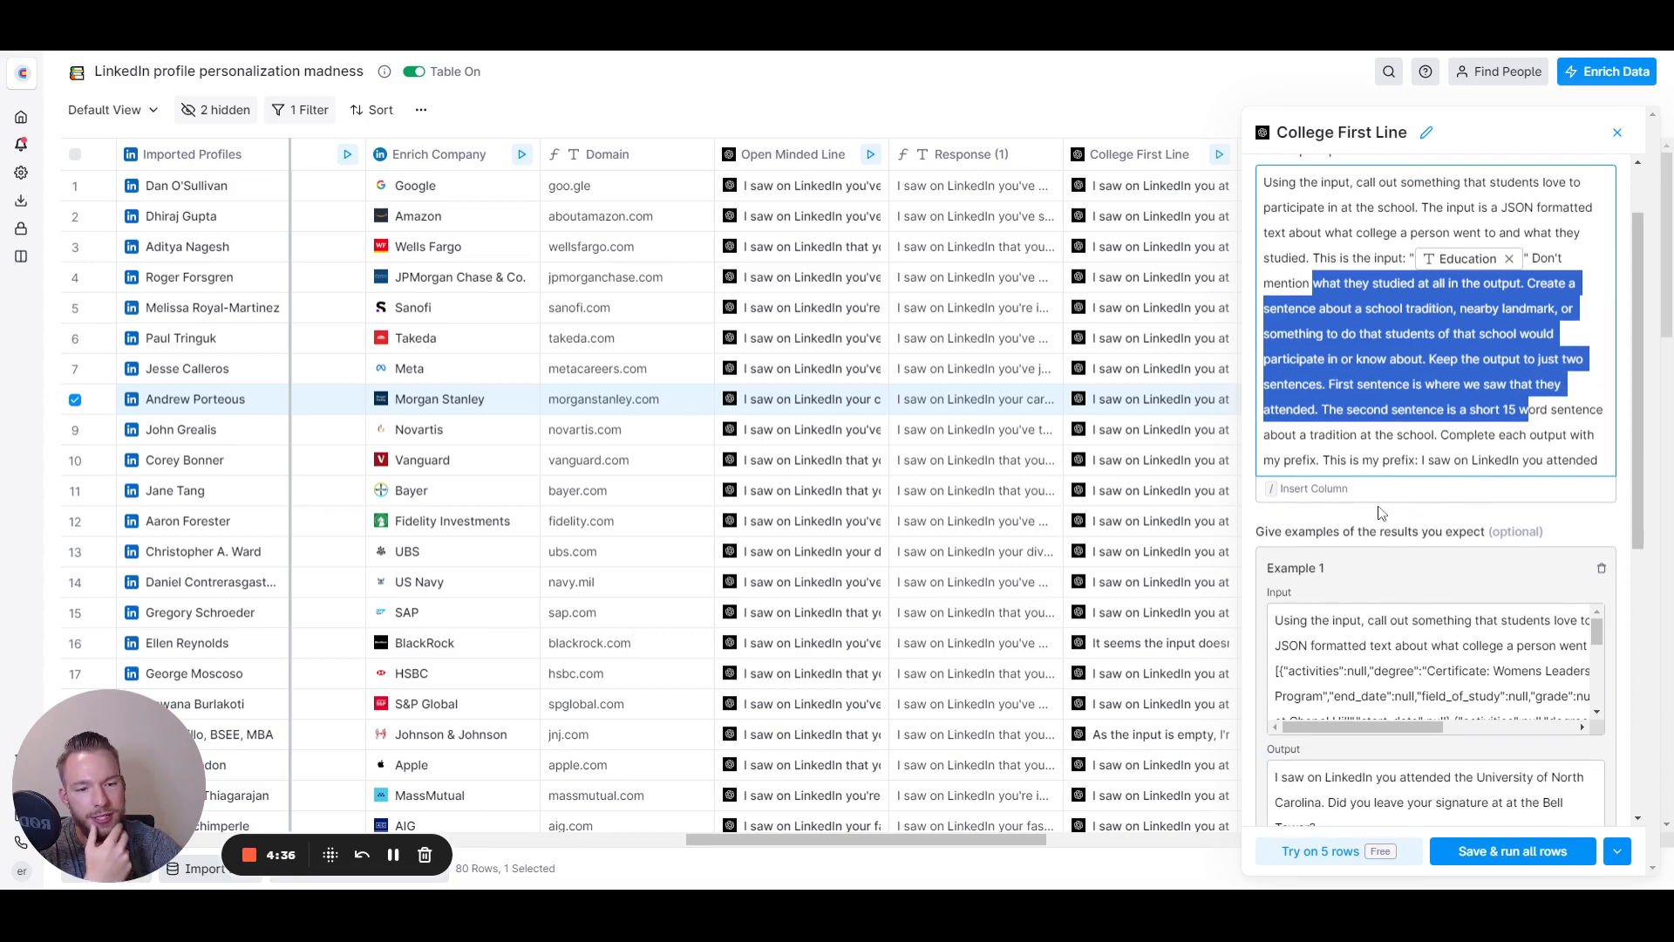
{"action": "left_click", "coordinate": [1616, 132]}
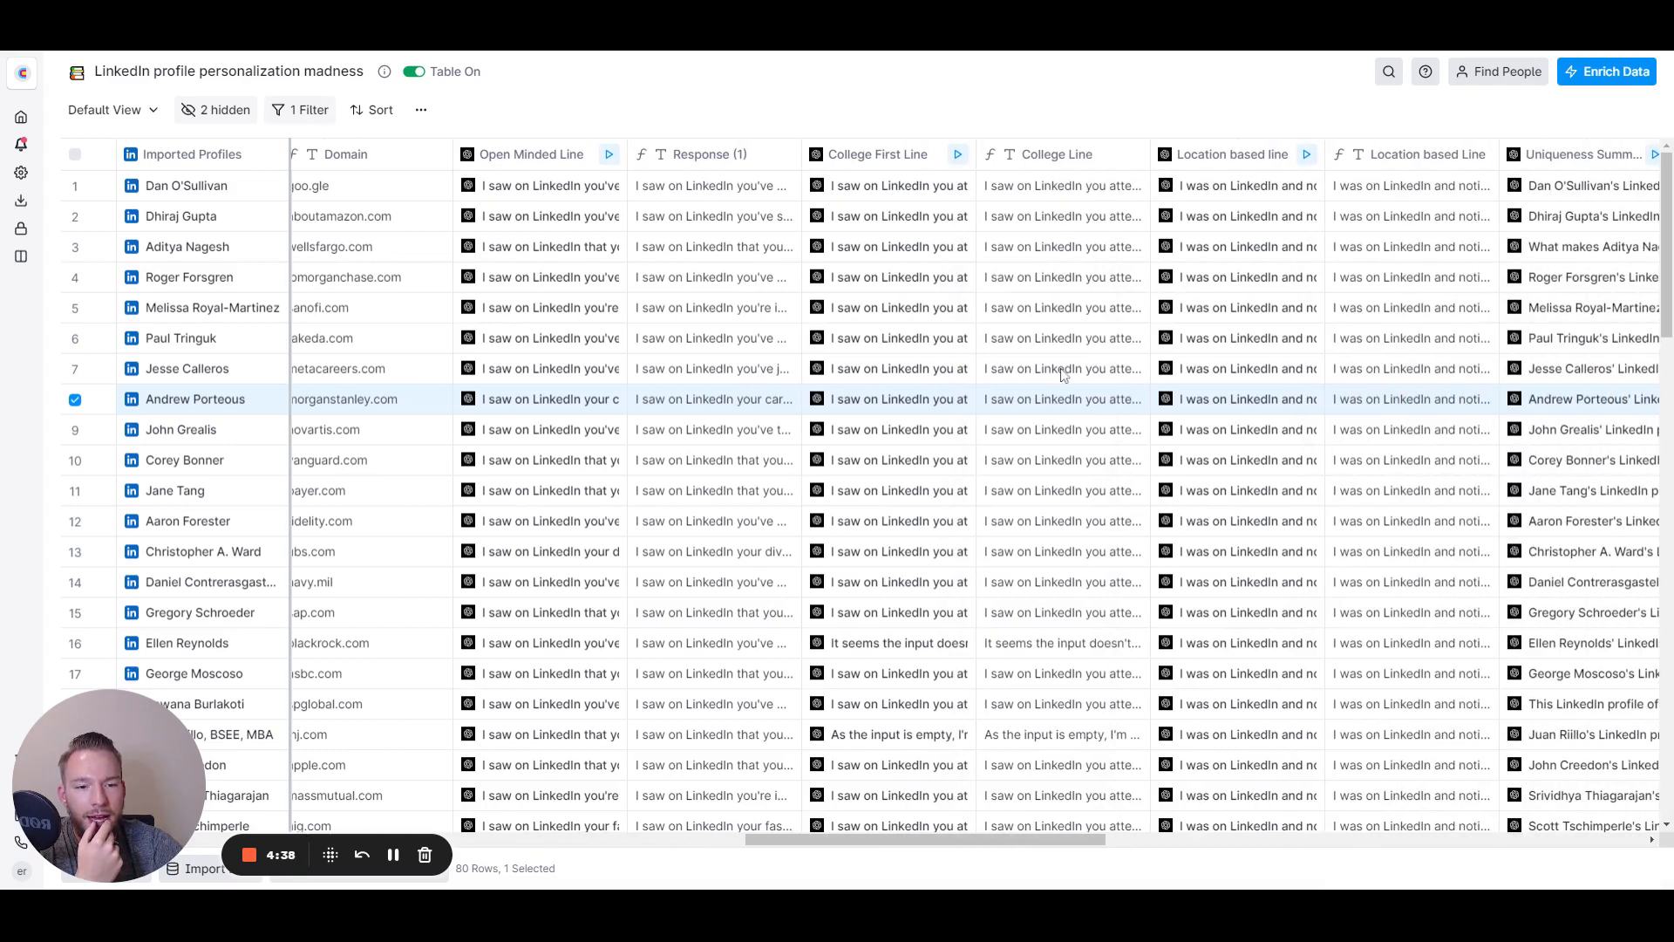
{"action": "left_click", "coordinate": [1062, 367]}
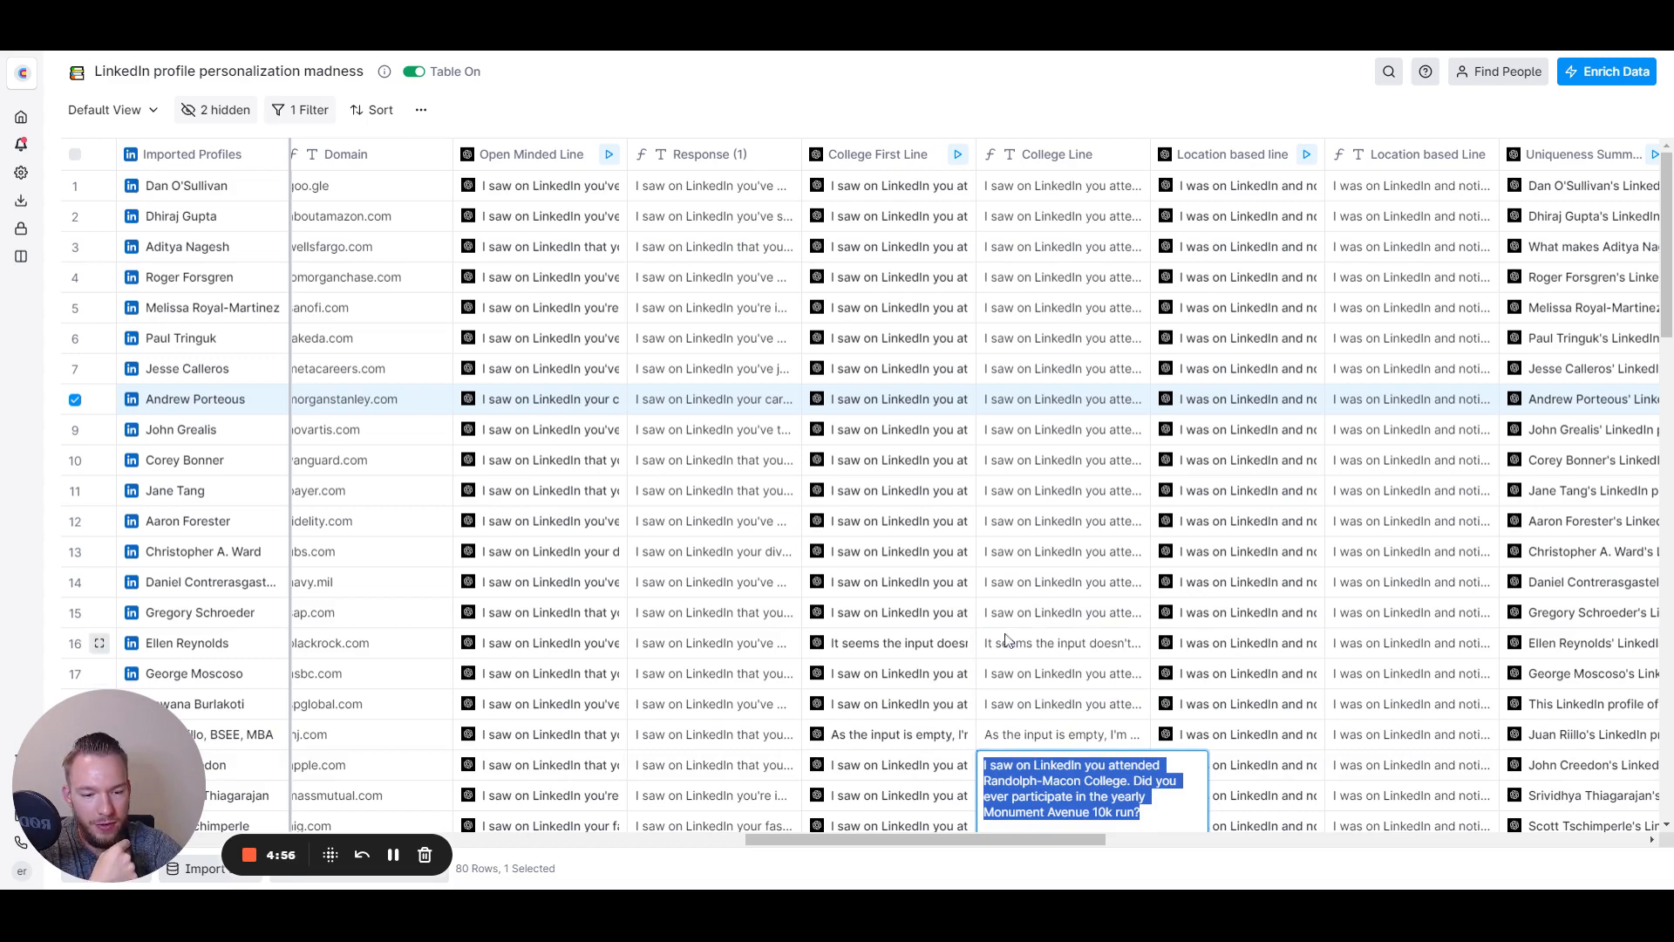
{"action": "scroll", "scroll_direction": "down", "scroll_amount": 3}
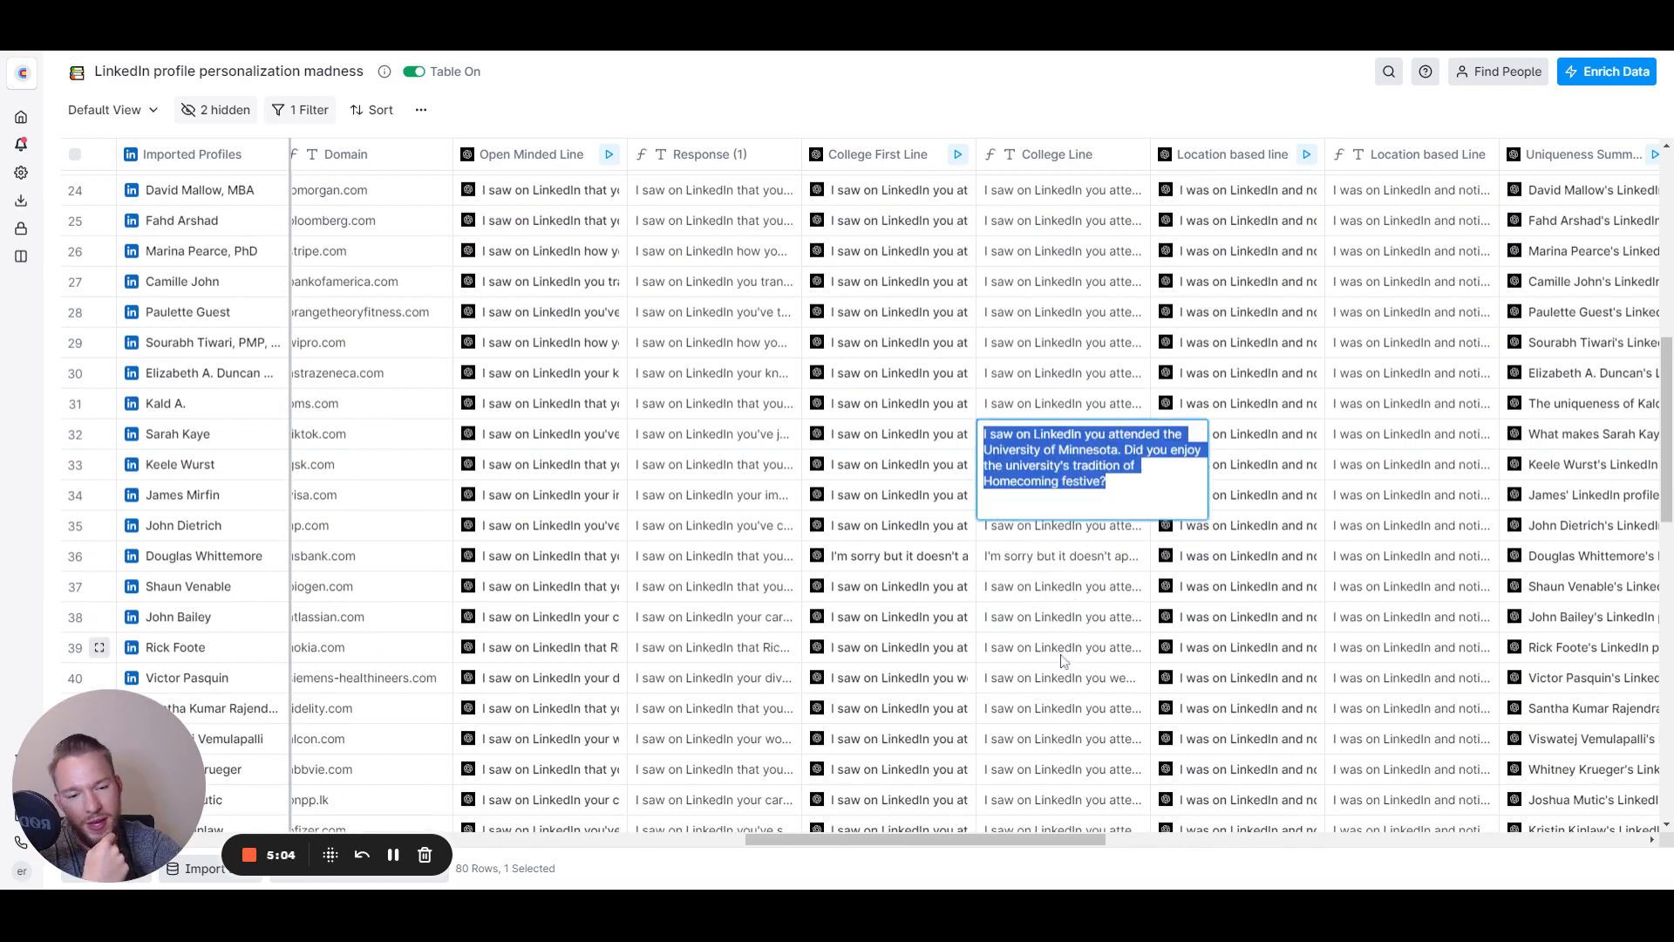
{"action": "left_click", "coordinate": [1061, 676]}
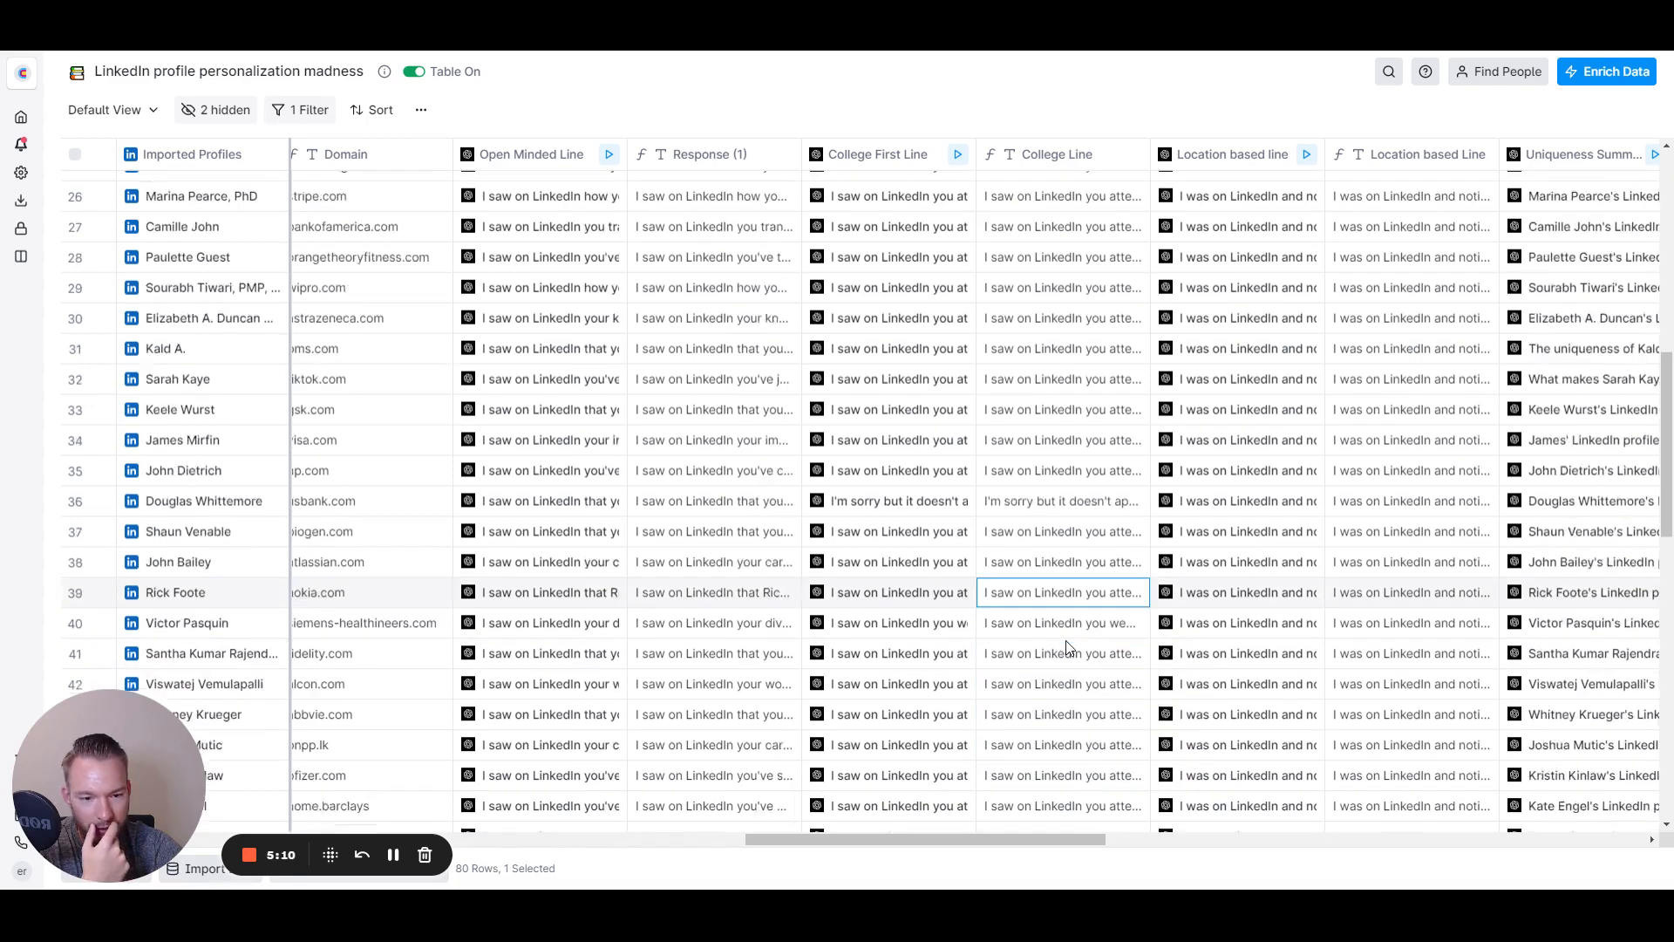
{"action": "scroll", "scroll_direction": "down", "scroll_amount": 3}
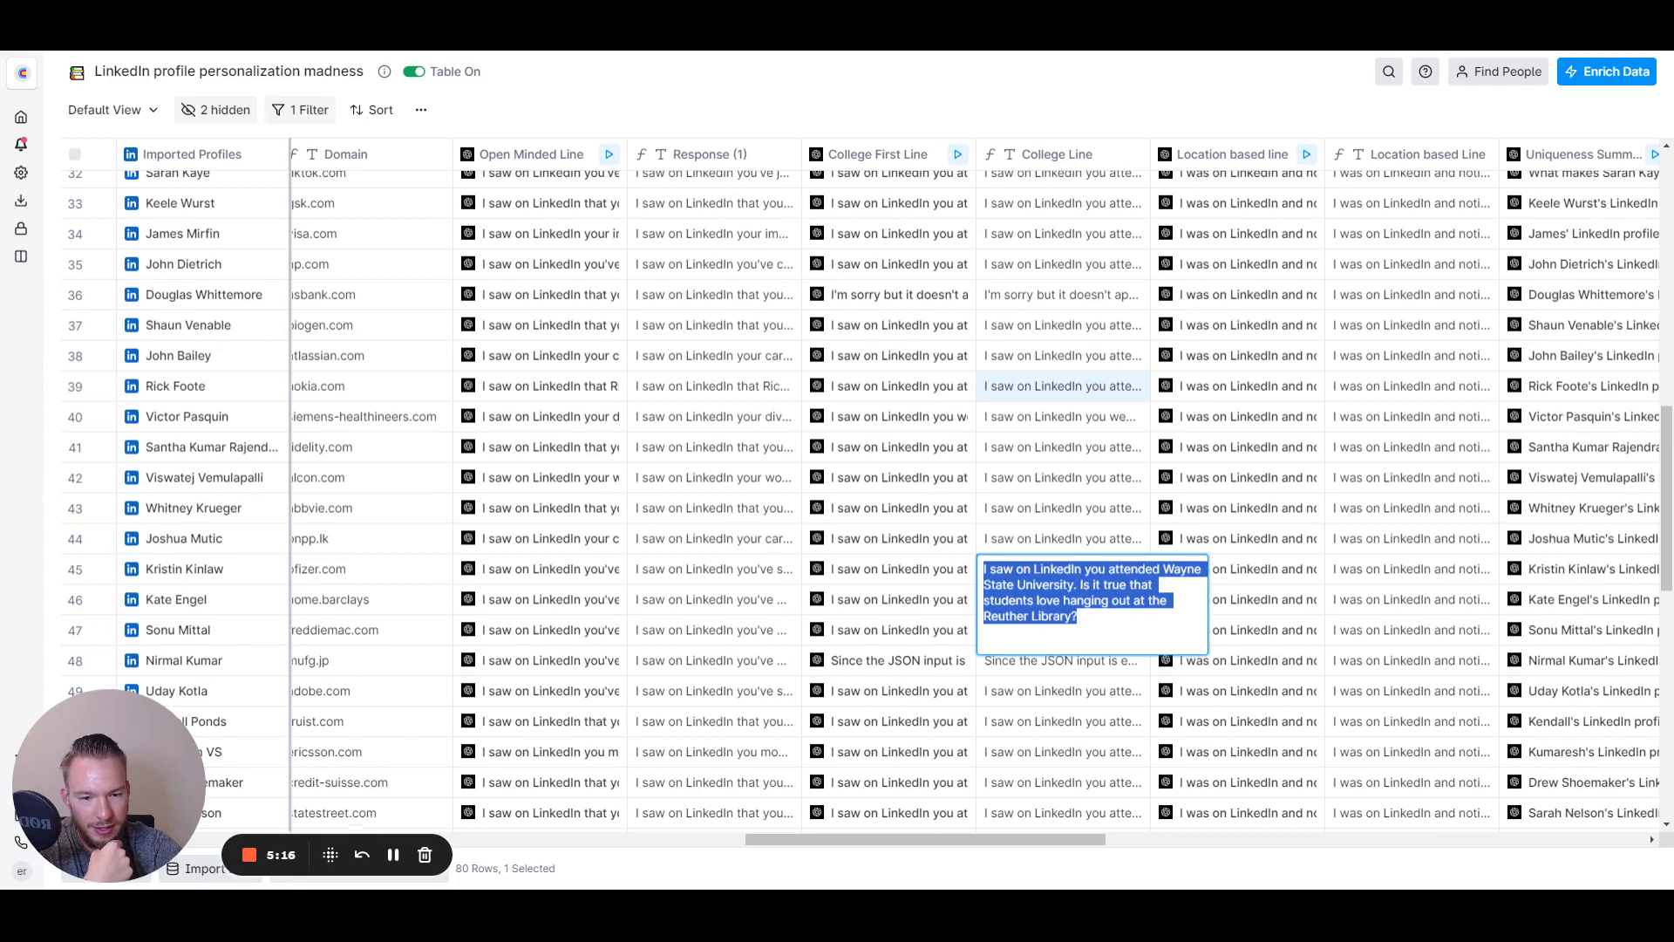
{"action": "scroll", "scroll_direction": "right", "scroll_amount": 3}
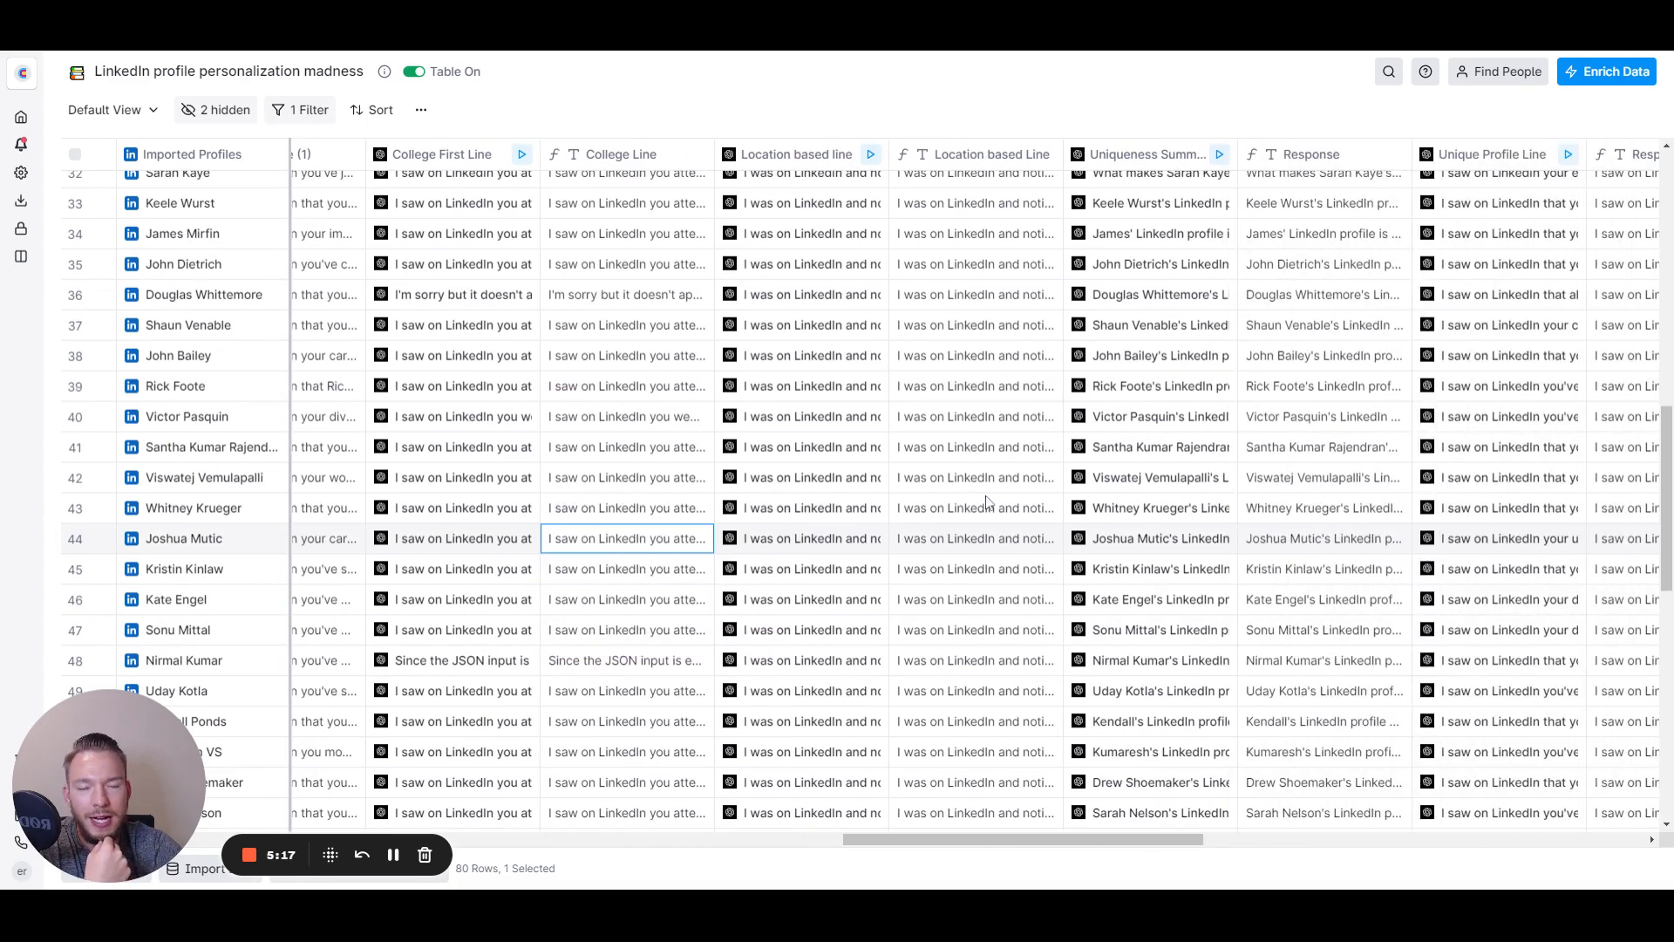
{"action": "scroll", "scroll_direction": "up", "scroll_amount": 3}
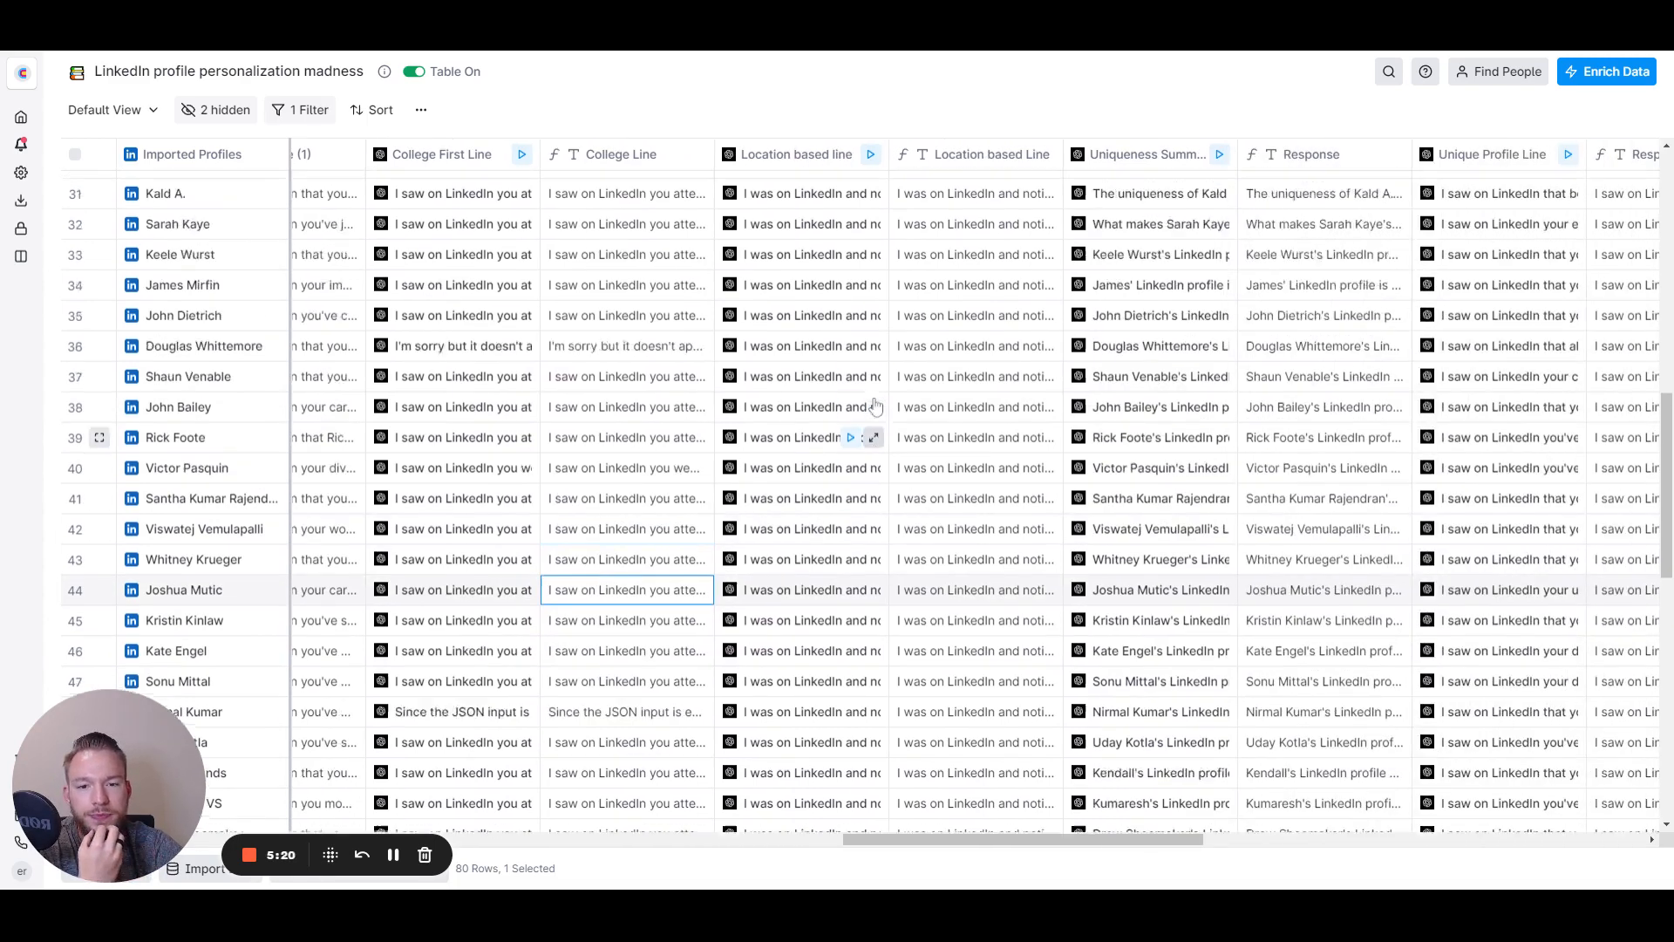
{"action": "scroll", "scroll_direction": "up", "scroll_amount": 3}
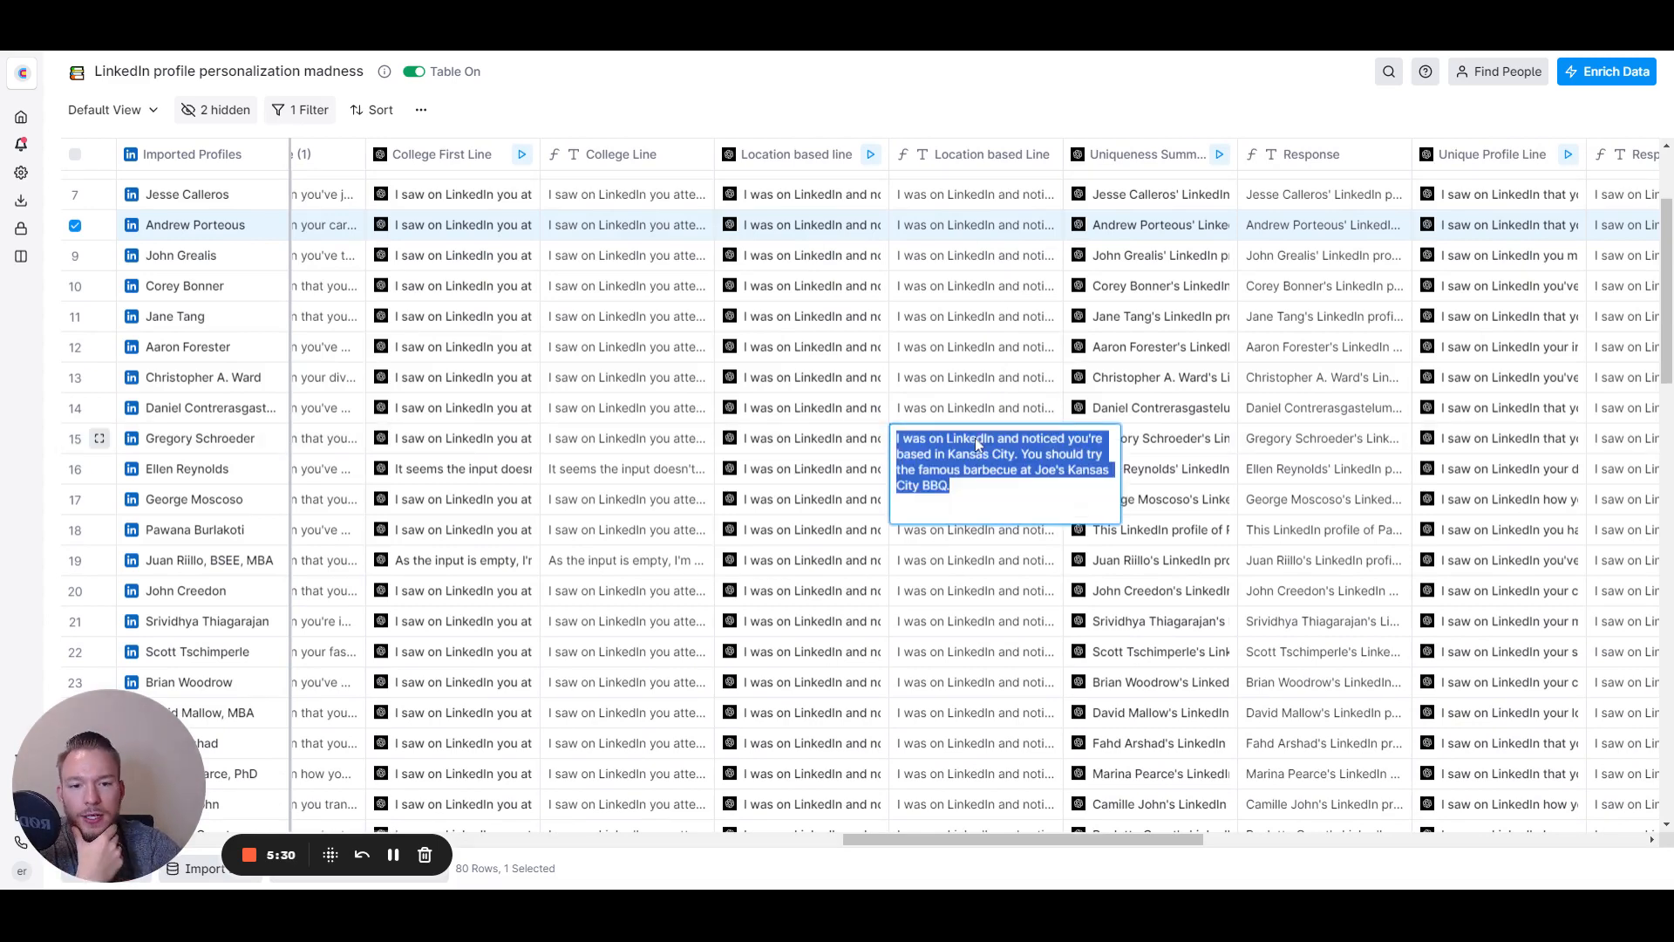
{"action": "mouse_move", "coordinate": [793, 153]}
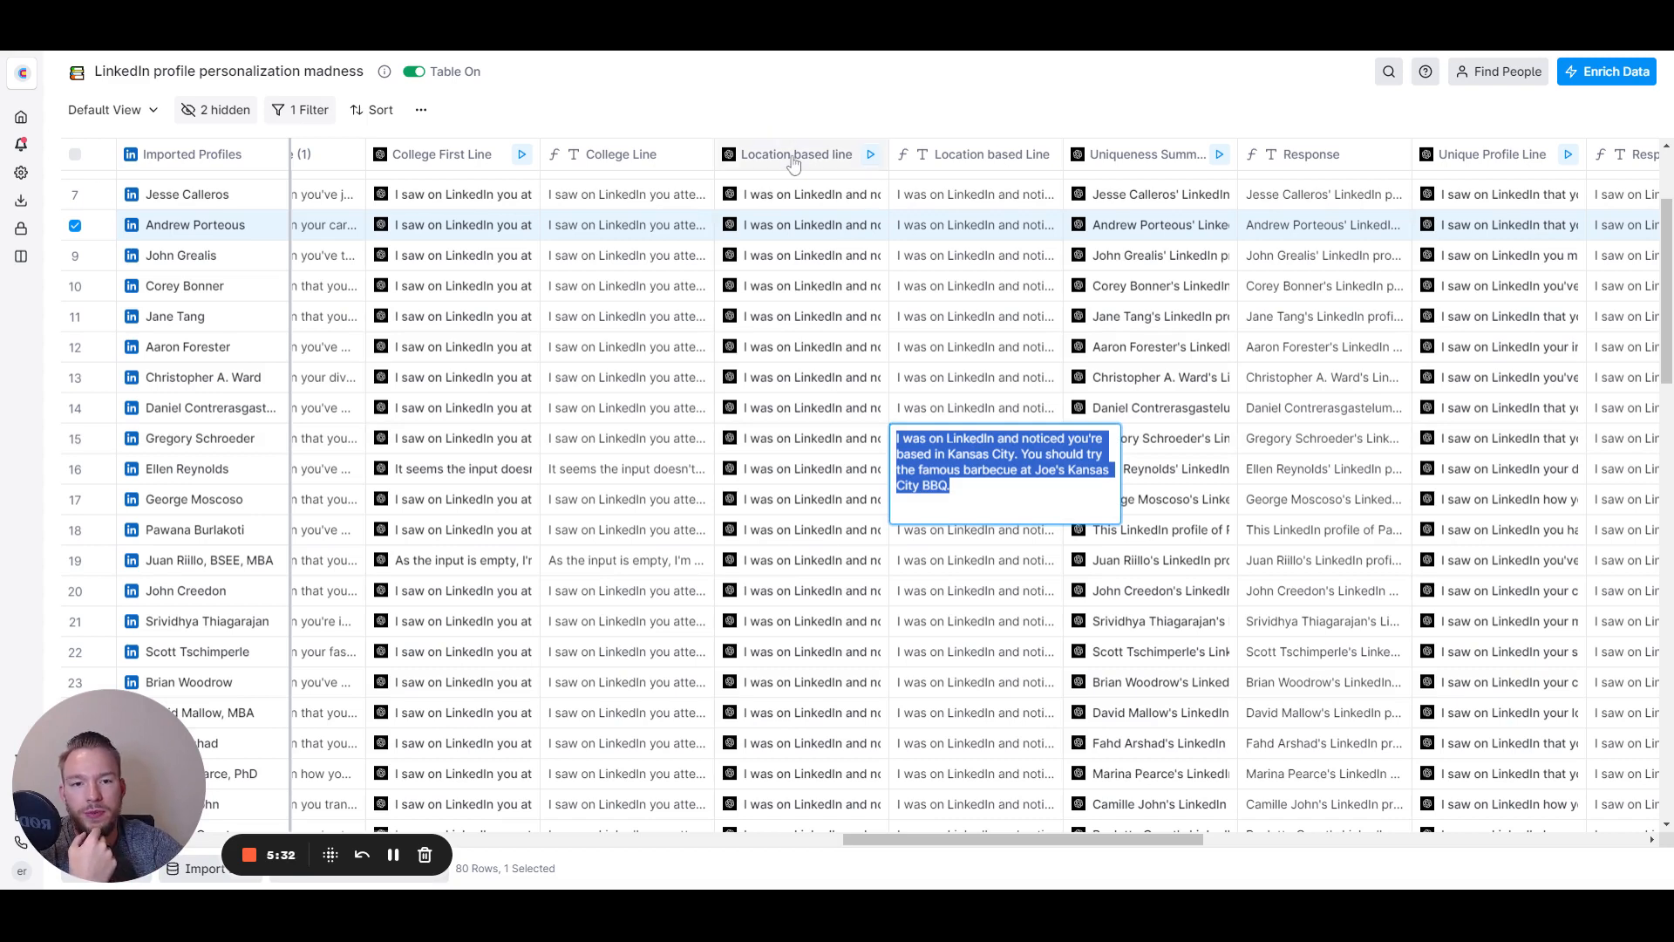
{"action": "left_click", "coordinate": [871, 153]}
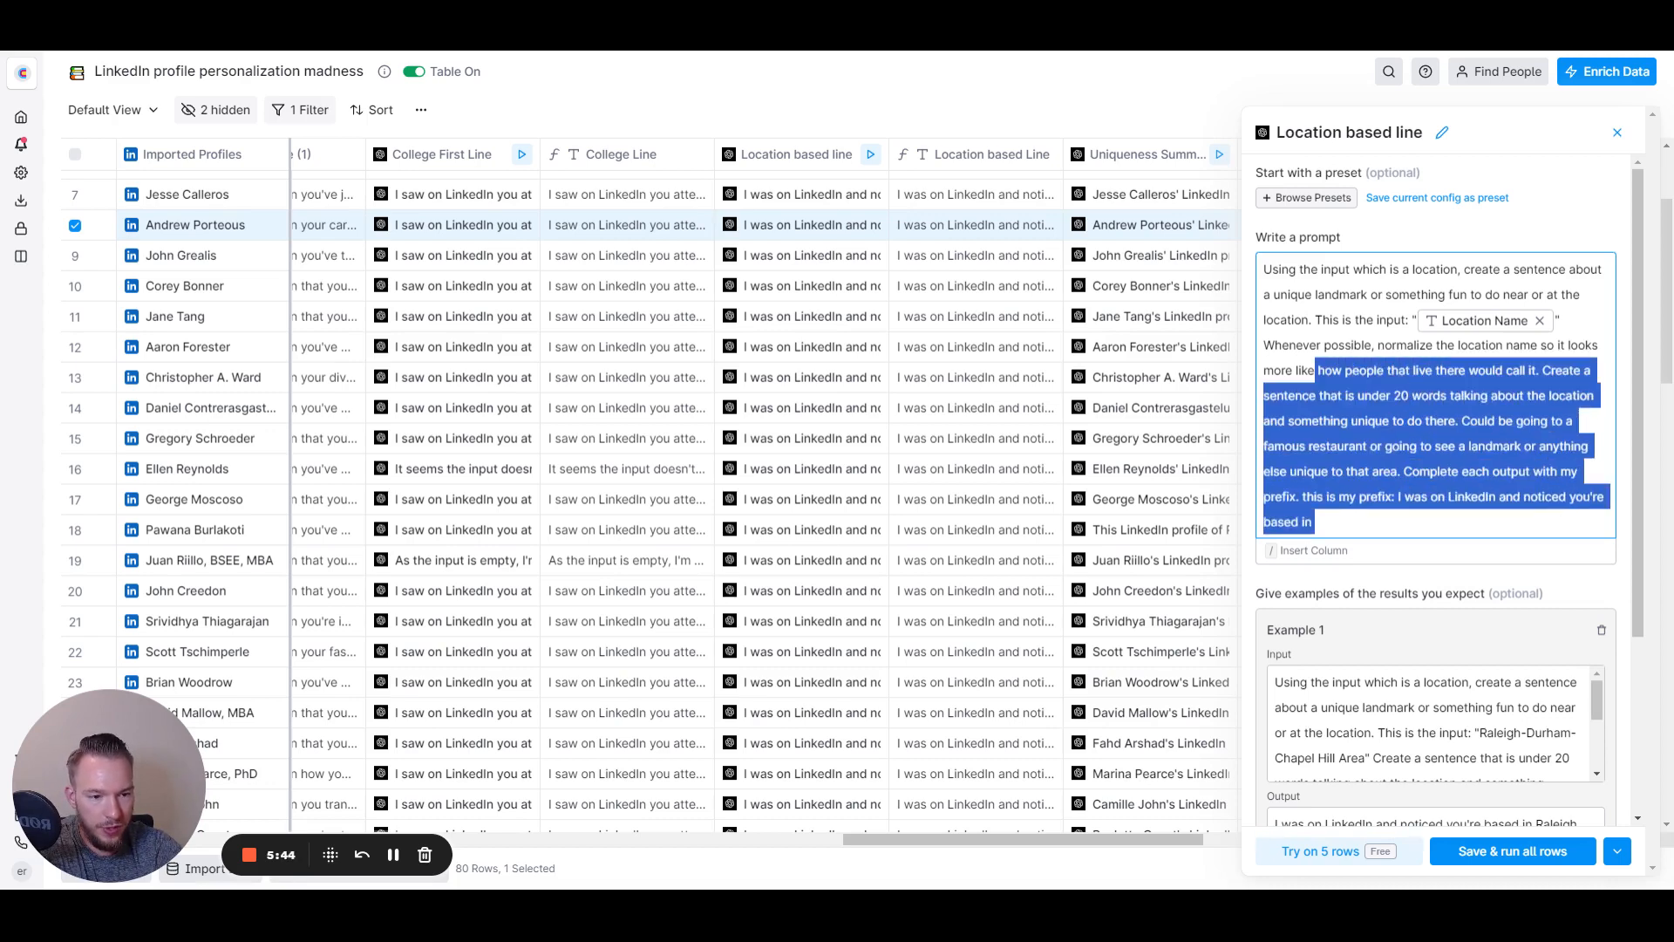
{"action": "mouse_move", "coordinate": [1628, 139]}
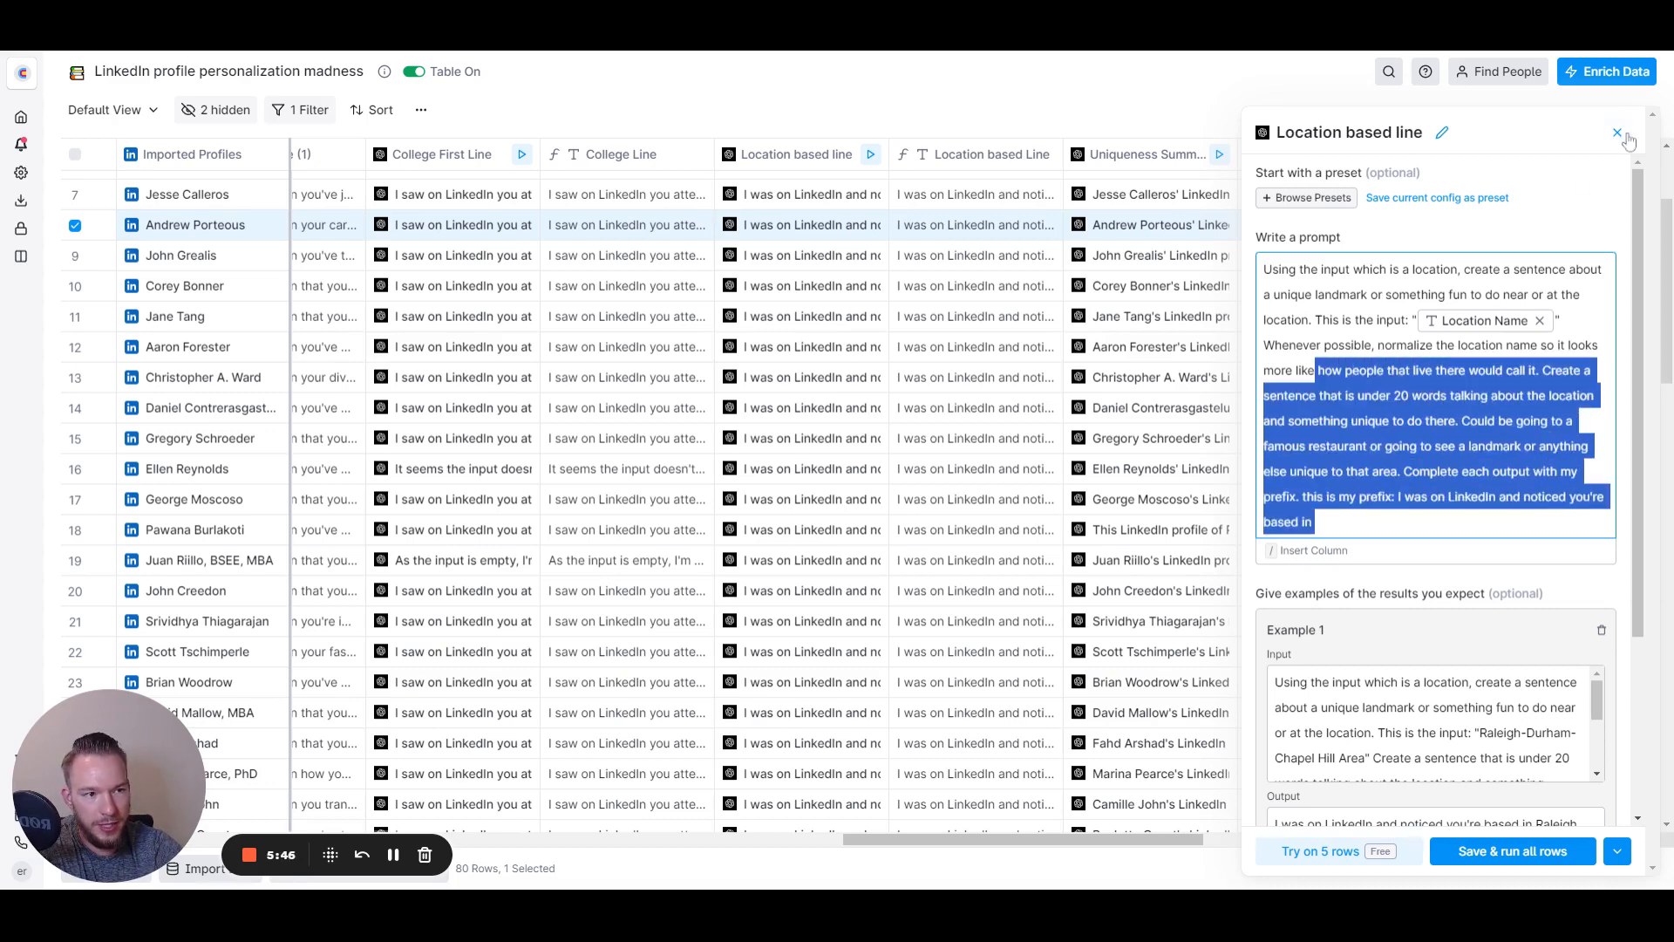
{"action": "left_click", "coordinate": [1617, 133]}
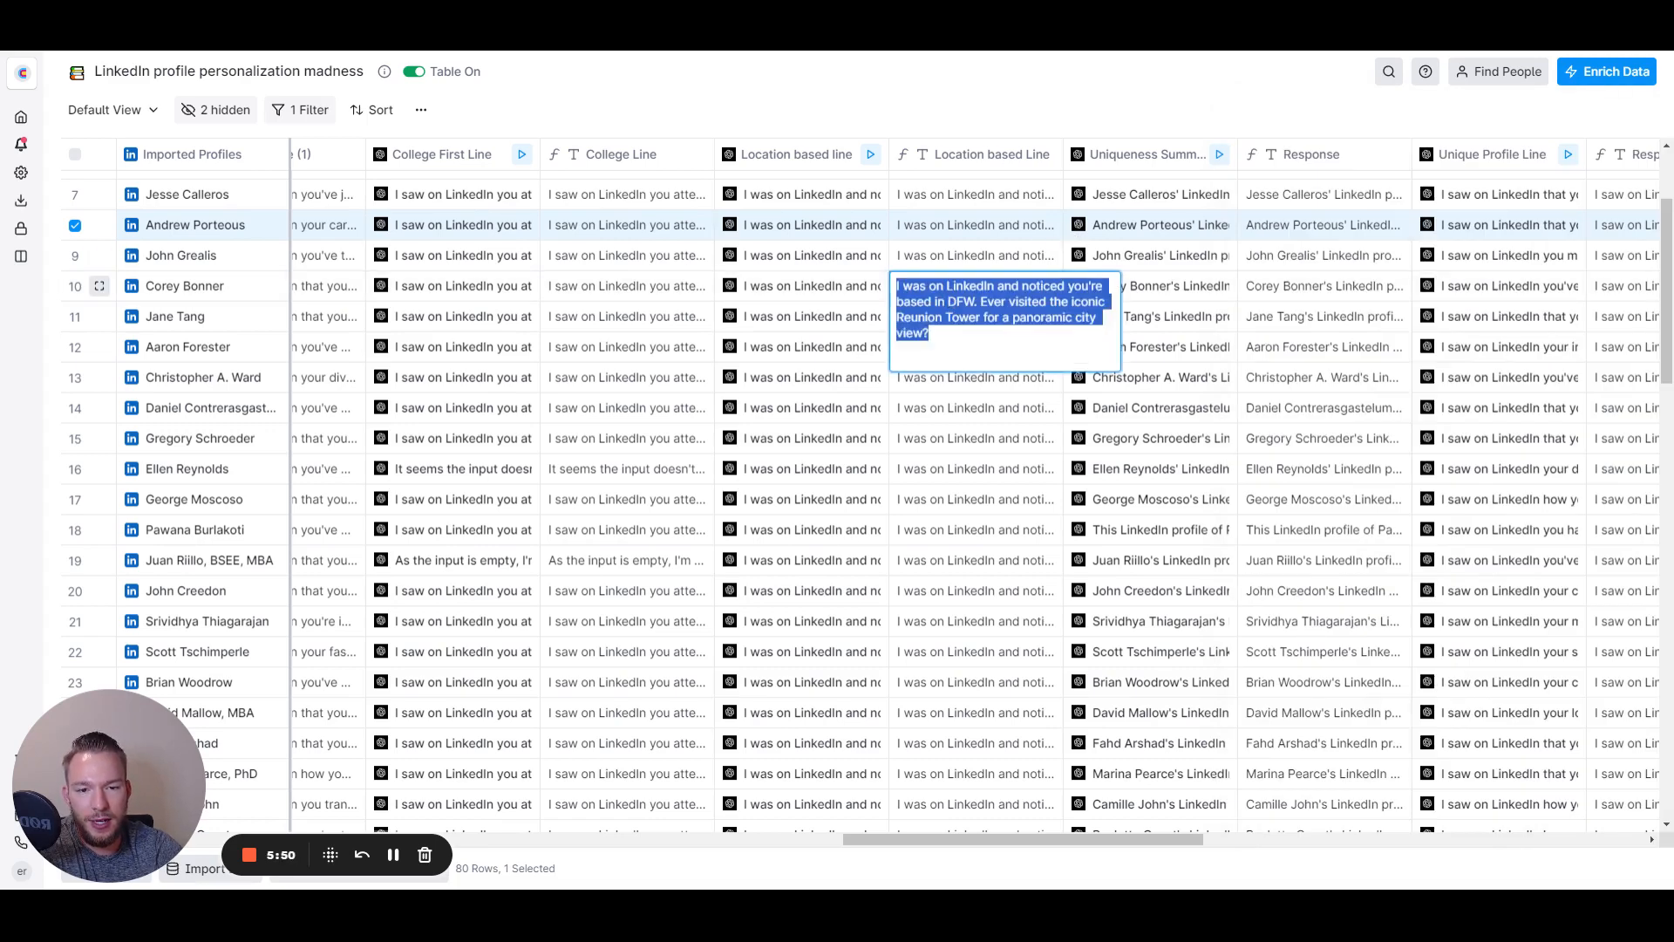
{"action": "mouse_move", "coordinate": [553, 299]}
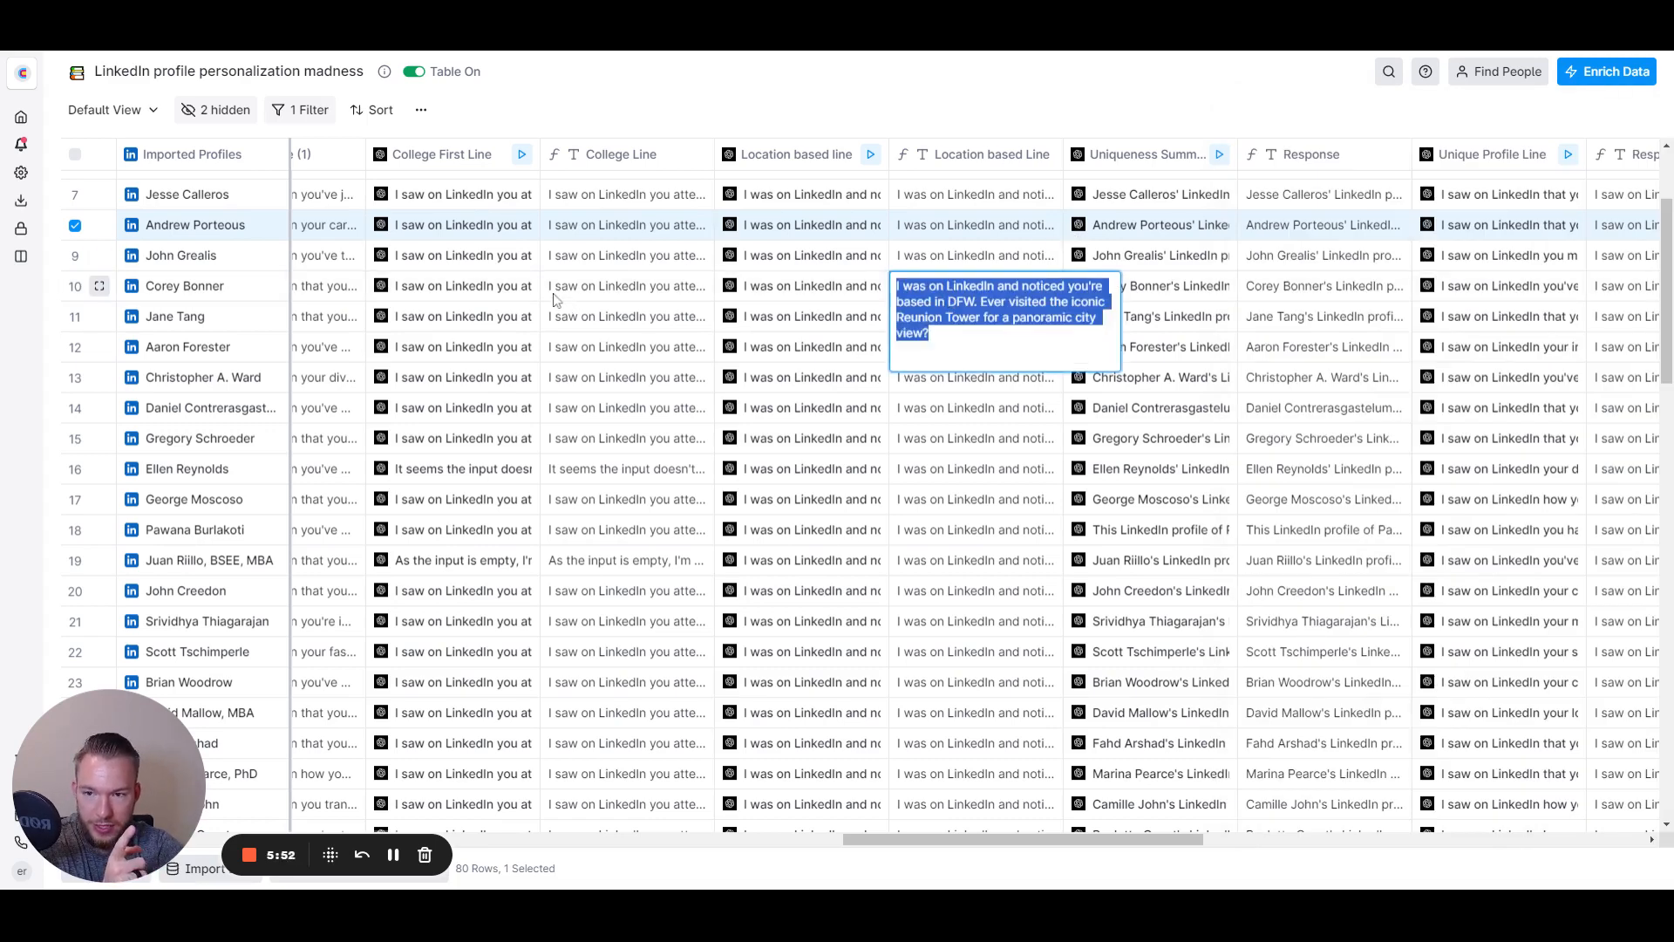
{"action": "scroll", "scroll_direction": "right", "scroll_amount": 3}
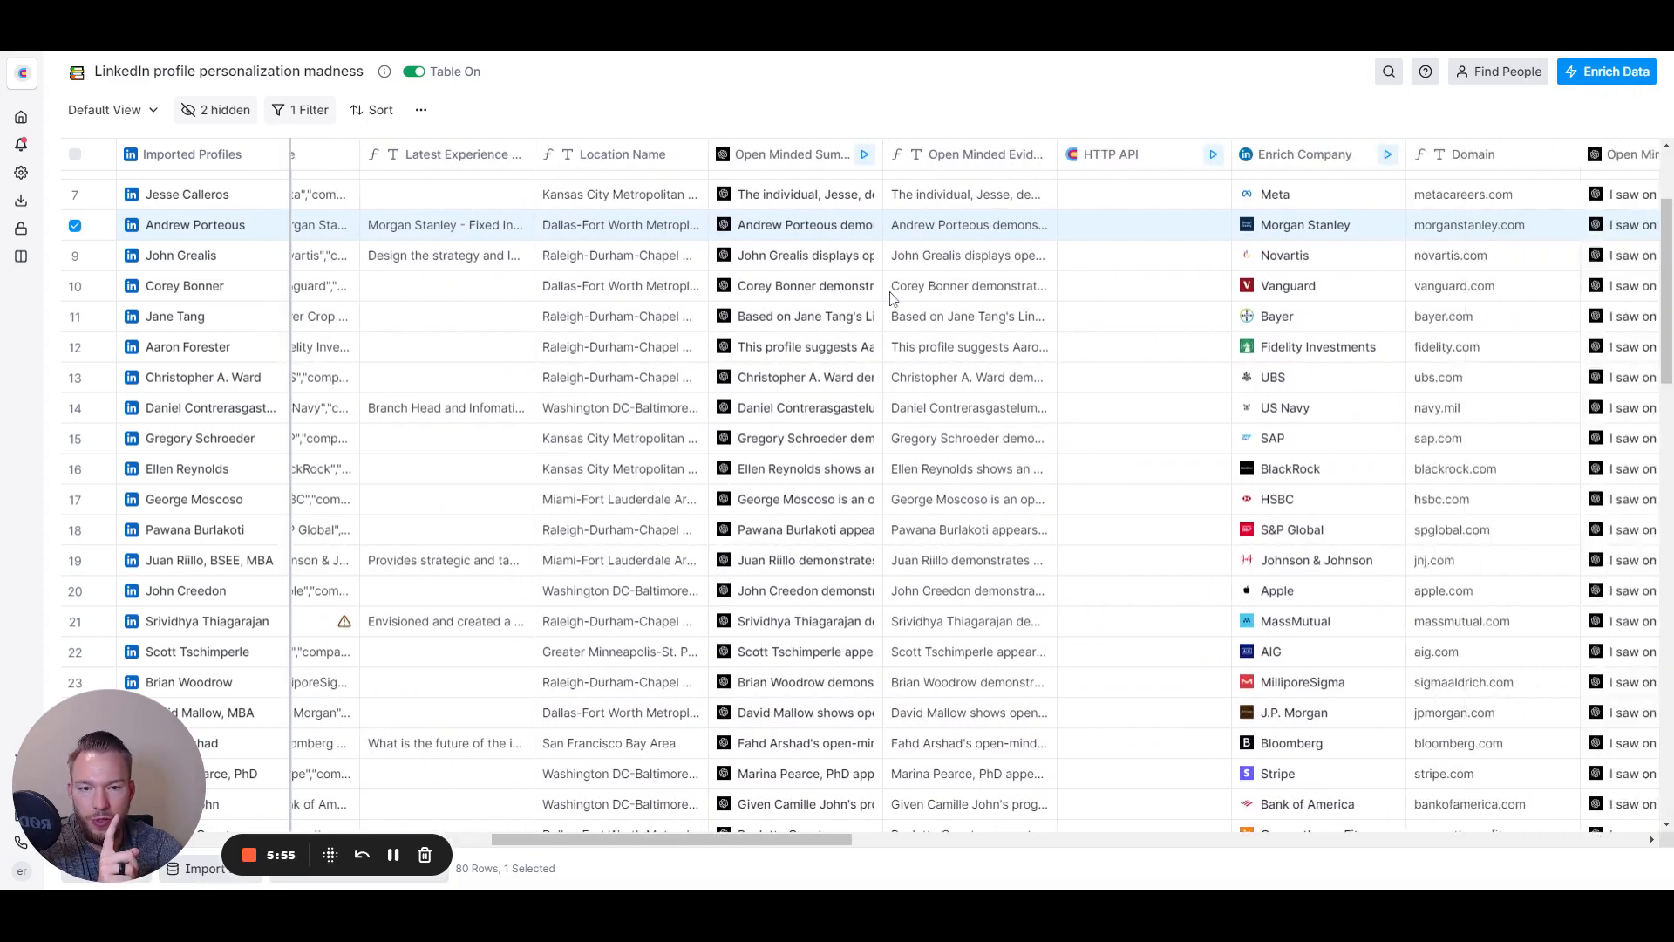
{"action": "scroll", "scroll_direction": "right", "scroll_amount": 3}
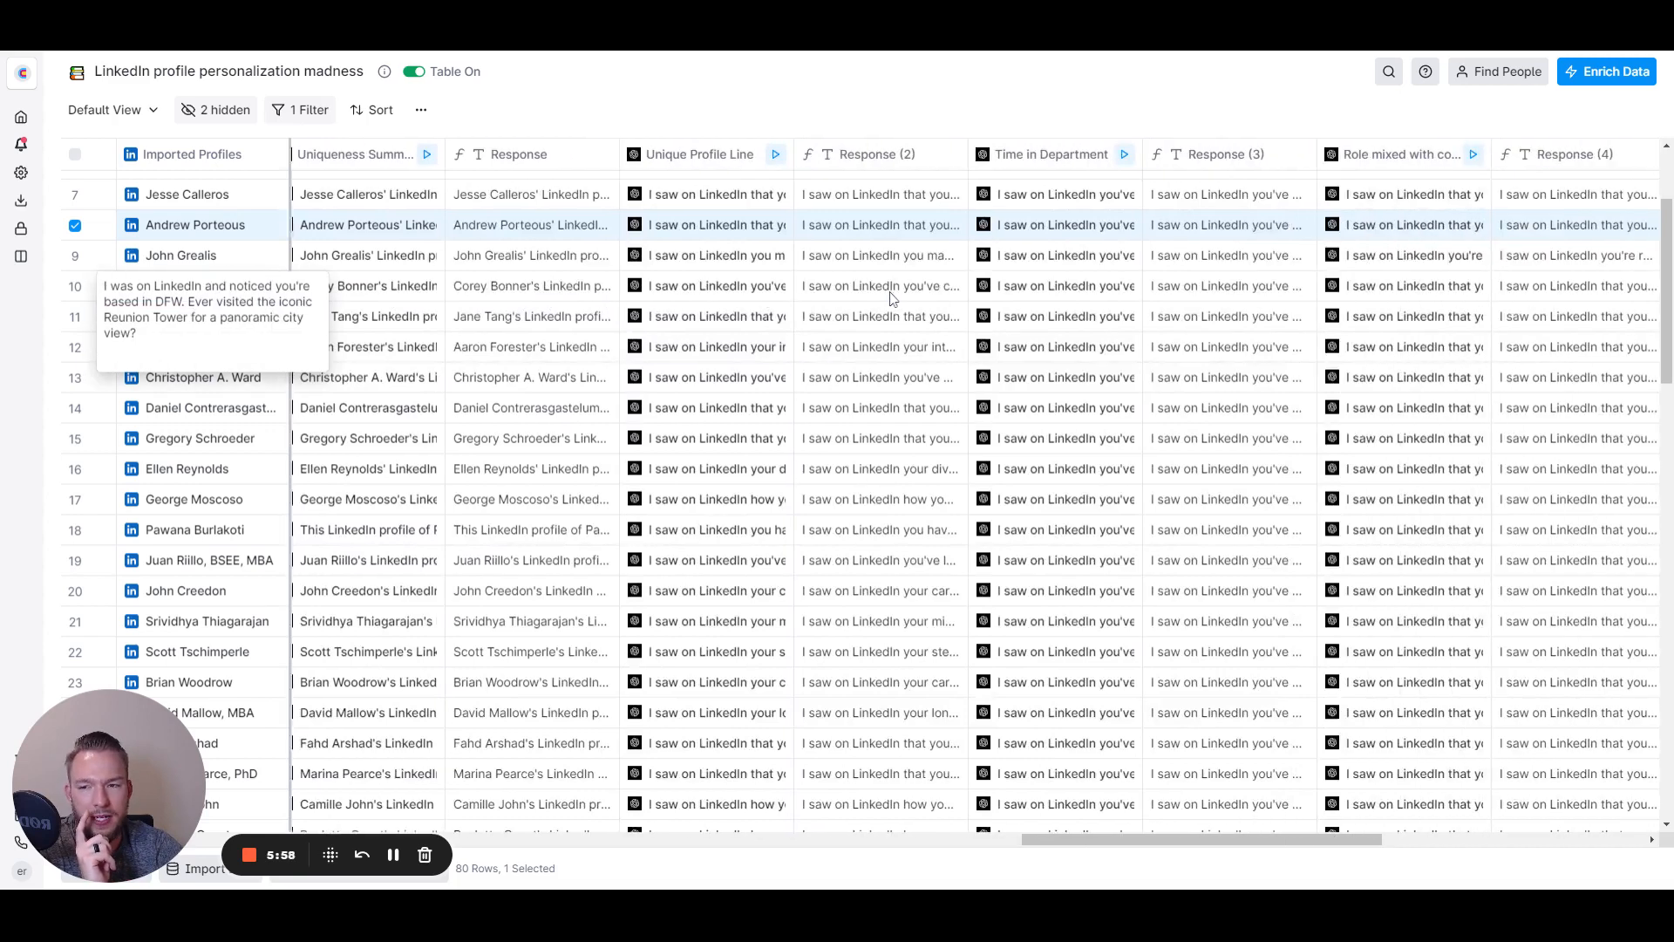
{"action": "scroll", "scroll_direction": "left", "scroll_amount": 3}
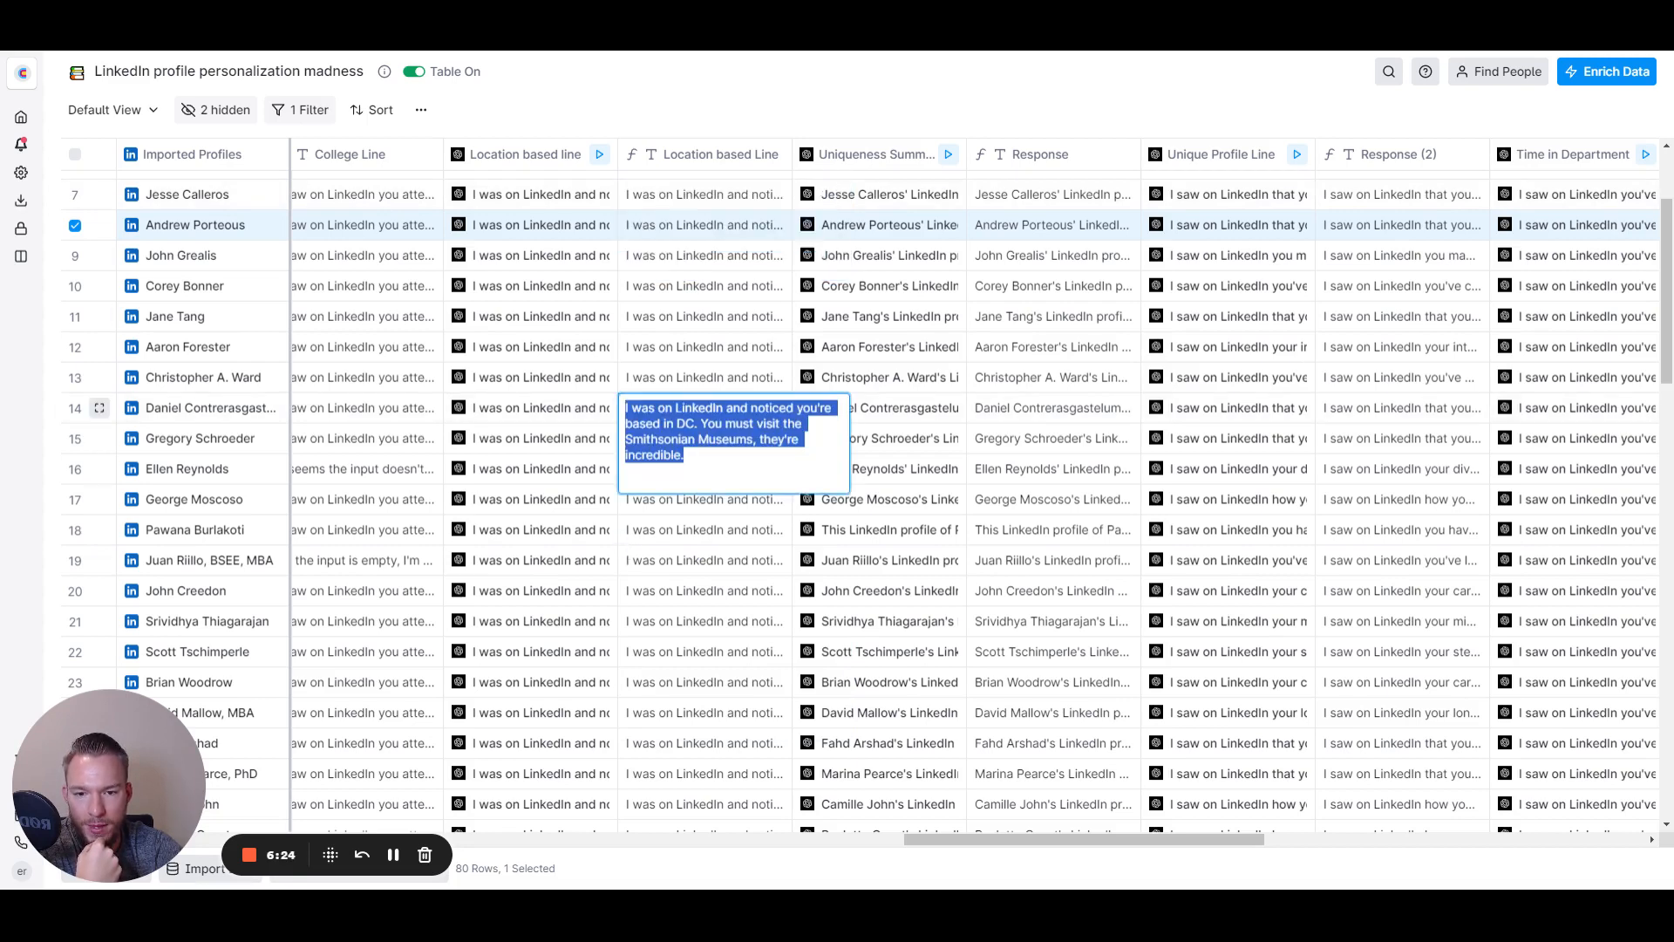
{"action": "scroll", "scroll_direction": "down", "scroll_amount": 3}
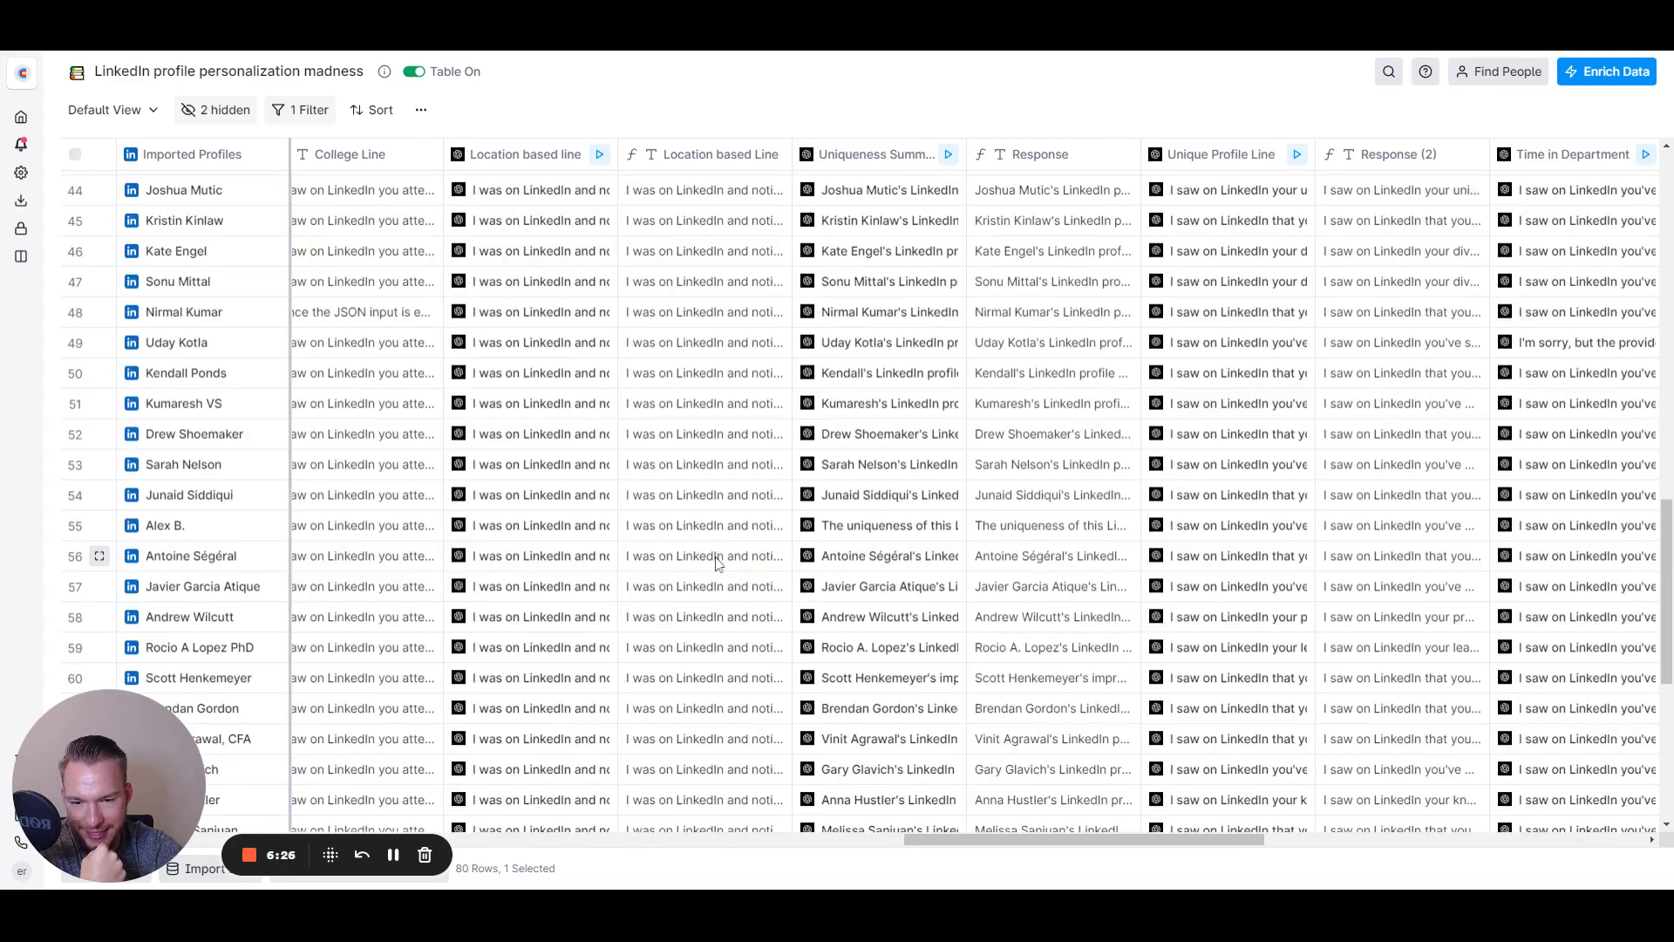
{"action": "mouse_move", "coordinate": [704, 555]}
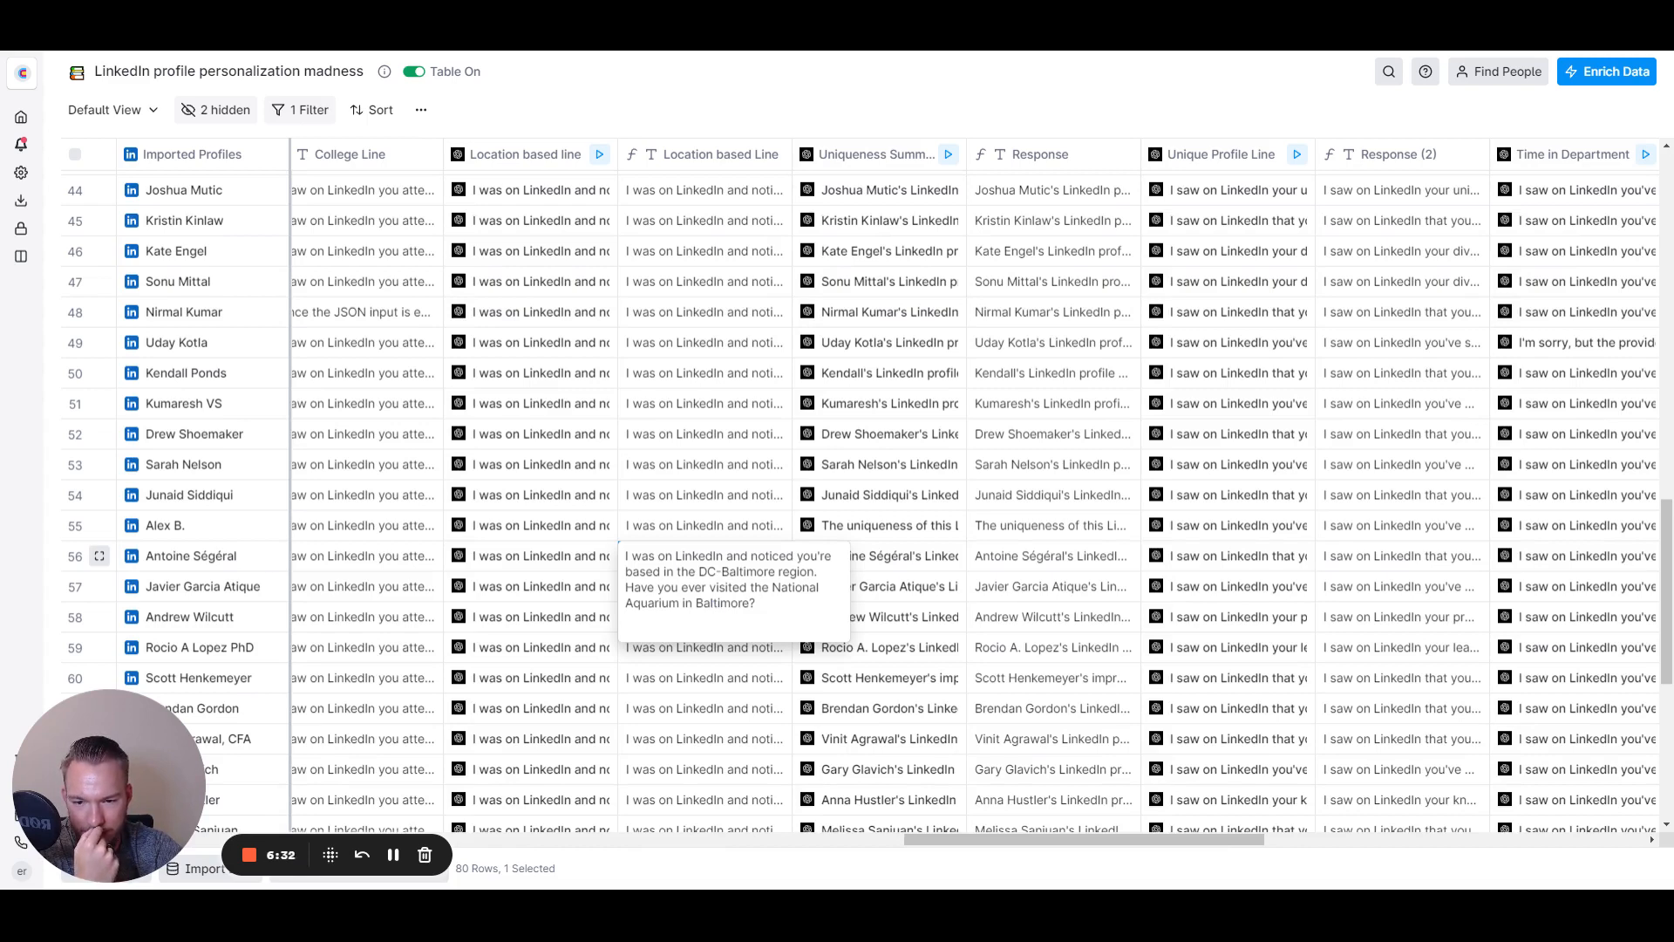
{"action": "scroll", "scroll_direction": "down", "scroll_amount": 3}
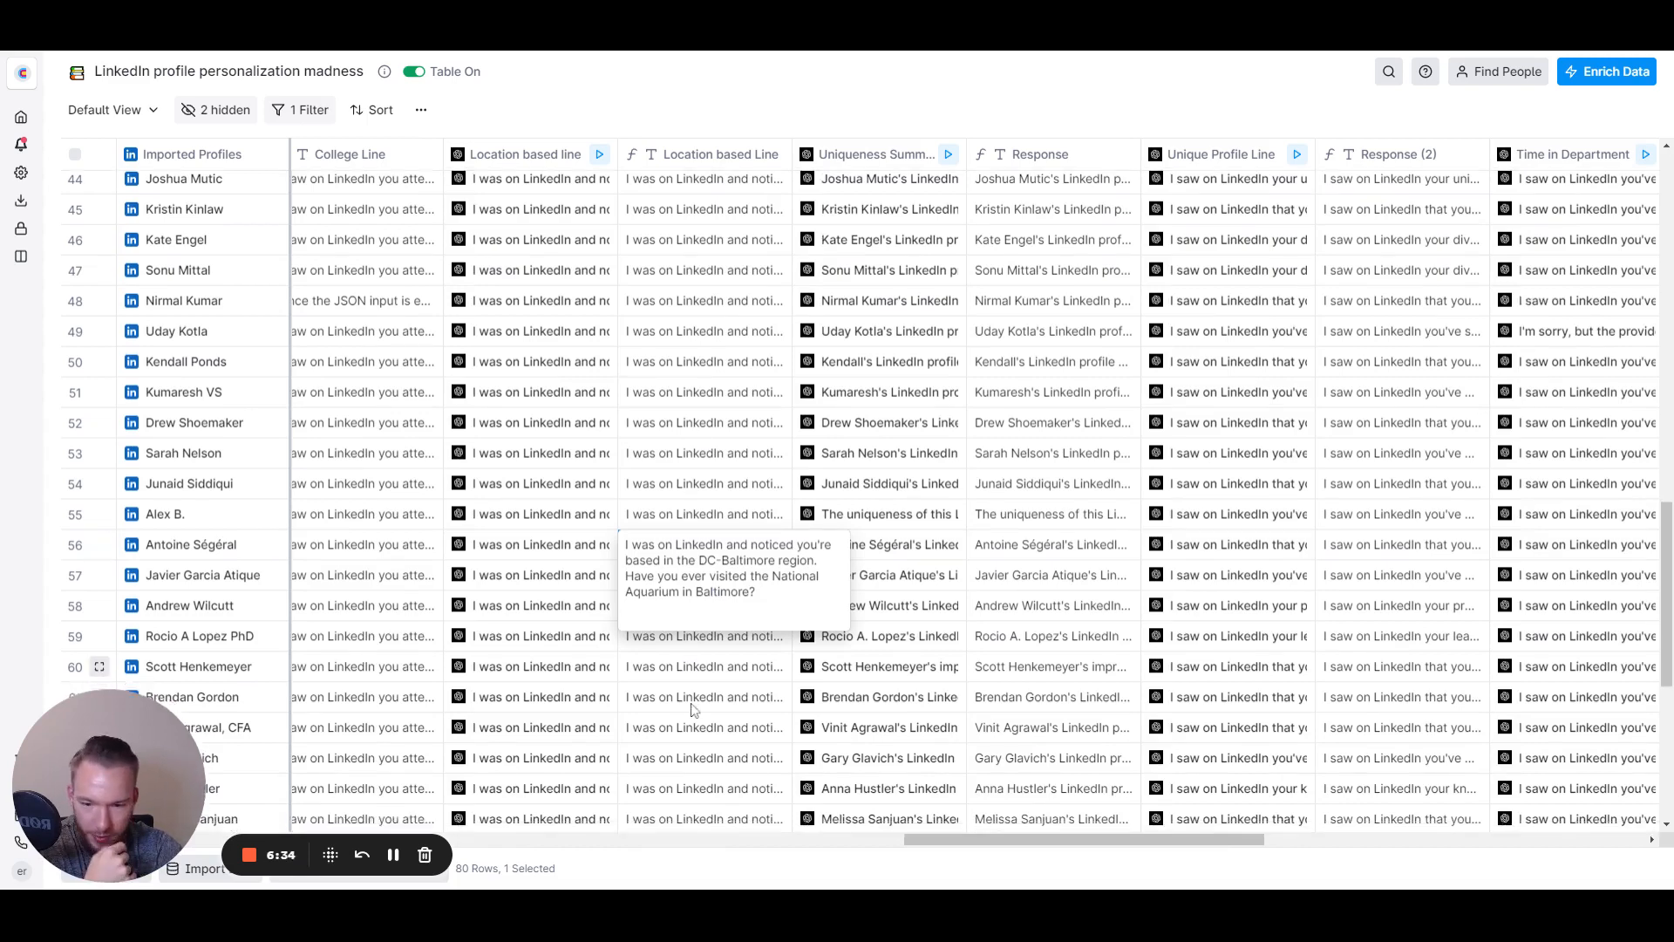
{"action": "scroll", "scroll_direction": "down", "scroll_amount": 3}
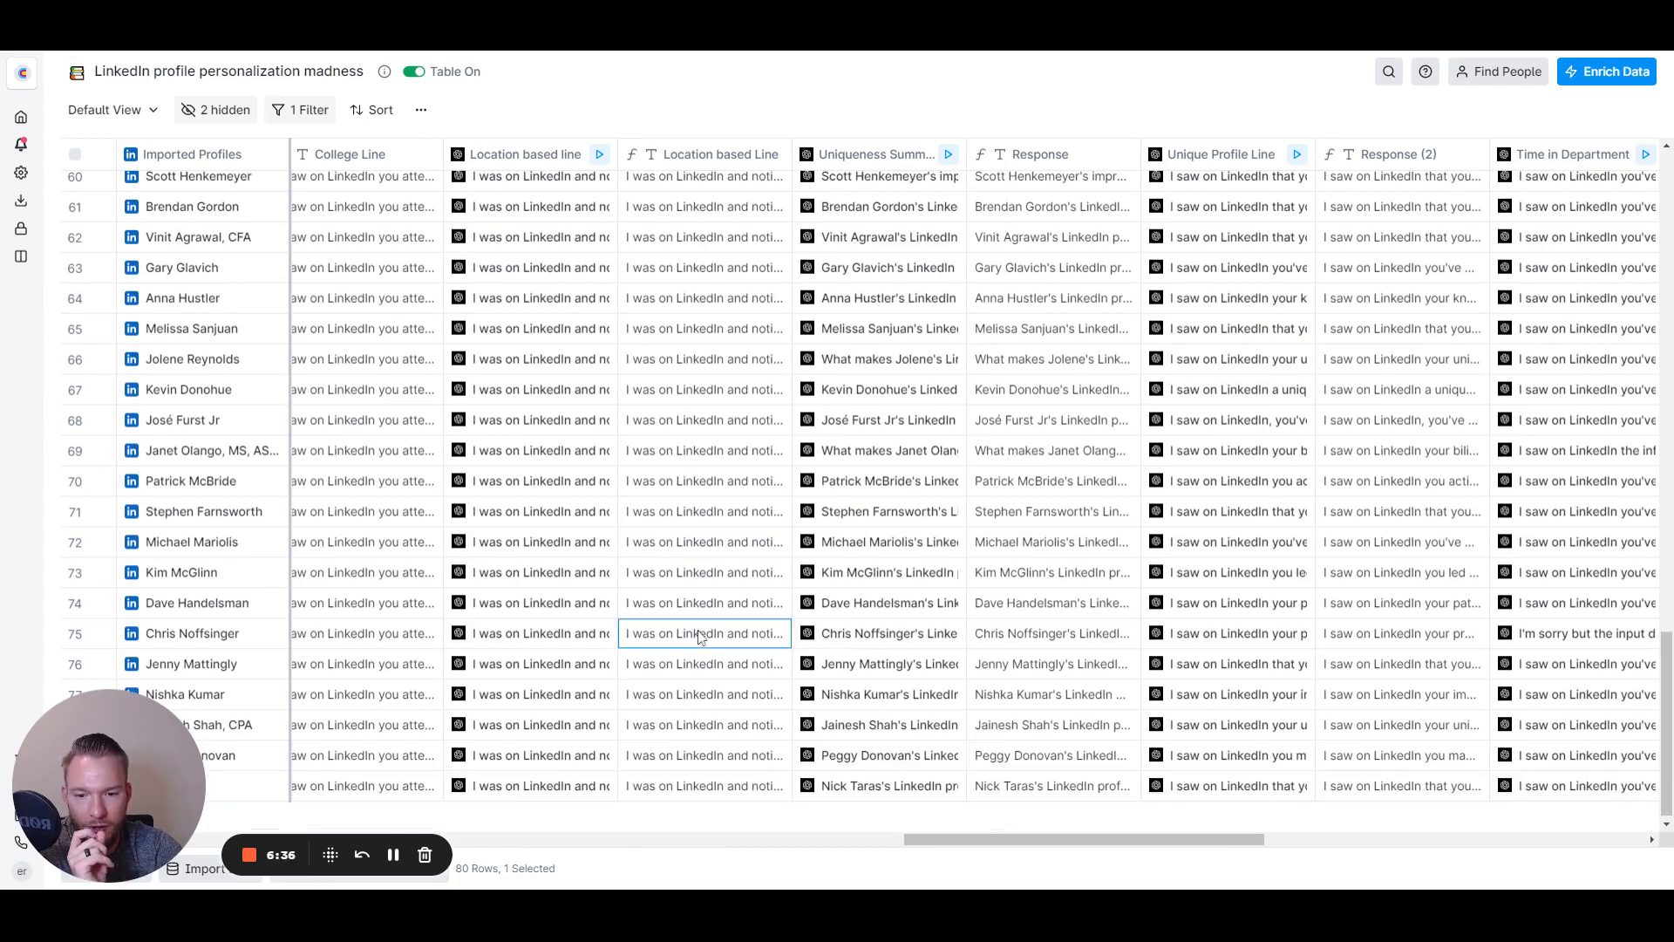
{"action": "left_click", "coordinate": [704, 632]}
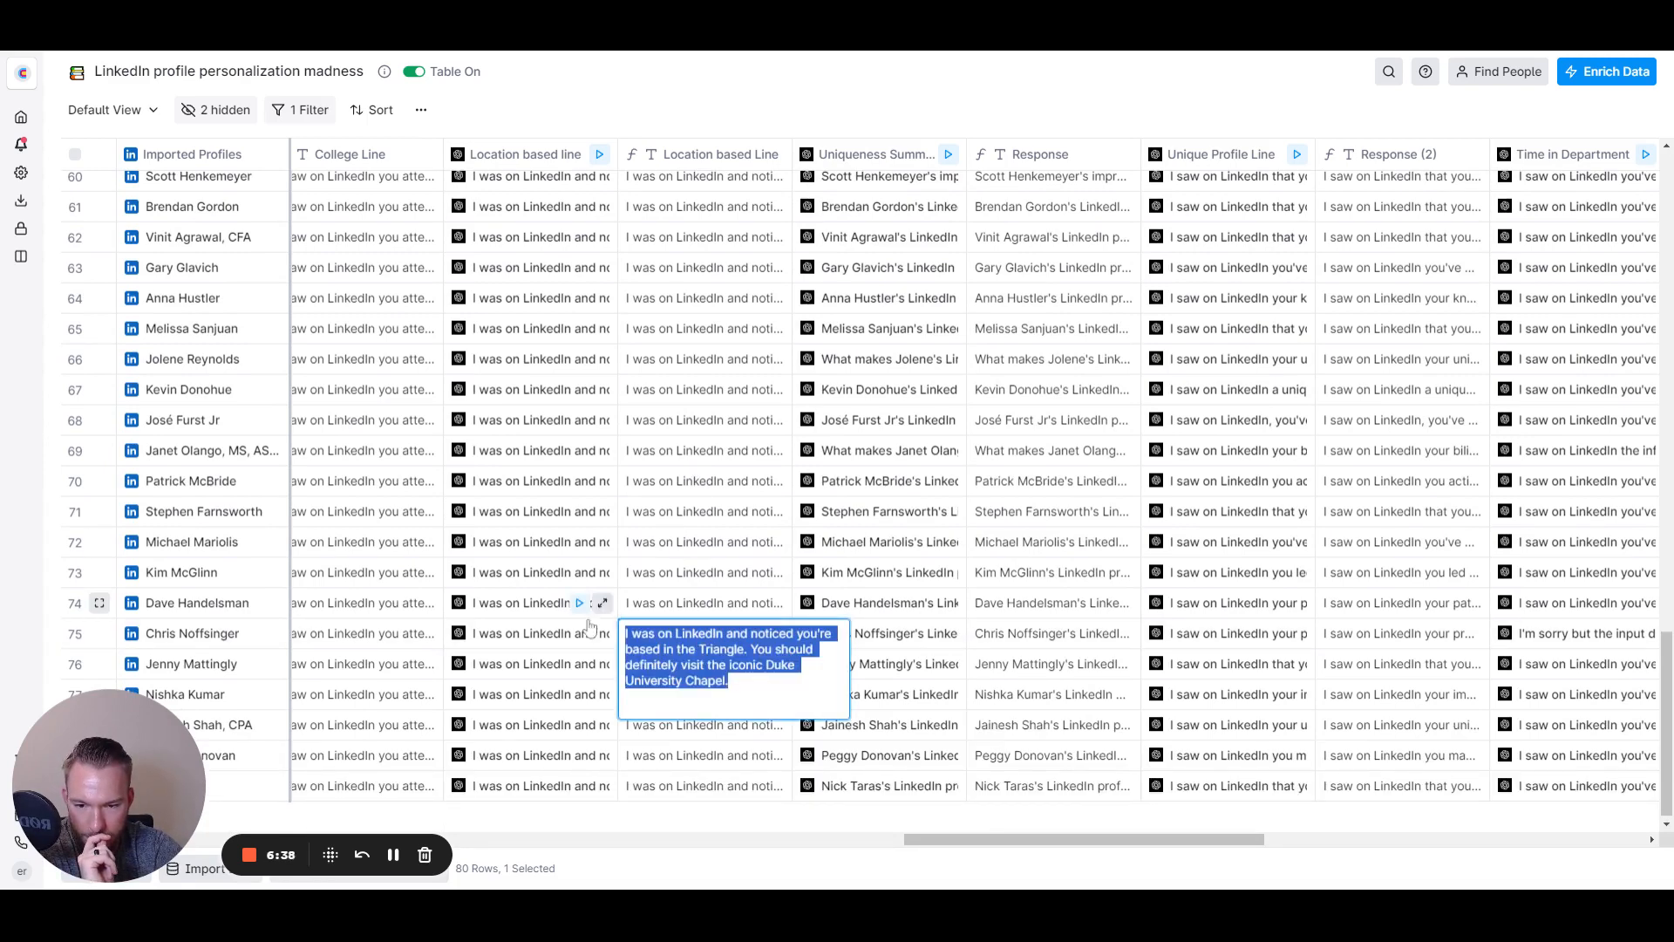
{"action": "scroll", "scroll_direction": "left", "scroll_amount": 3}
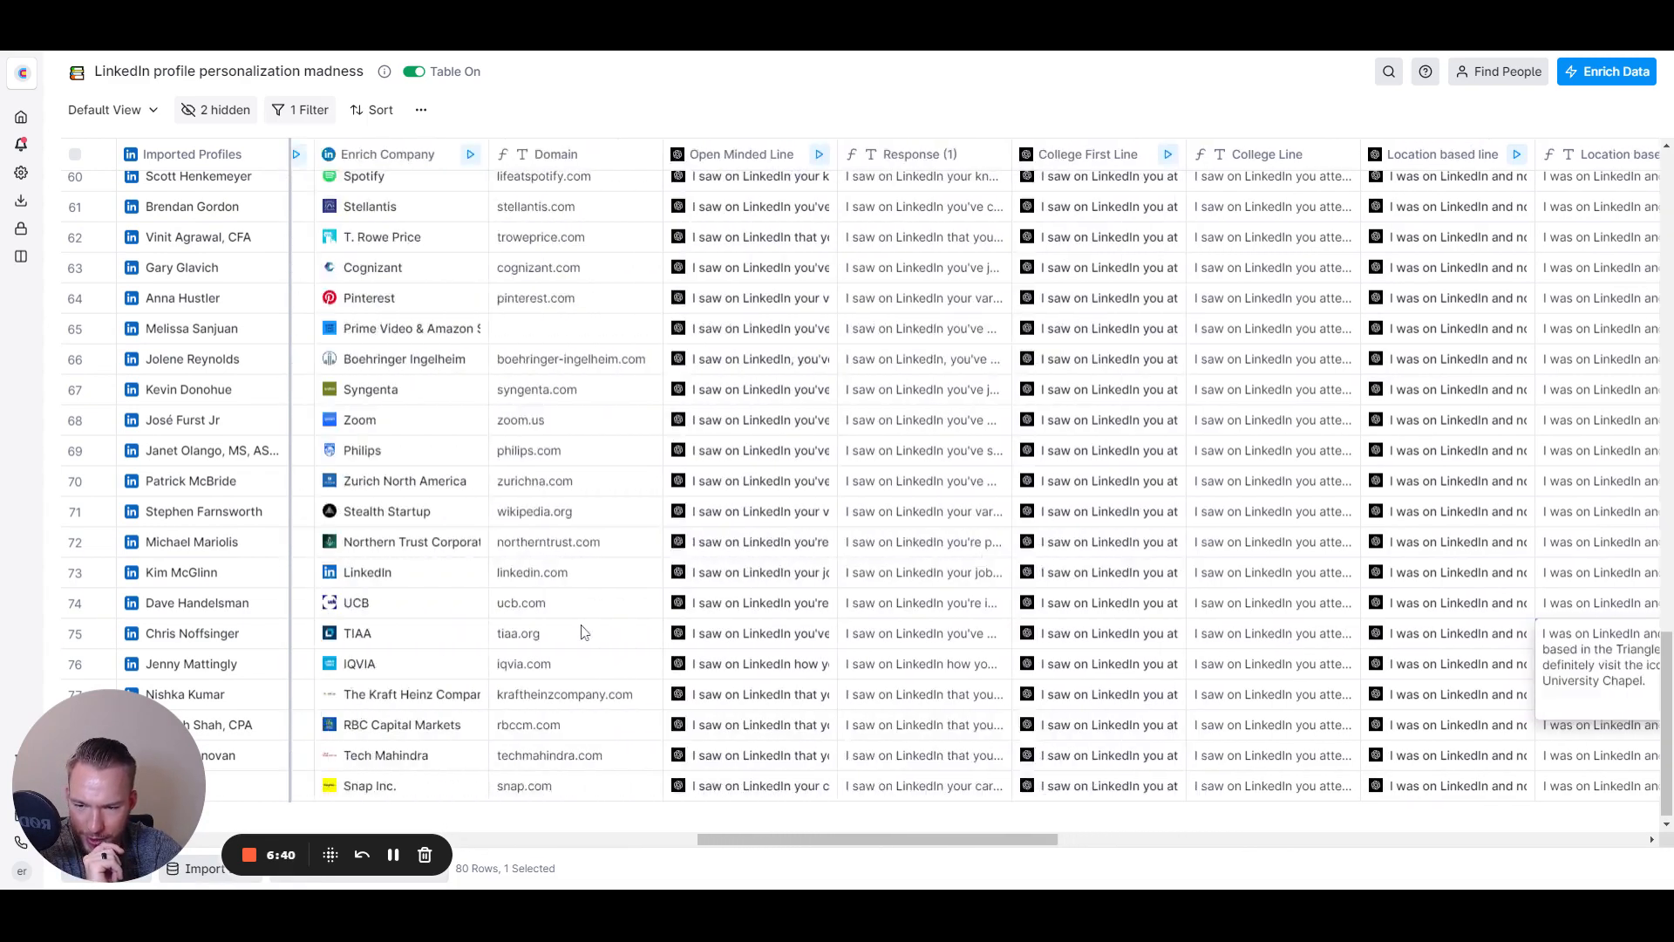
{"action": "scroll", "scroll_direction": "left", "scroll_amount": 3}
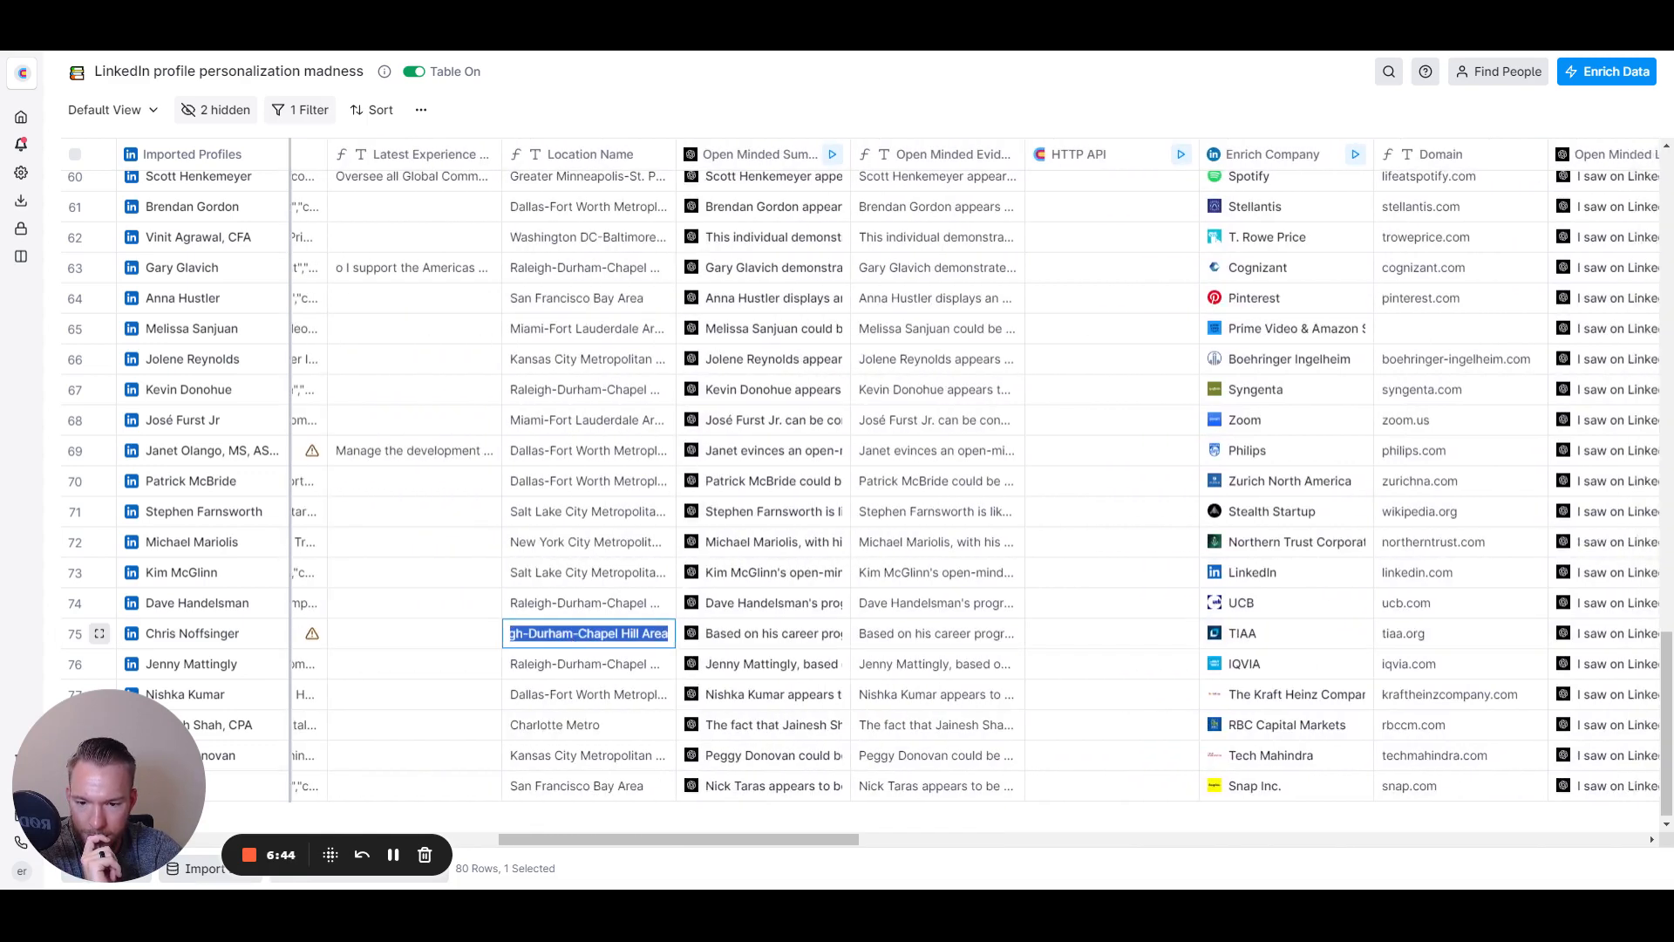
{"action": "scroll", "scroll_direction": "right", "scroll_amount": 3}
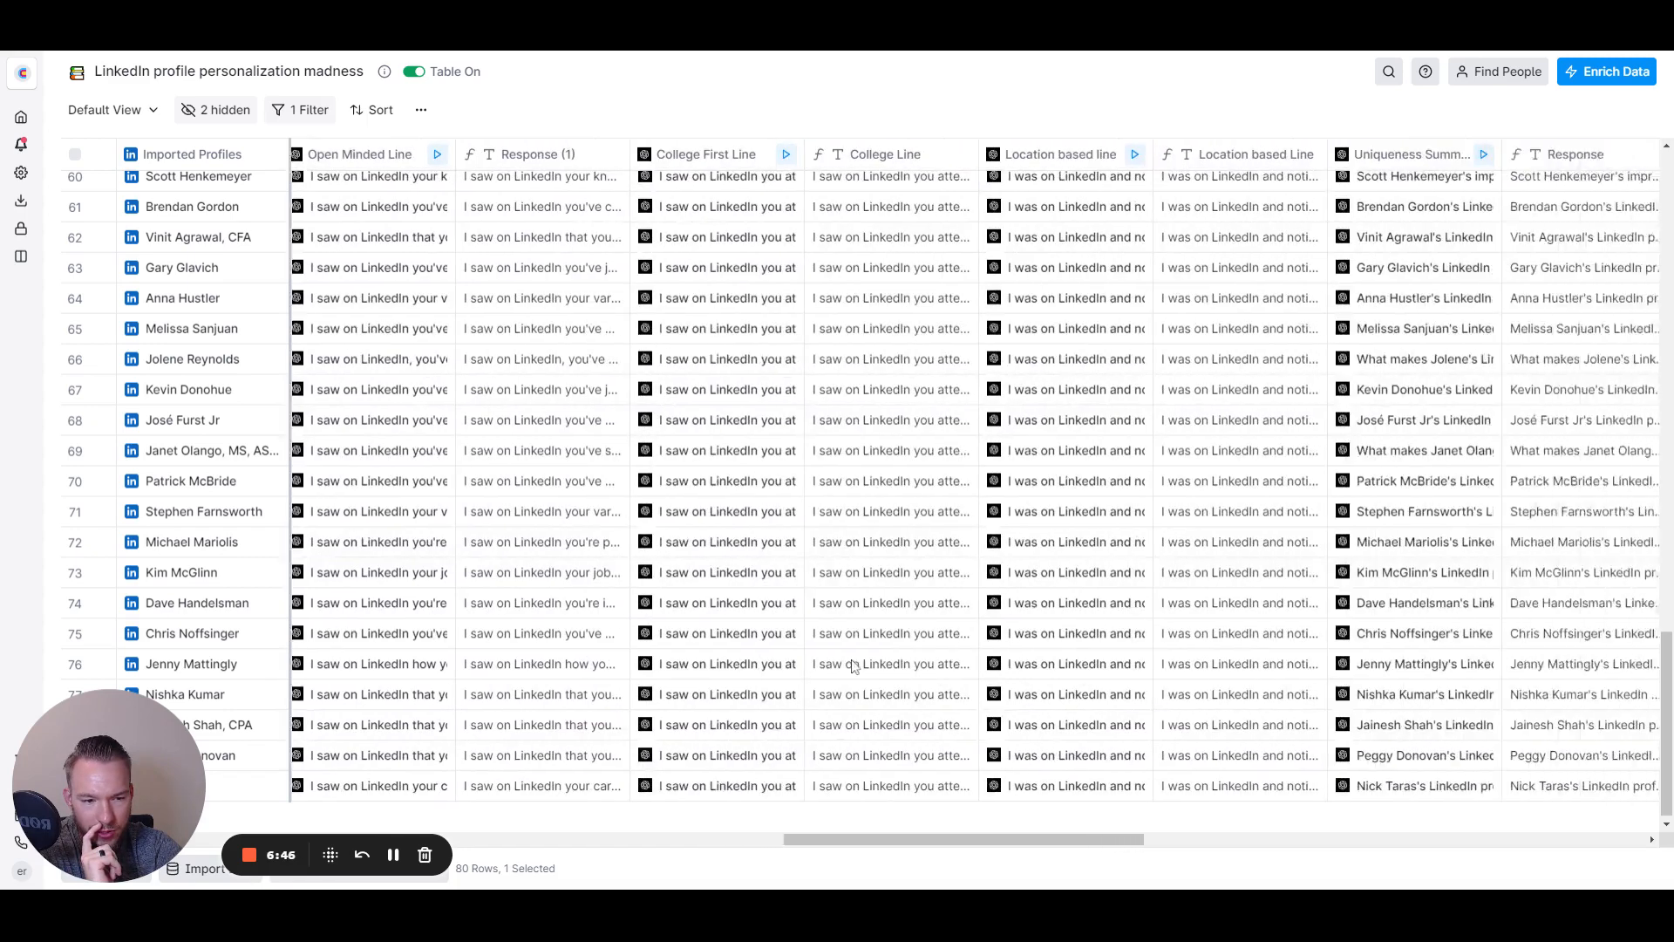
{"action": "scroll", "scroll_direction": "right", "scroll_amount": 3}
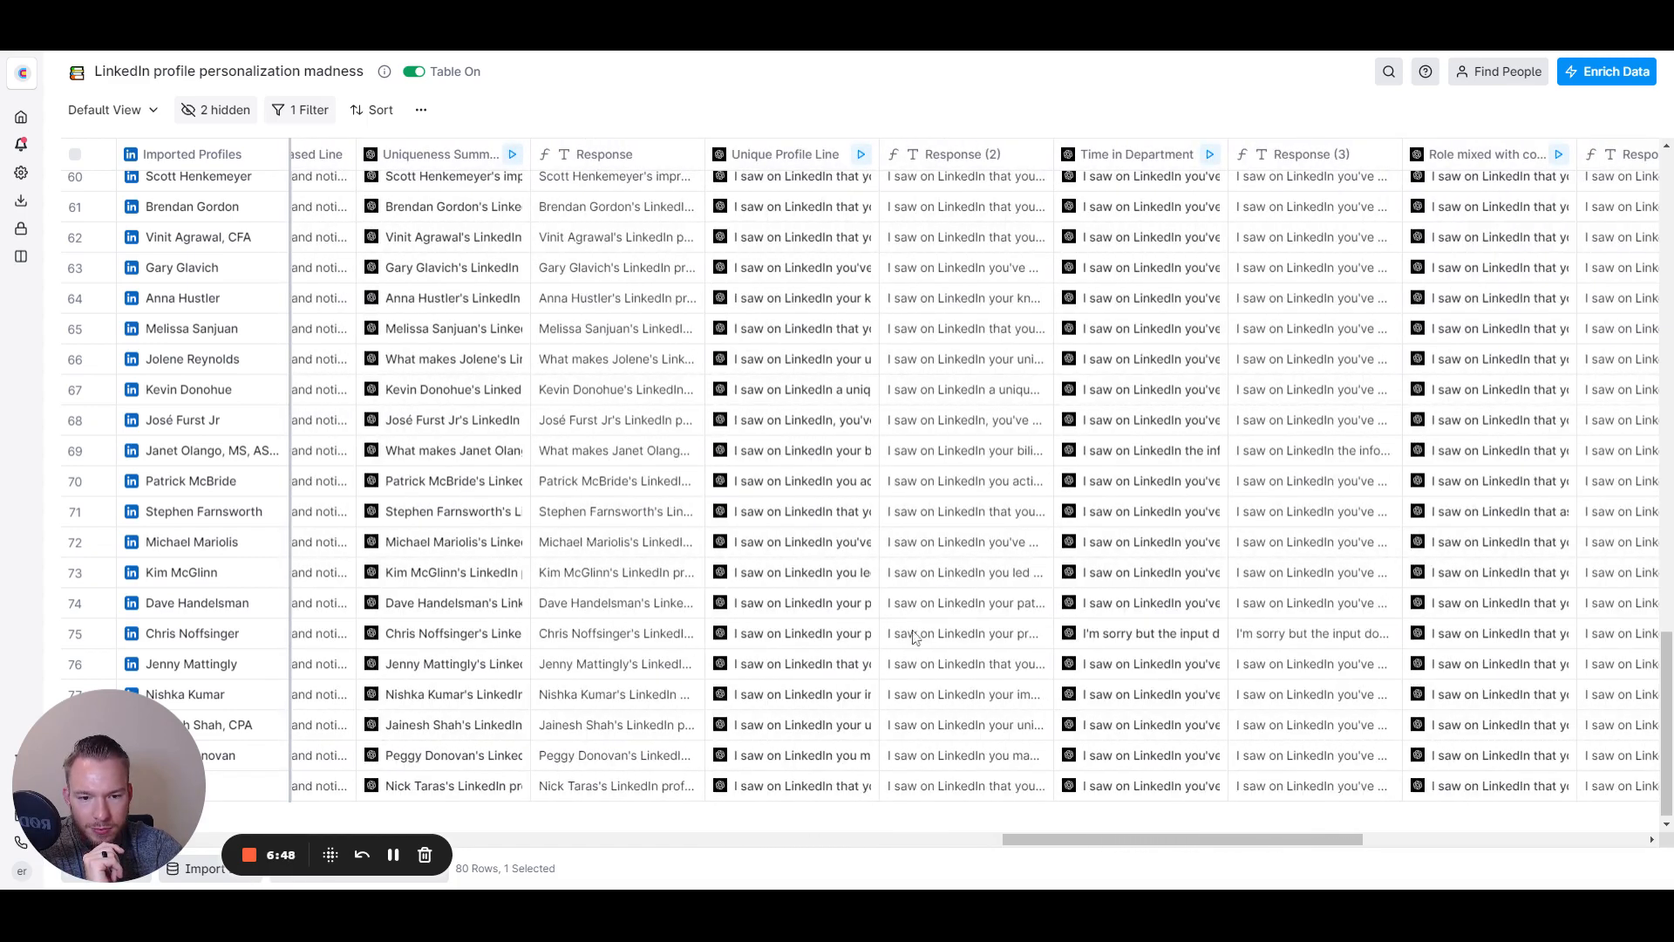
{"action": "mouse_move", "coordinate": [959, 582]}
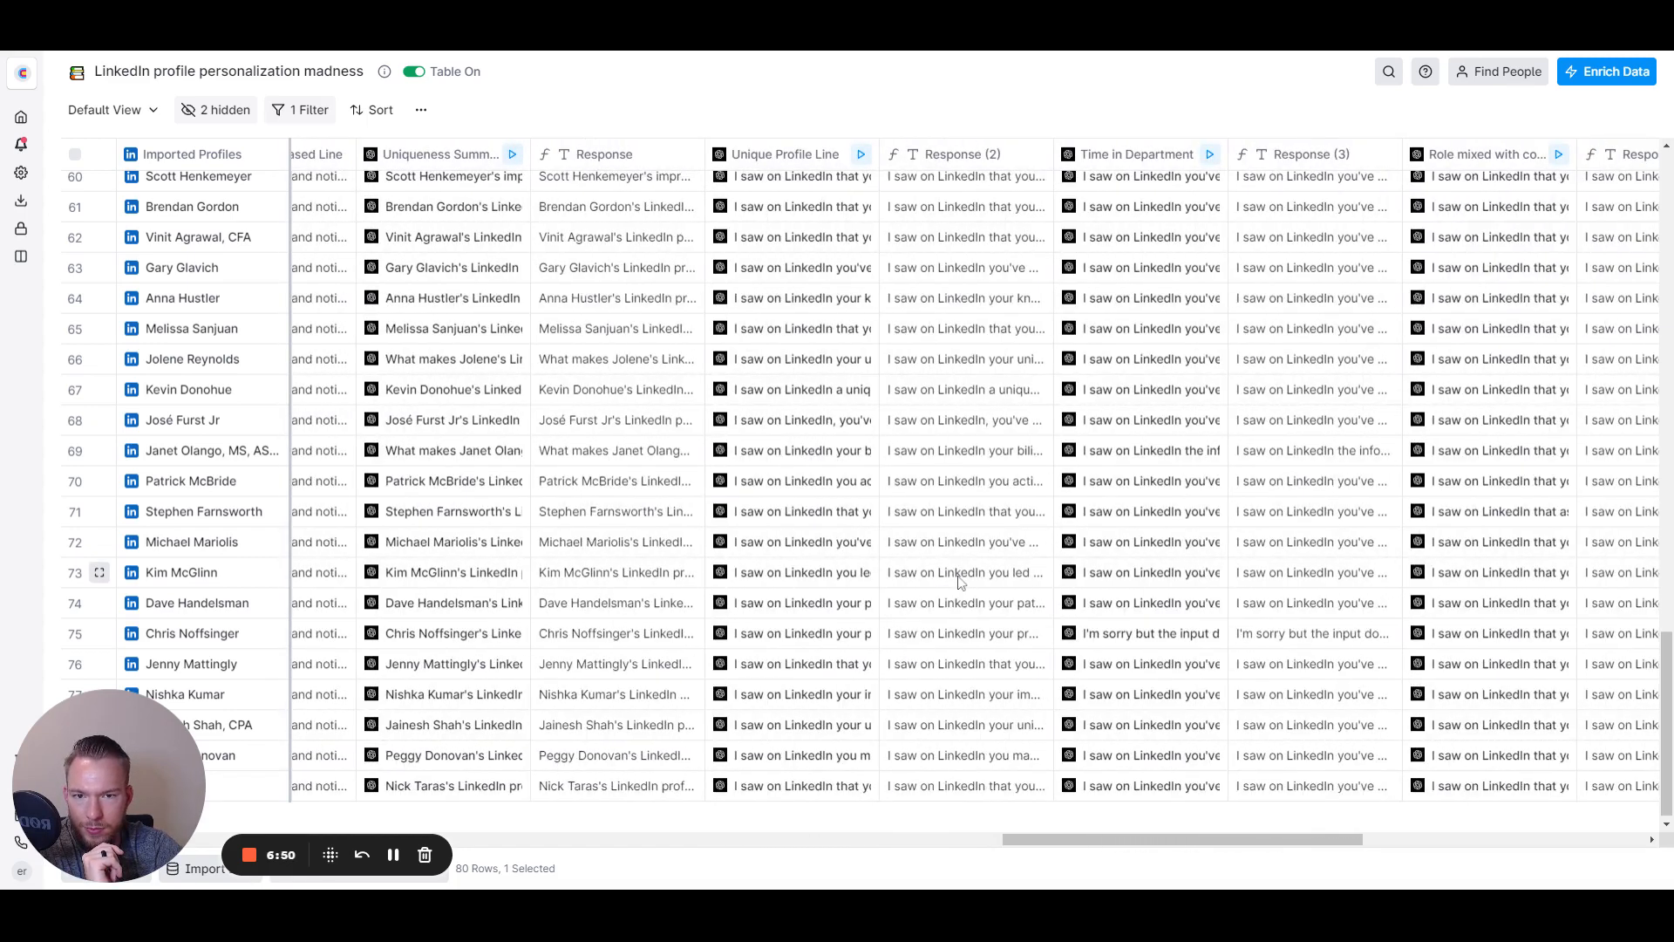
{"action": "scroll", "scroll_direction": "left", "scroll_amount": 3}
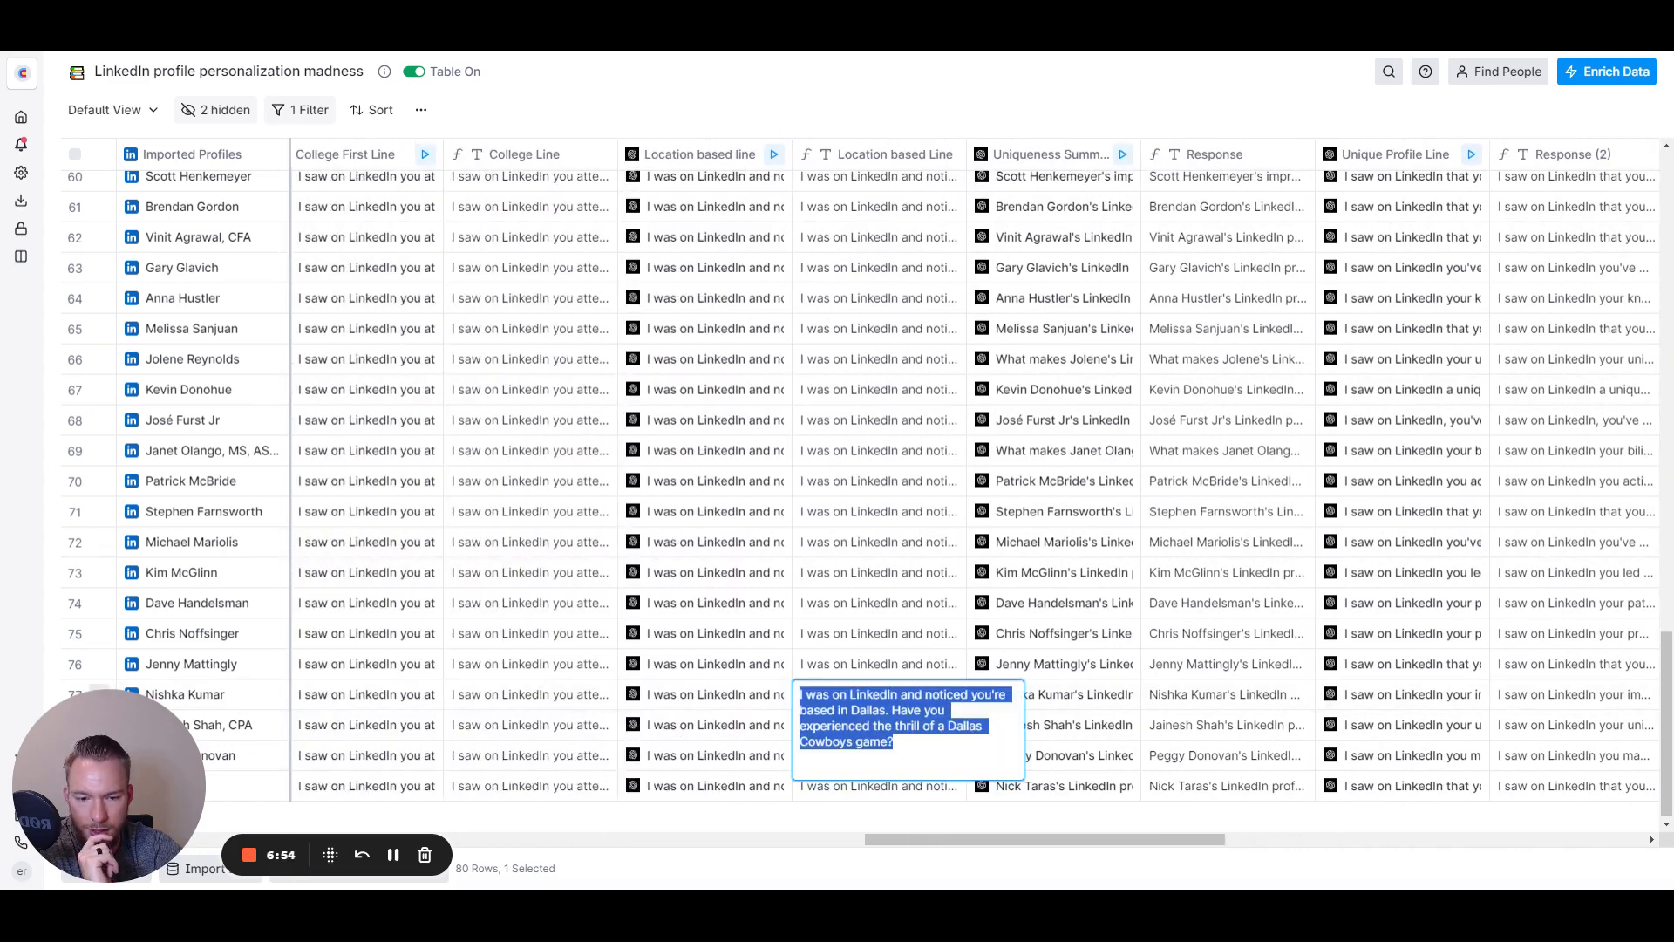
{"action": "left_click", "coordinate": [878, 691]}
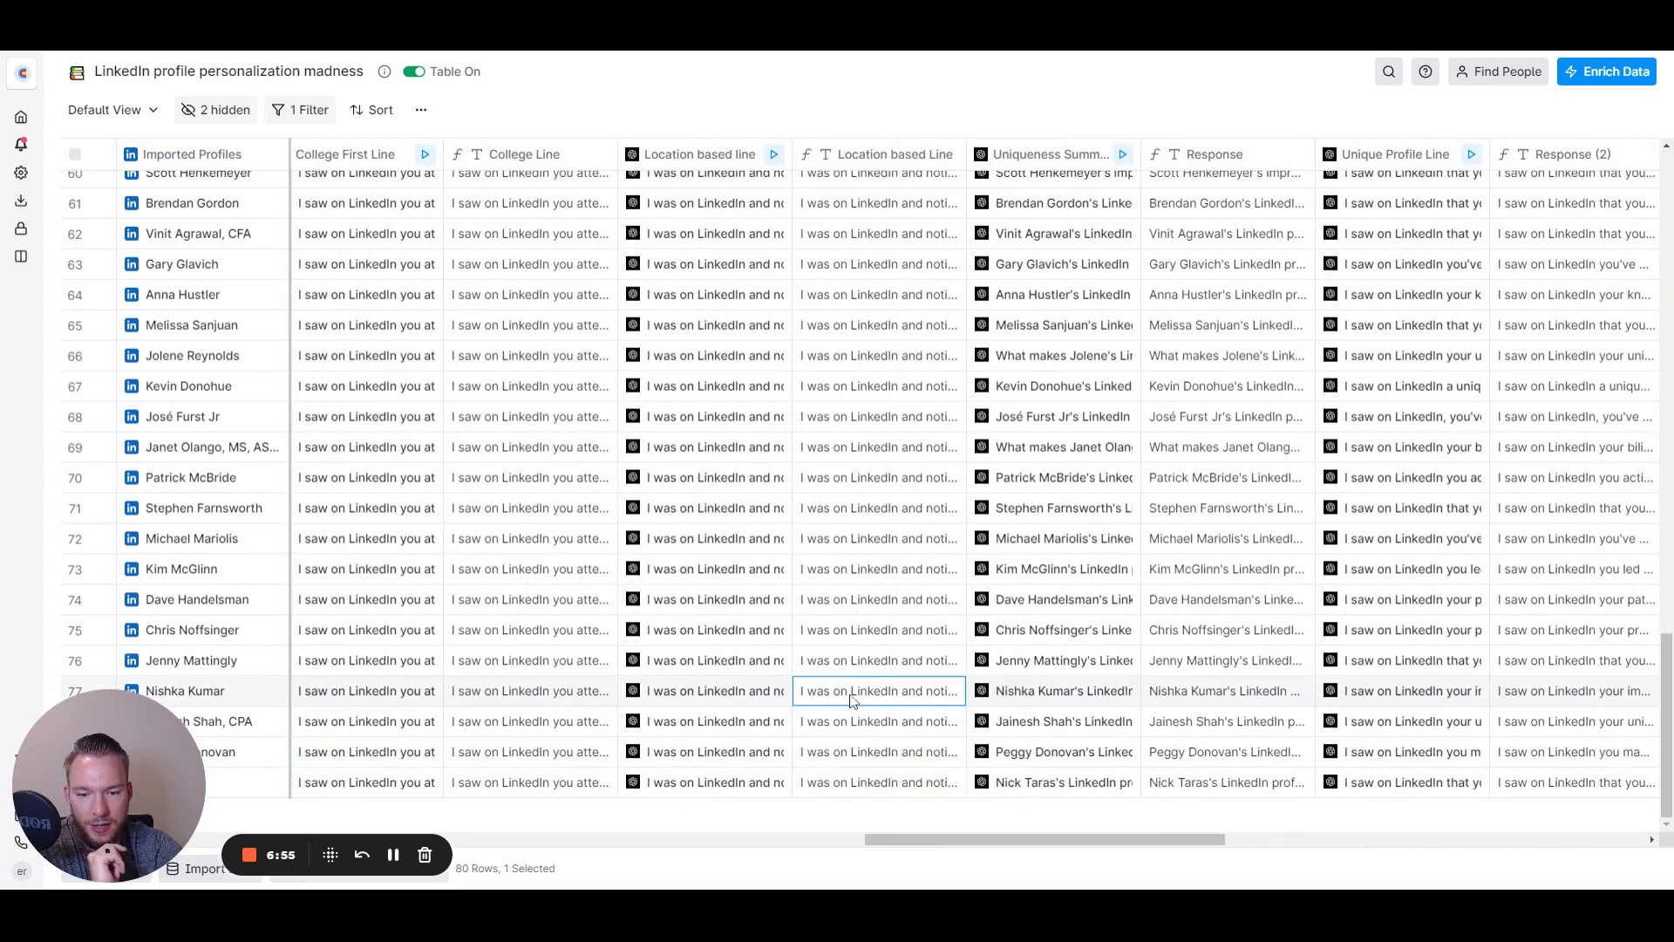
{"action": "scroll", "scroll_direction": "up", "scroll_amount": 3}
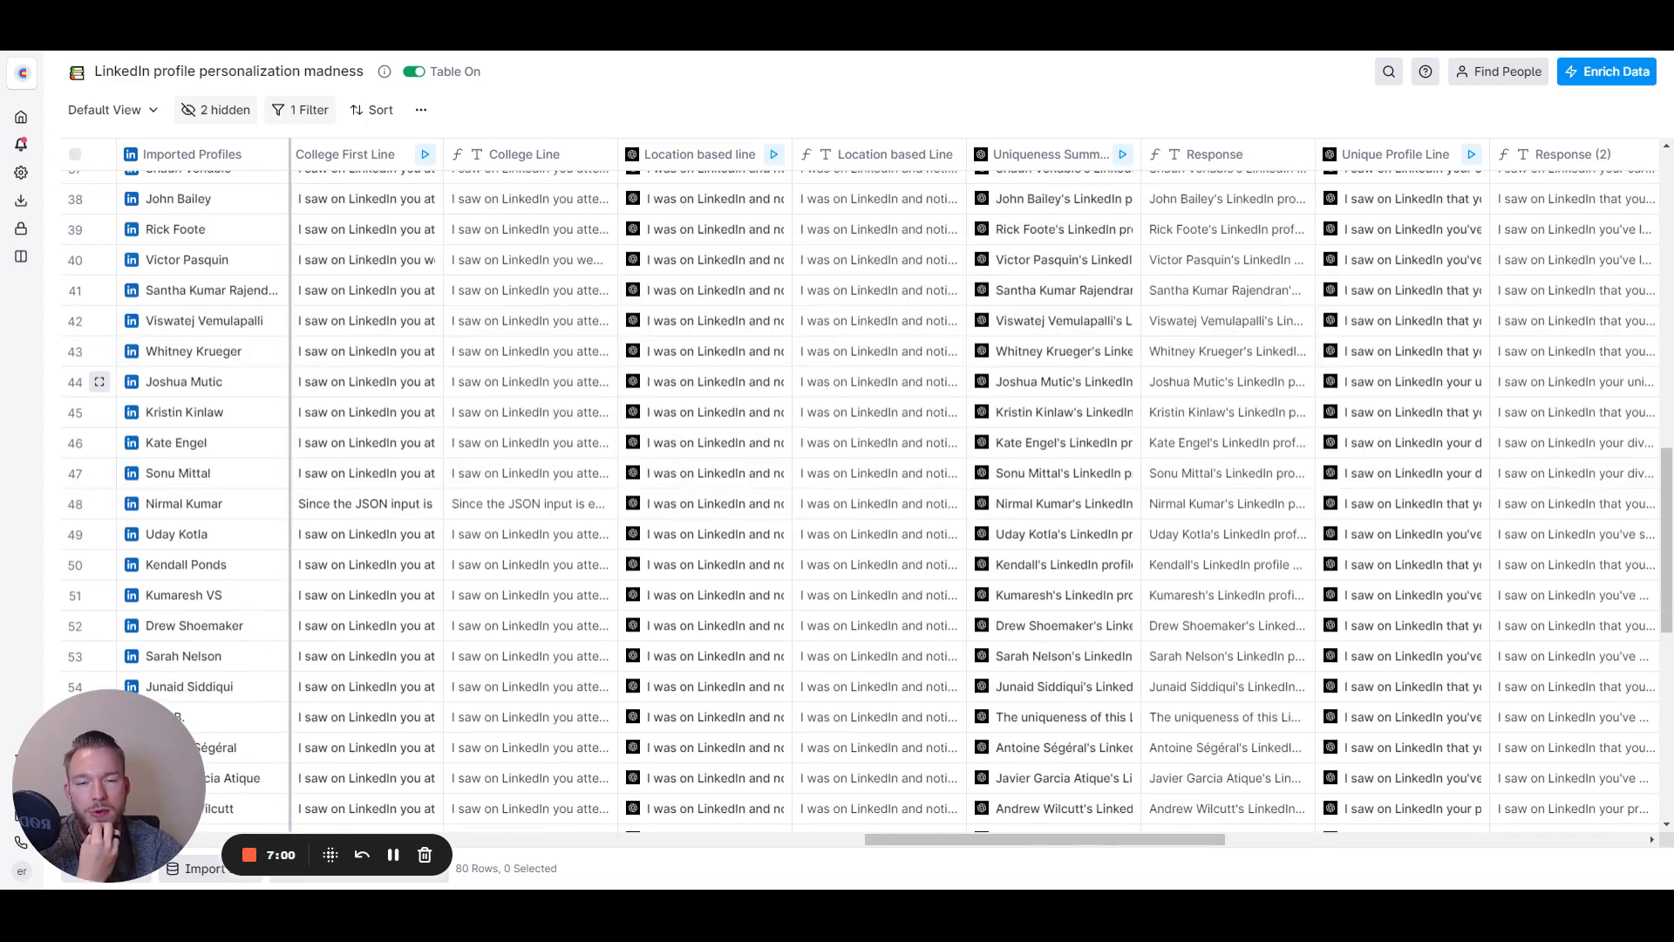
{"action": "scroll", "scroll_direction": "right", "scroll_amount": 3}
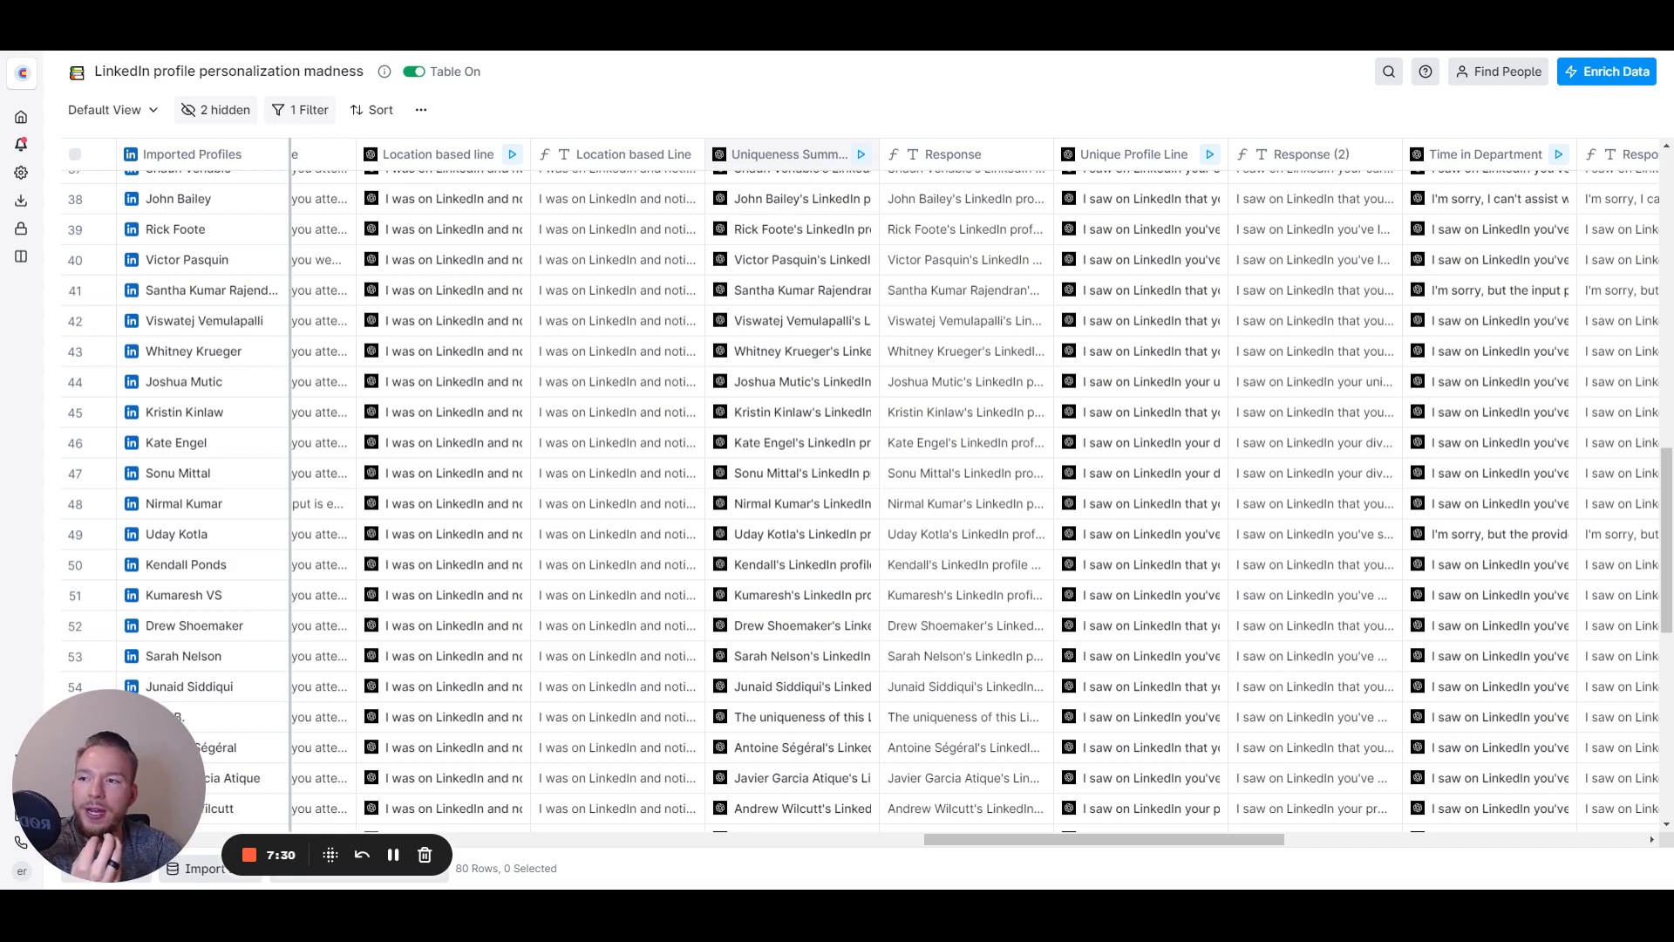
{"action": "left_click", "coordinate": [790, 153]}
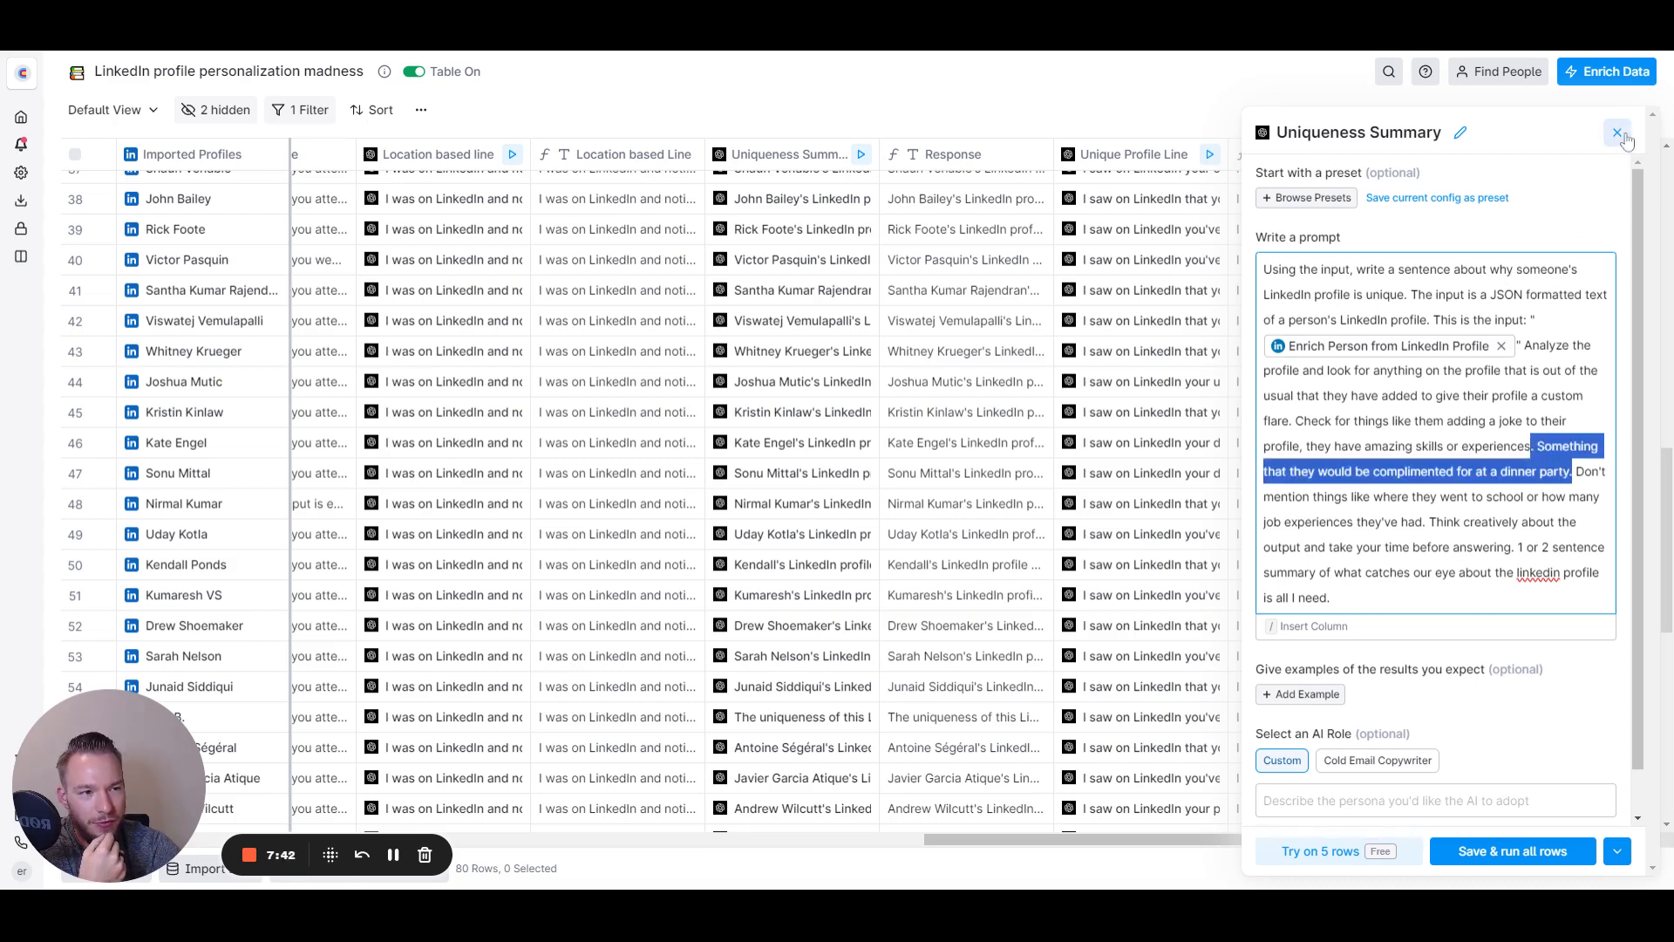
{"action": "left_click", "coordinate": [1620, 133]}
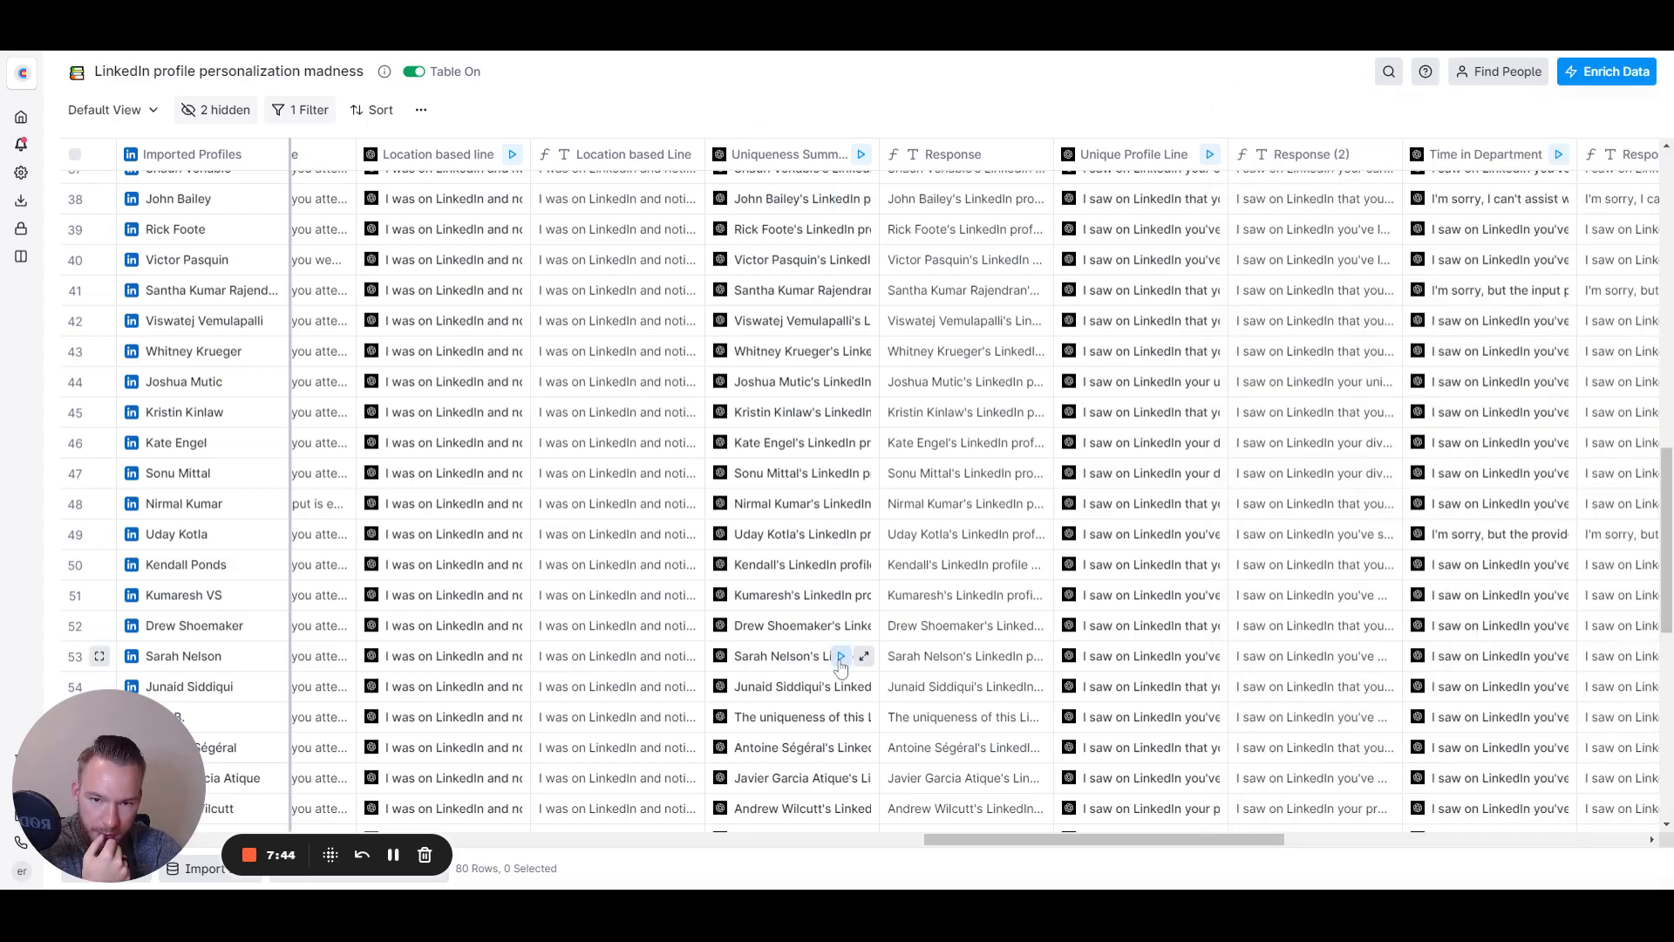
{"action": "mouse_move", "coordinate": [1017, 495]}
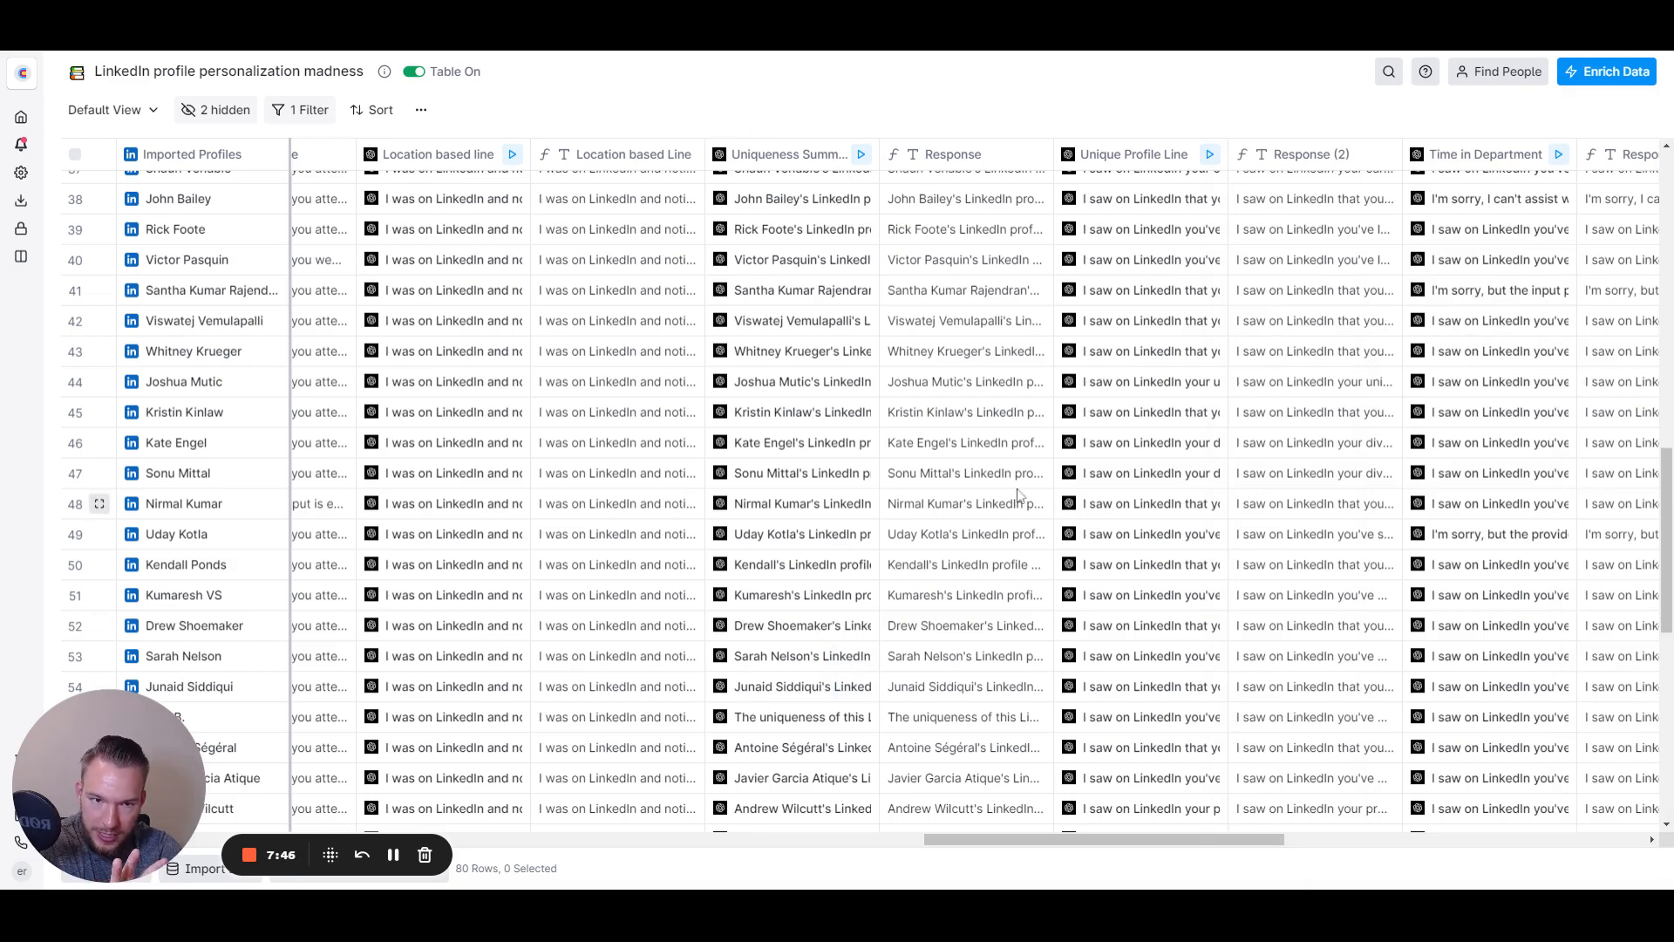
{"action": "mouse_move", "coordinate": [1151, 428]}
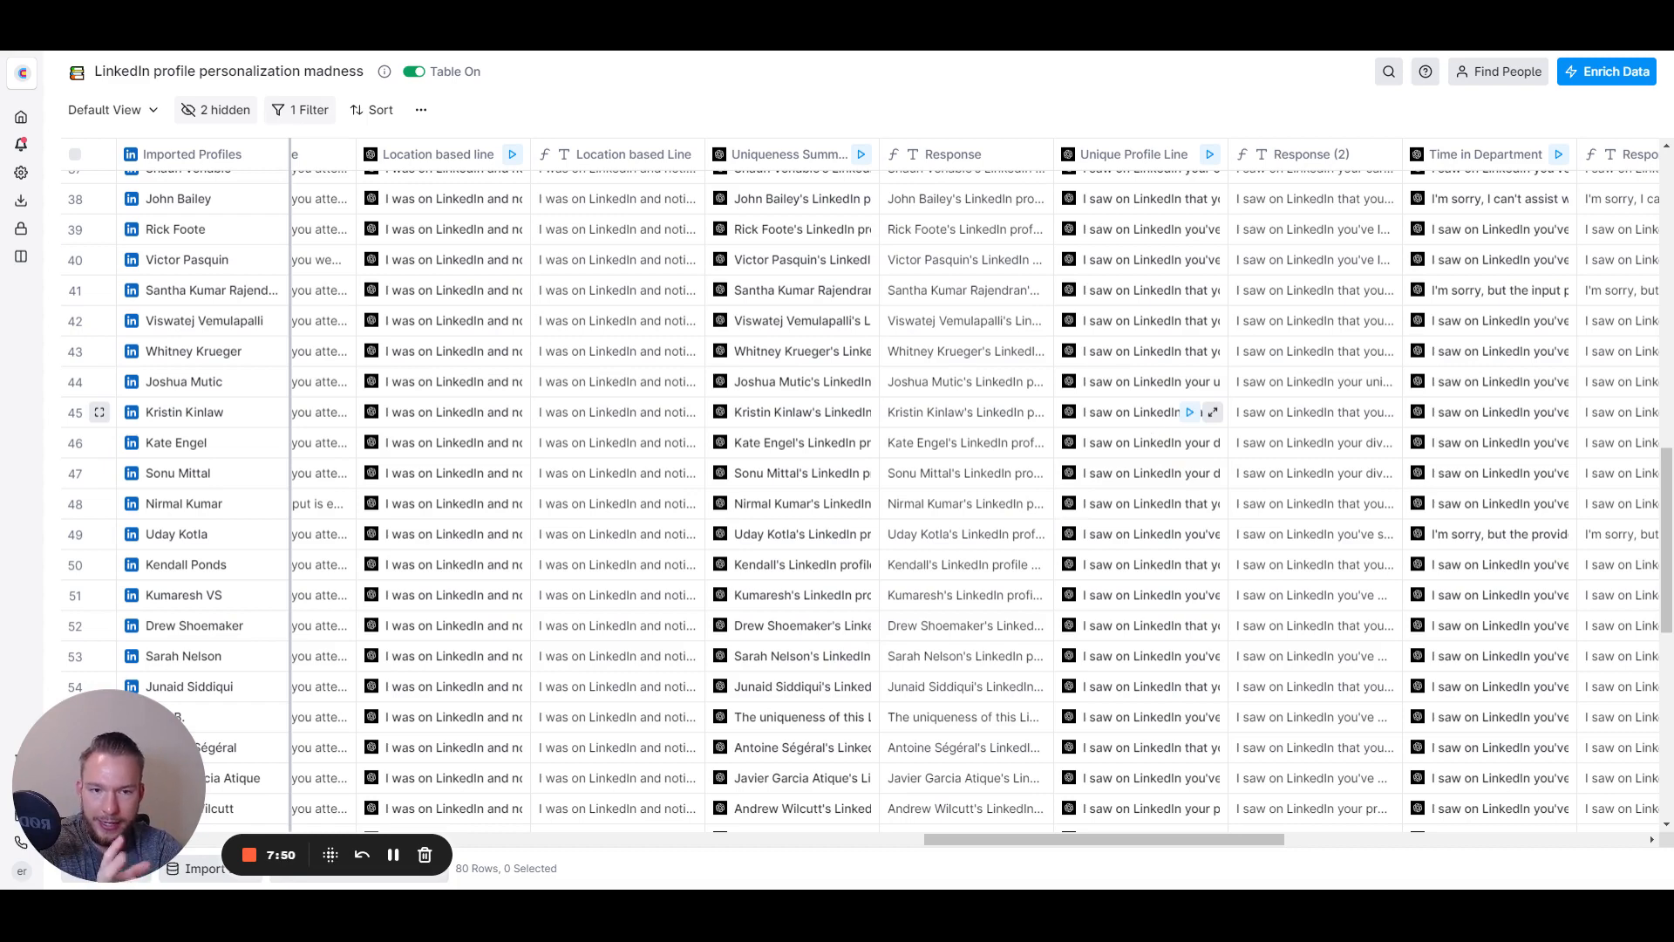
{"action": "mouse_move", "coordinate": [953, 318]}
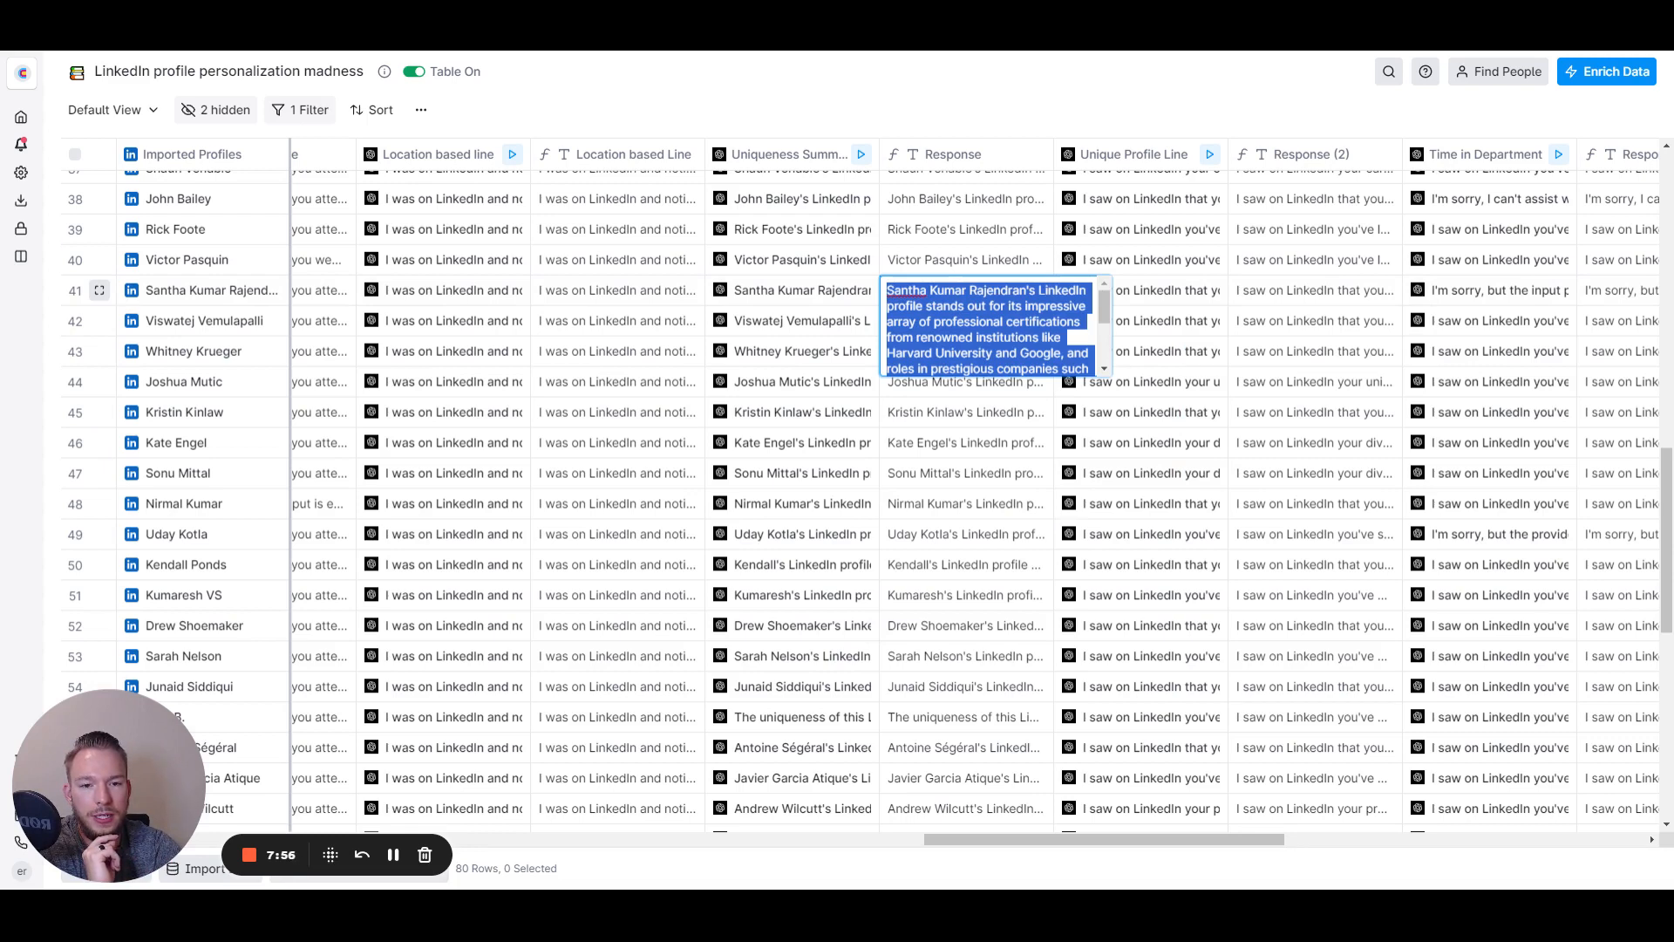
{"action": "mouse_move", "coordinate": [1104, 310]}
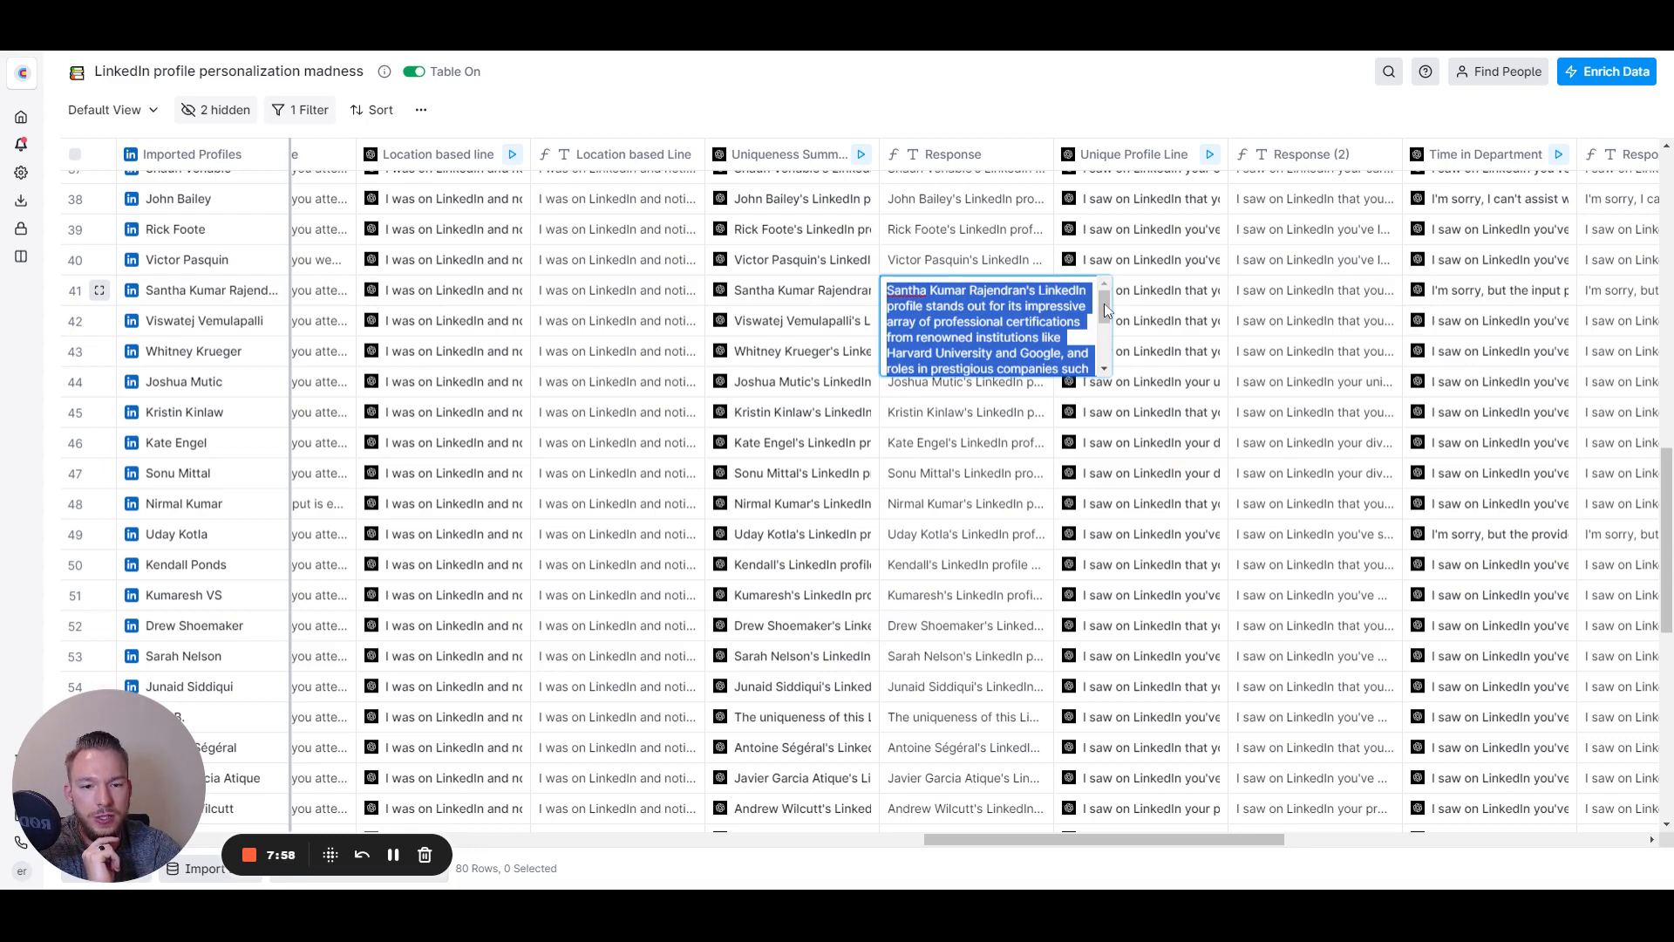
{"action": "scroll", "scroll_direction": "down", "scroll_amount": 3}
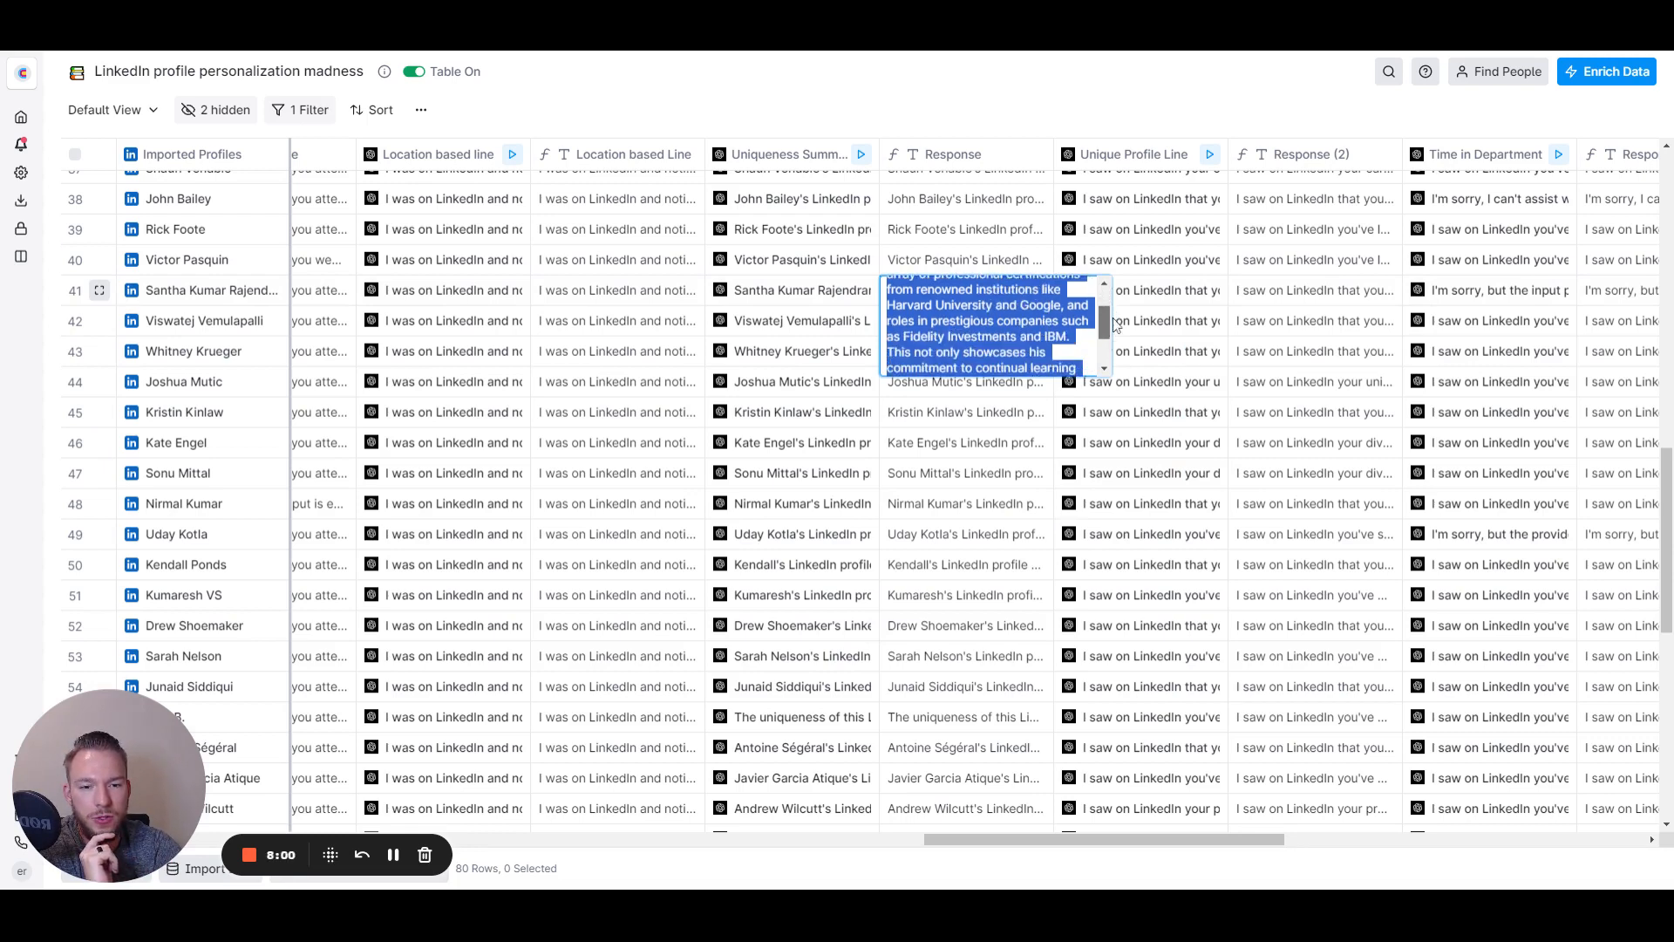
{"action": "scroll", "scroll_direction": "down", "scroll_amount": 3}
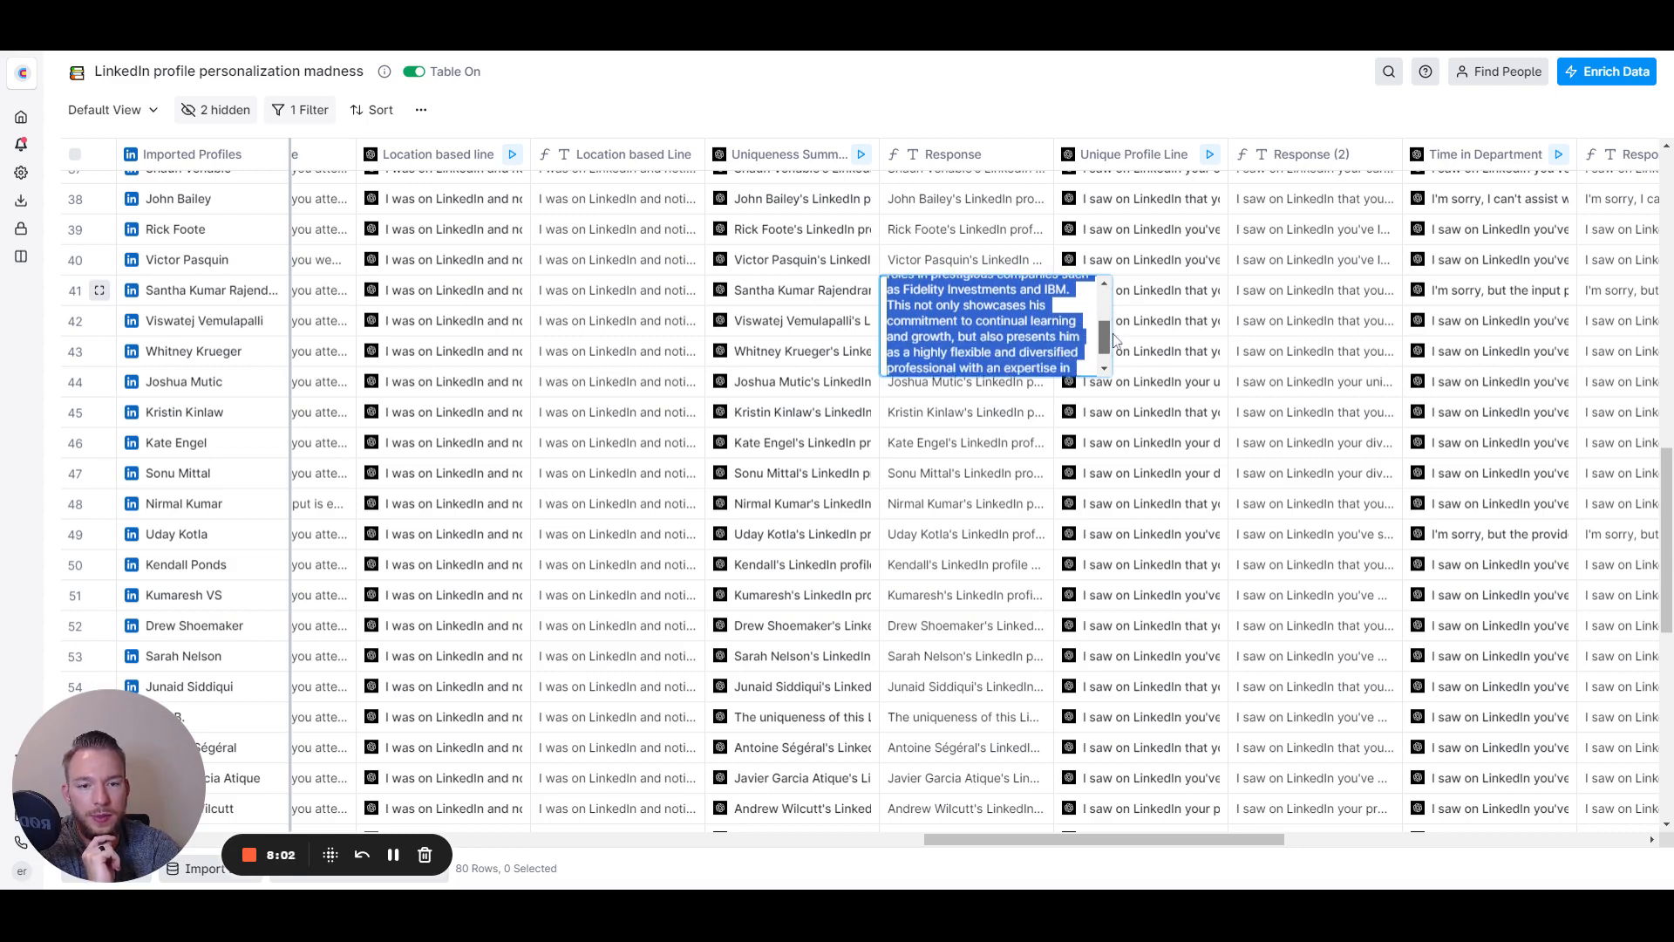
{"action": "scroll", "scroll_direction": "down", "scroll_amount": 3}
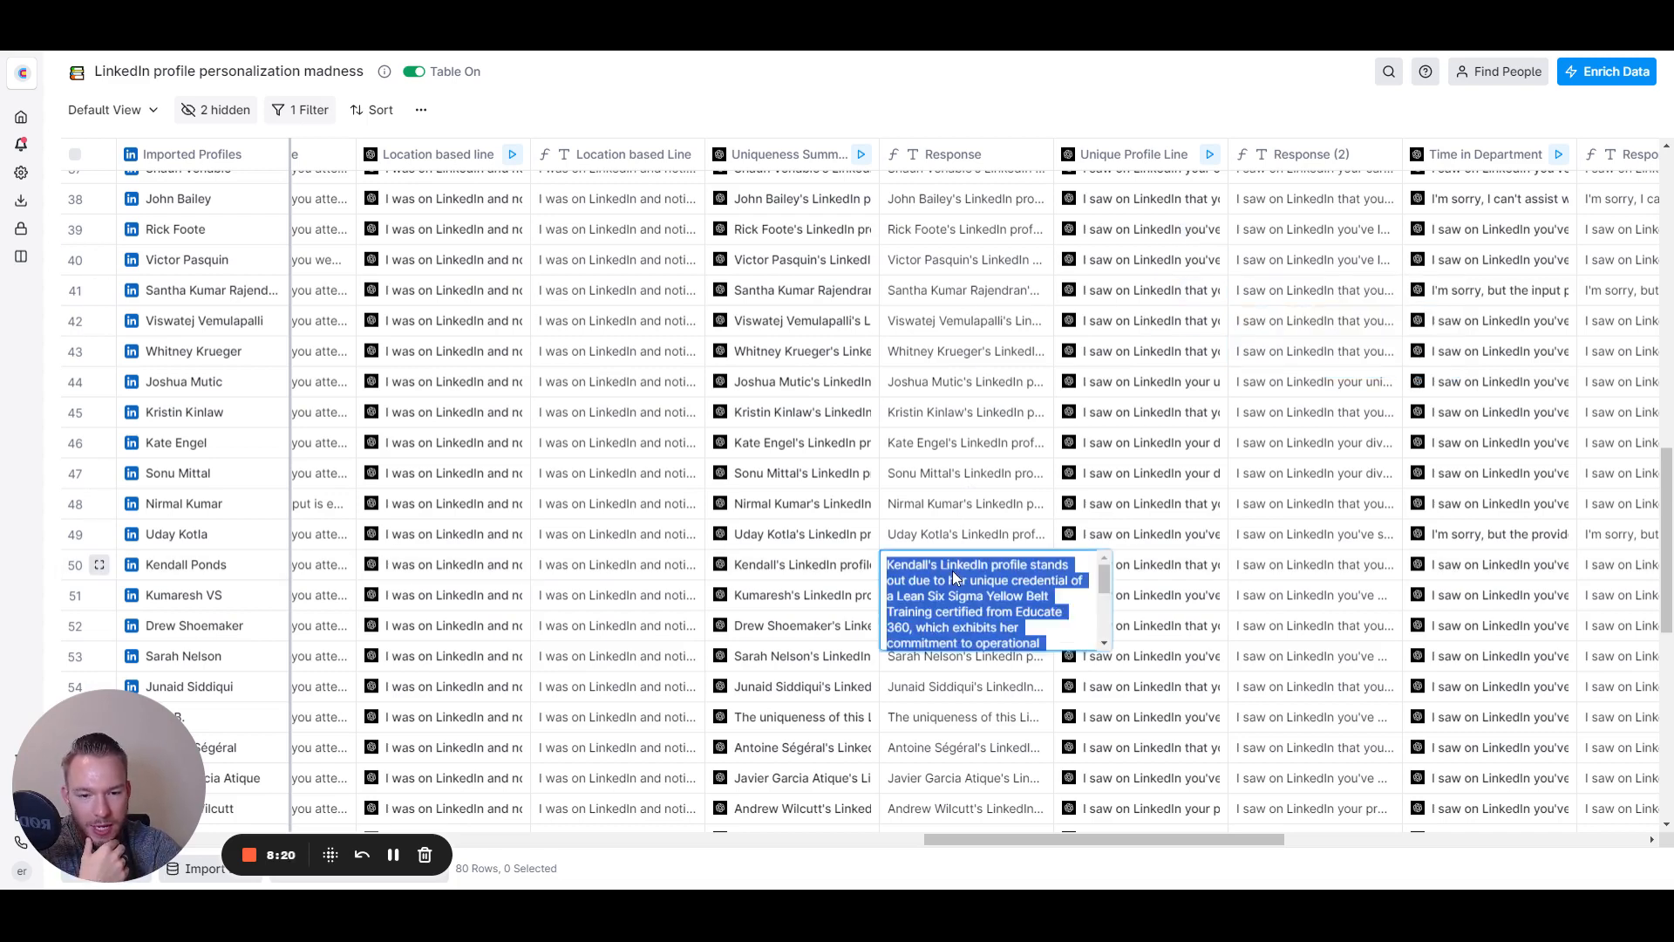
{"action": "scroll", "scroll_direction": "down", "scroll_amount": 3}
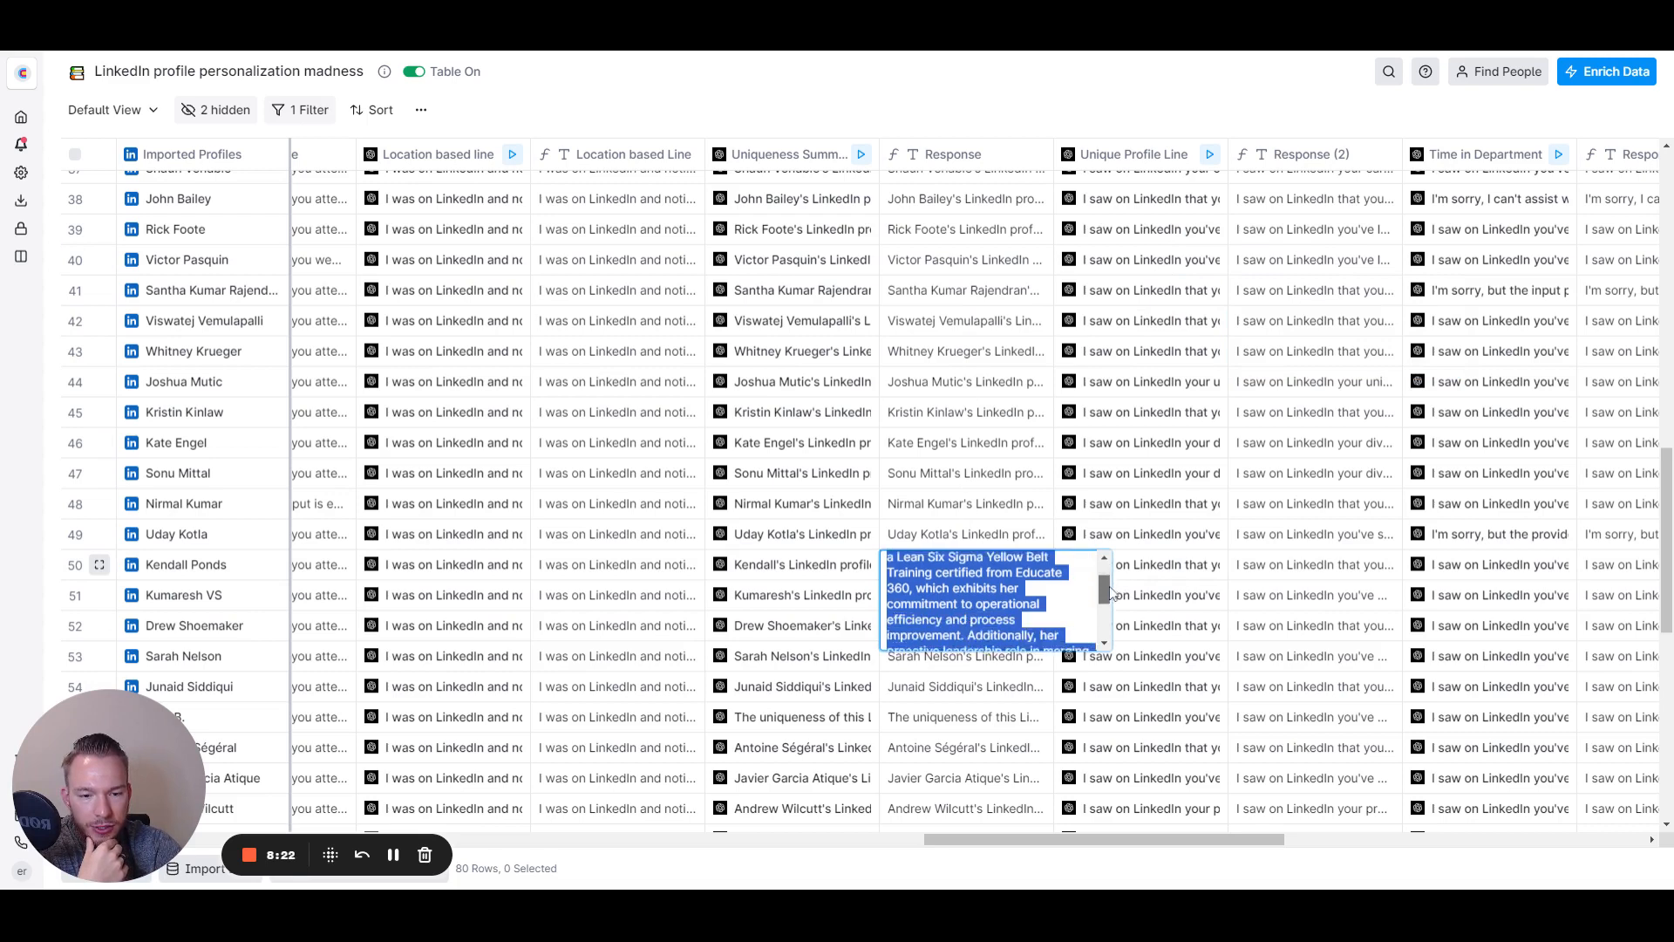
{"action": "scroll", "scroll_direction": "up", "scroll_amount": 3}
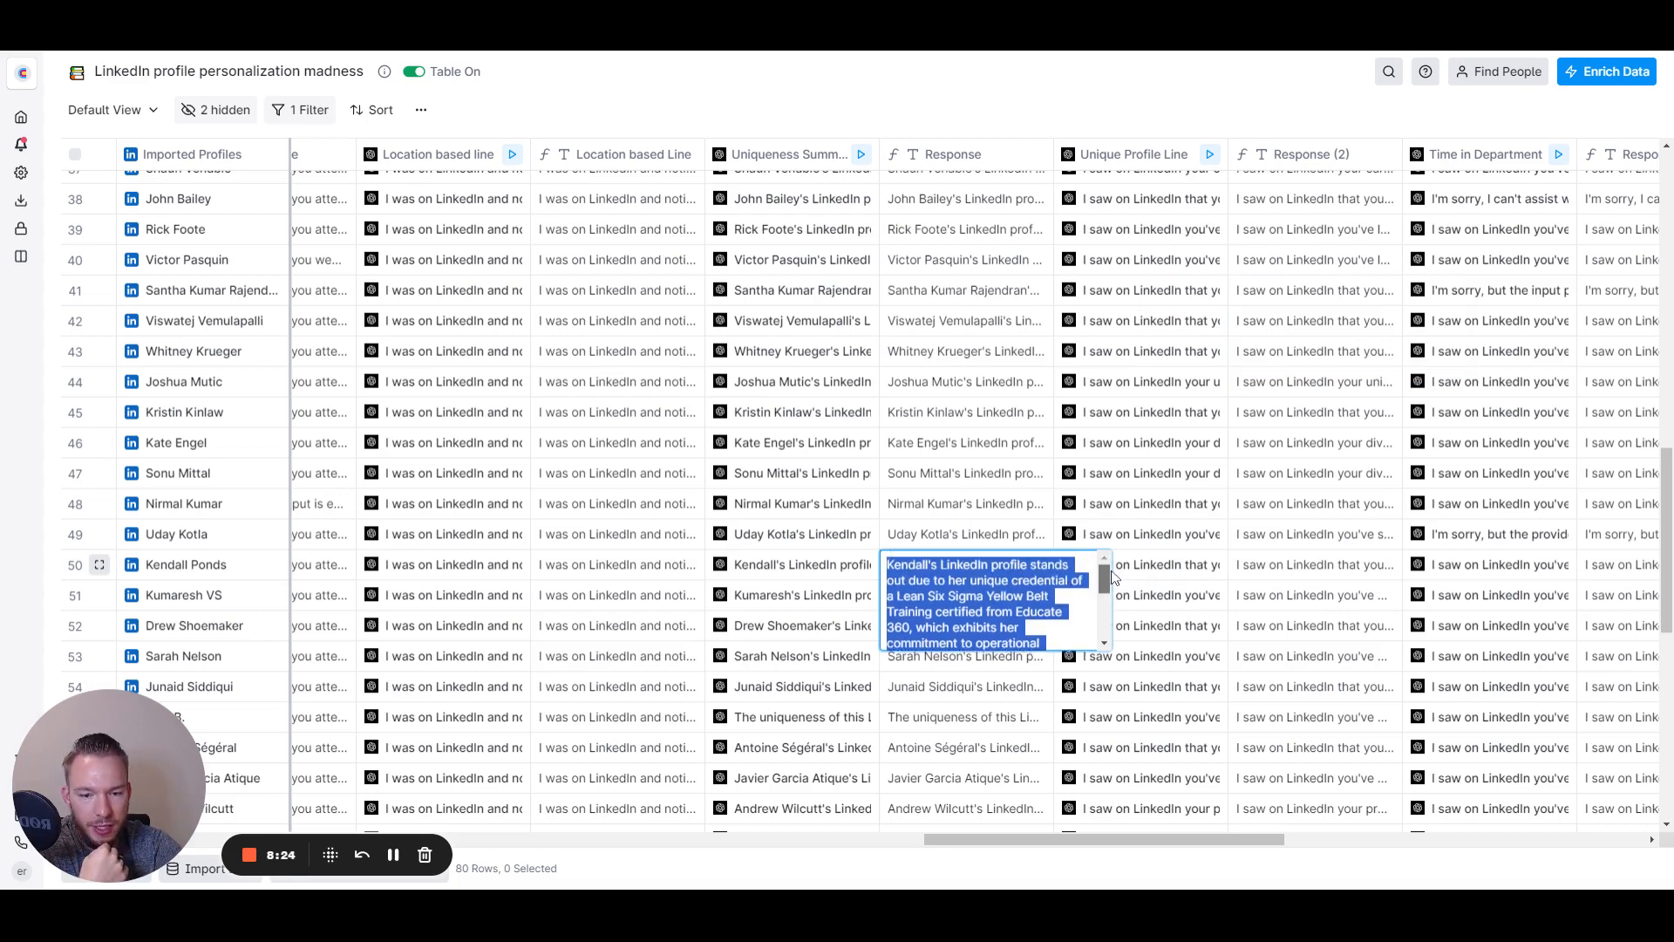
{"action": "scroll", "scroll_direction": "down", "scroll_amount": 3}
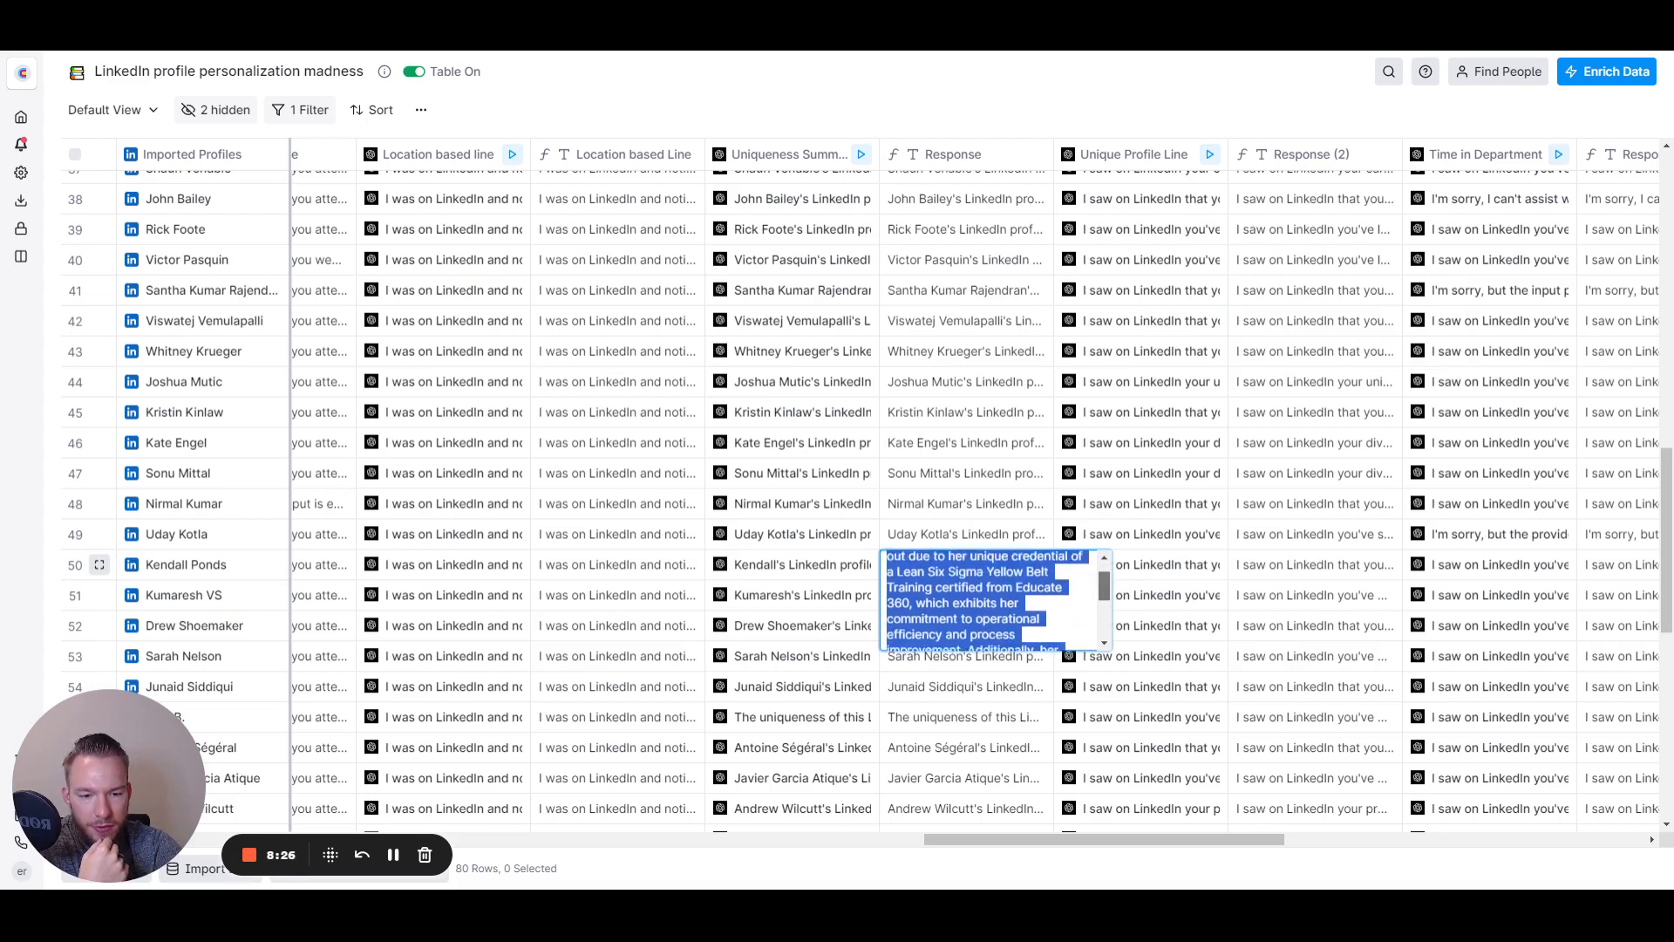
{"action": "scroll", "scroll_direction": "down", "scroll_amount": 3}
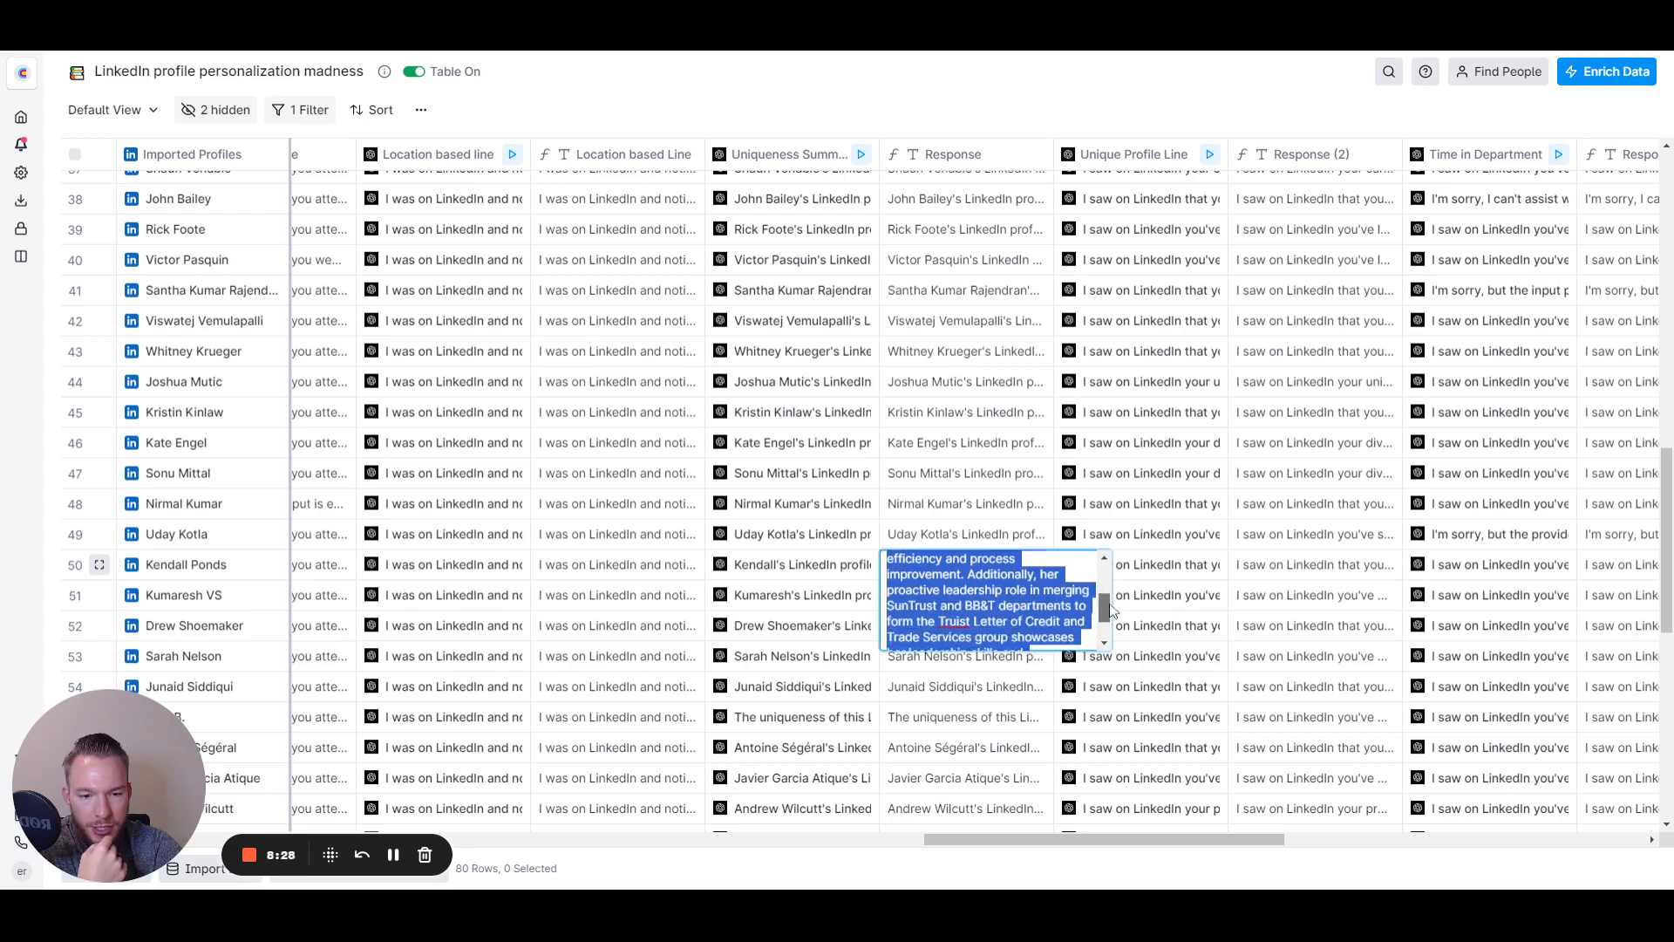
{"action": "scroll", "scroll_direction": "down", "scroll_amount": 3}
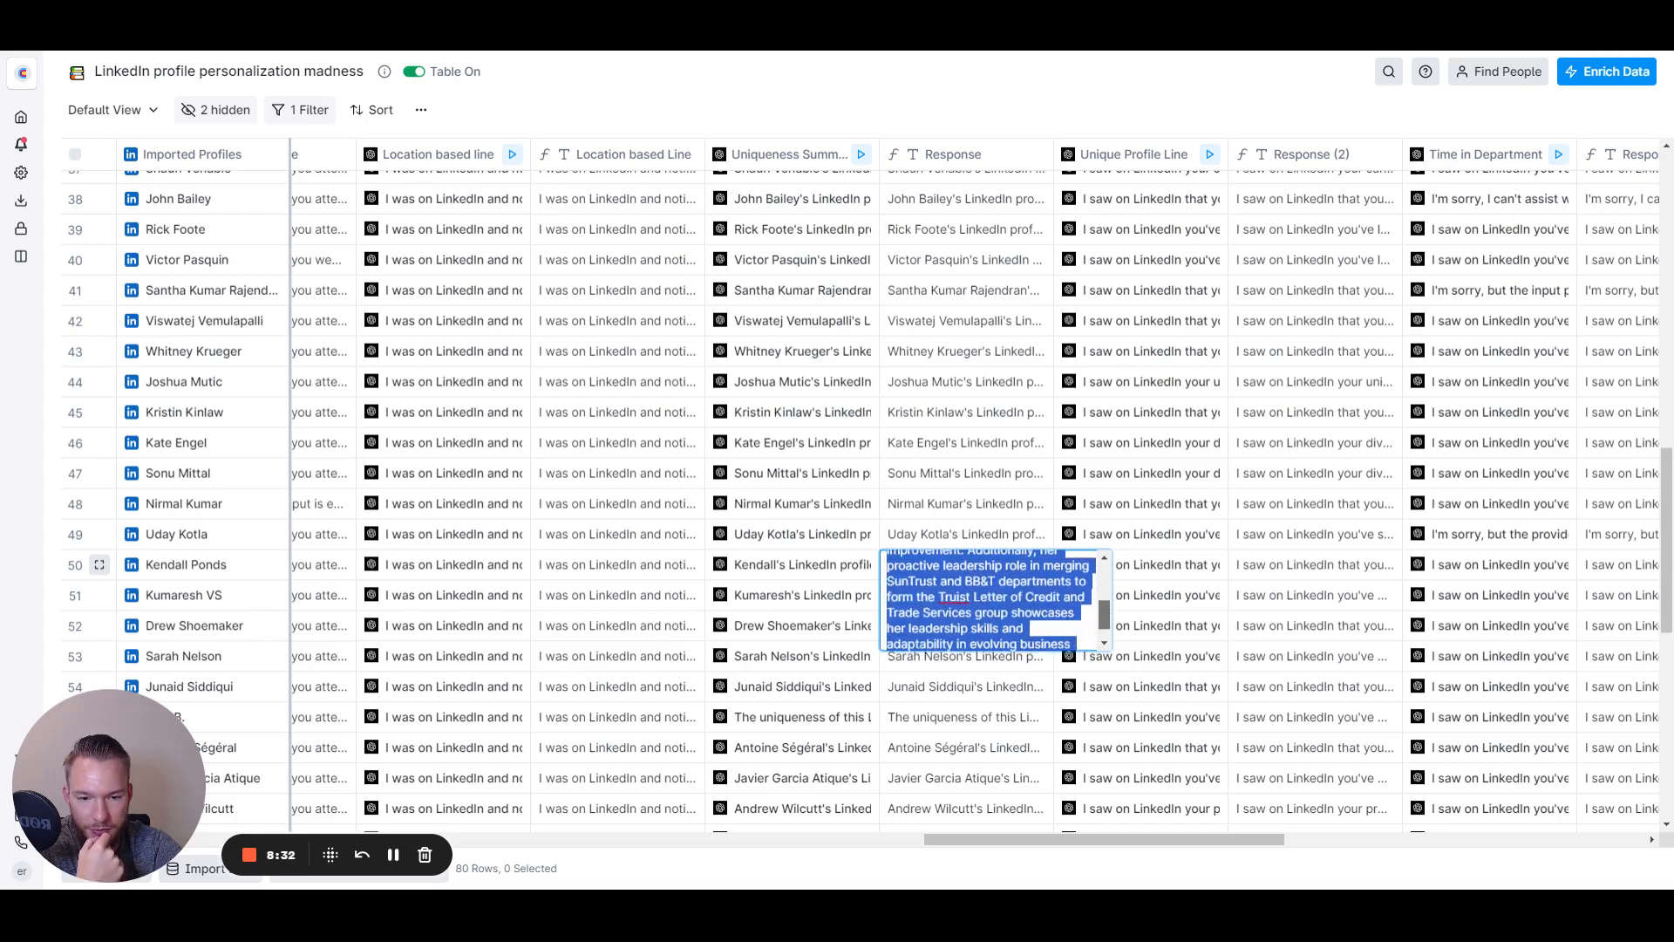
{"action": "scroll", "scroll_direction": "down", "scroll_amount": 3}
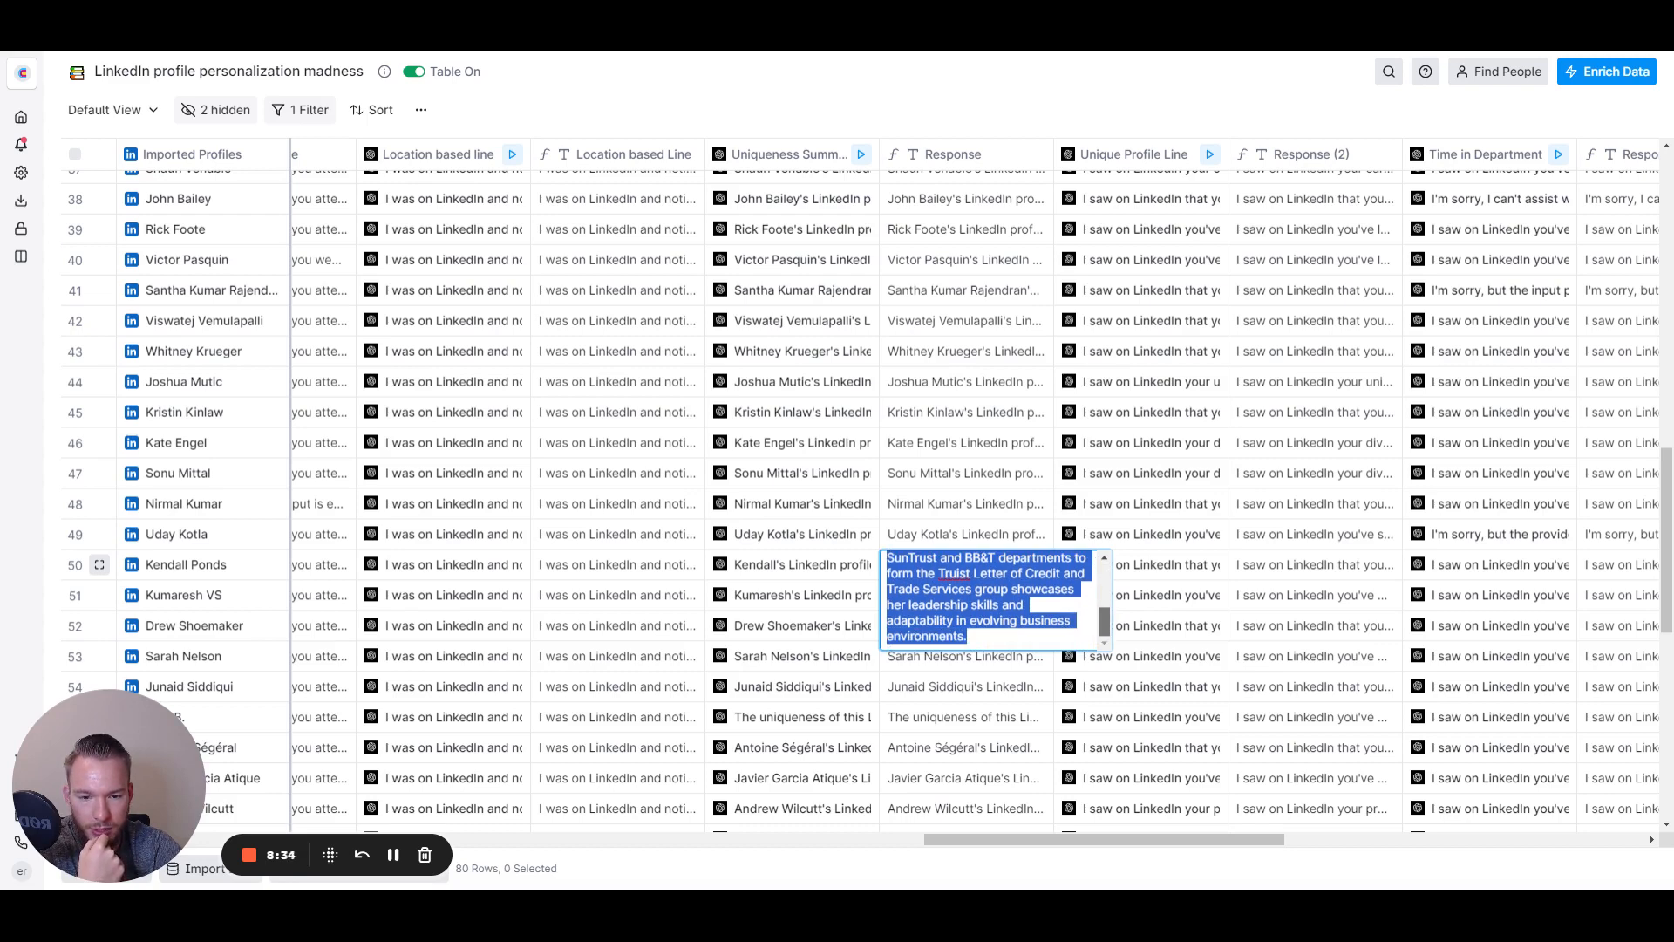
{"action": "left_click", "coordinate": [21, 72]}
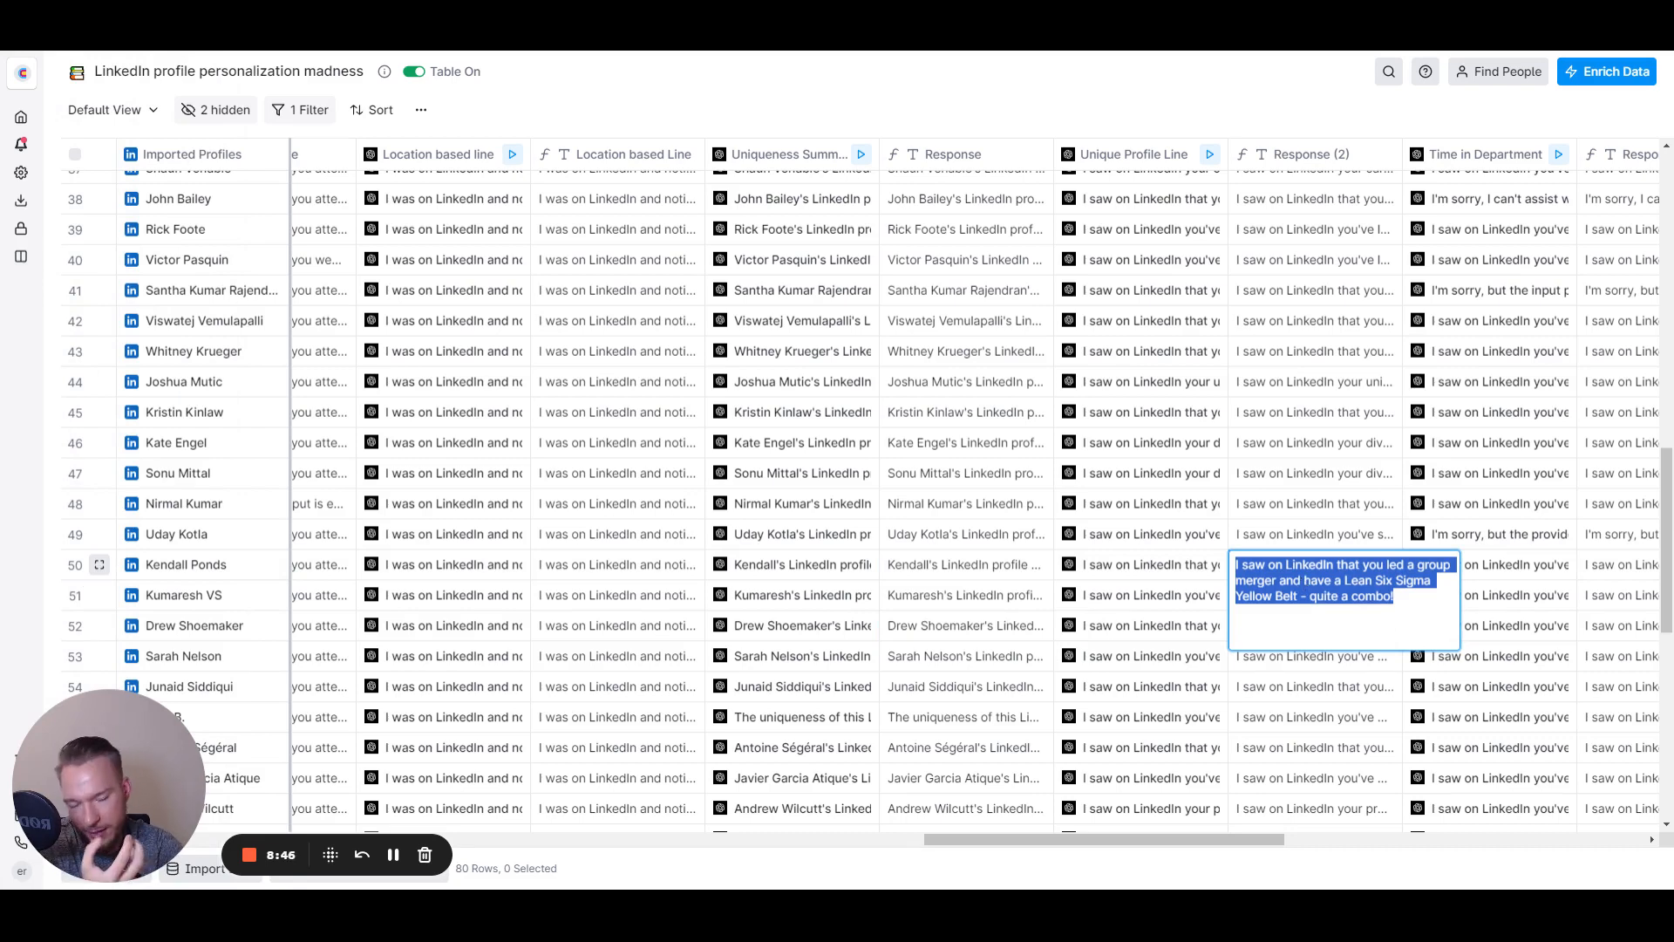
{"action": "scroll", "scroll_direction": "down", "scroll_amount": 3}
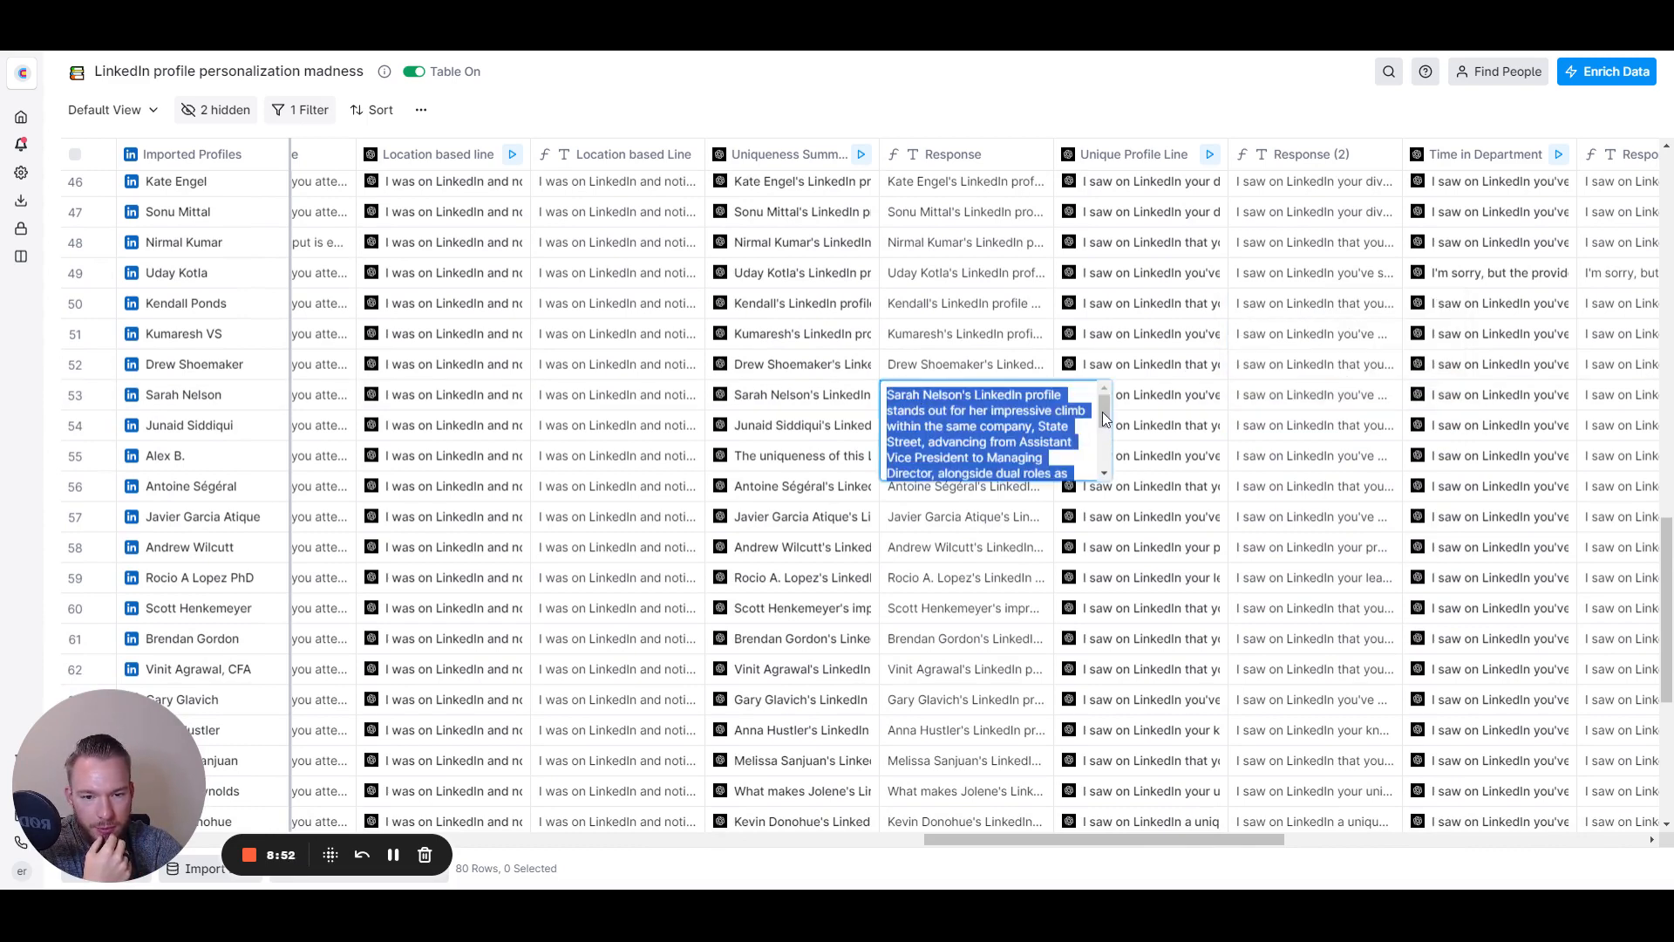
{"action": "scroll", "scroll_direction": "down", "scroll_amount": 3}
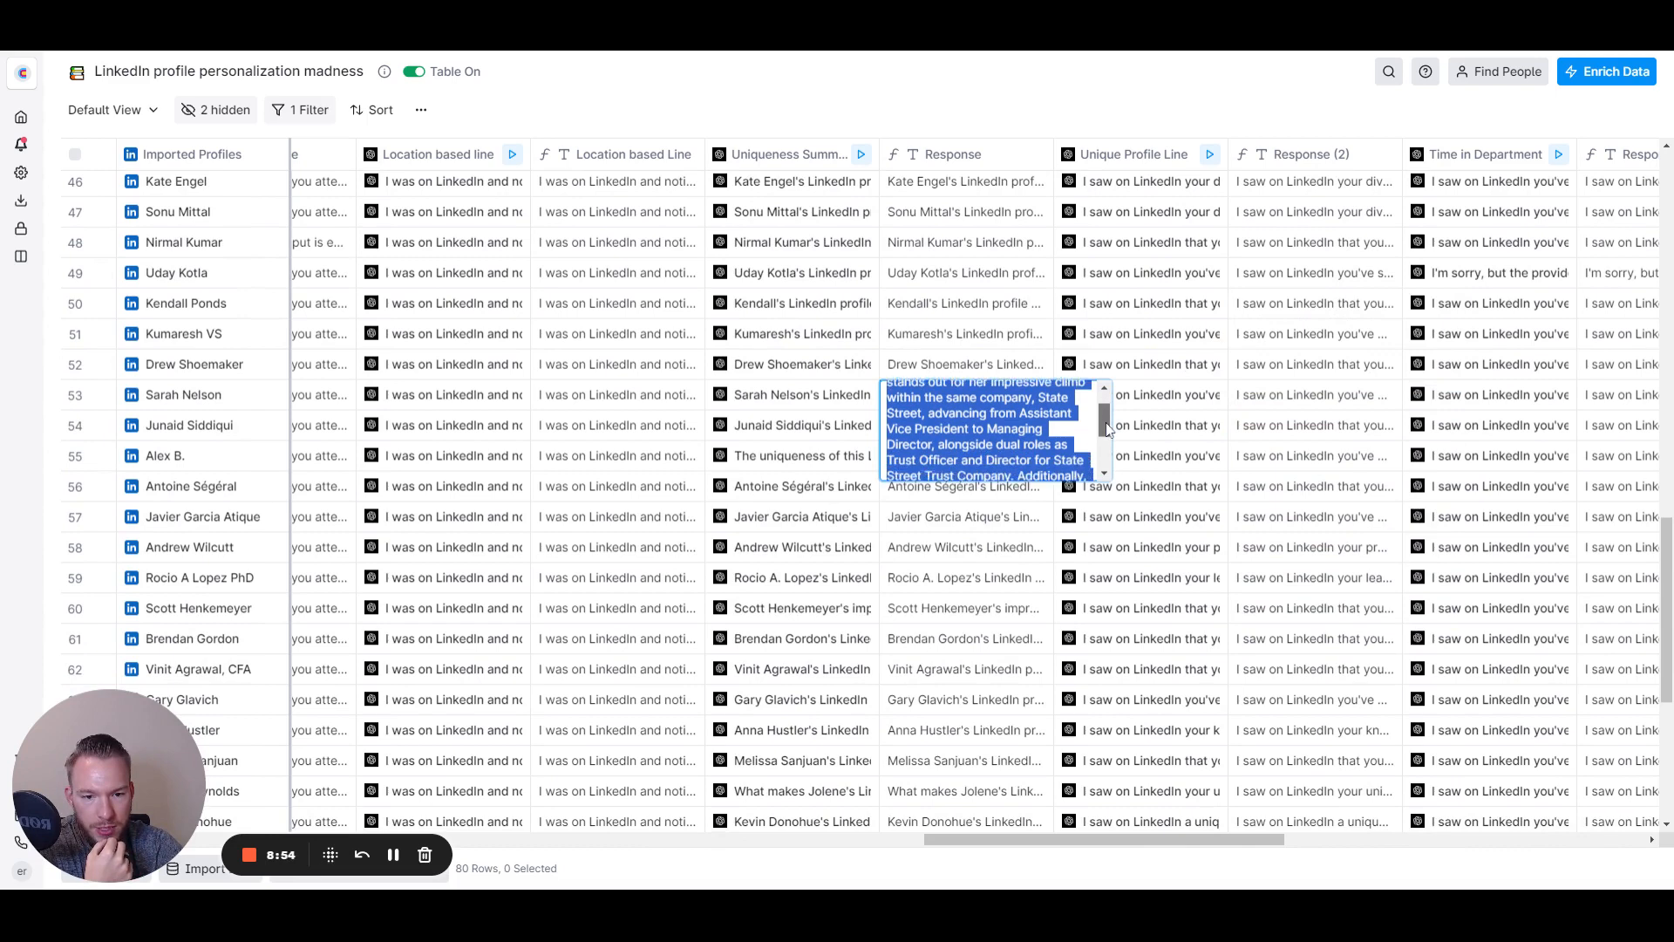
{"action": "scroll", "scroll_direction": "down", "scroll_amount": 3}
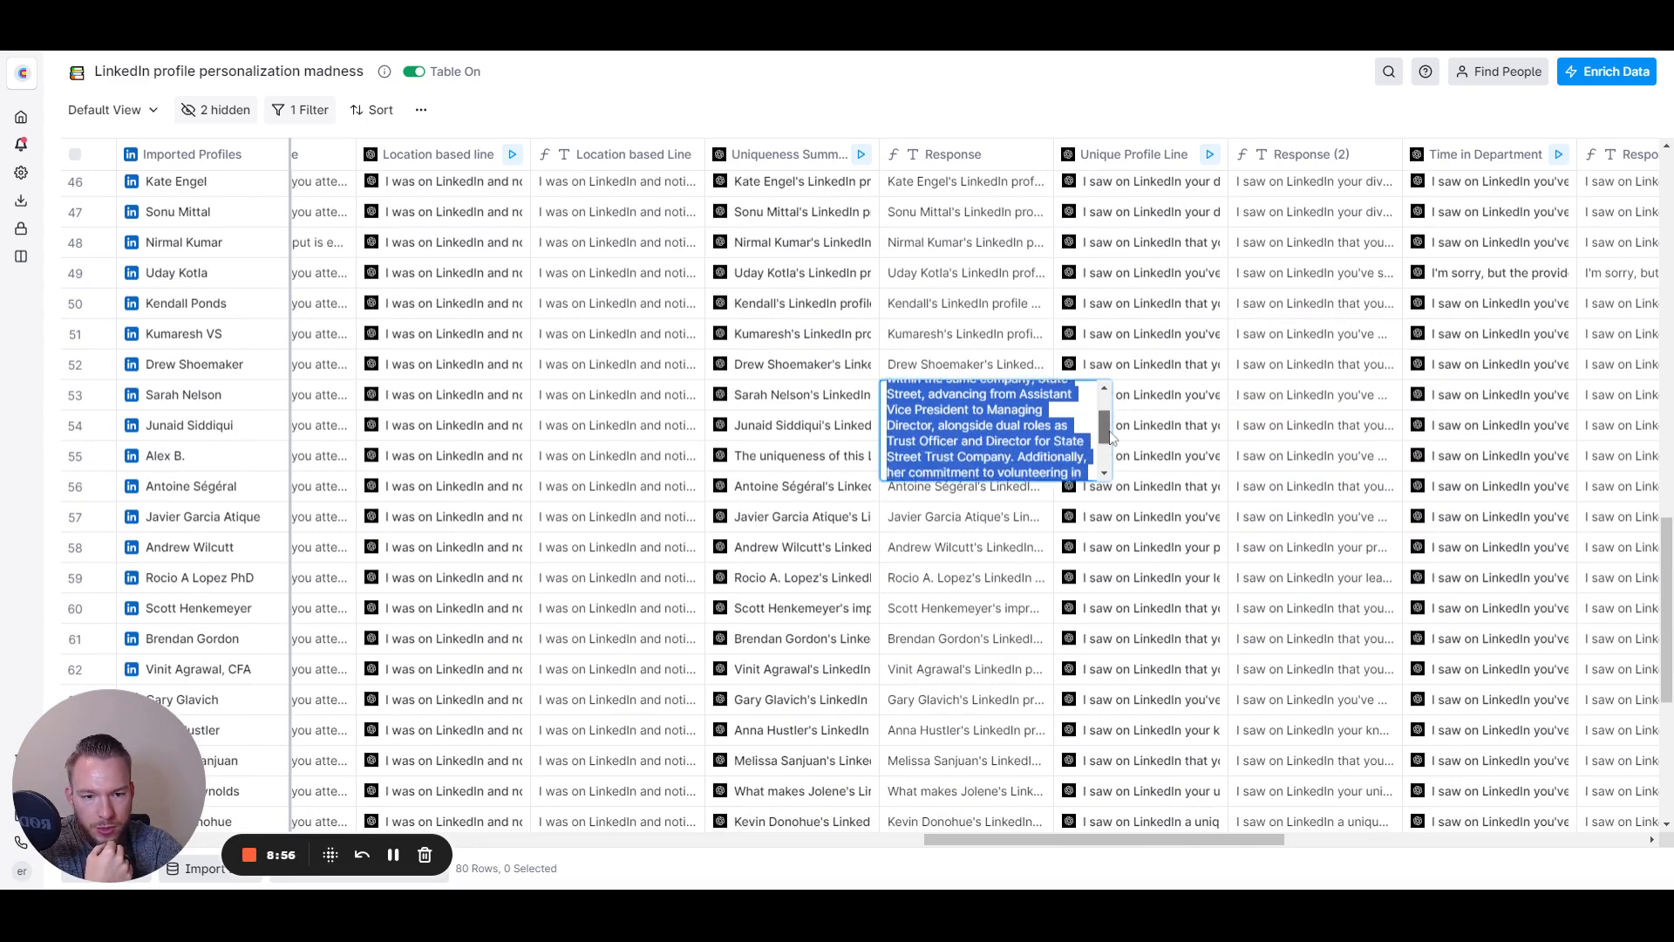
{"action": "scroll", "scroll_direction": "down", "scroll_amount": 3}
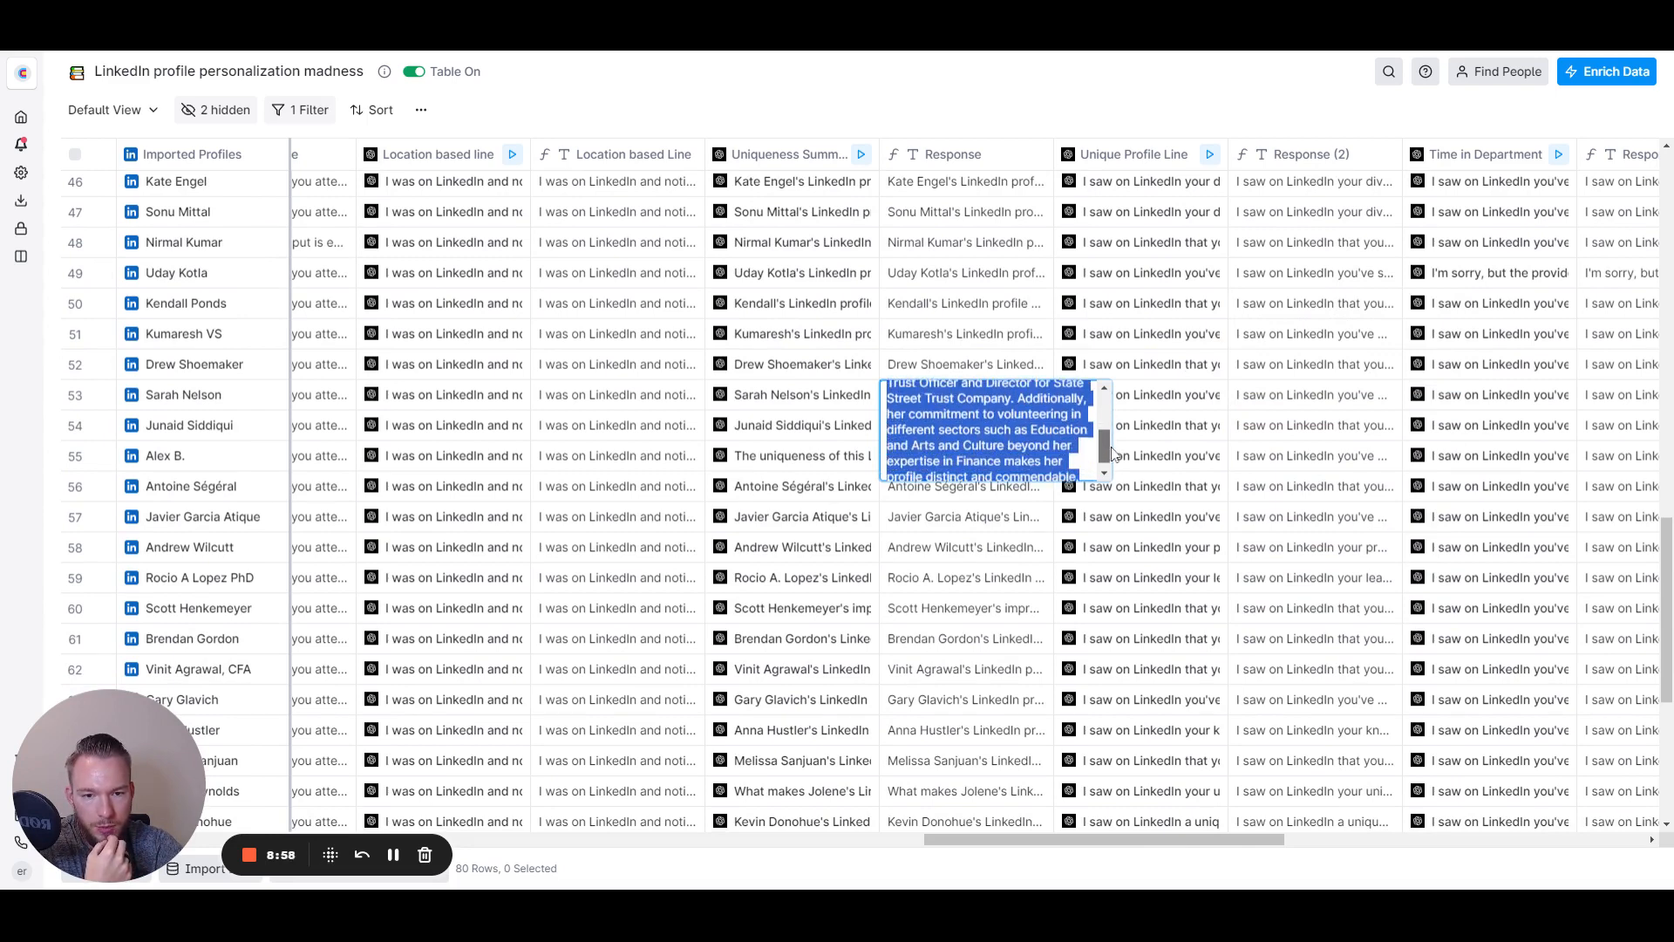
{"action": "scroll", "scroll_direction": "down", "scroll_amount": 3}
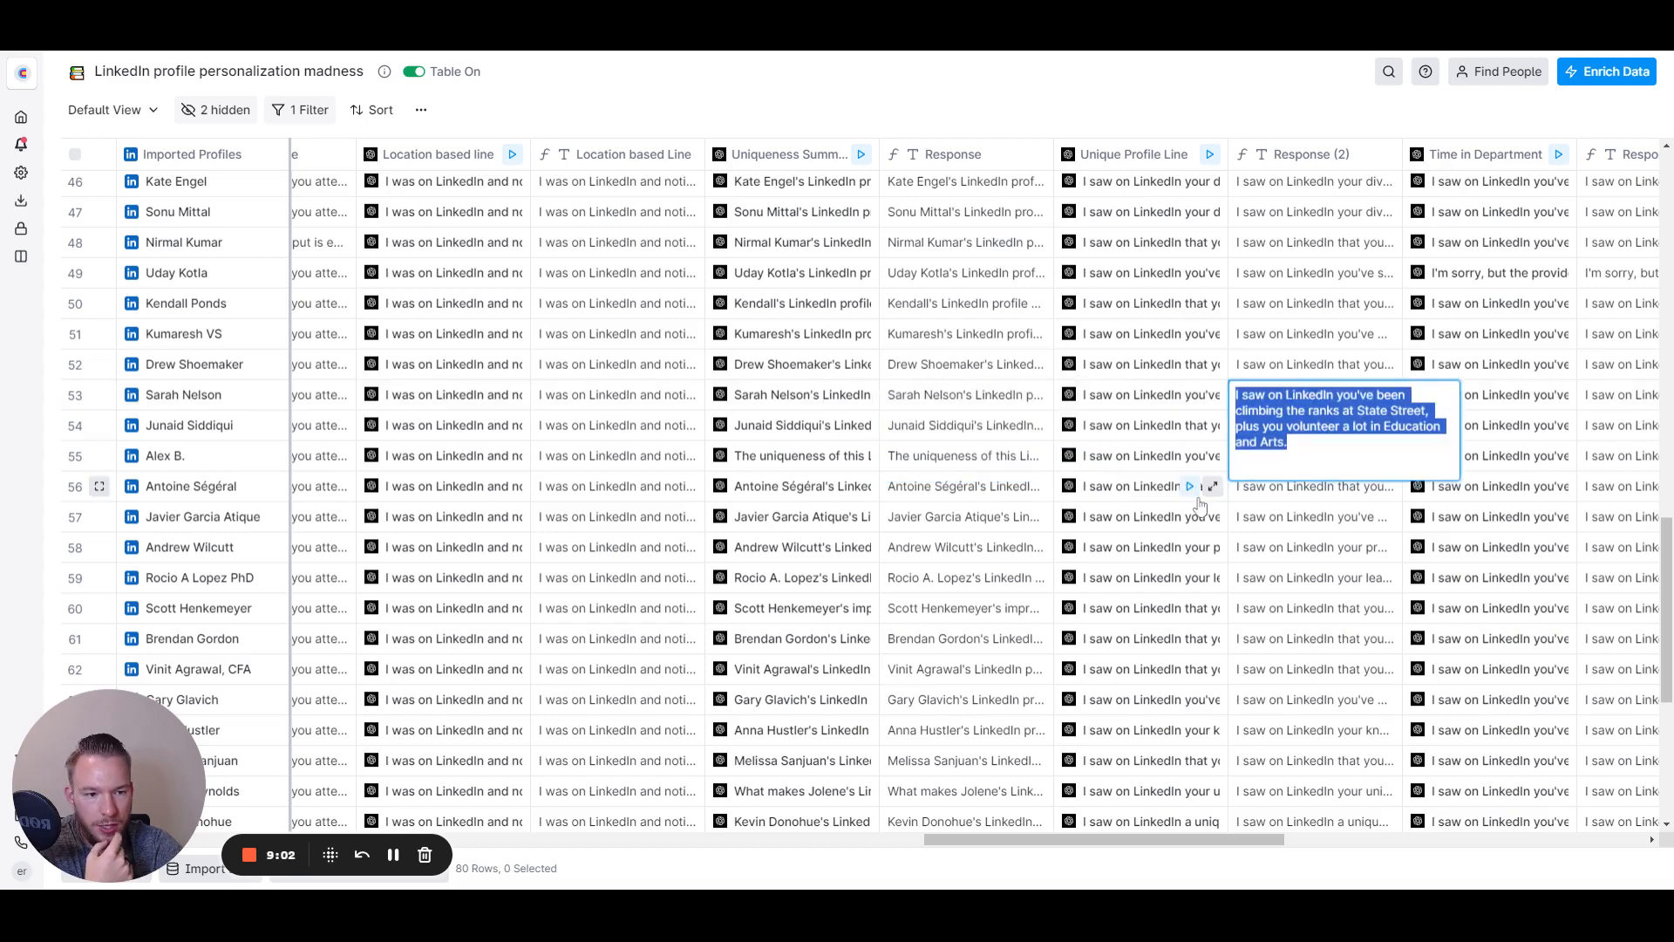
{"action": "mouse_move", "coordinate": [1223, 491]}
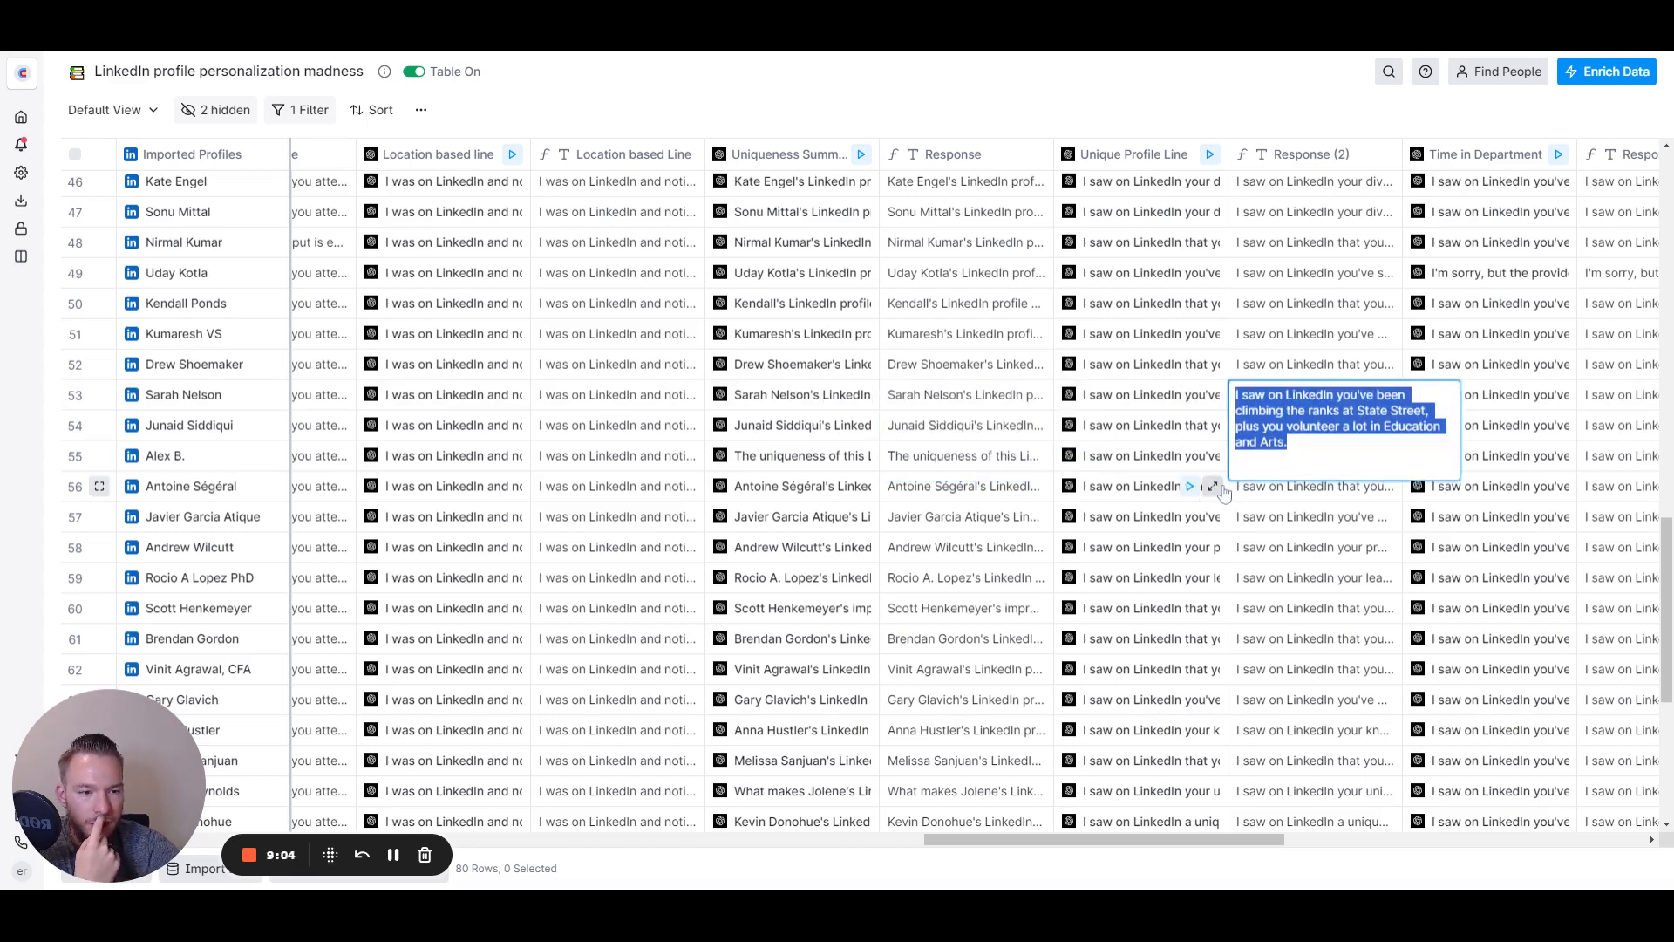
{"action": "scroll", "scroll_direction": "down", "scroll_amount": 3}
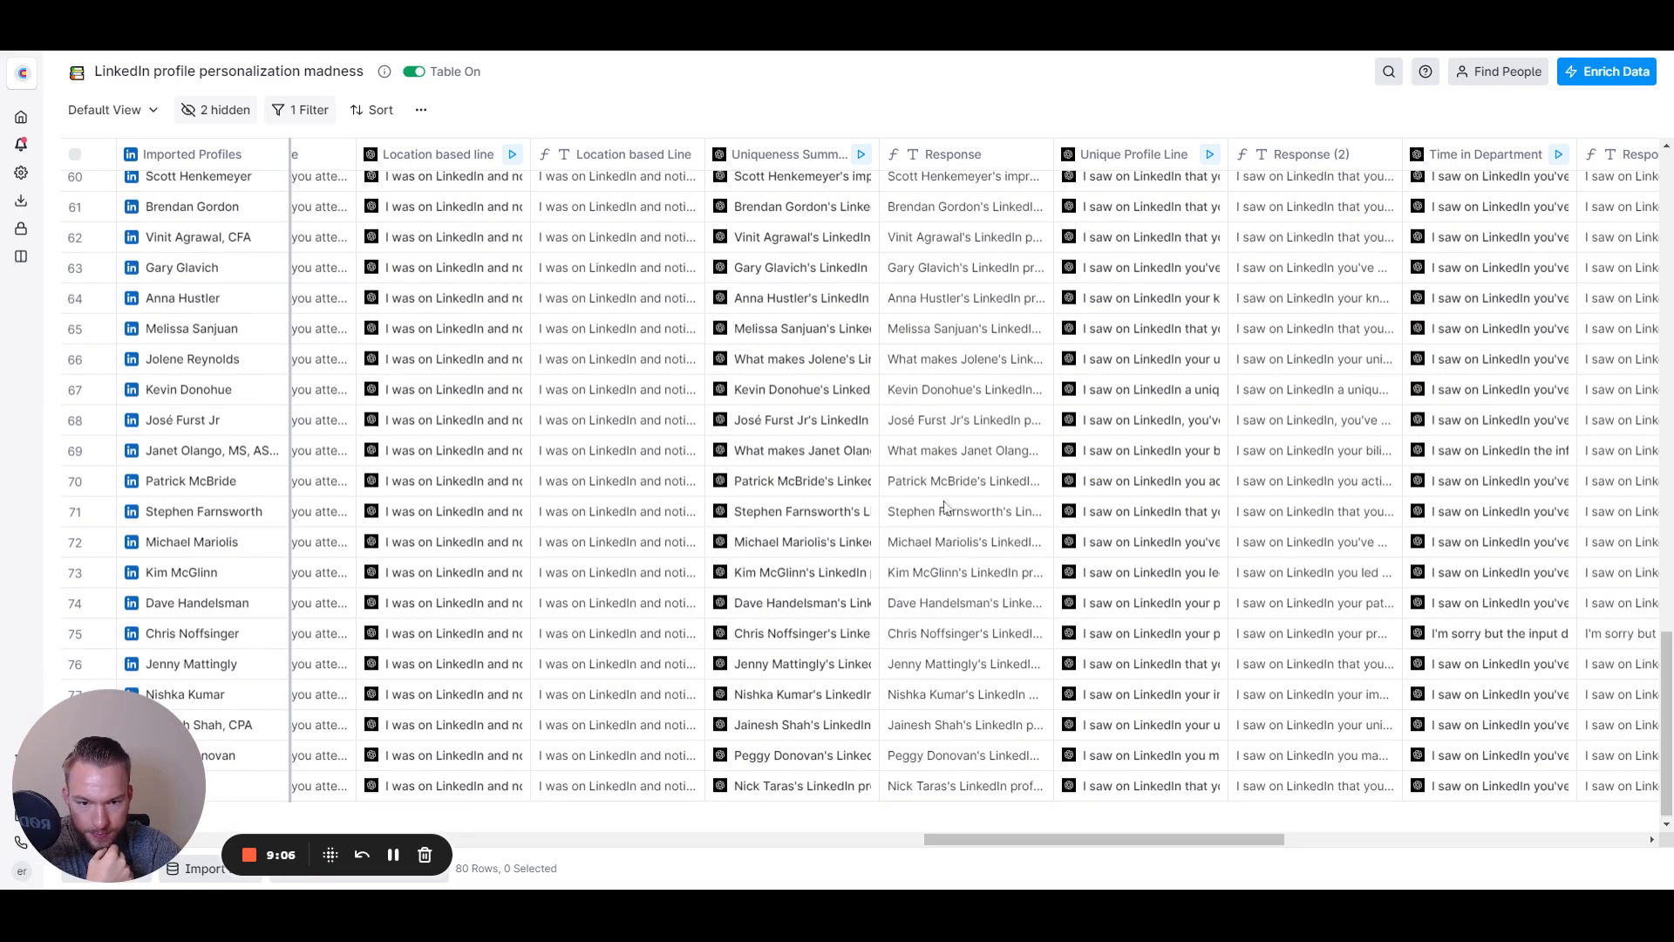
{"action": "scroll", "scroll_direction": "up", "scroll_amount": 3}
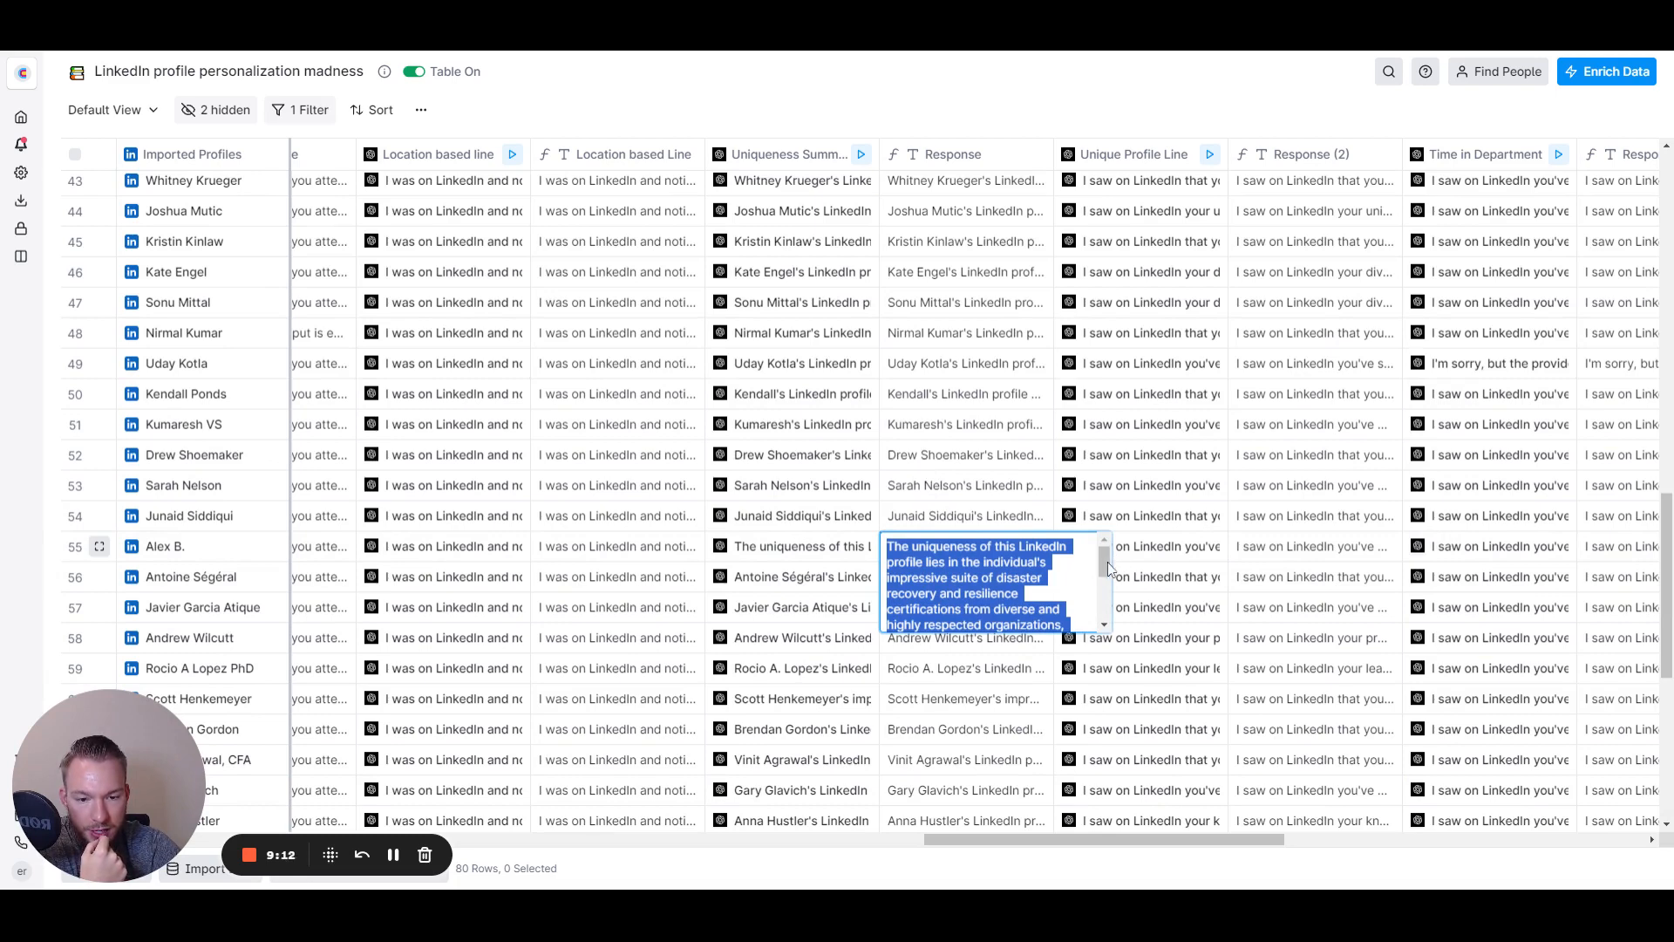
{"action": "scroll", "scroll_direction": "down", "scroll_amount": 3}
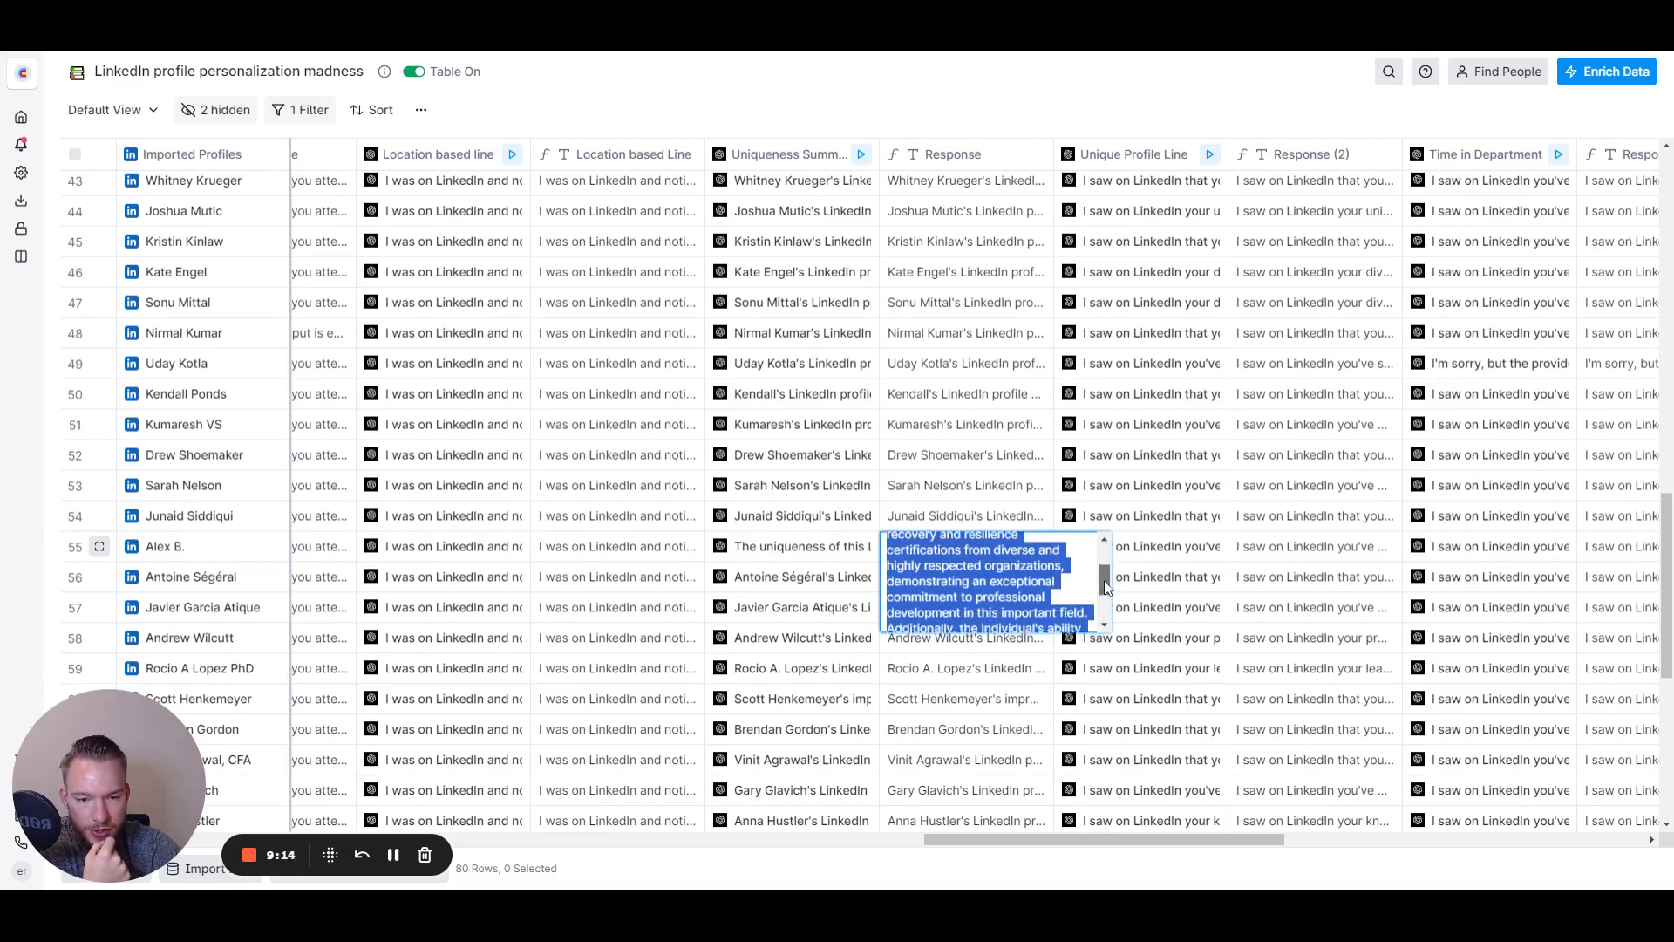
{"action": "scroll", "scroll_direction": "down", "scroll_amount": 3}
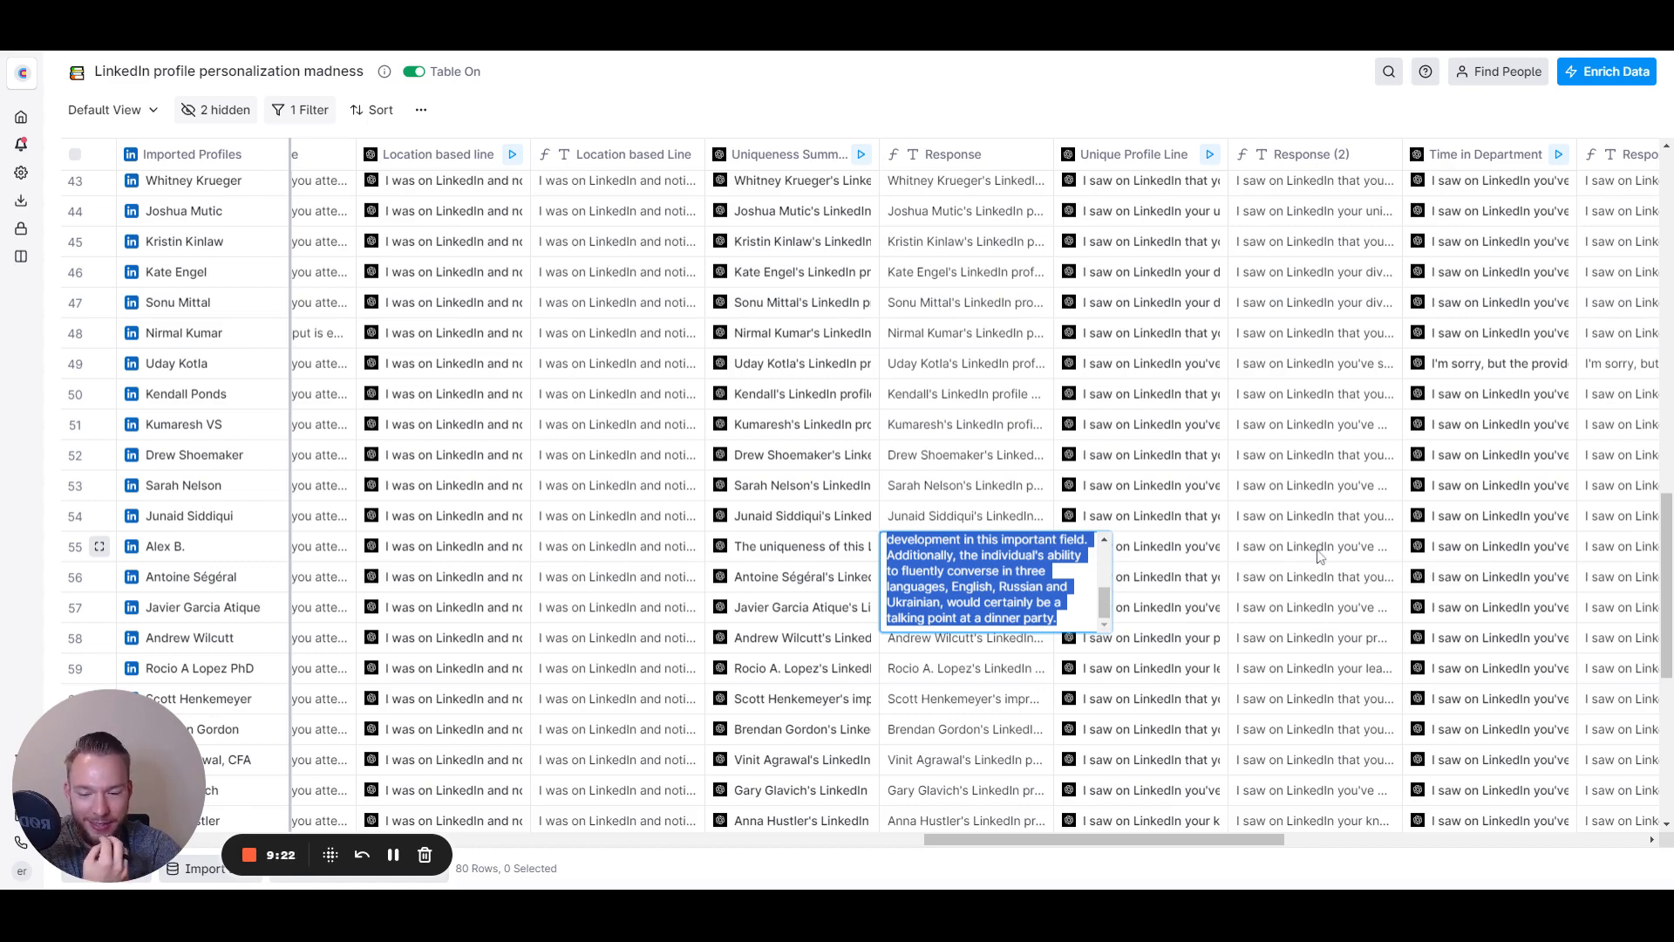
{"action": "left_click", "coordinate": [1313, 546]}
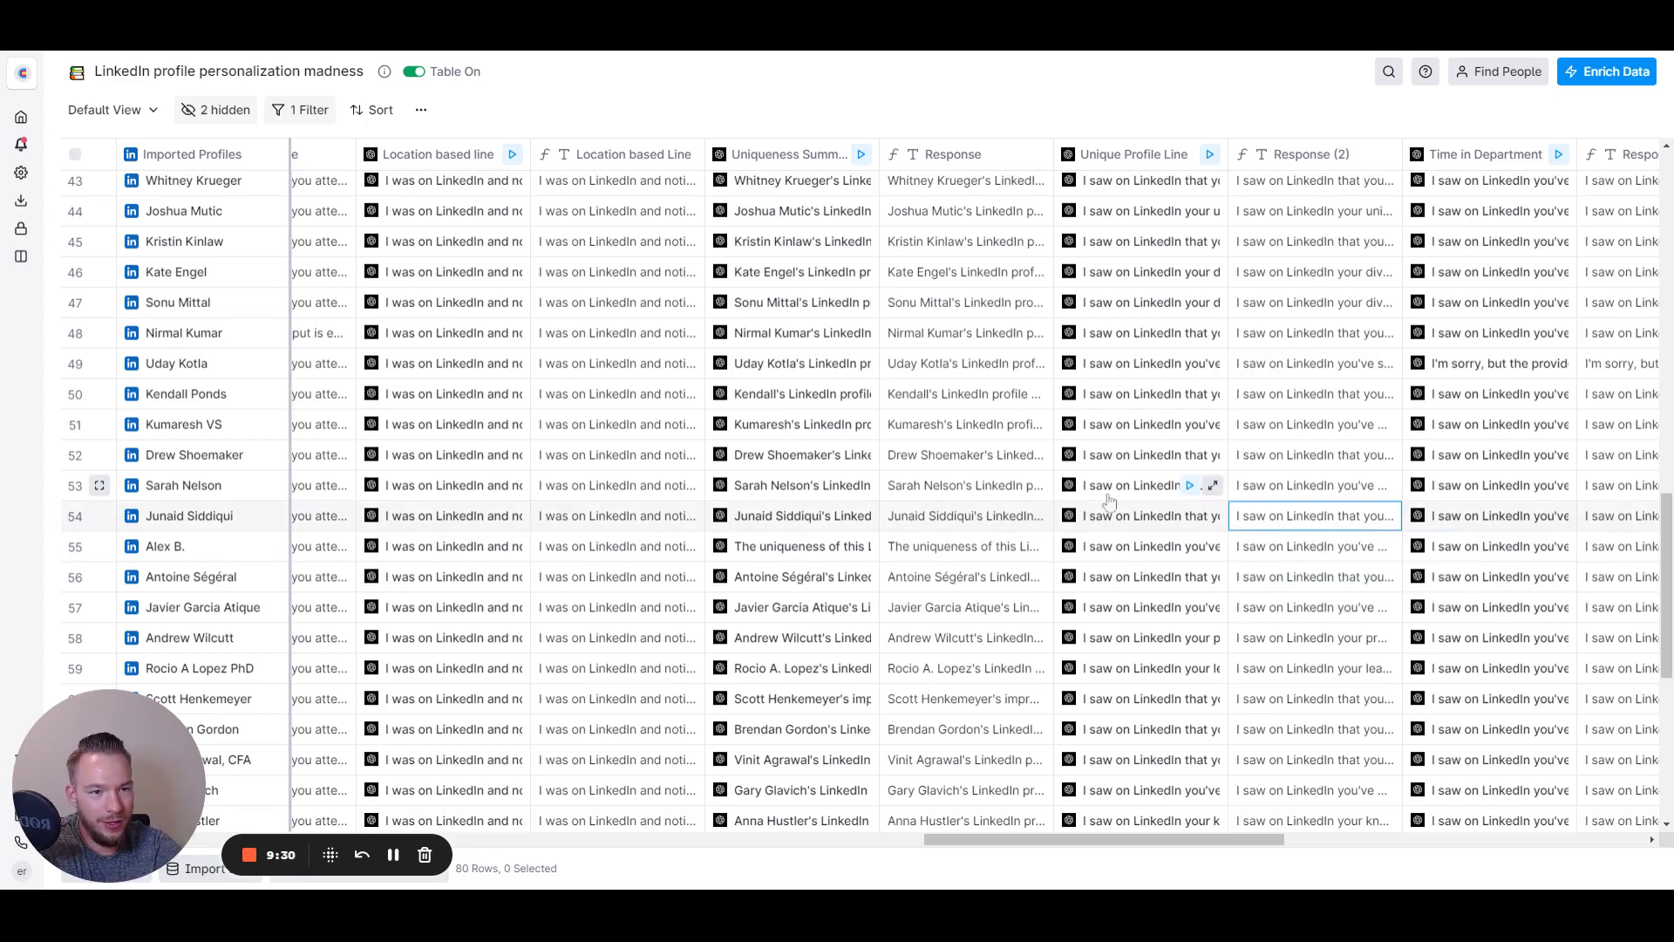
{"action": "scroll", "scroll_direction": "right", "scroll_amount": 3}
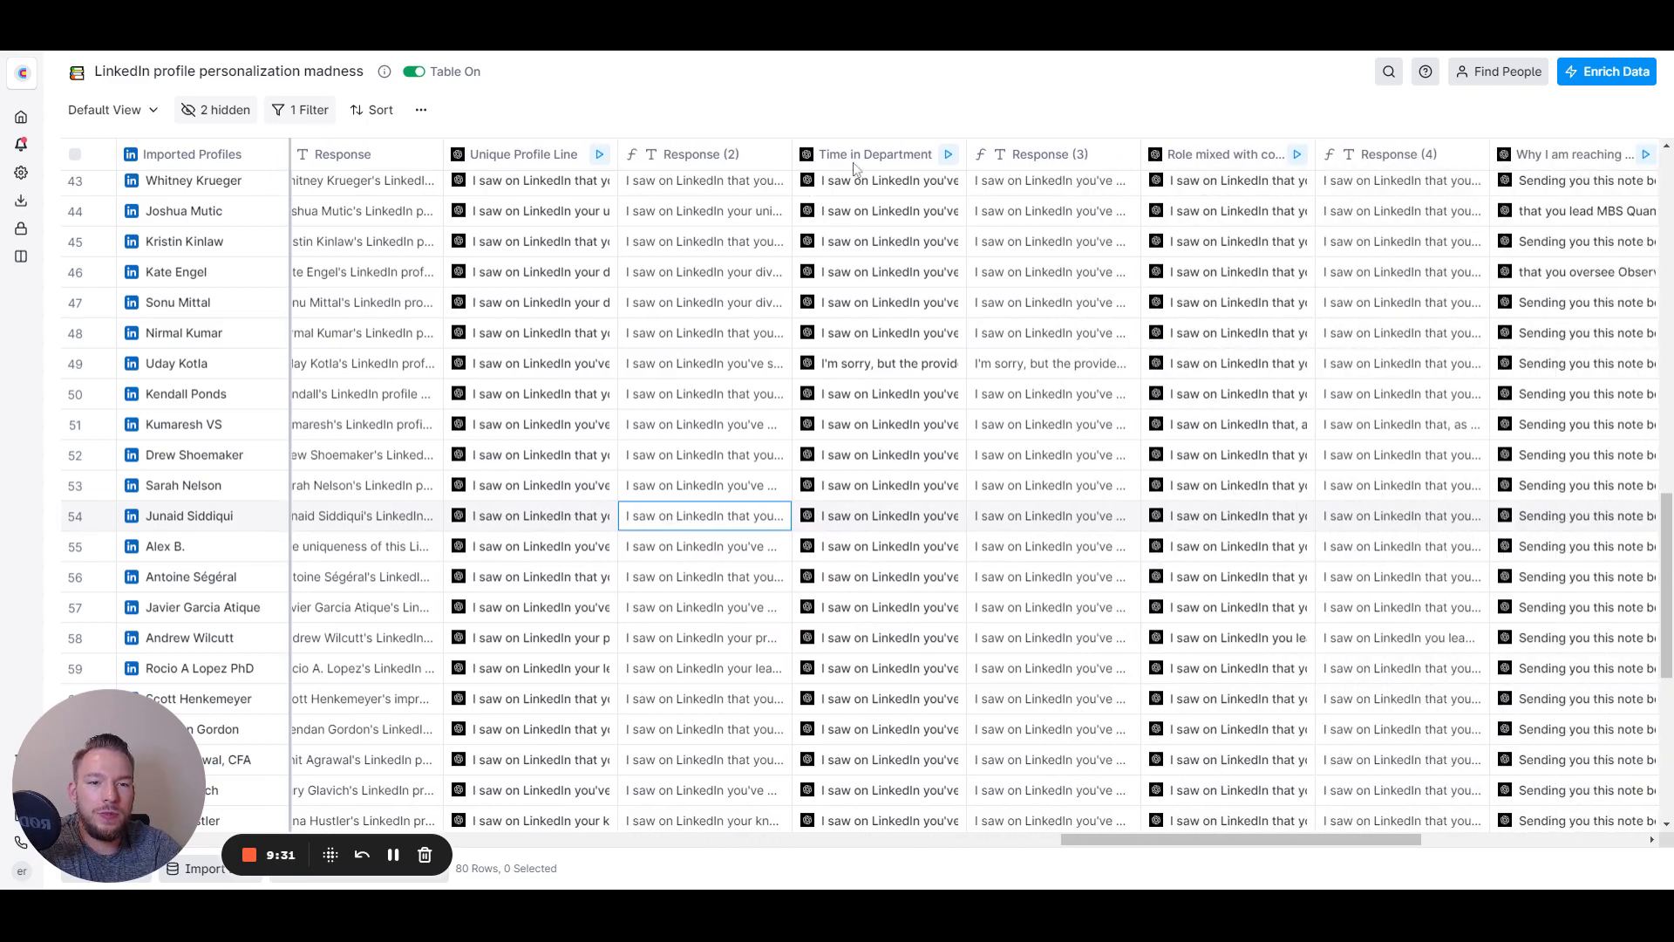
{"action": "mouse_move", "coordinate": [974, 594]}
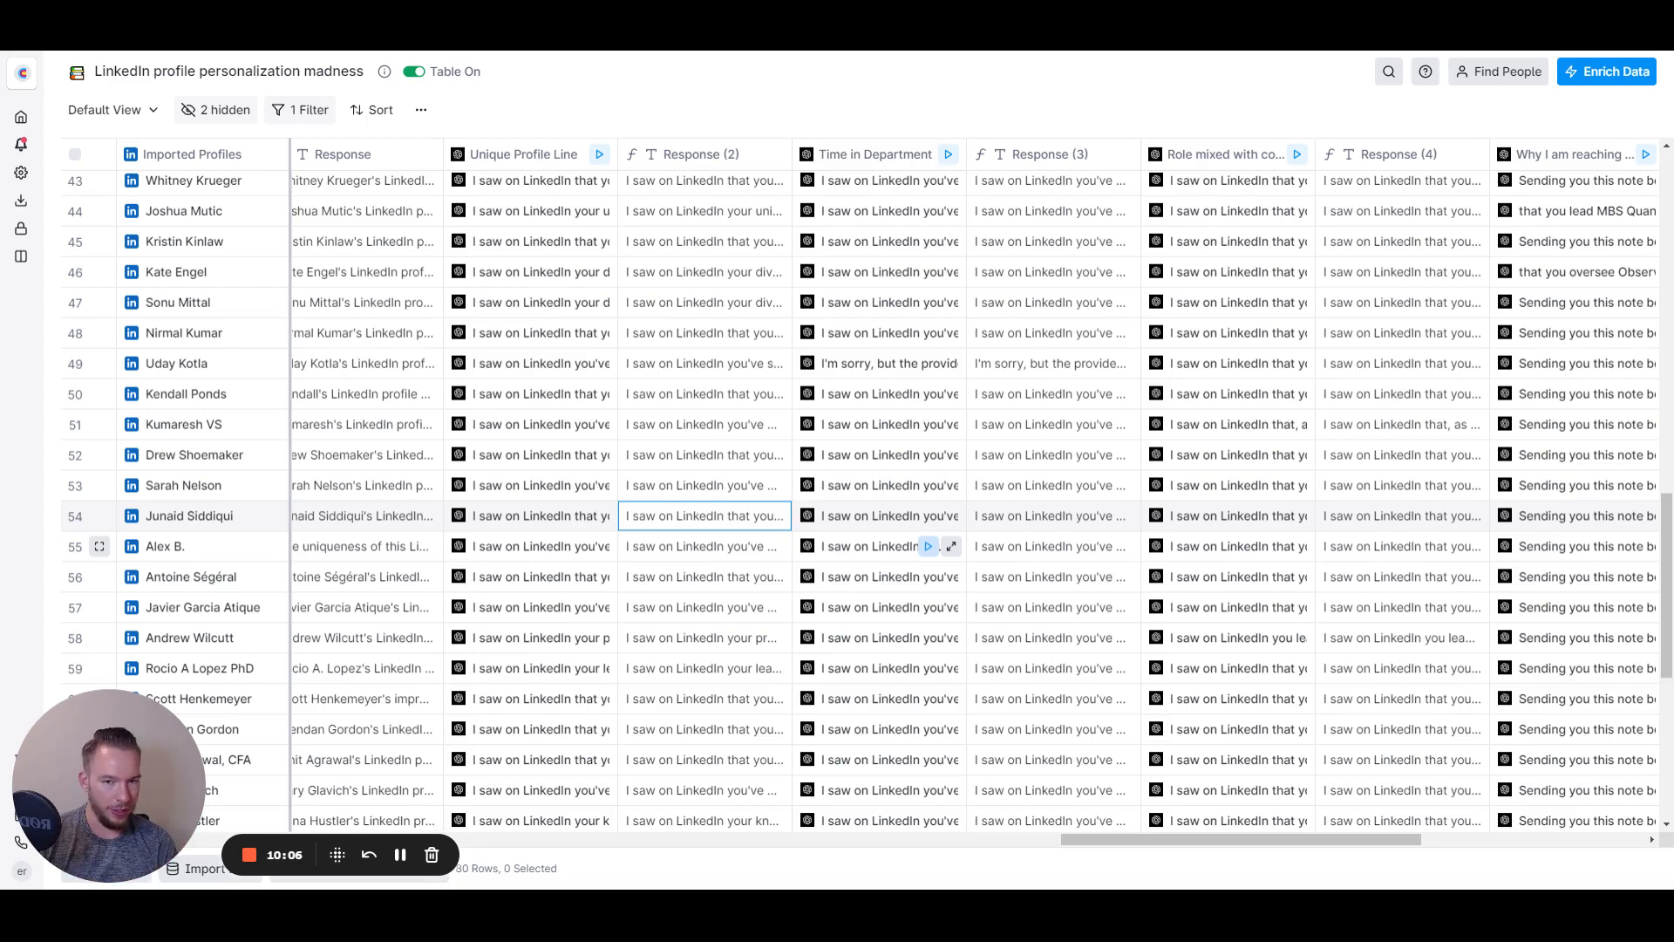
{"action": "mouse_move", "coordinate": [1000, 339]}
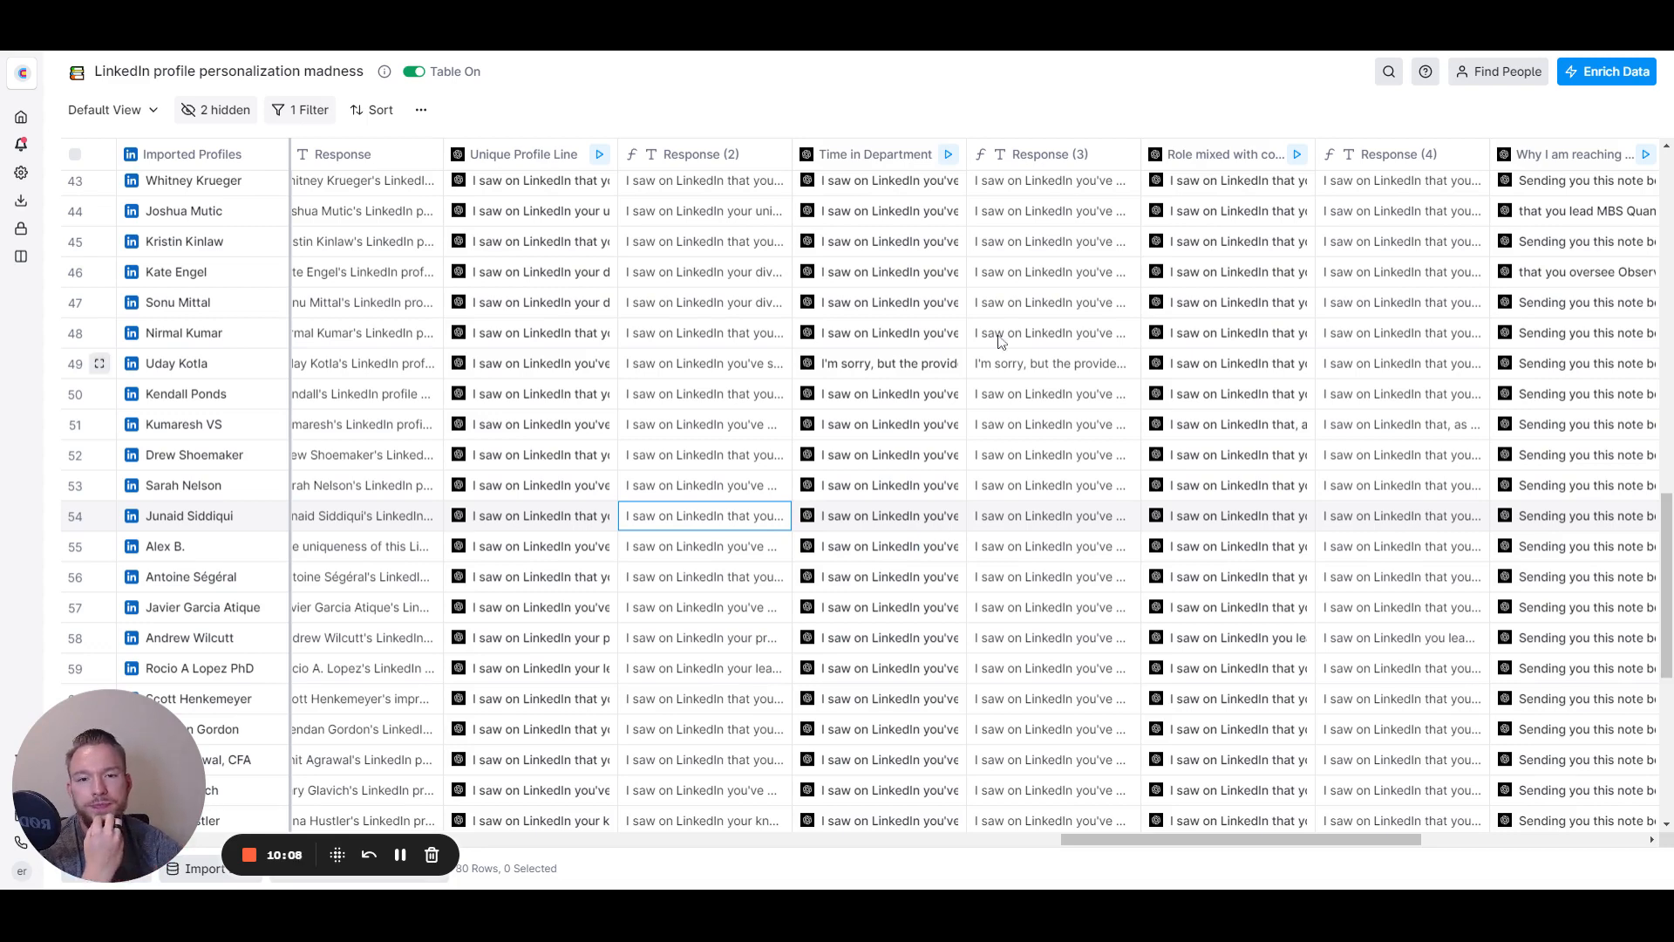
{"action": "left_click", "coordinate": [1050, 210]}
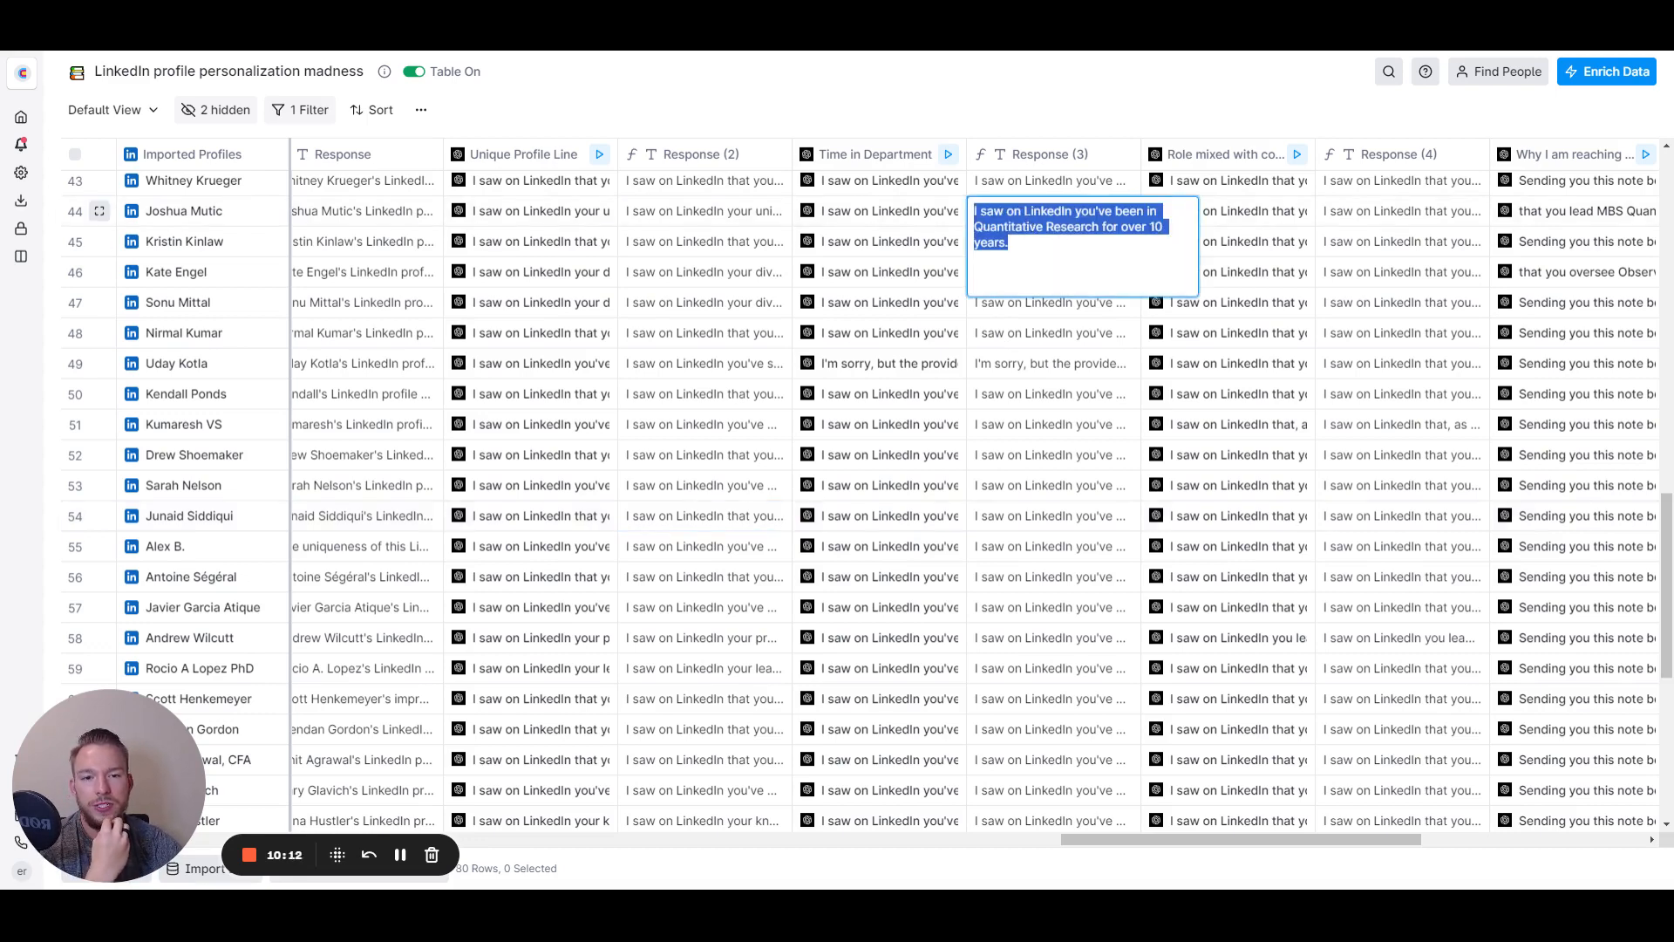
{"action": "mouse_move", "coordinate": [1121, 806]}
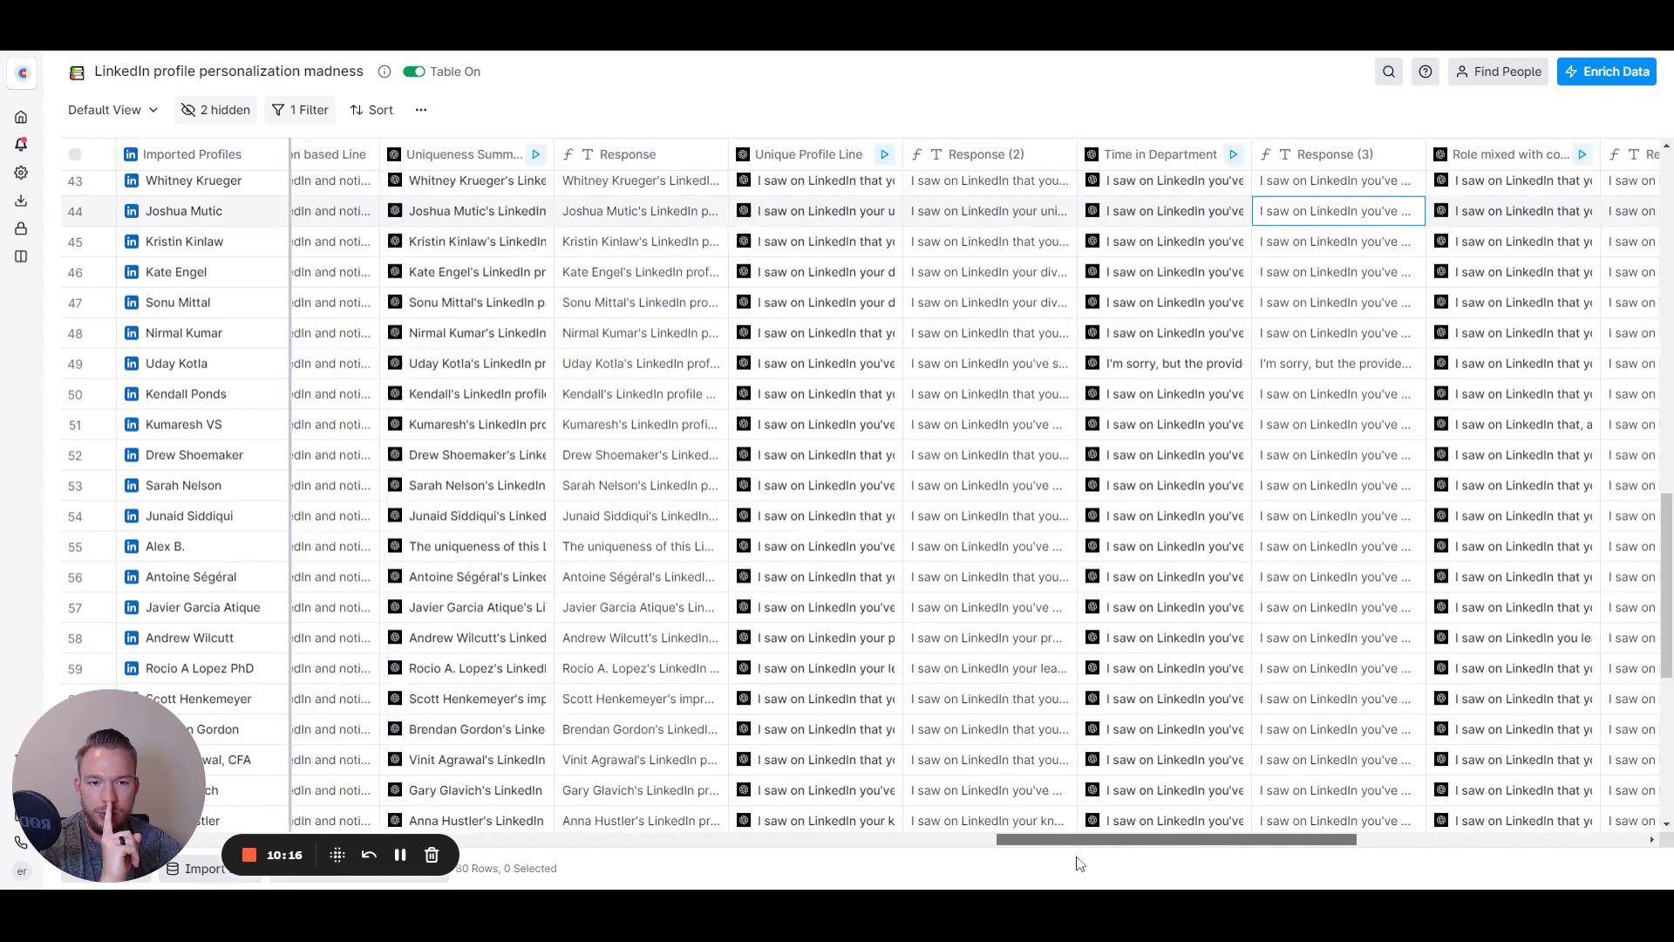
{"action": "scroll", "scroll_direction": "right", "scroll_amount": 3}
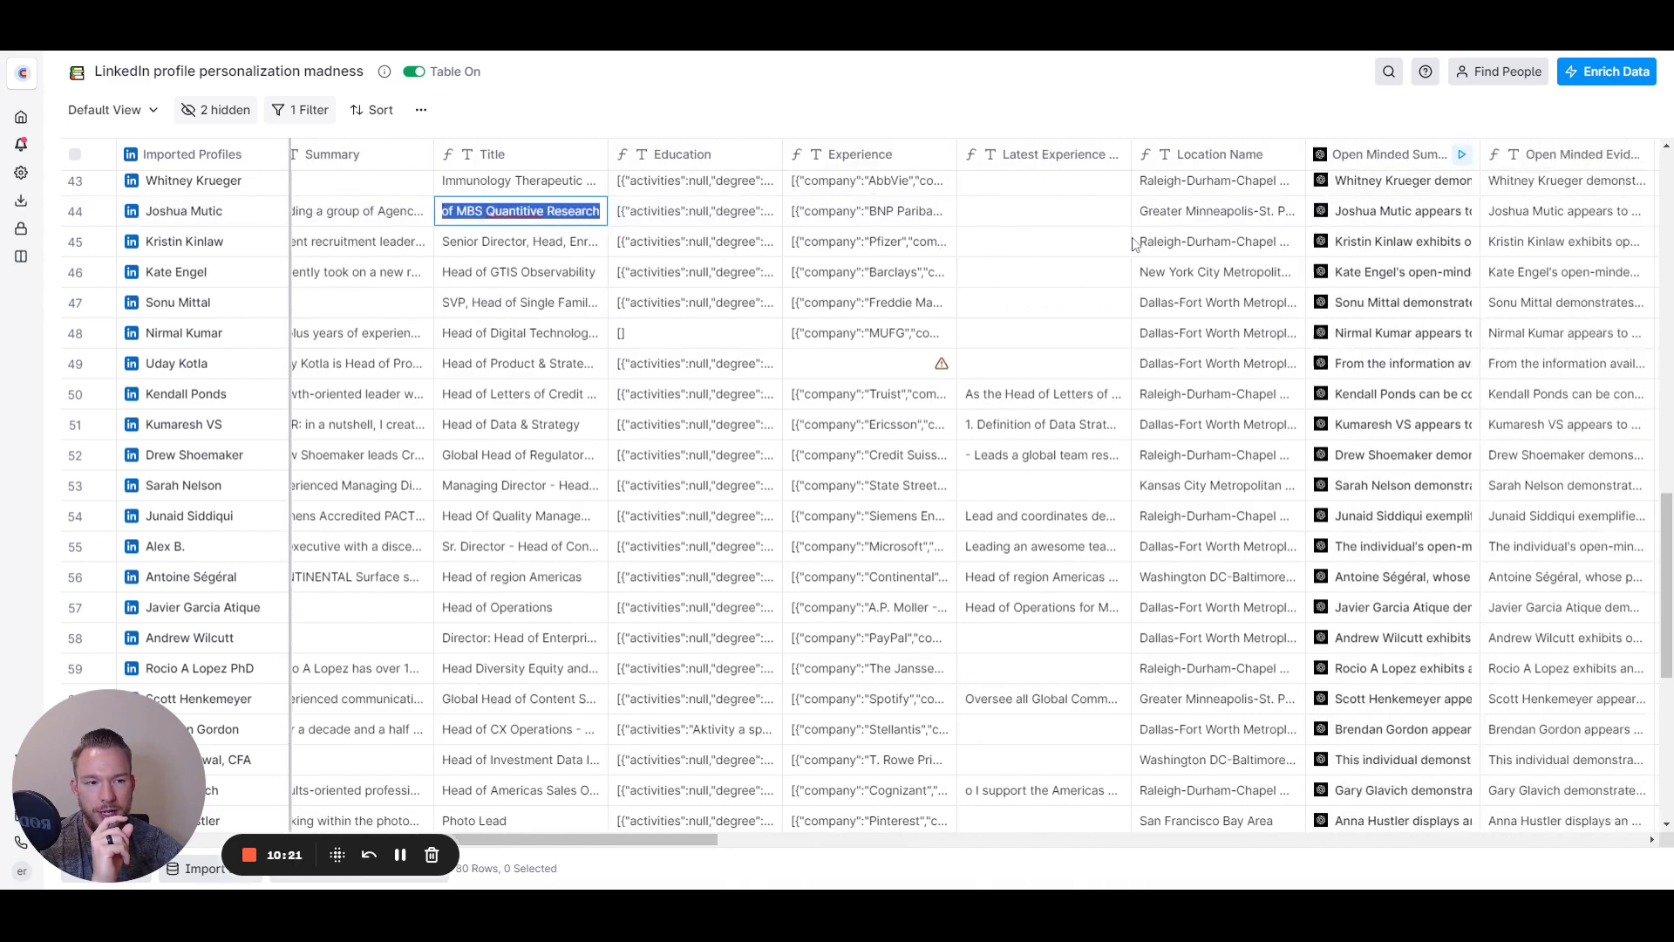
{"action": "scroll", "scroll_direction": "right", "scroll_amount": 3}
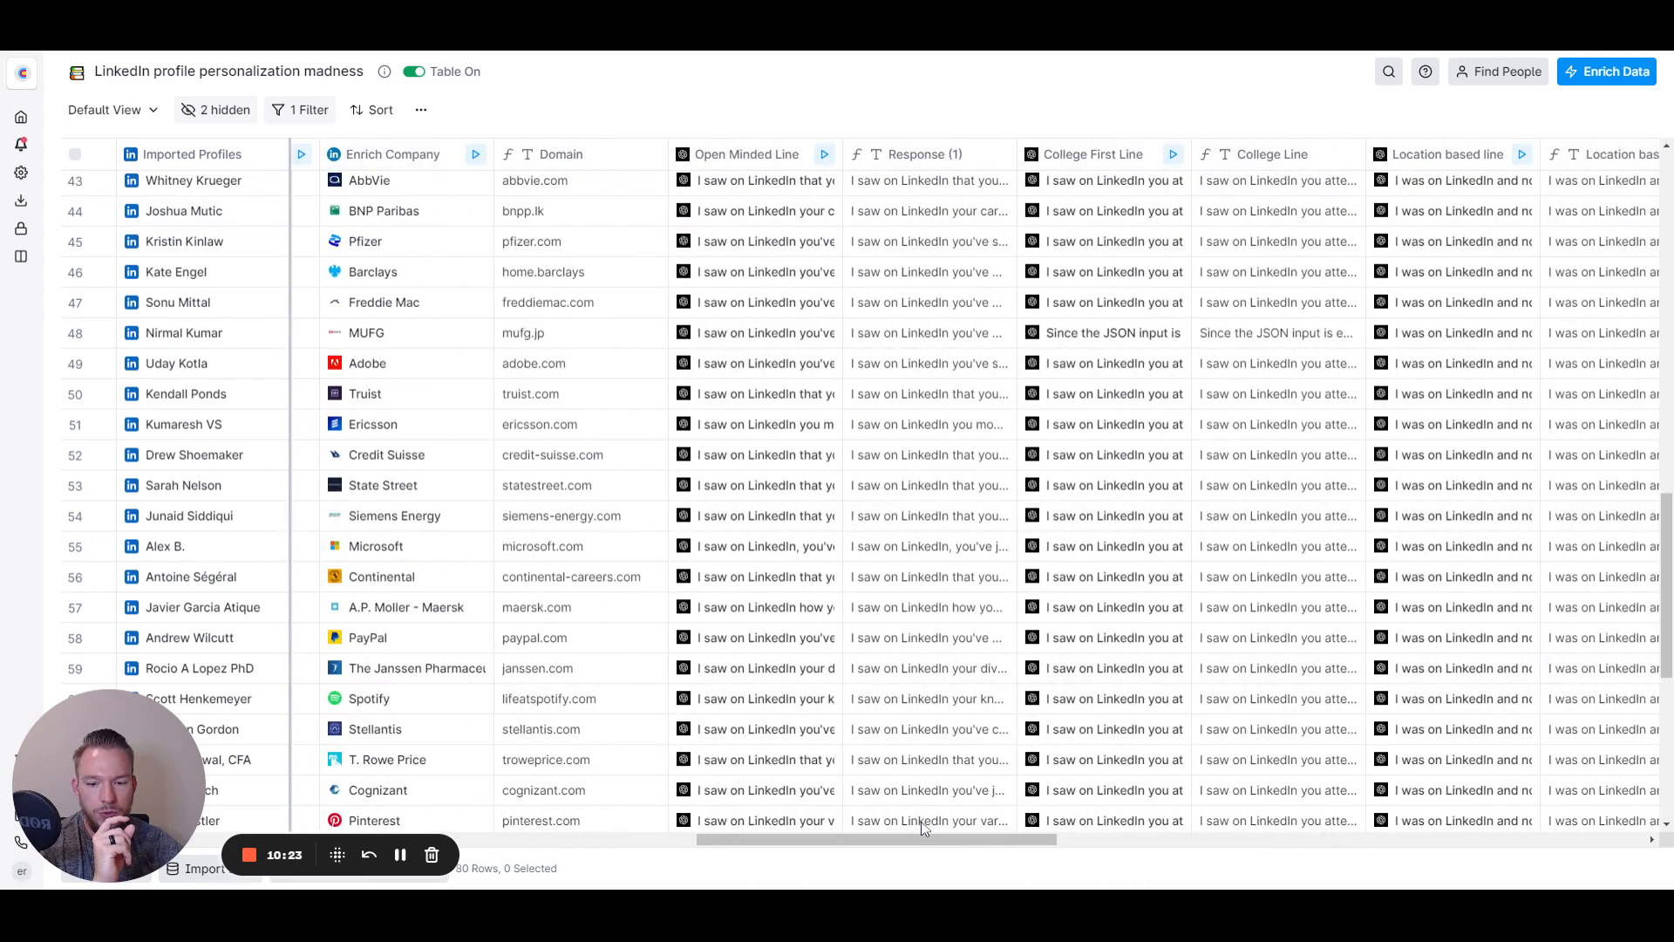
{"action": "left_click", "coordinate": [214, 109]}
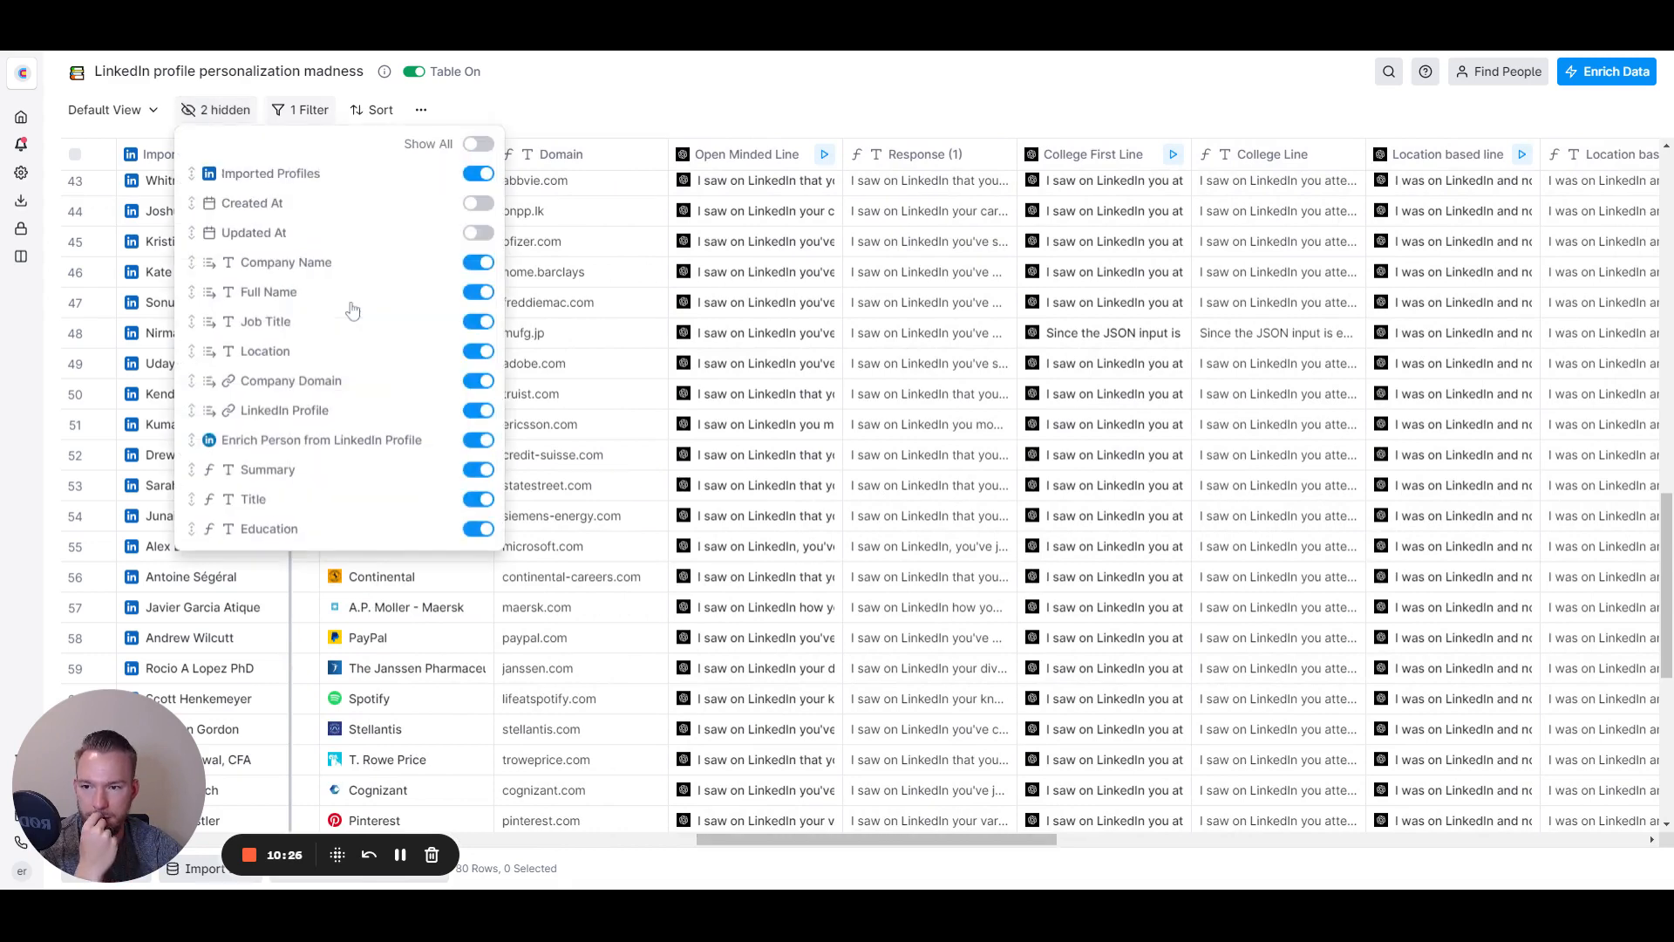
{"action": "mouse_move", "coordinate": [251, 371]}
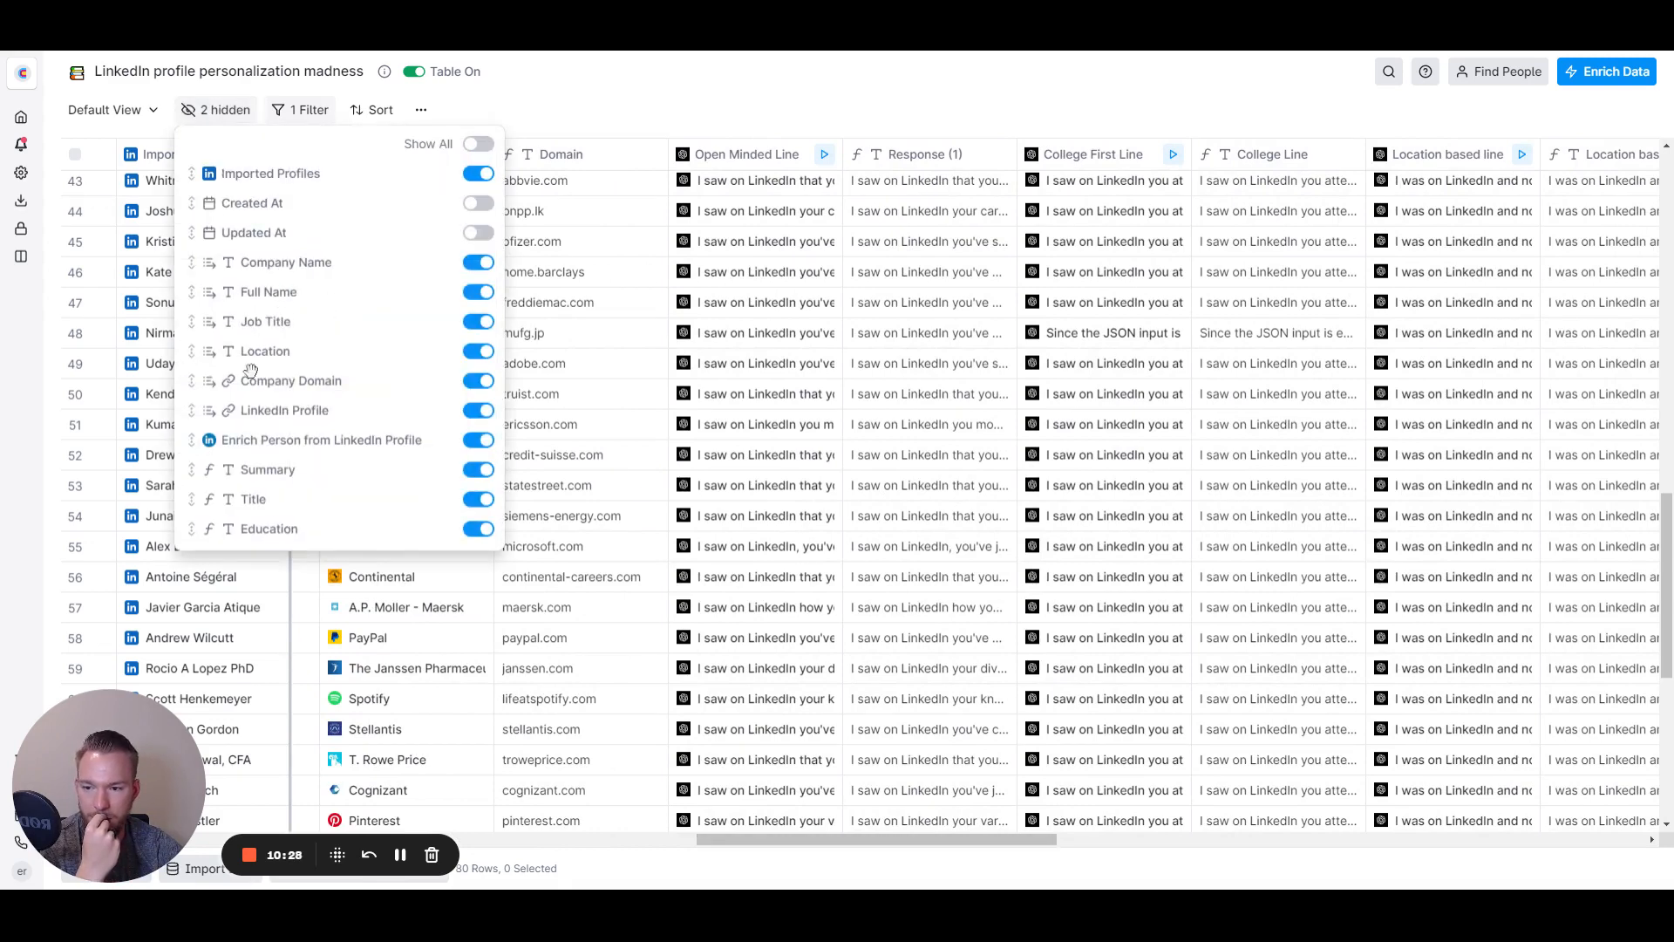
{"action": "scroll", "scroll_direction": "down", "scroll_amount": 3}
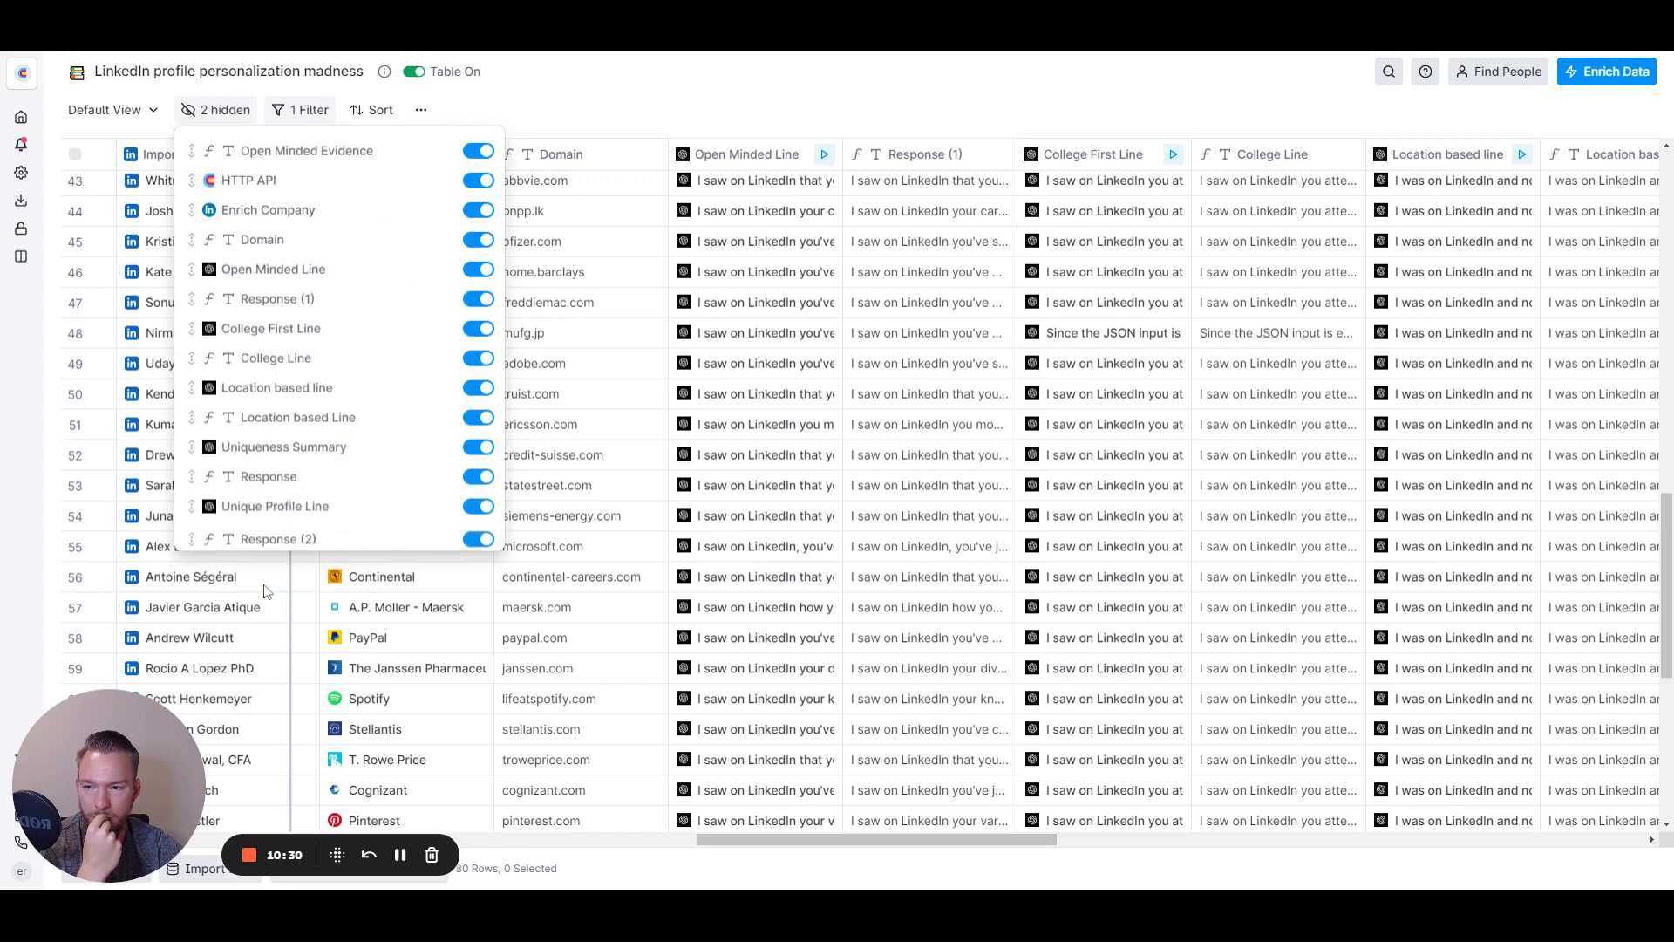
{"action": "scroll", "scroll_direction": "down", "scroll_amount": 3}
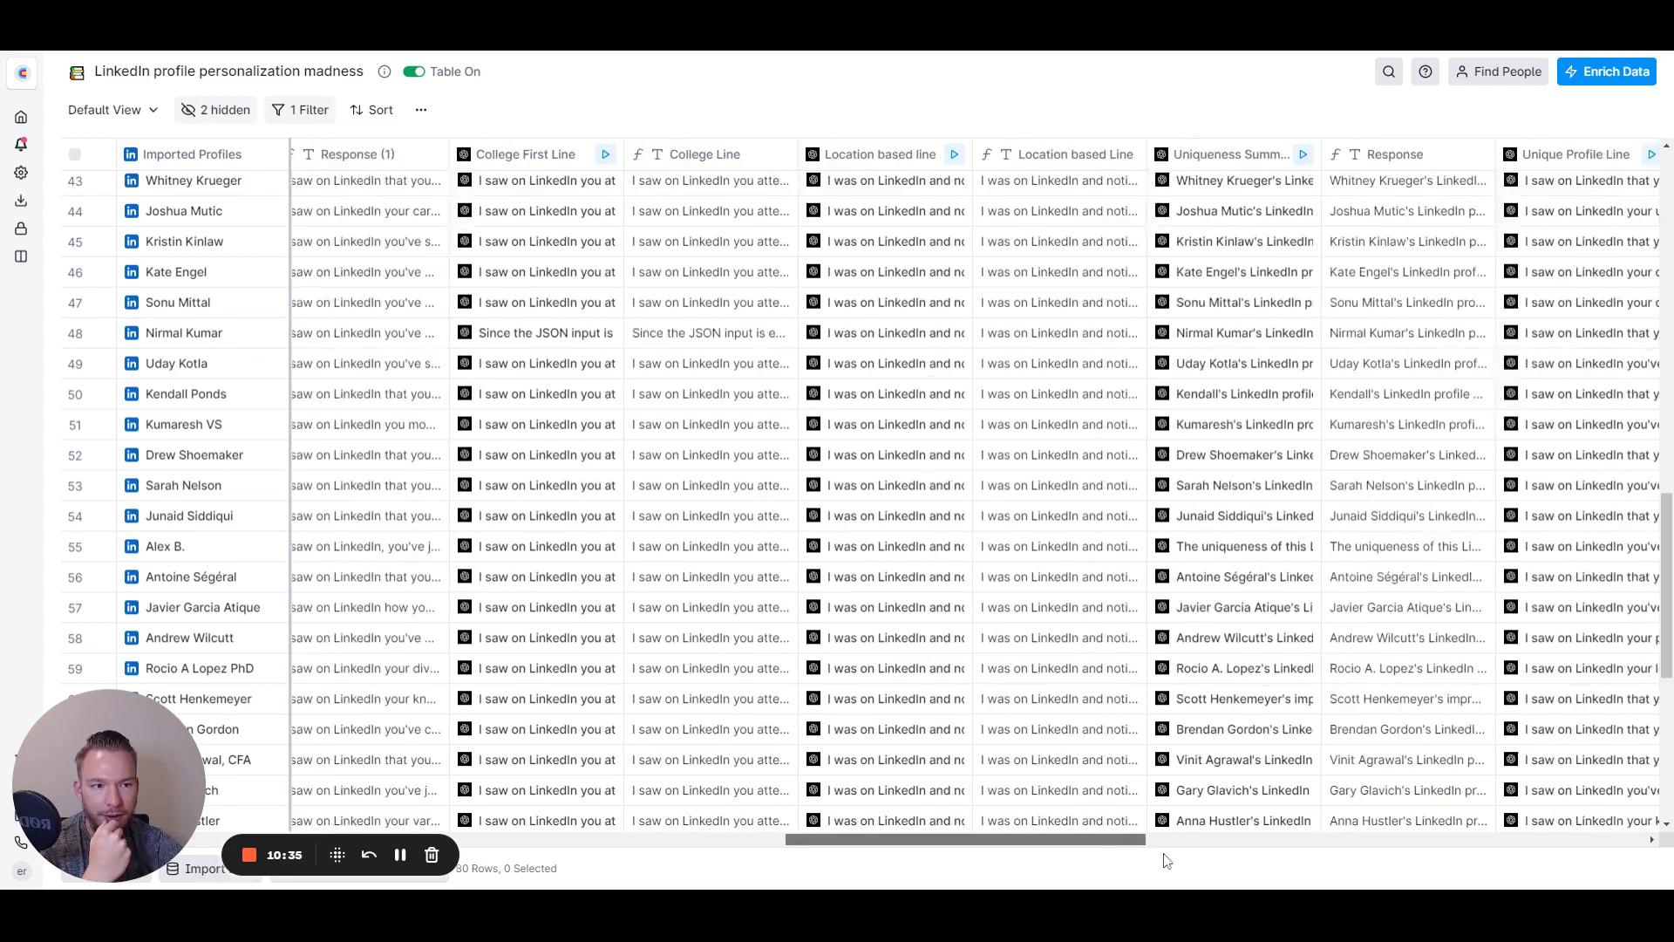
{"action": "scroll", "scroll_direction": "right", "scroll_amount": 3}
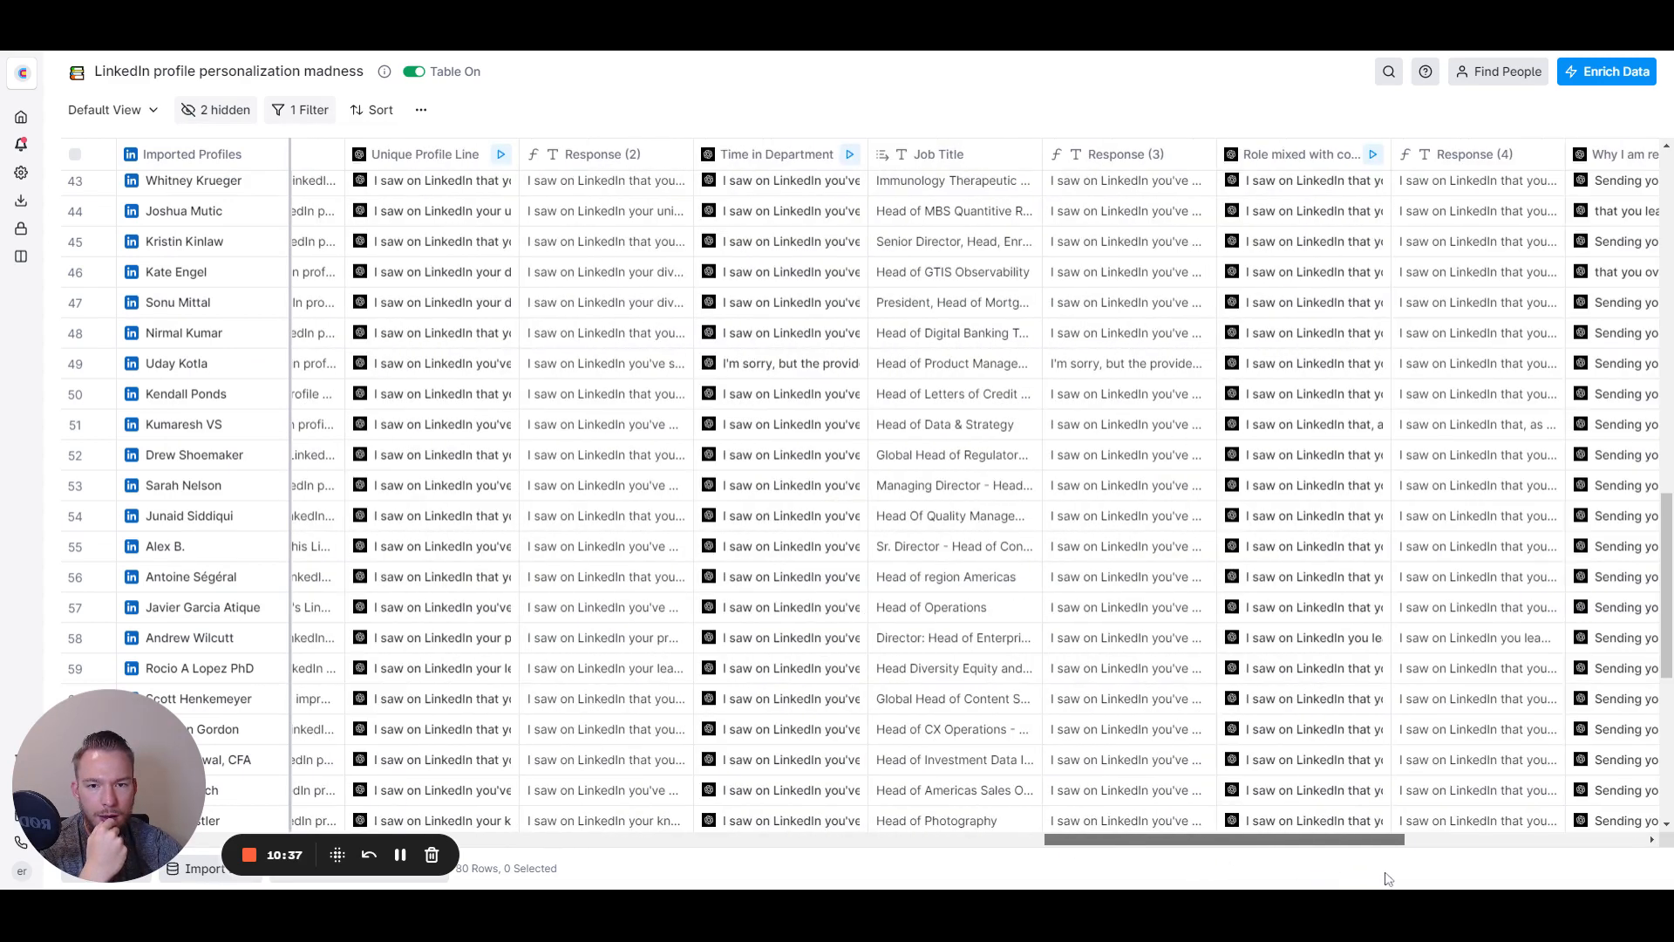
{"action": "mouse_move", "coordinate": [1104, 492]}
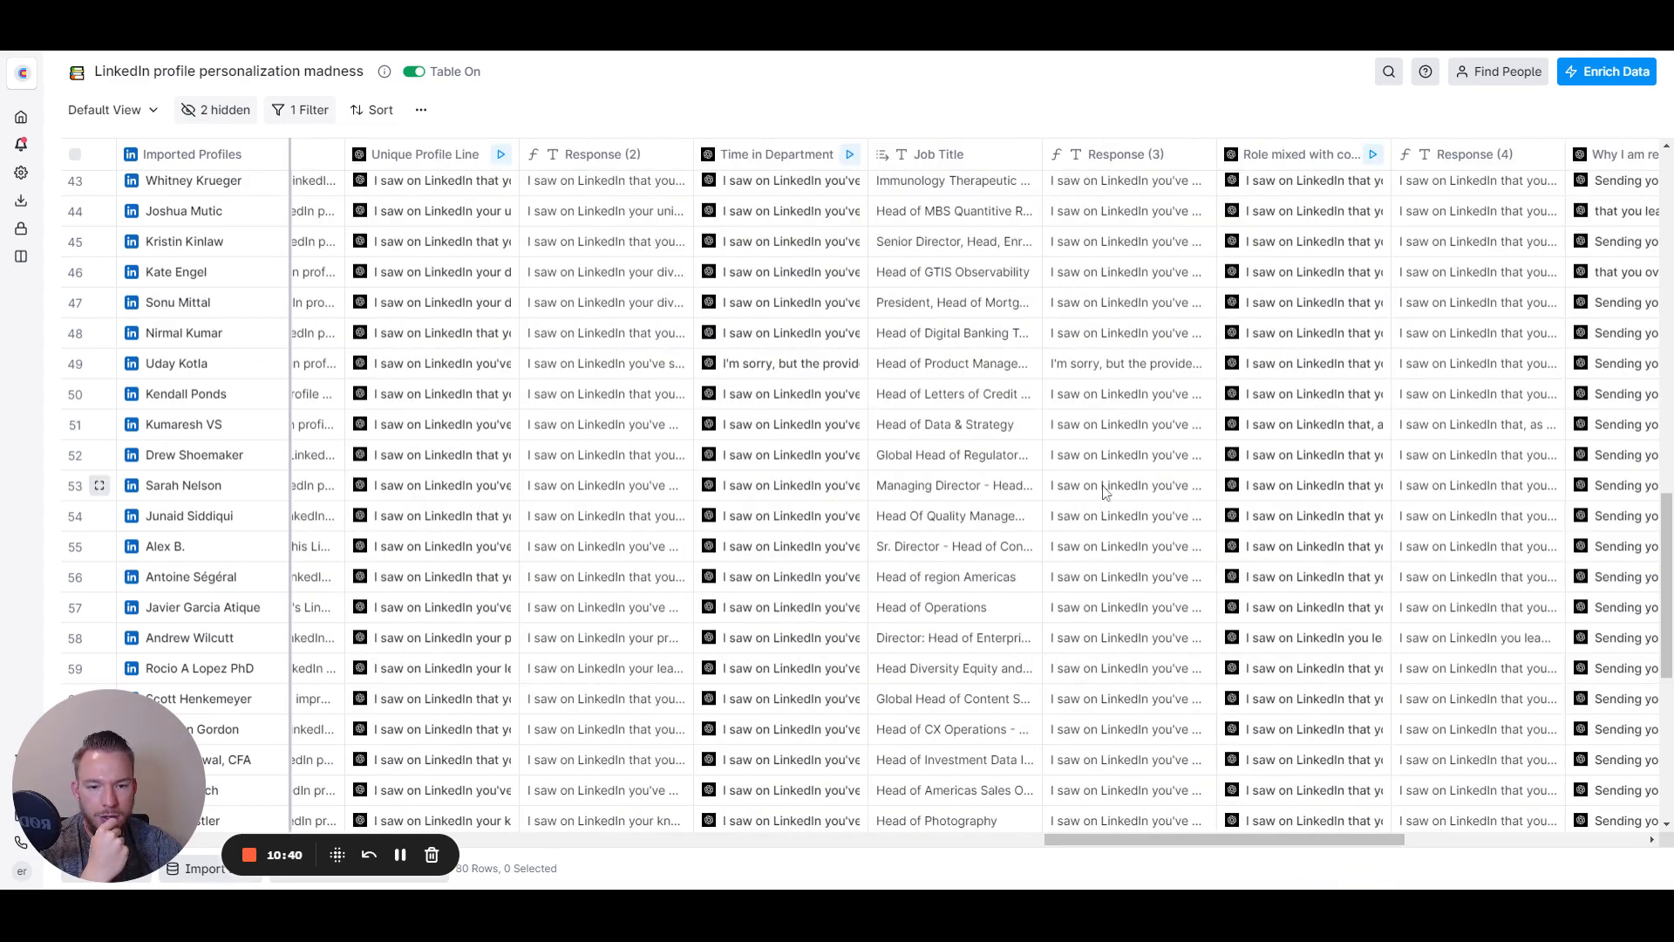
{"action": "left_click", "coordinate": [953, 485]}
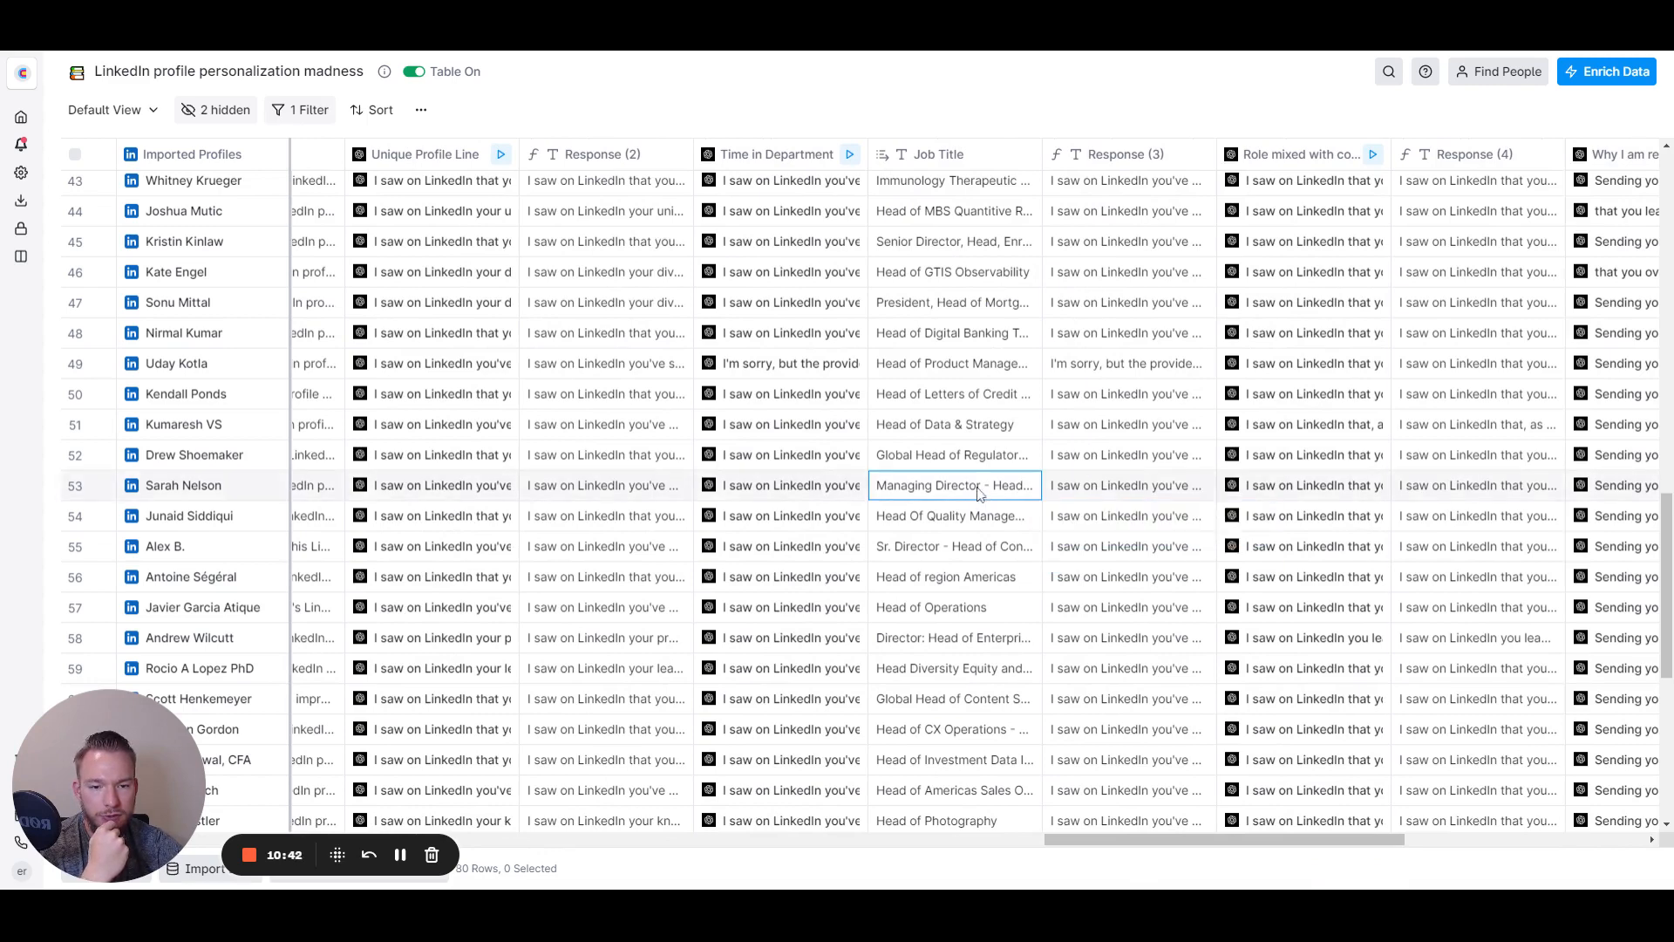
{"action": "left_click", "coordinate": [951, 485]}
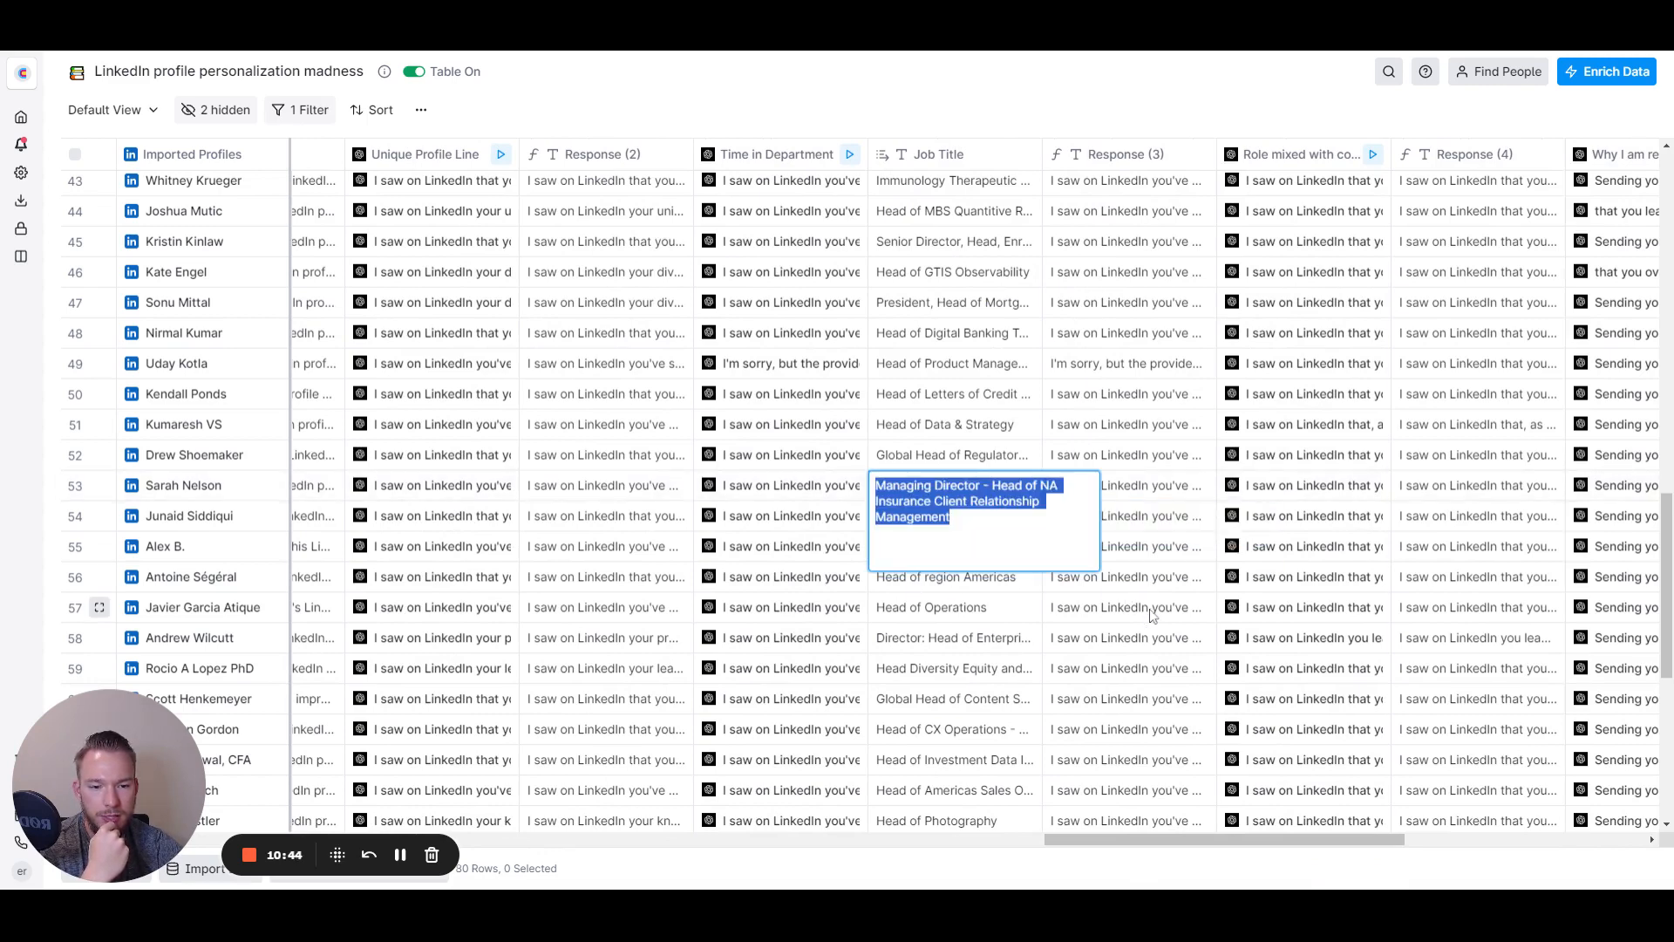
{"action": "left_click", "coordinate": [1127, 606]}
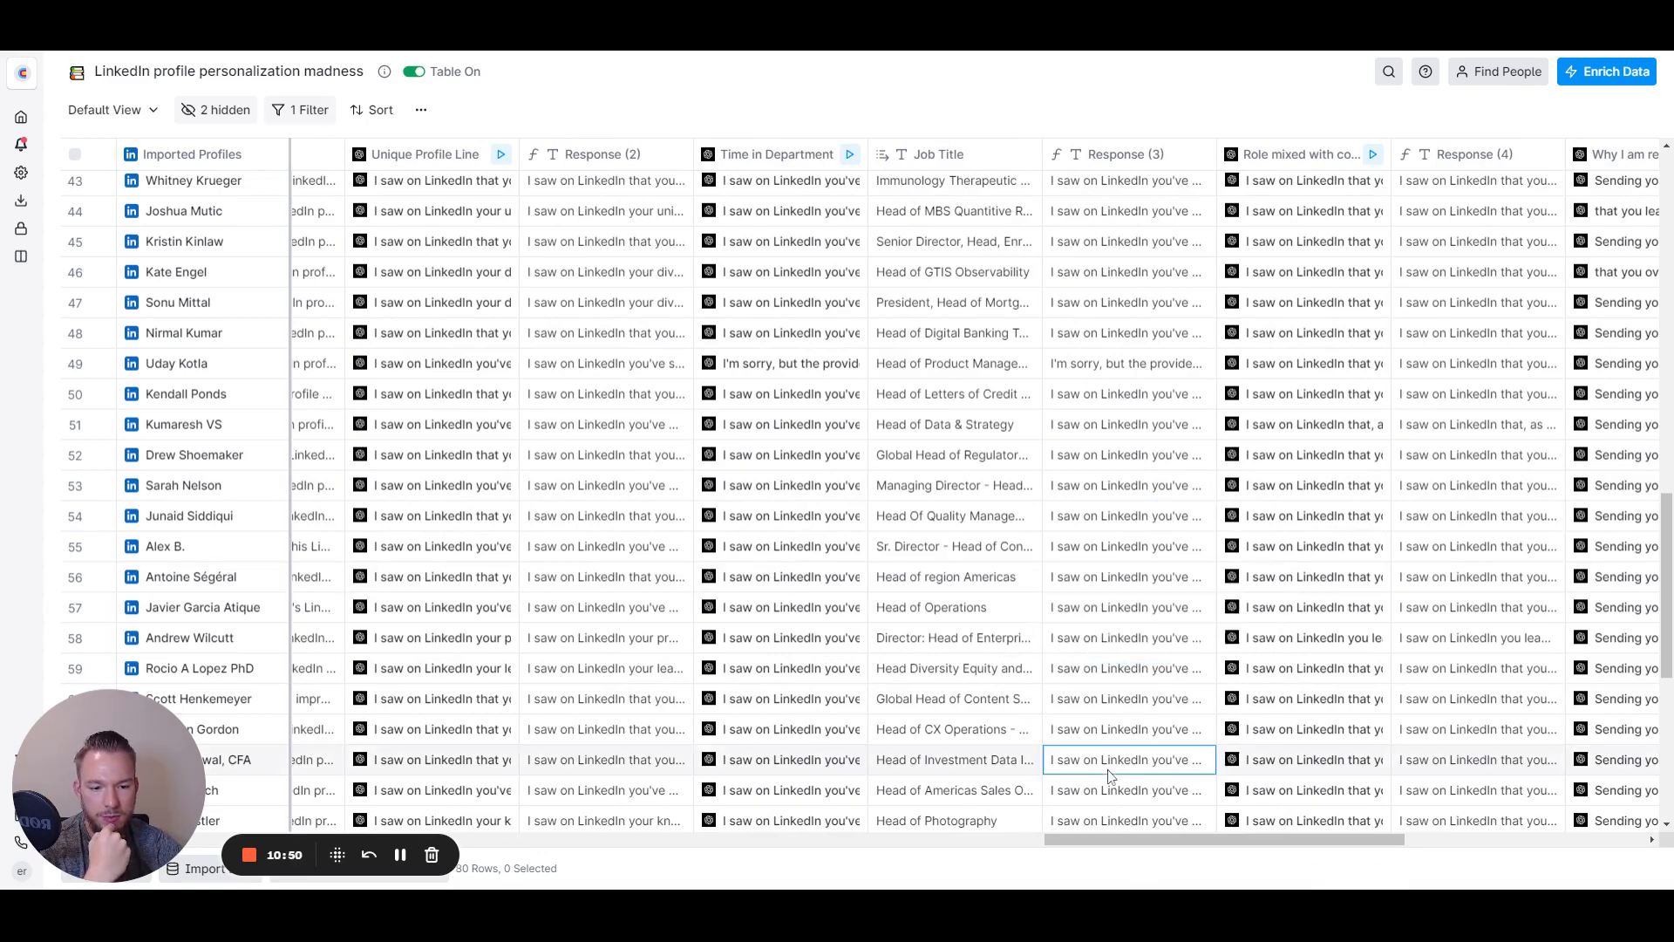
{"action": "left_click", "coordinate": [952, 759]}
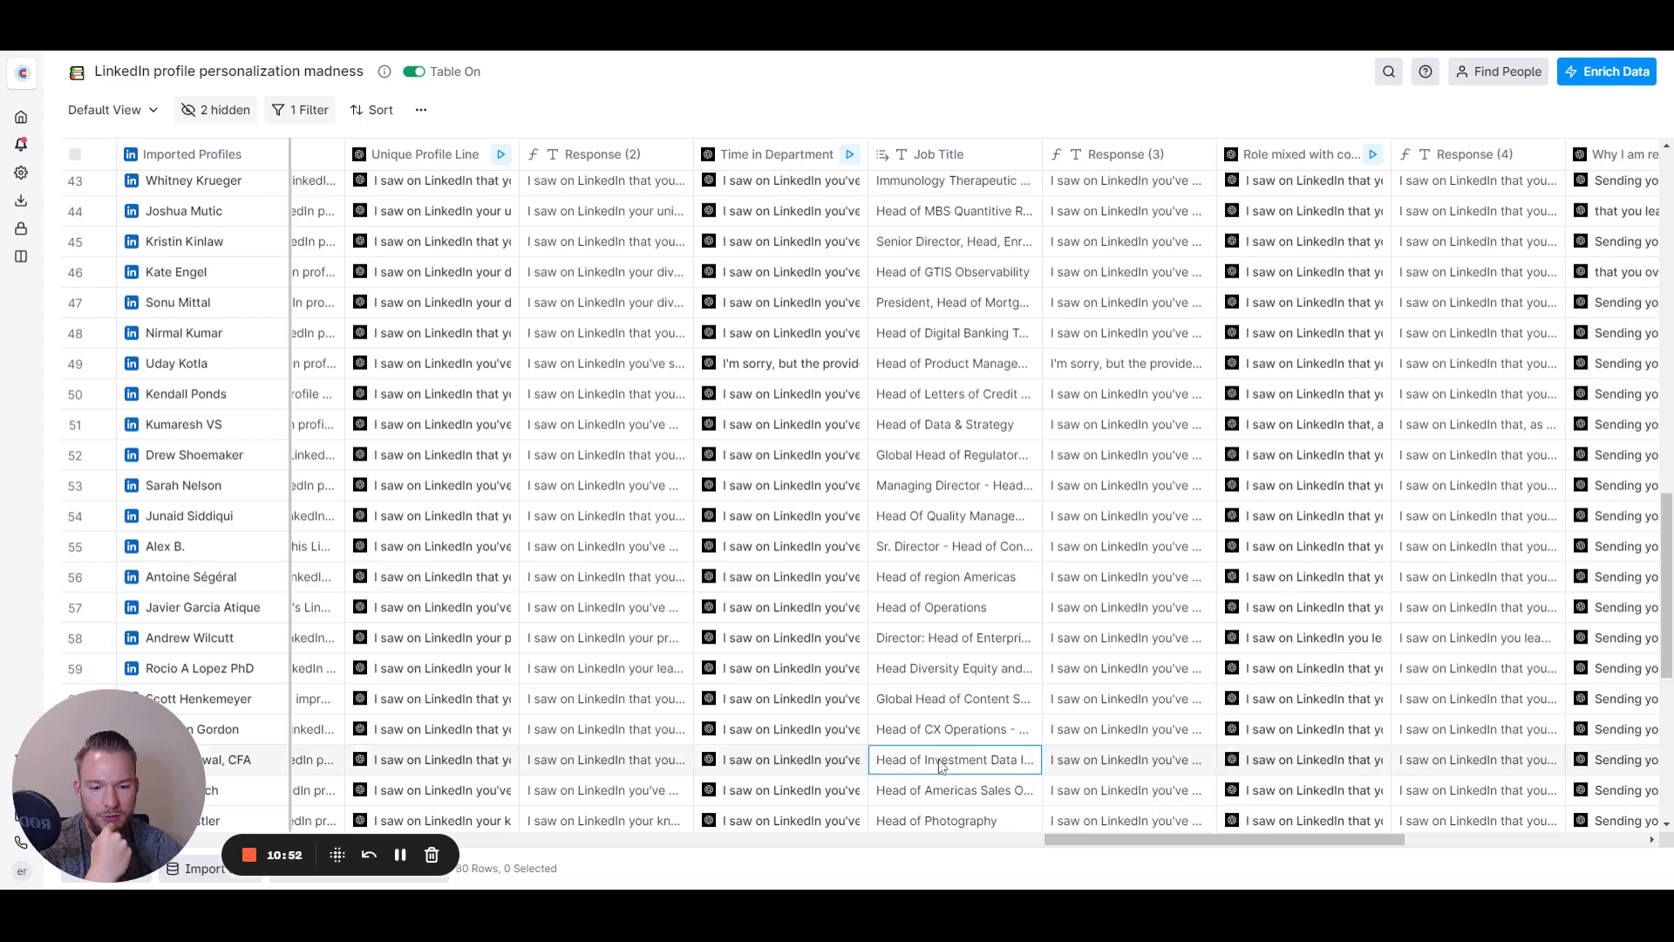
{"action": "scroll", "scroll_direction": "down", "scroll_amount": 3}
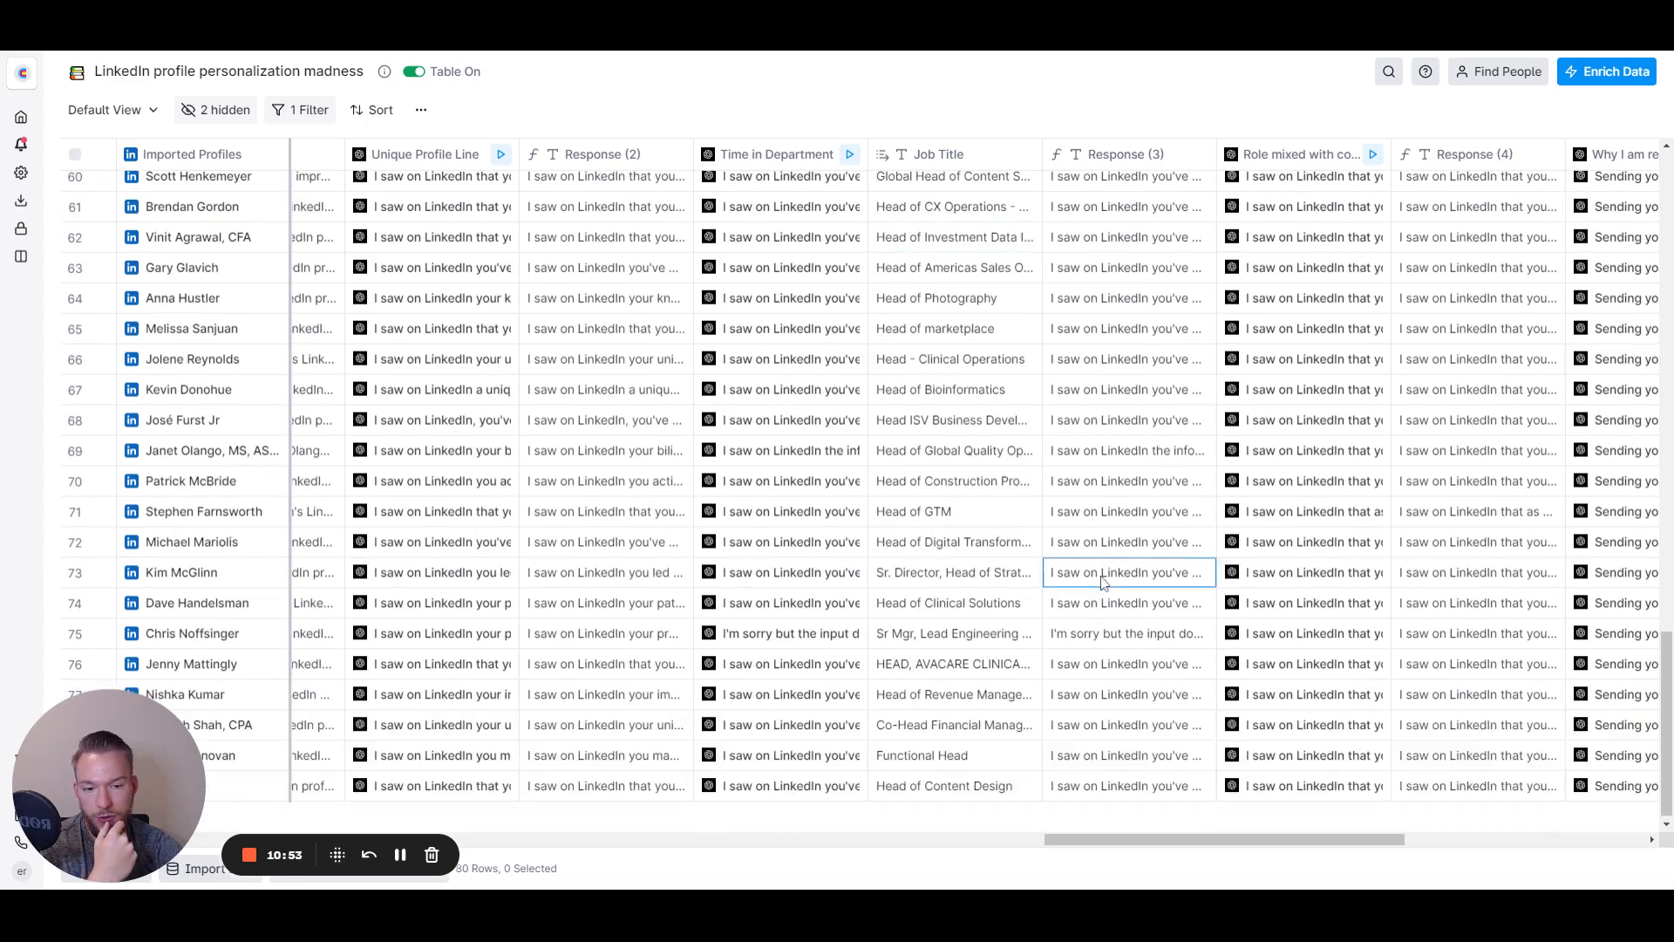
{"action": "left_click", "coordinate": [953, 571]}
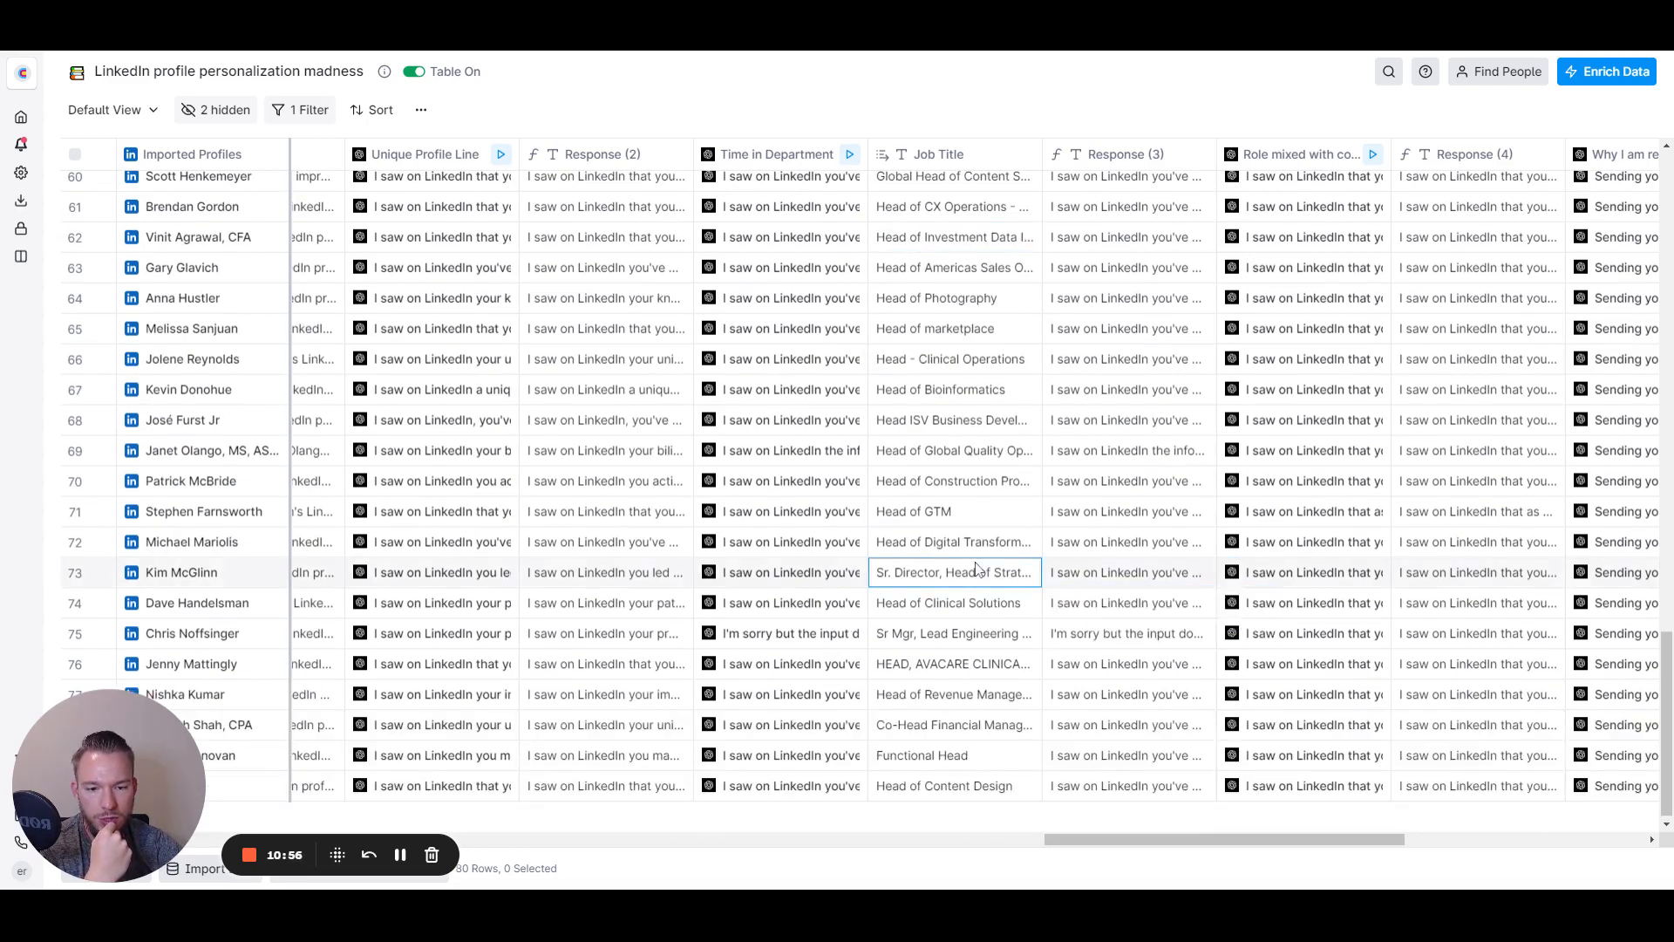
{"action": "left_click", "coordinate": [1126, 571]}
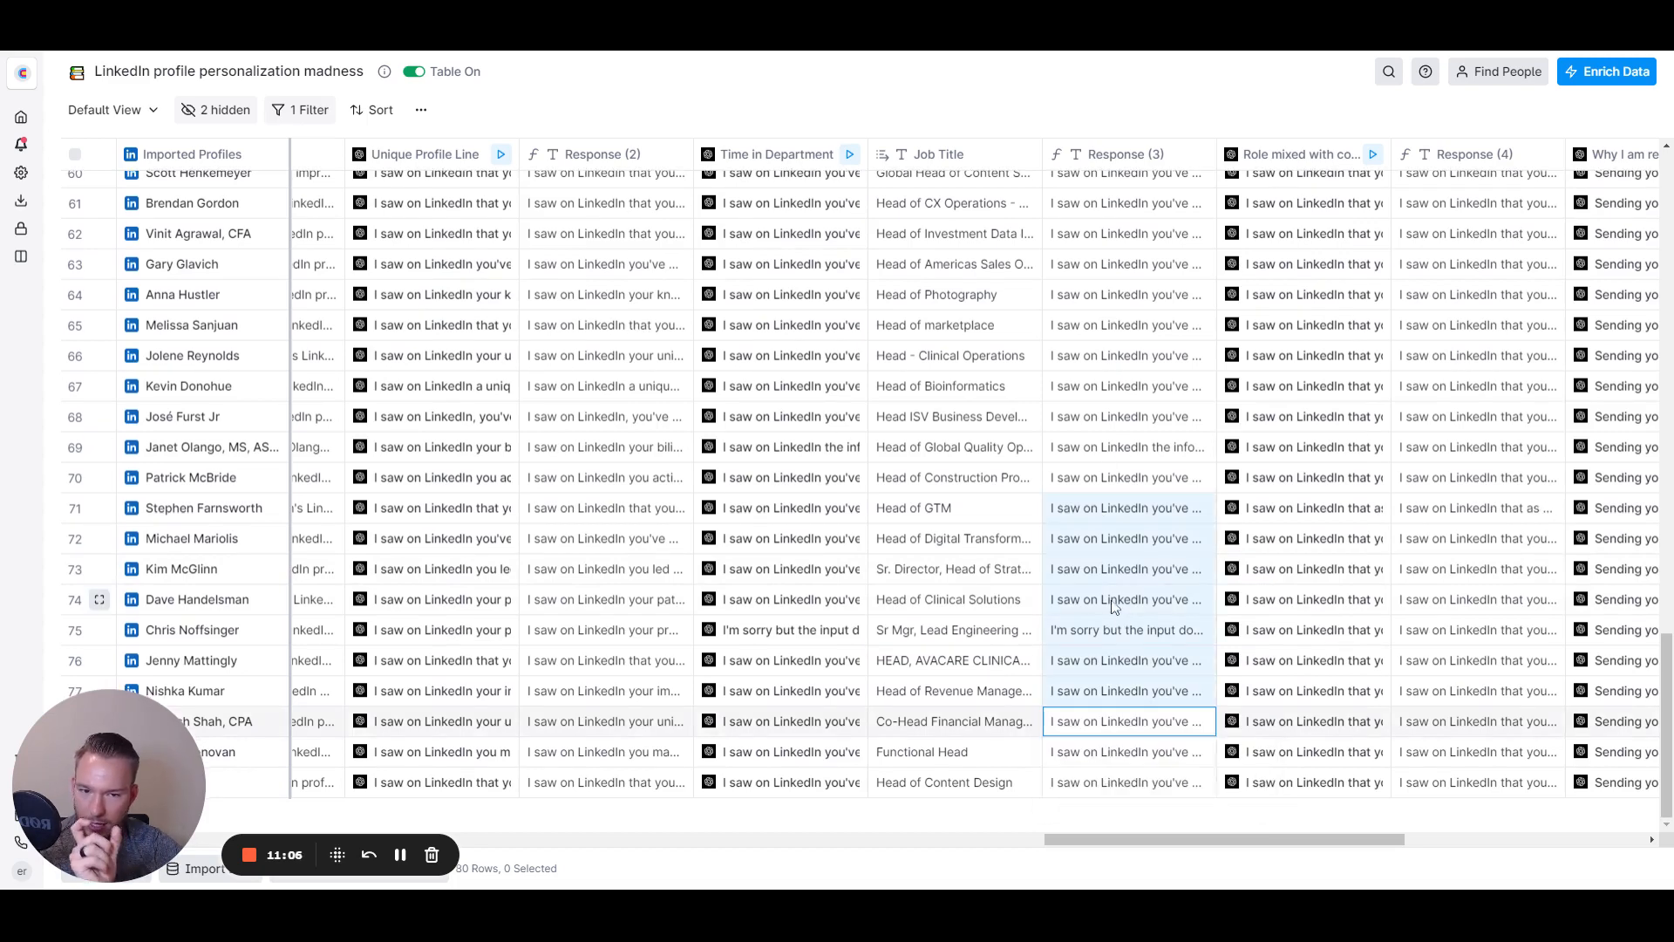
{"action": "mouse_move", "coordinate": [1019, 452]}
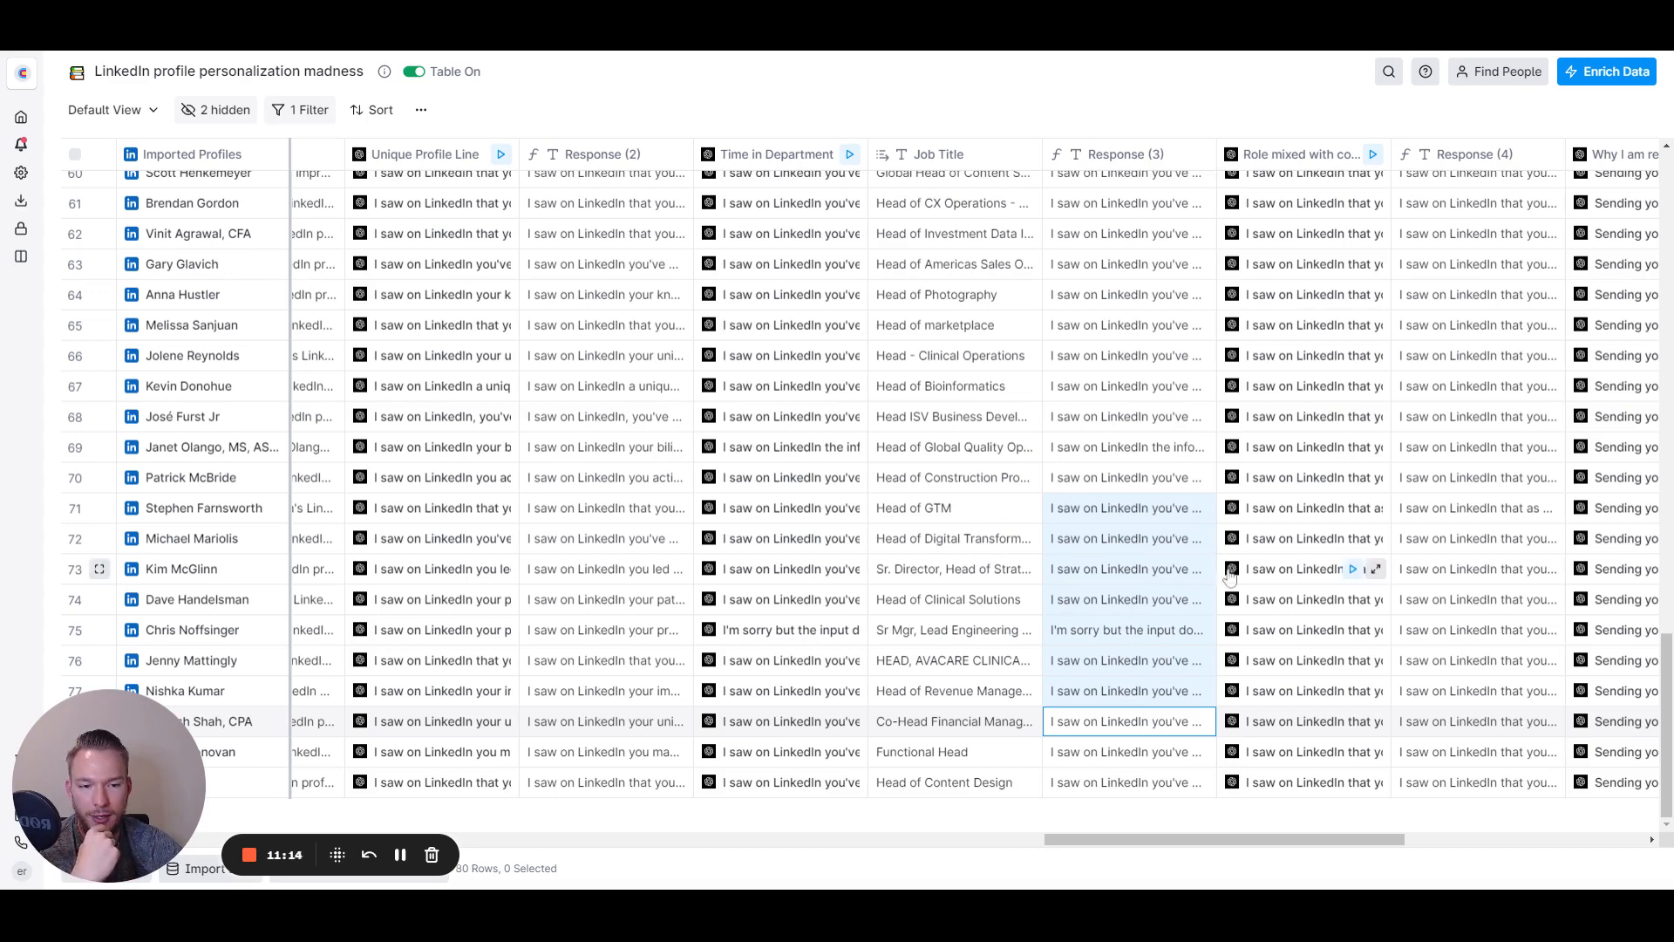
{"action": "mouse_move", "coordinate": [1110, 492]}
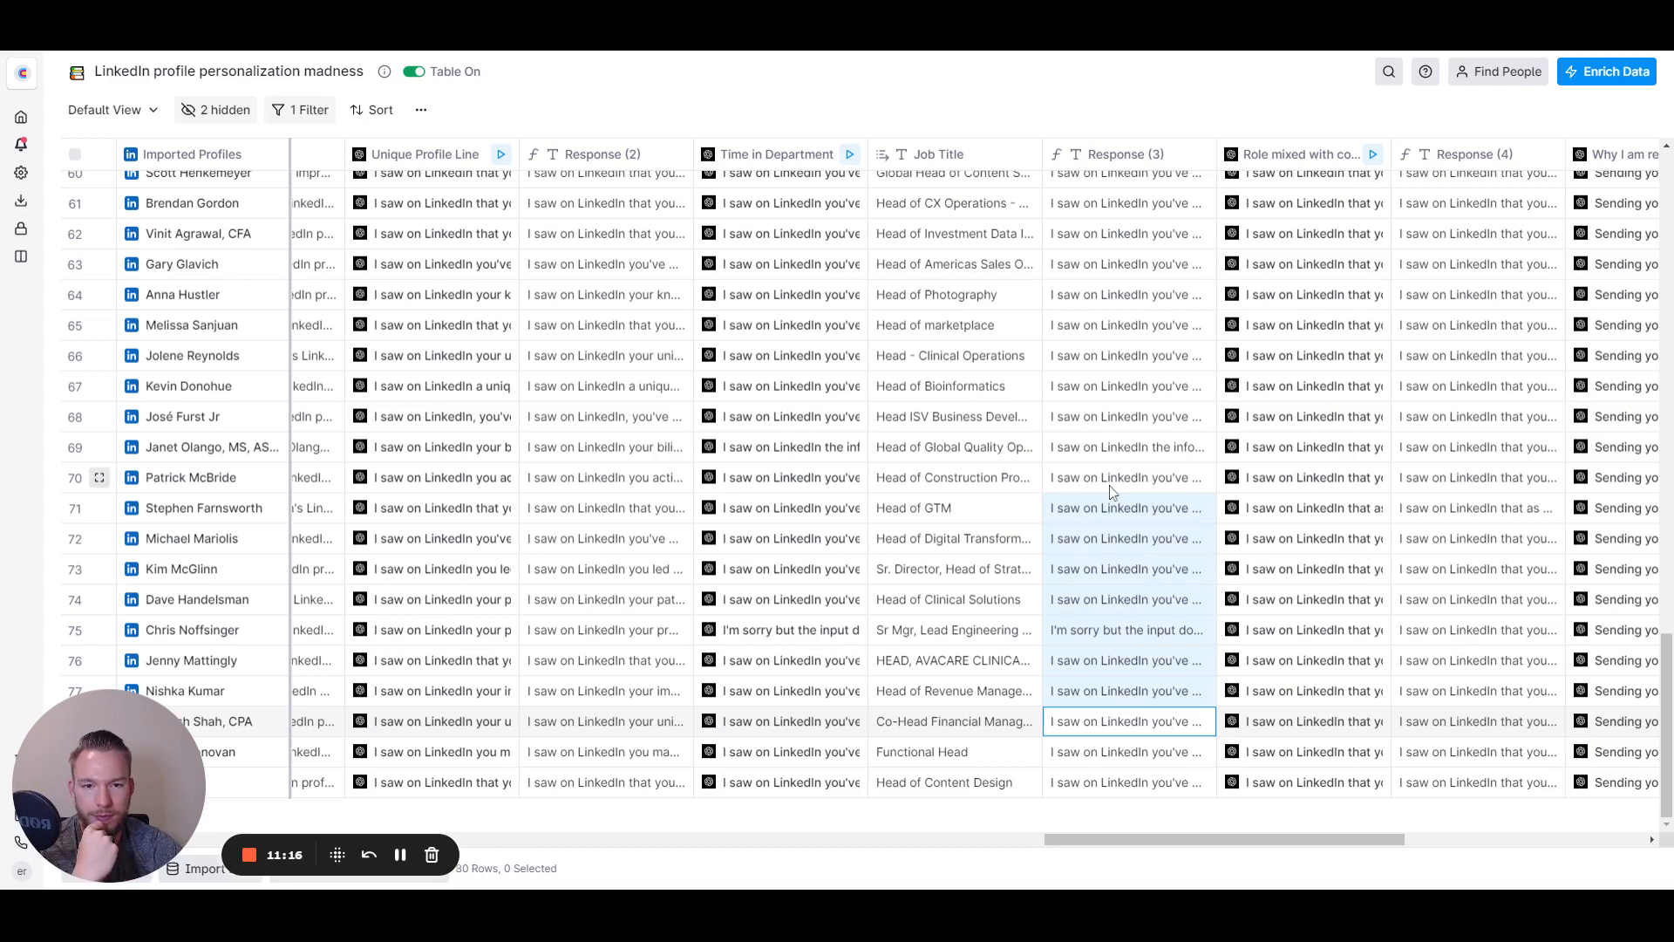
{"action": "left_click", "coordinate": [952, 477]}
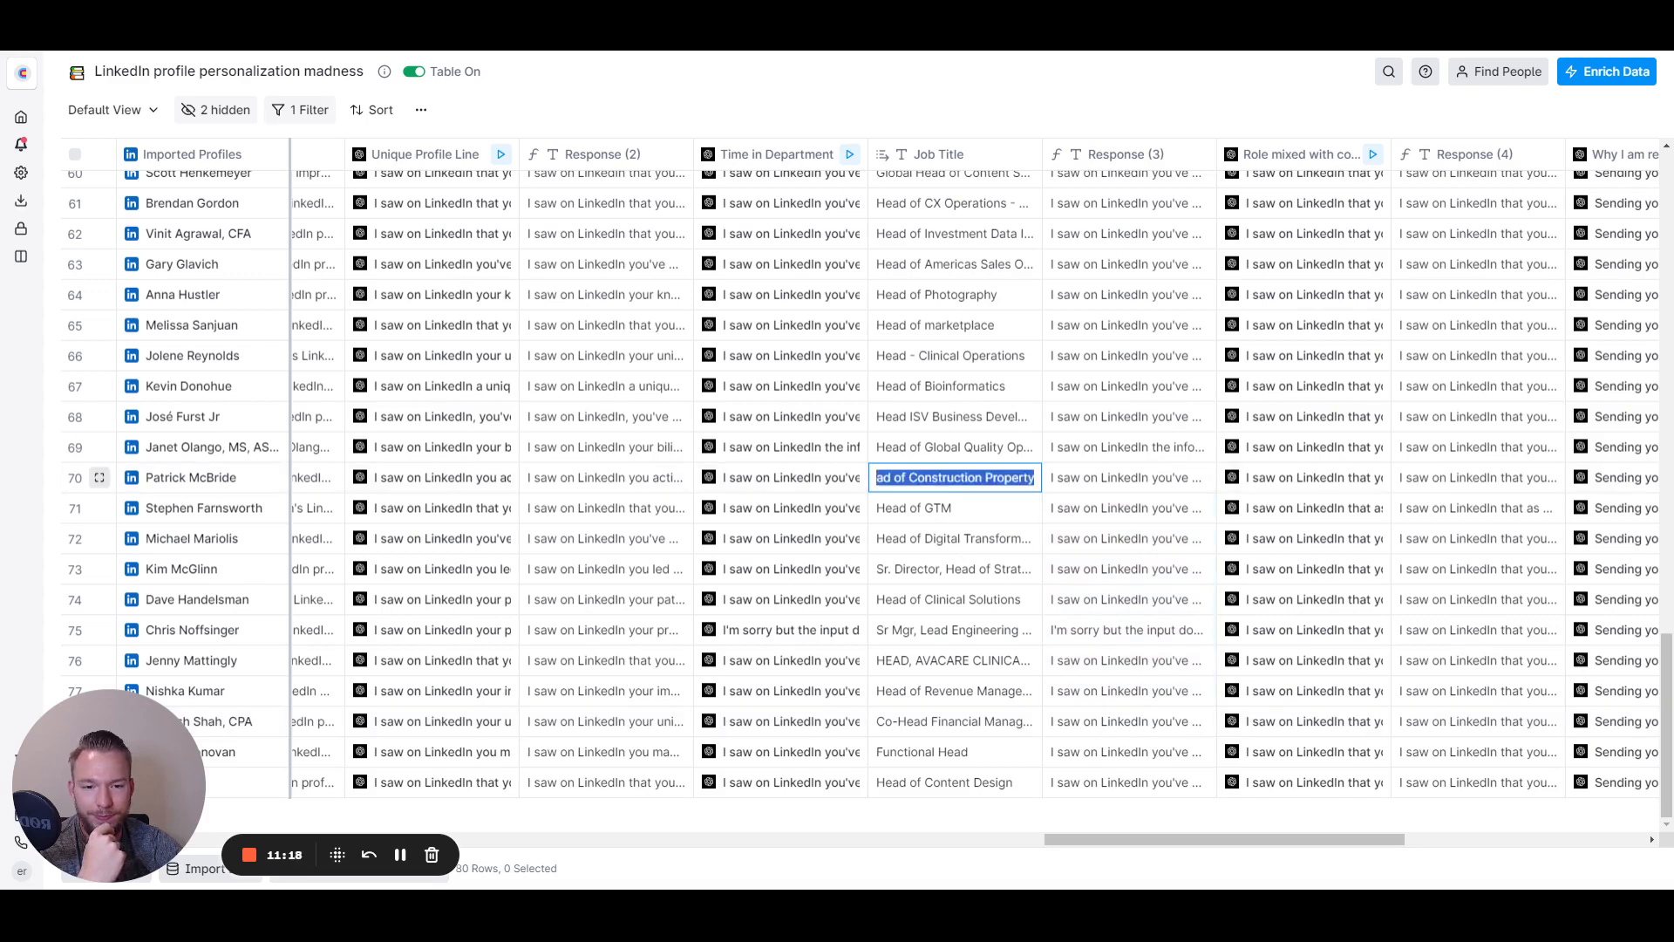
{"action": "left_click", "coordinate": [952, 386]}
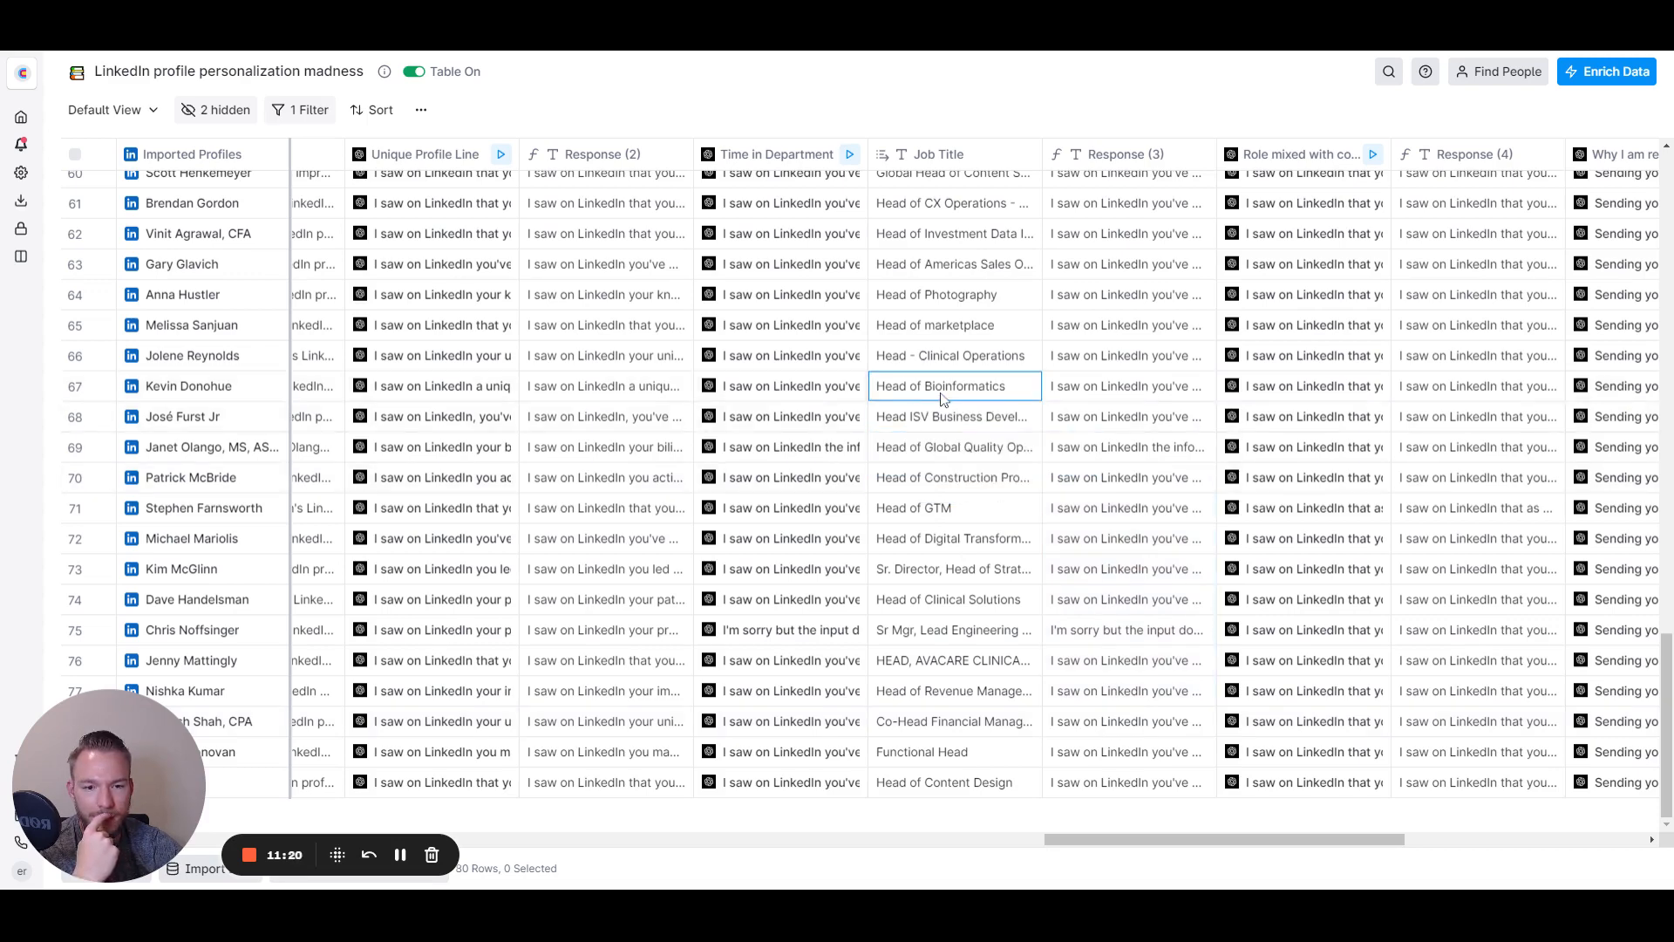
{"action": "left_click", "coordinate": [1126, 385]}
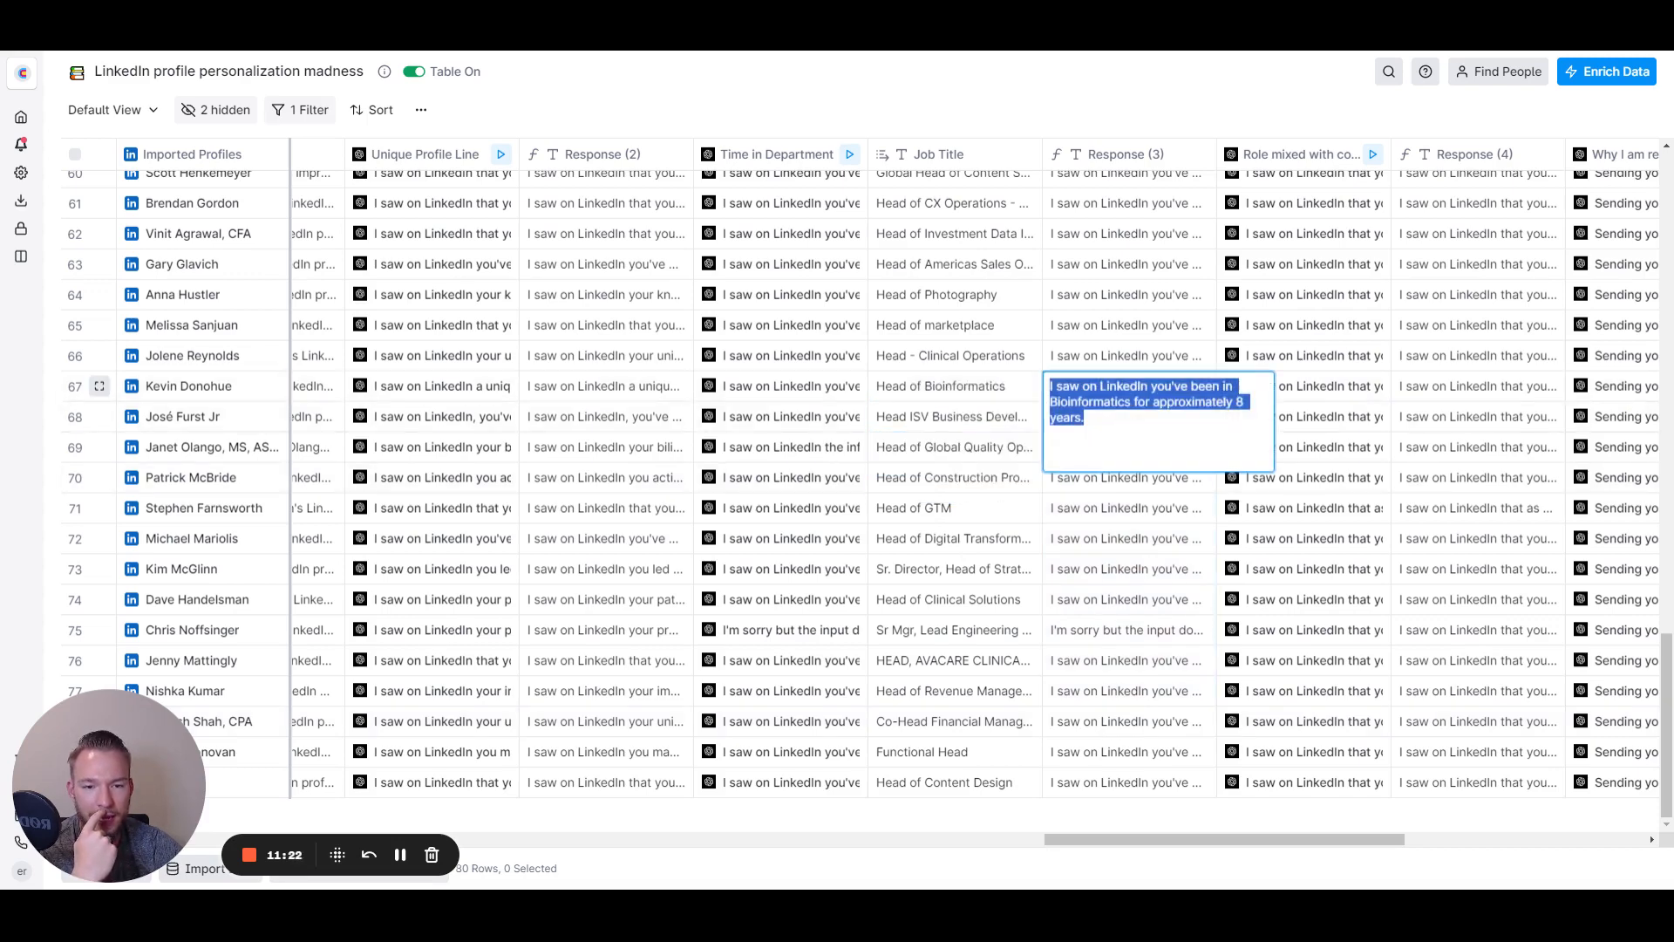
{"action": "mouse_move", "coordinate": [1041, 603]}
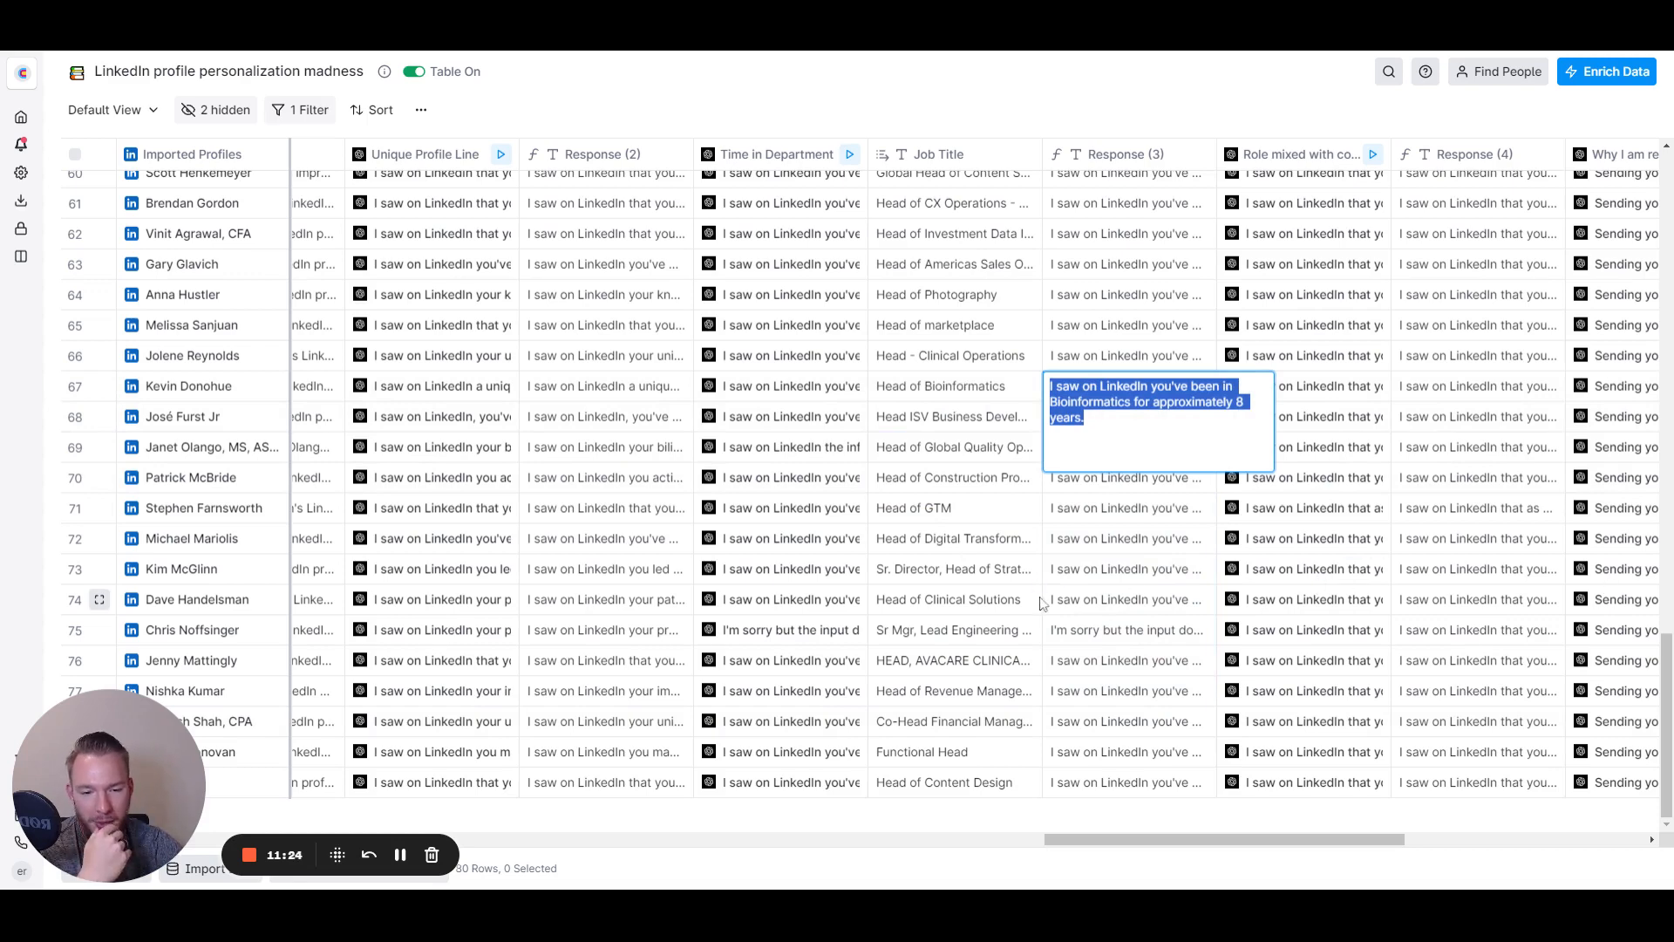
{"action": "mouse_move", "coordinate": [1055, 638]}
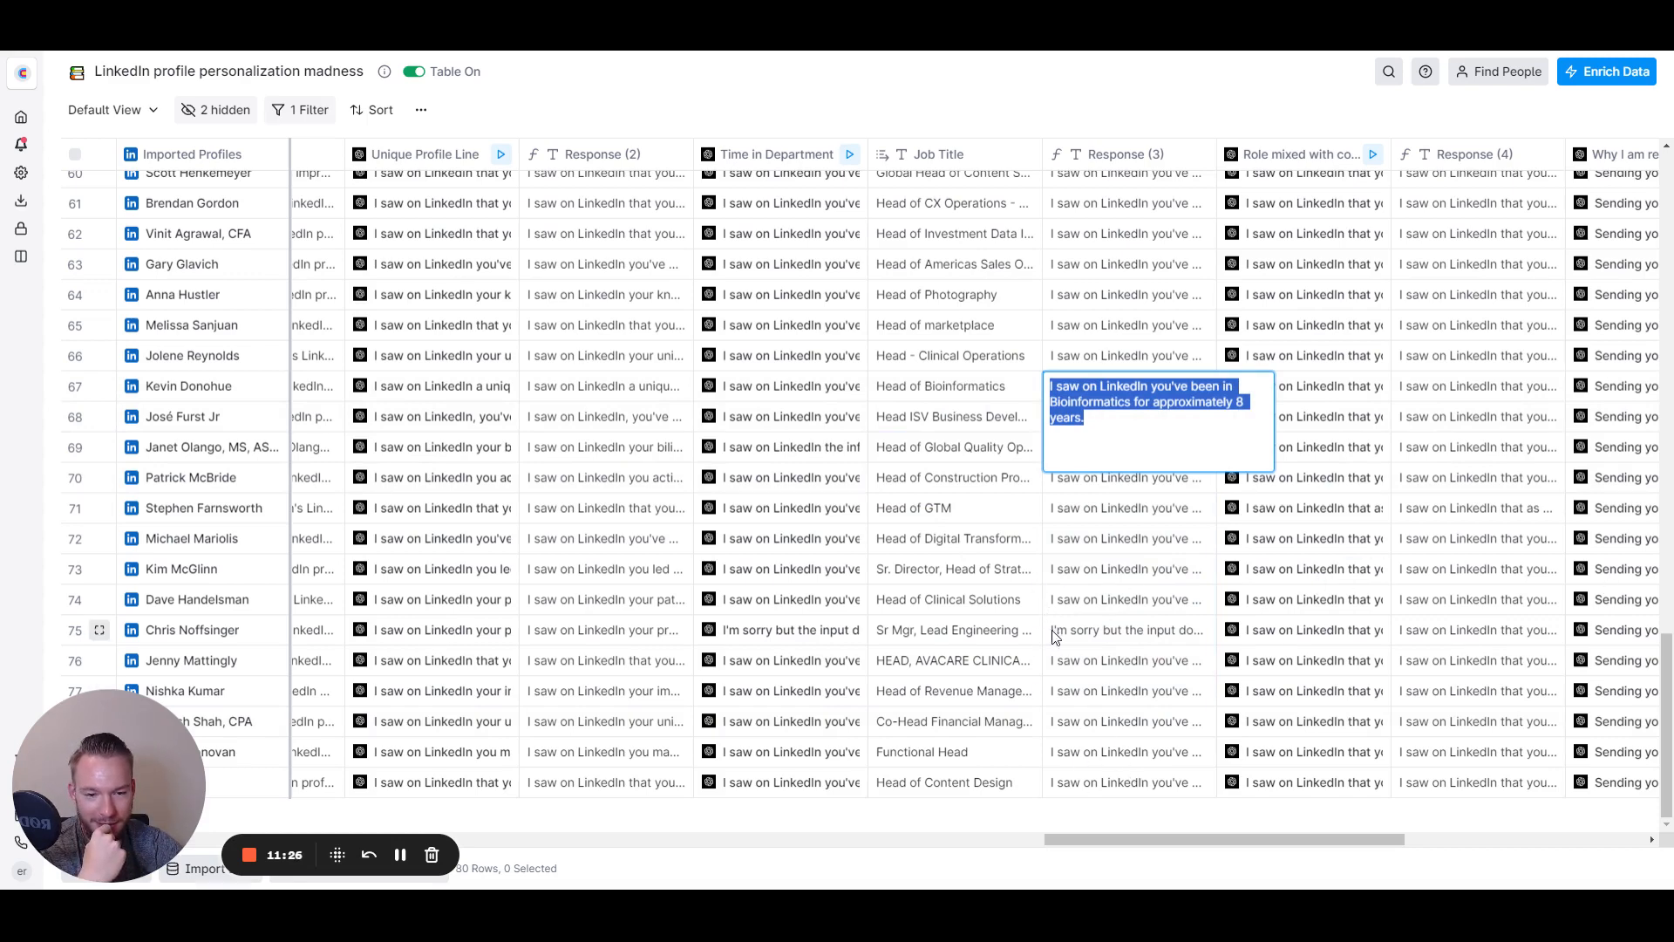
{"action": "left_click", "coordinate": [1126, 599]}
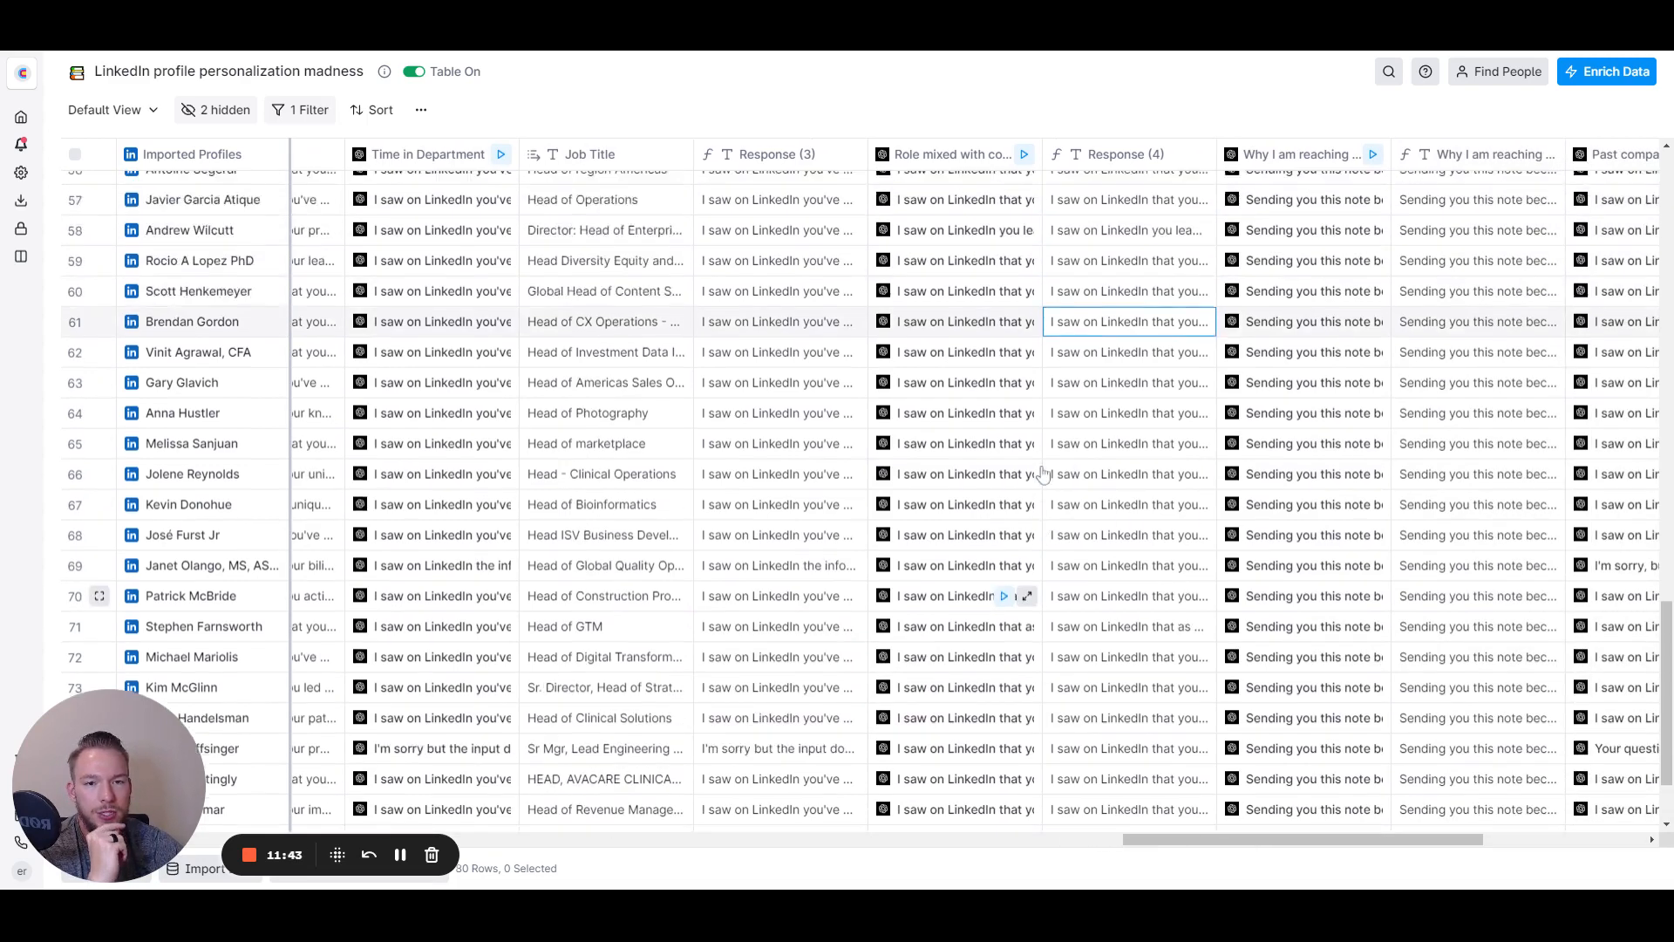
{"action": "scroll", "scroll_direction": "up", "scroll_amount": 3}
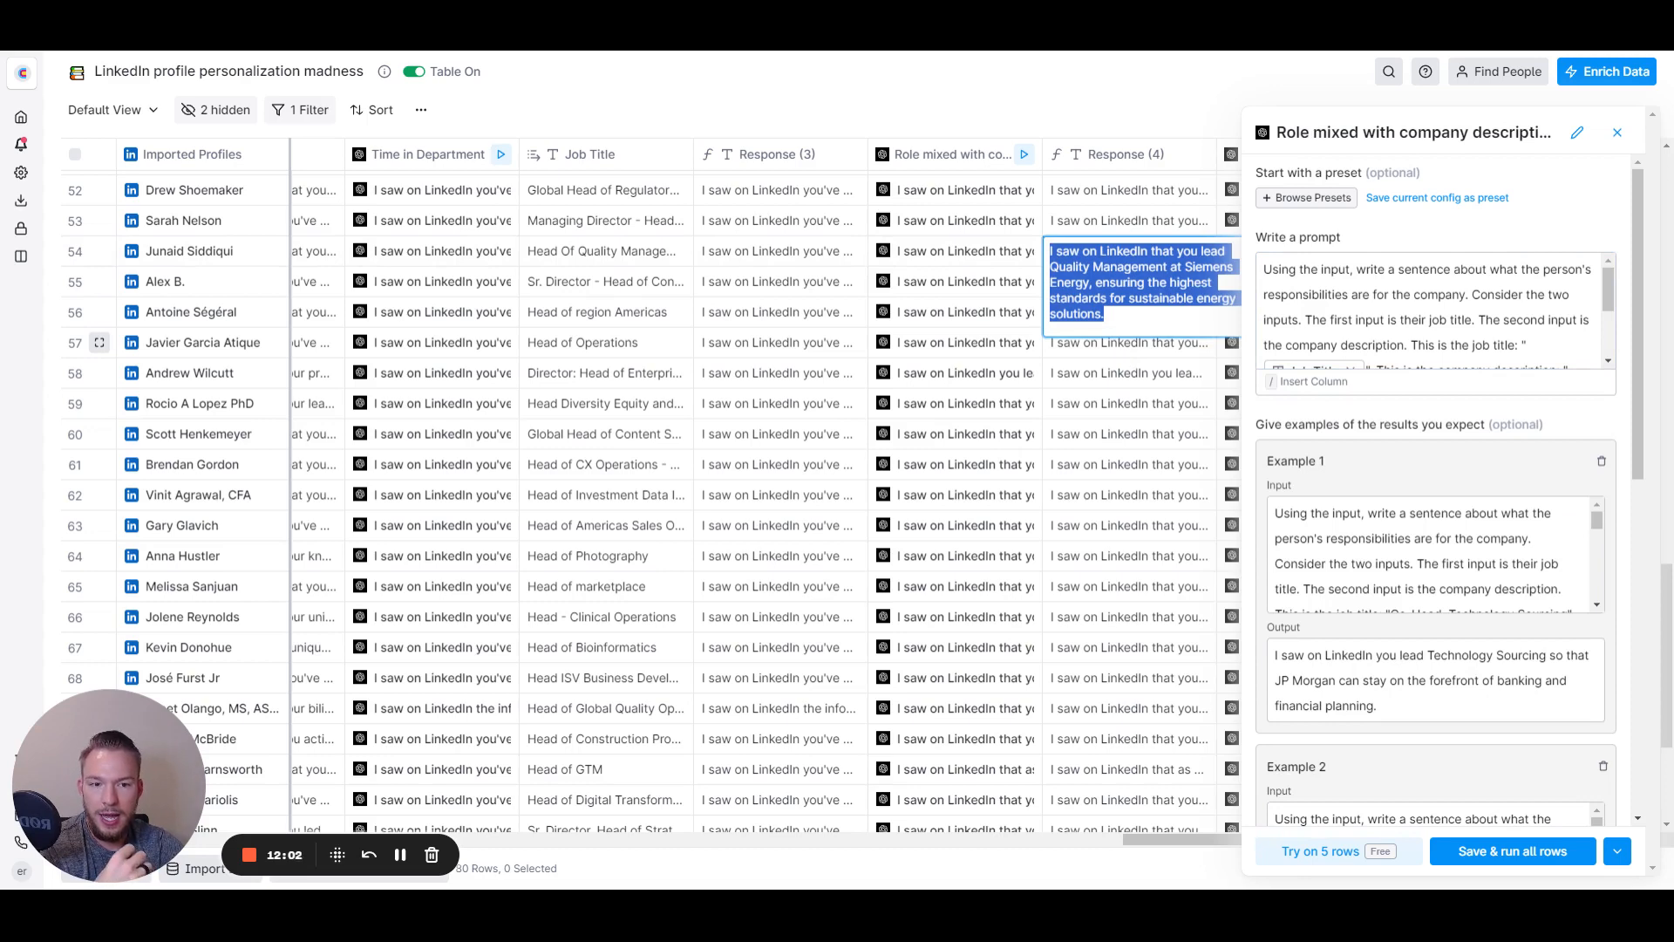
{"action": "mouse_move", "coordinate": [1151, 387]}
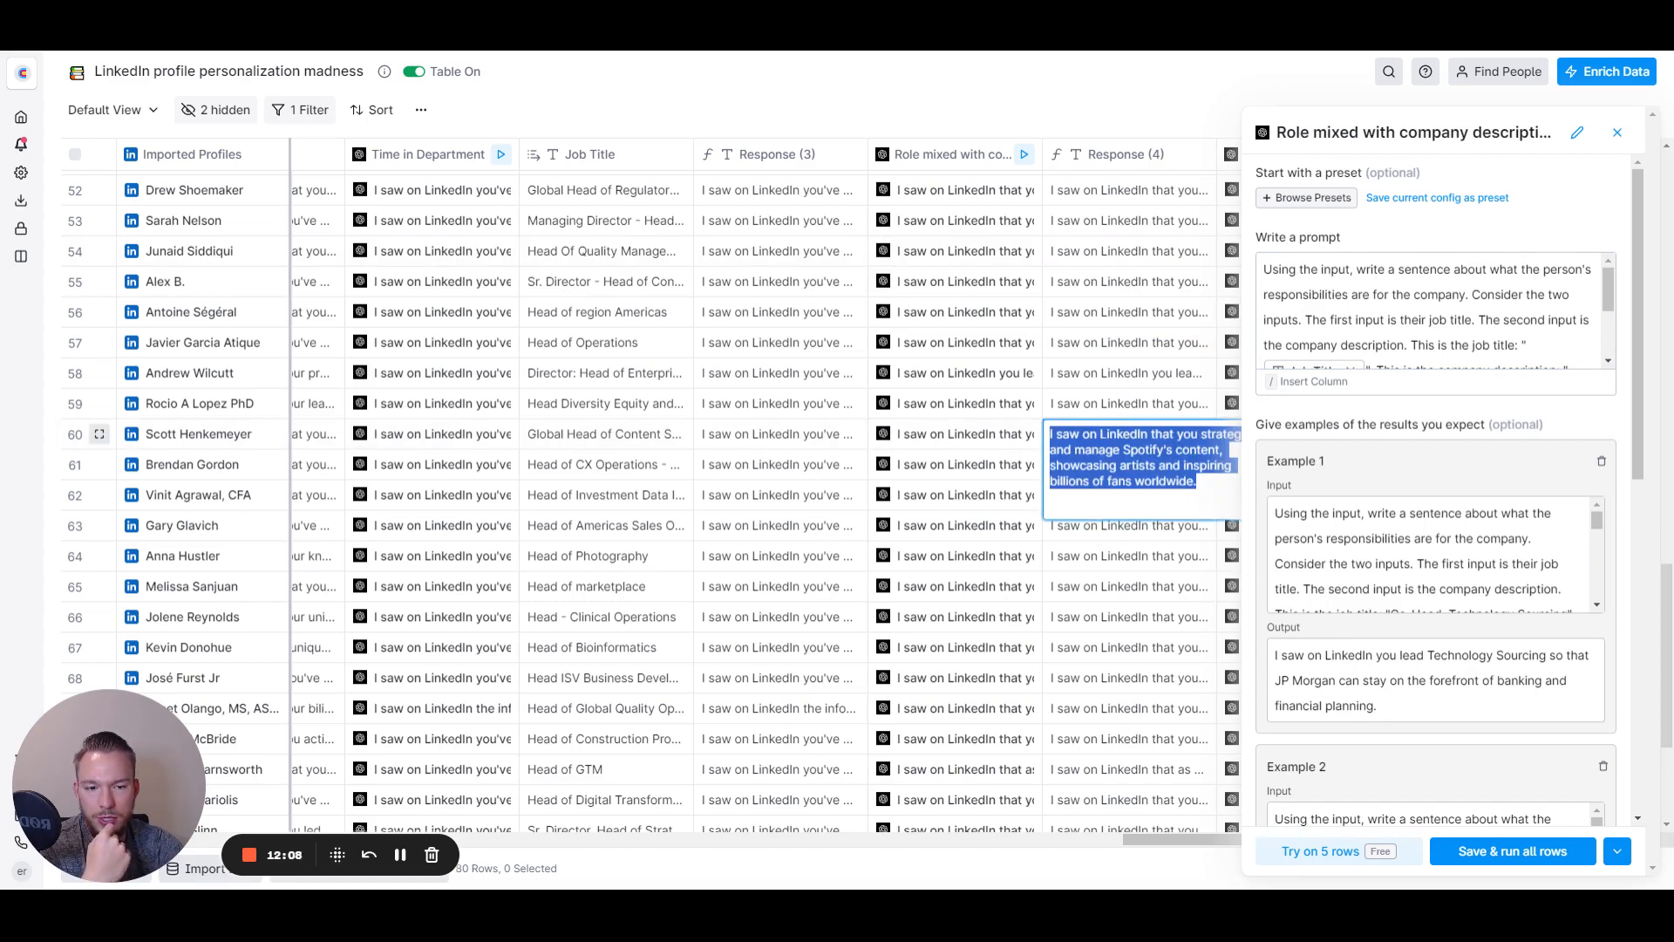
{"action": "left_click", "coordinate": [1616, 132]}
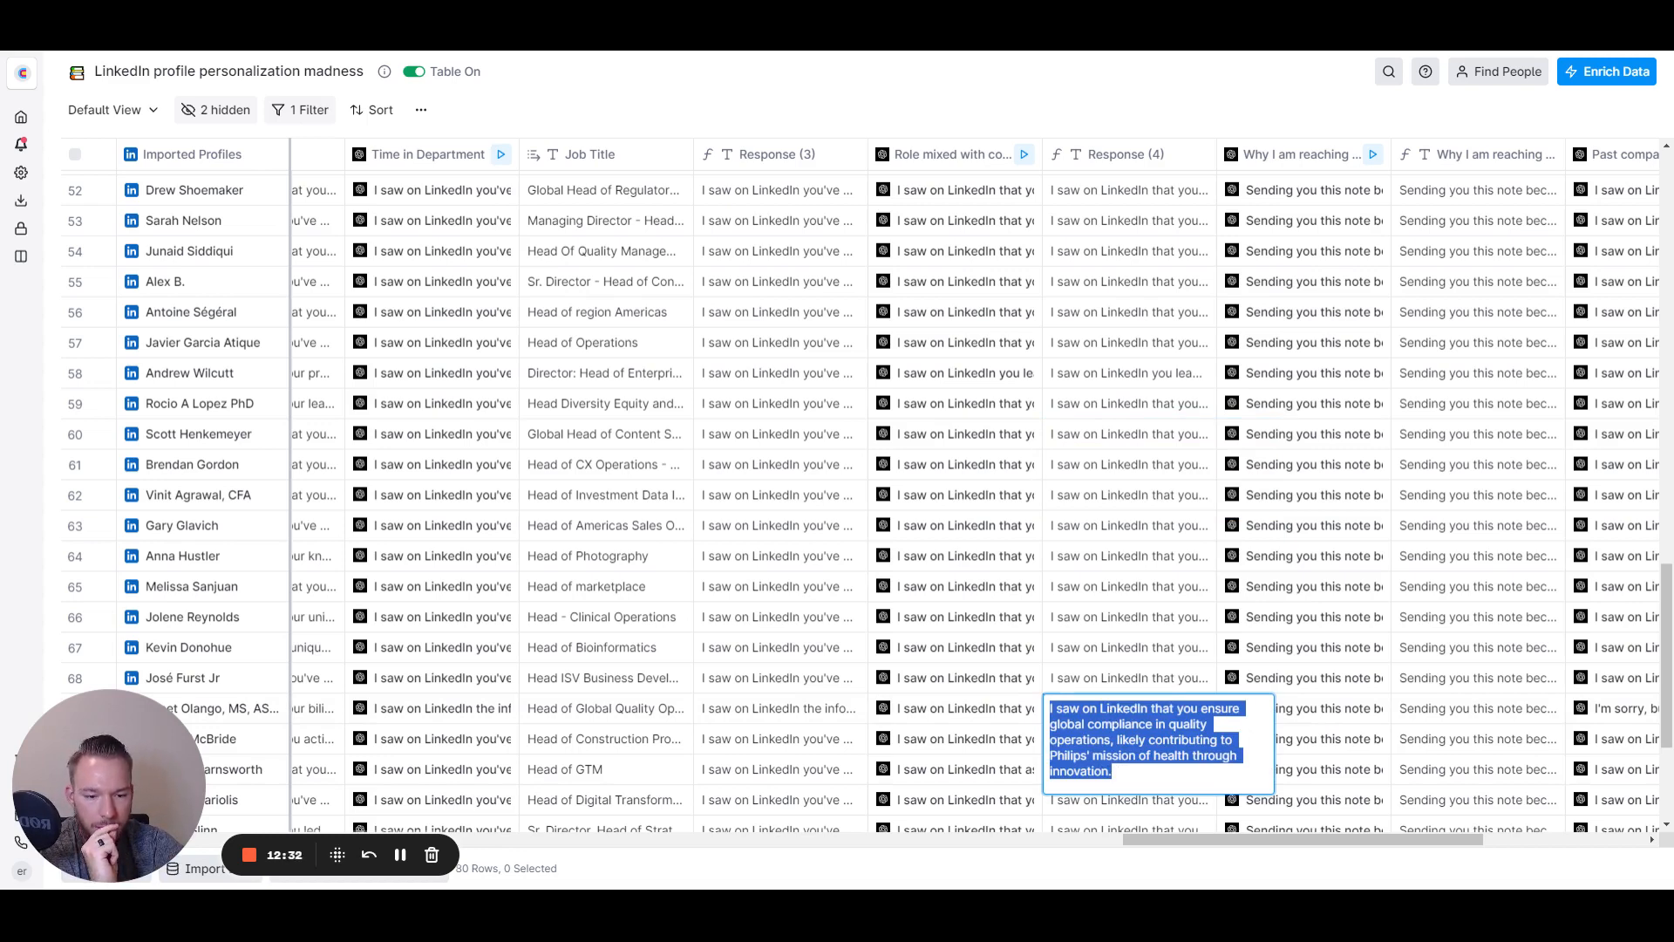
{"action": "scroll", "scroll_direction": "down", "scroll_amount": 3}
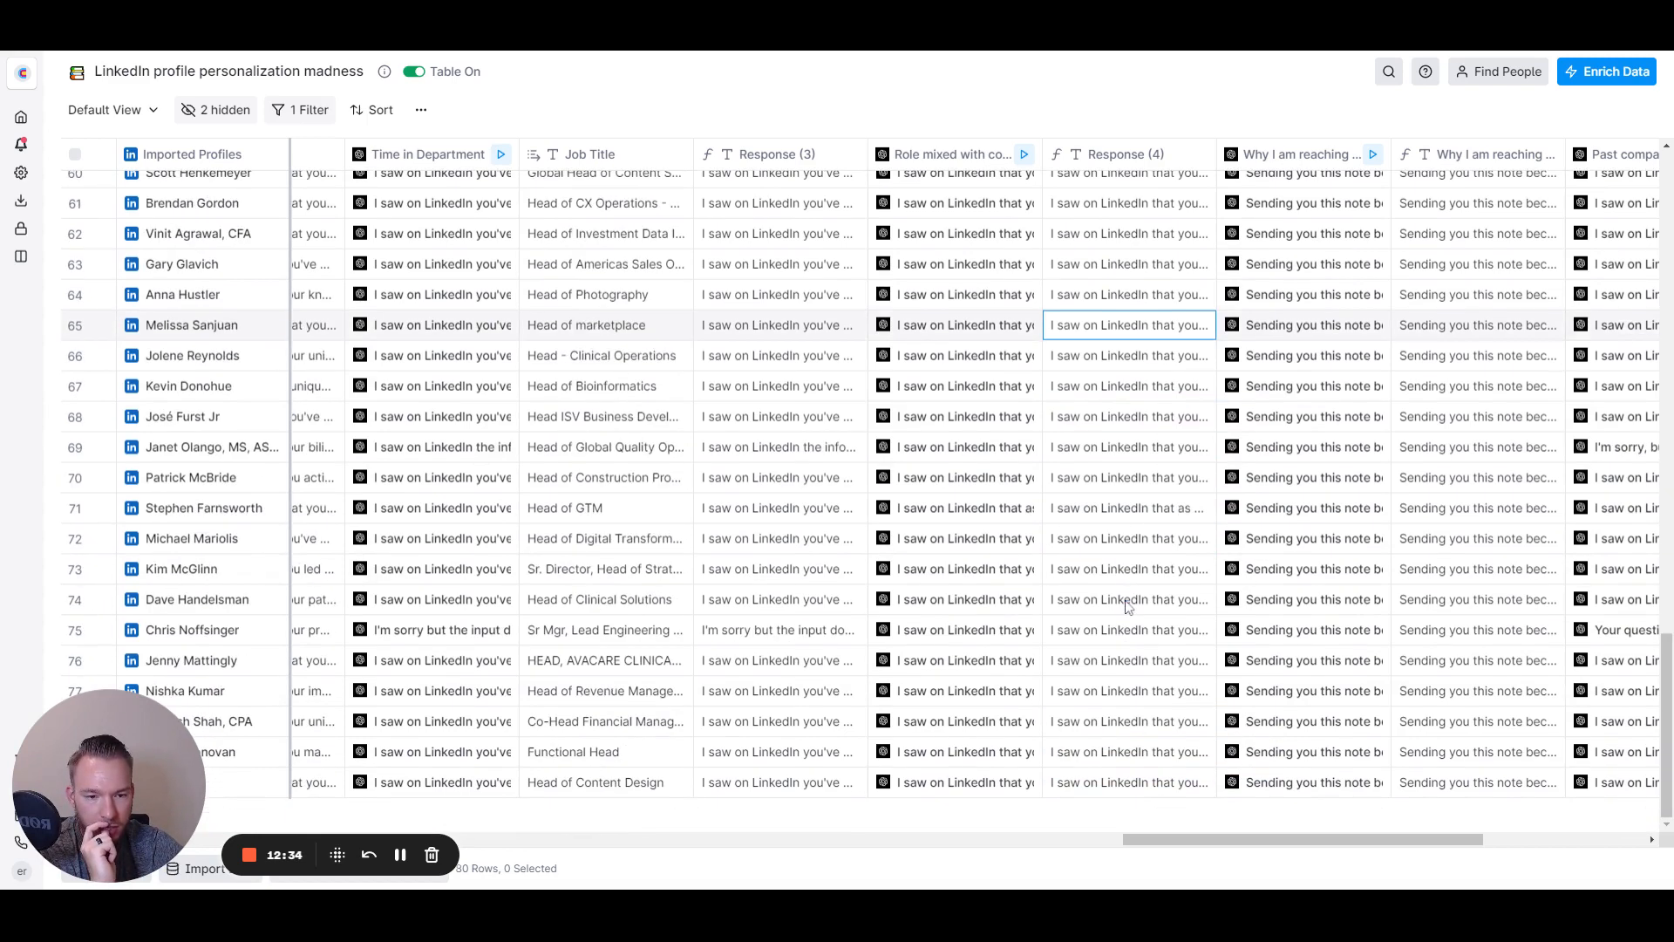
{"action": "left_click", "coordinate": [1127, 568]}
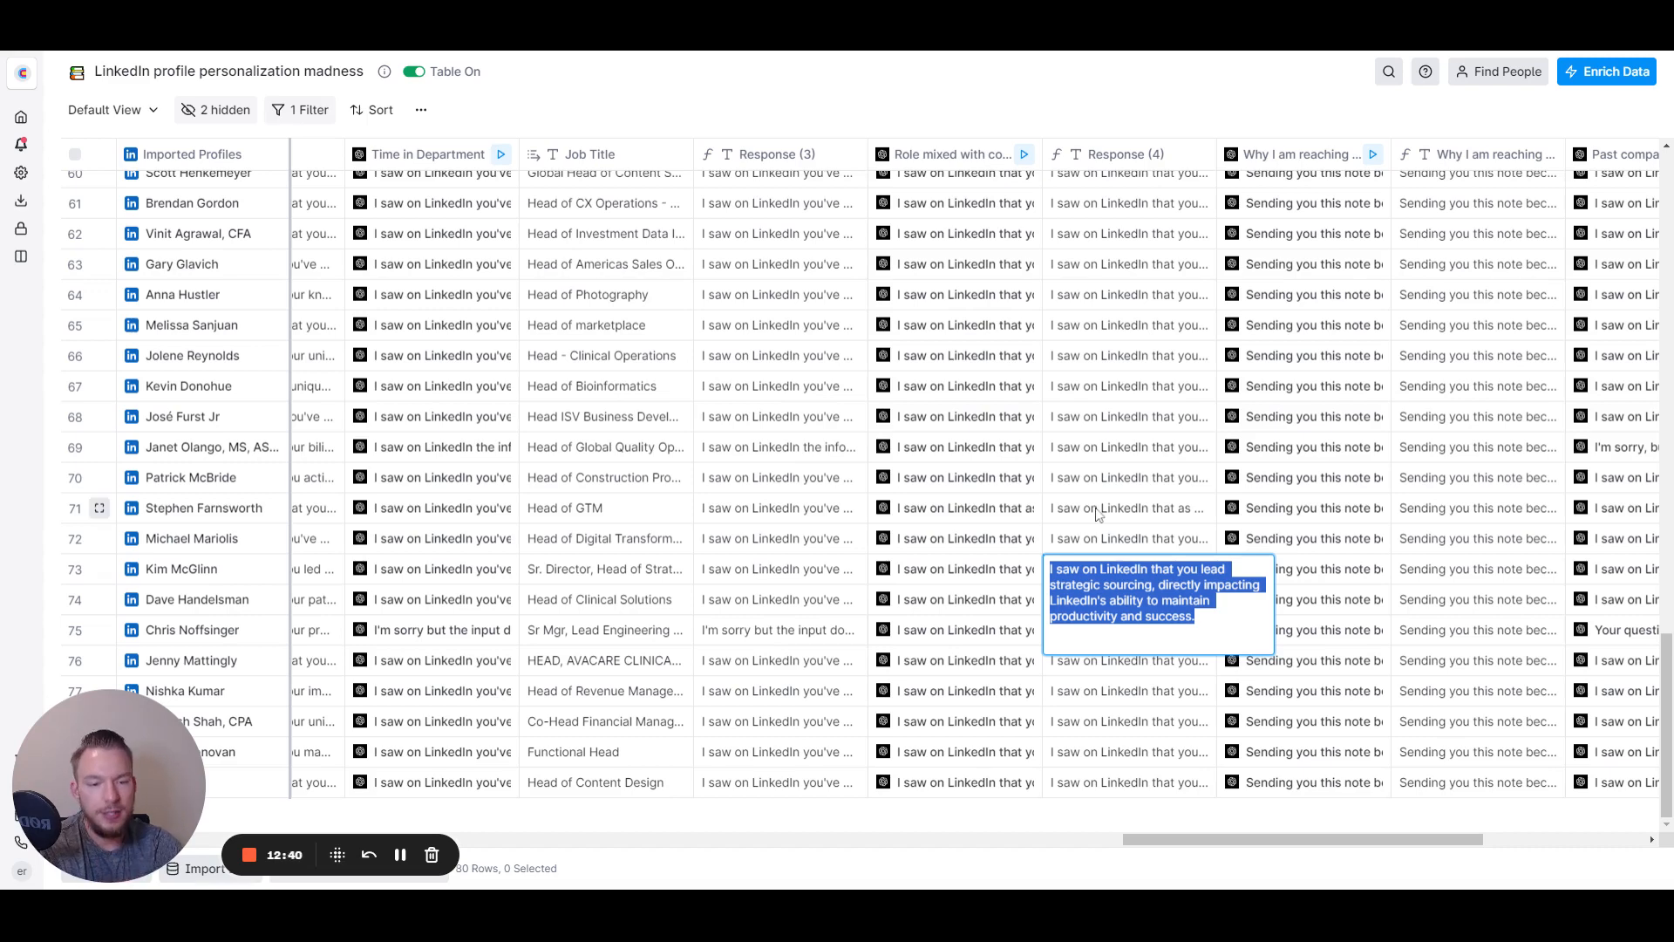
{"action": "scroll", "scroll_direction": "up", "scroll_amount": 3}
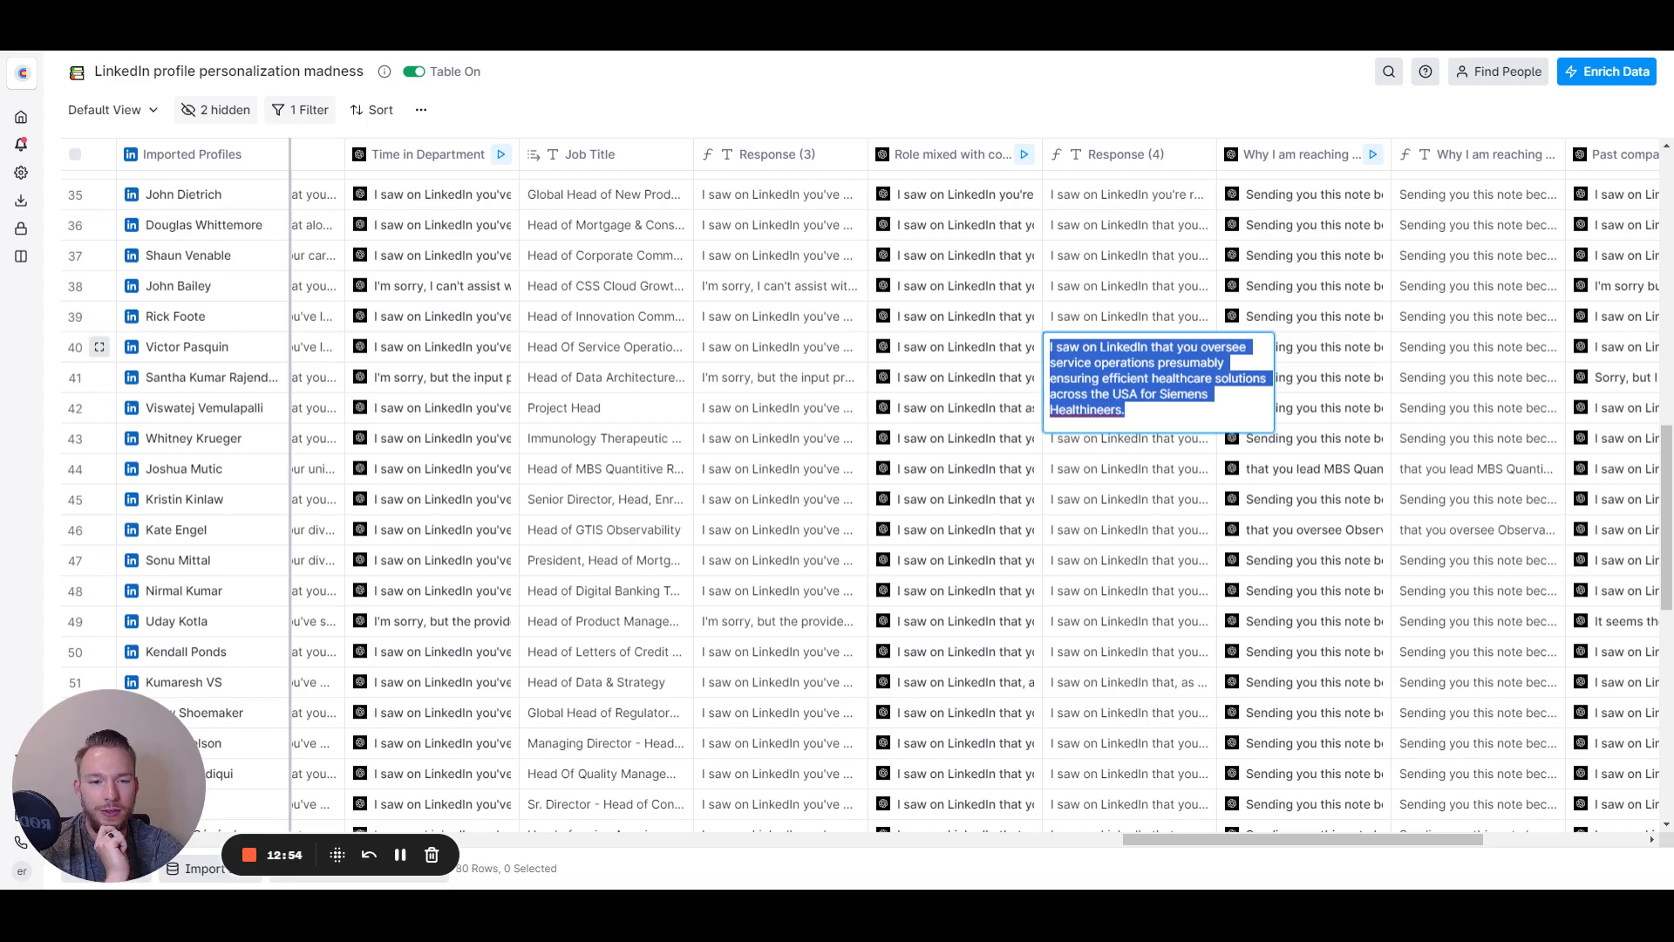
{"action": "left_click", "coordinate": [605, 346]}
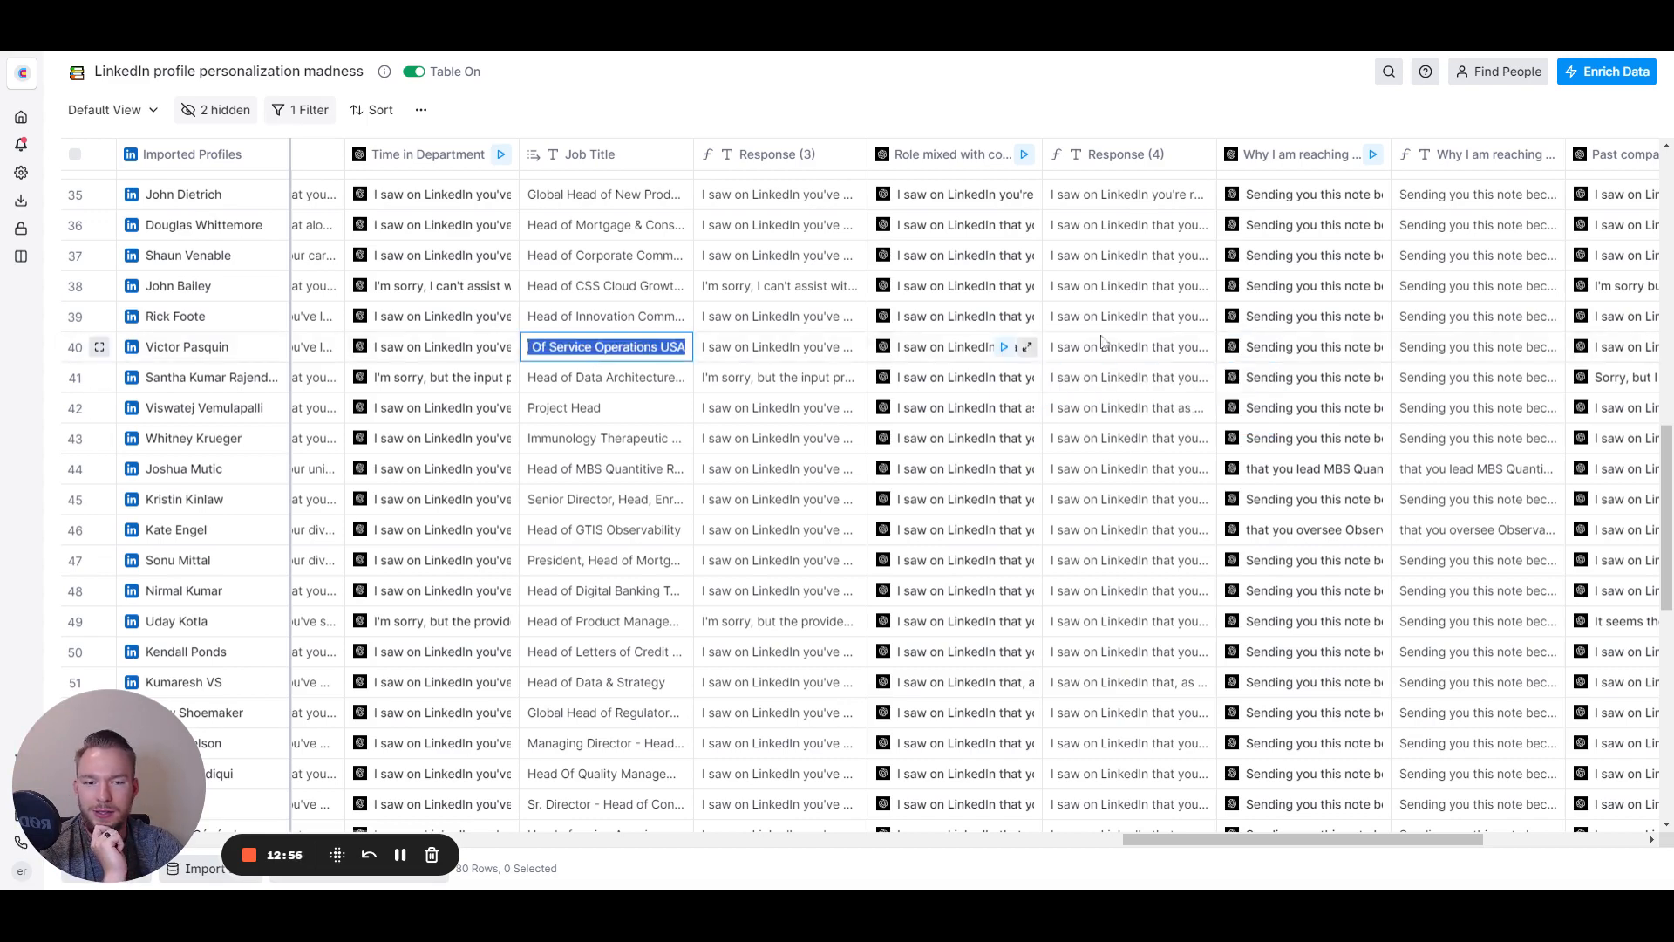
{"action": "mouse_move", "coordinate": [1142, 303]}
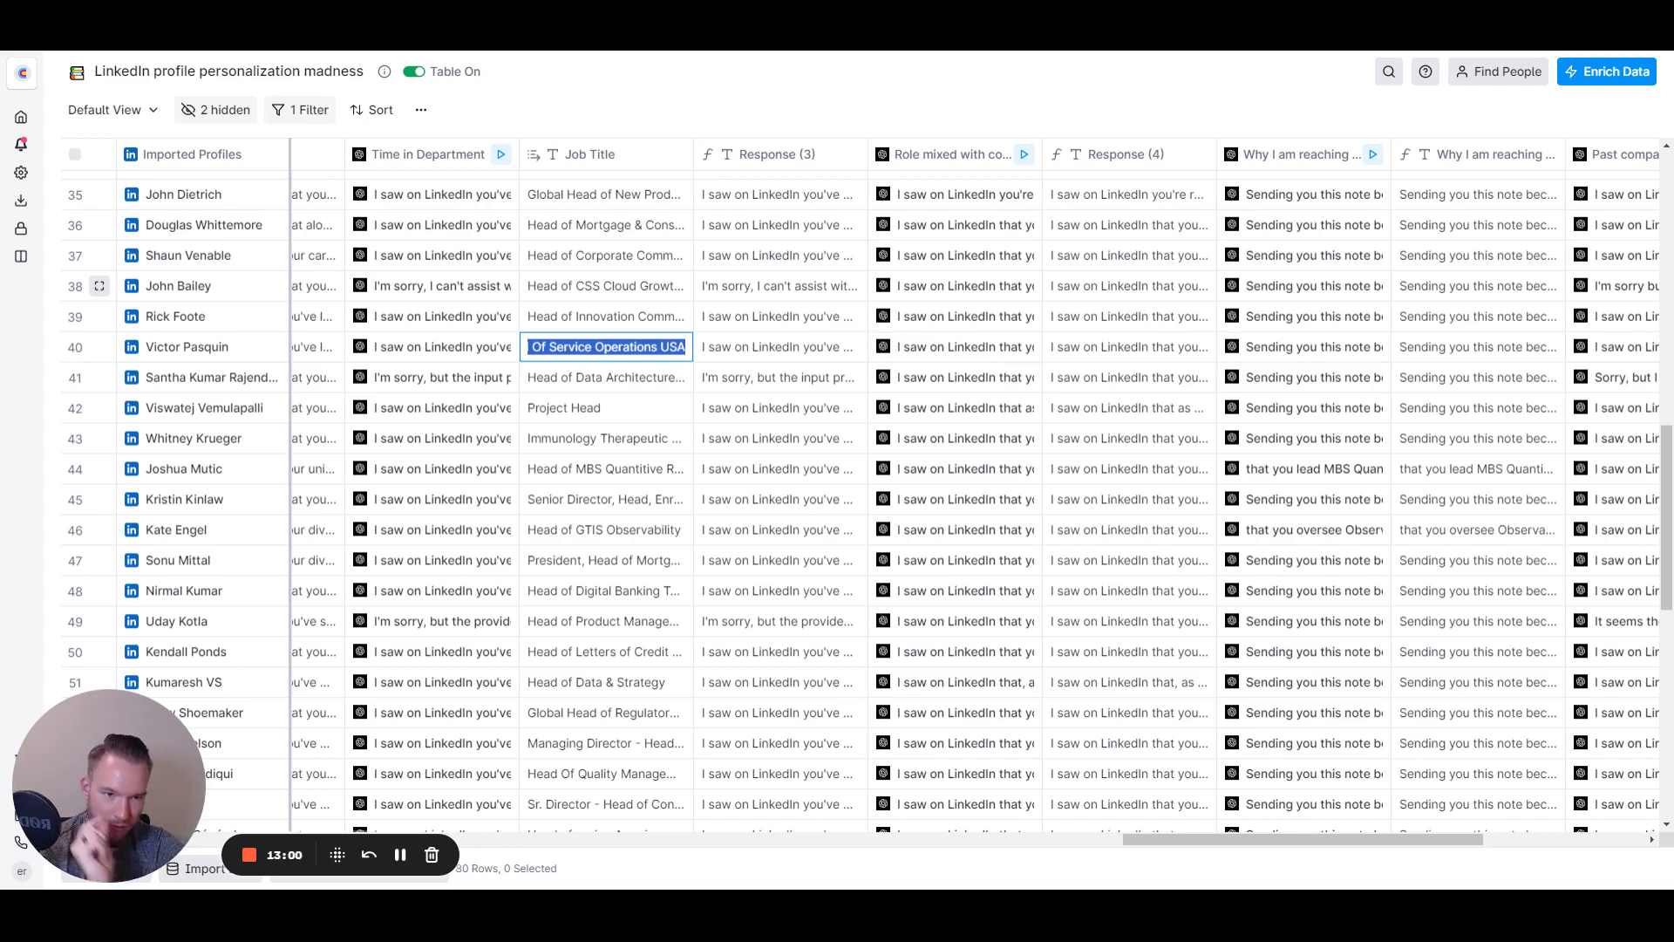
{"action": "scroll", "scroll_direction": "right", "scroll_amount": 3}
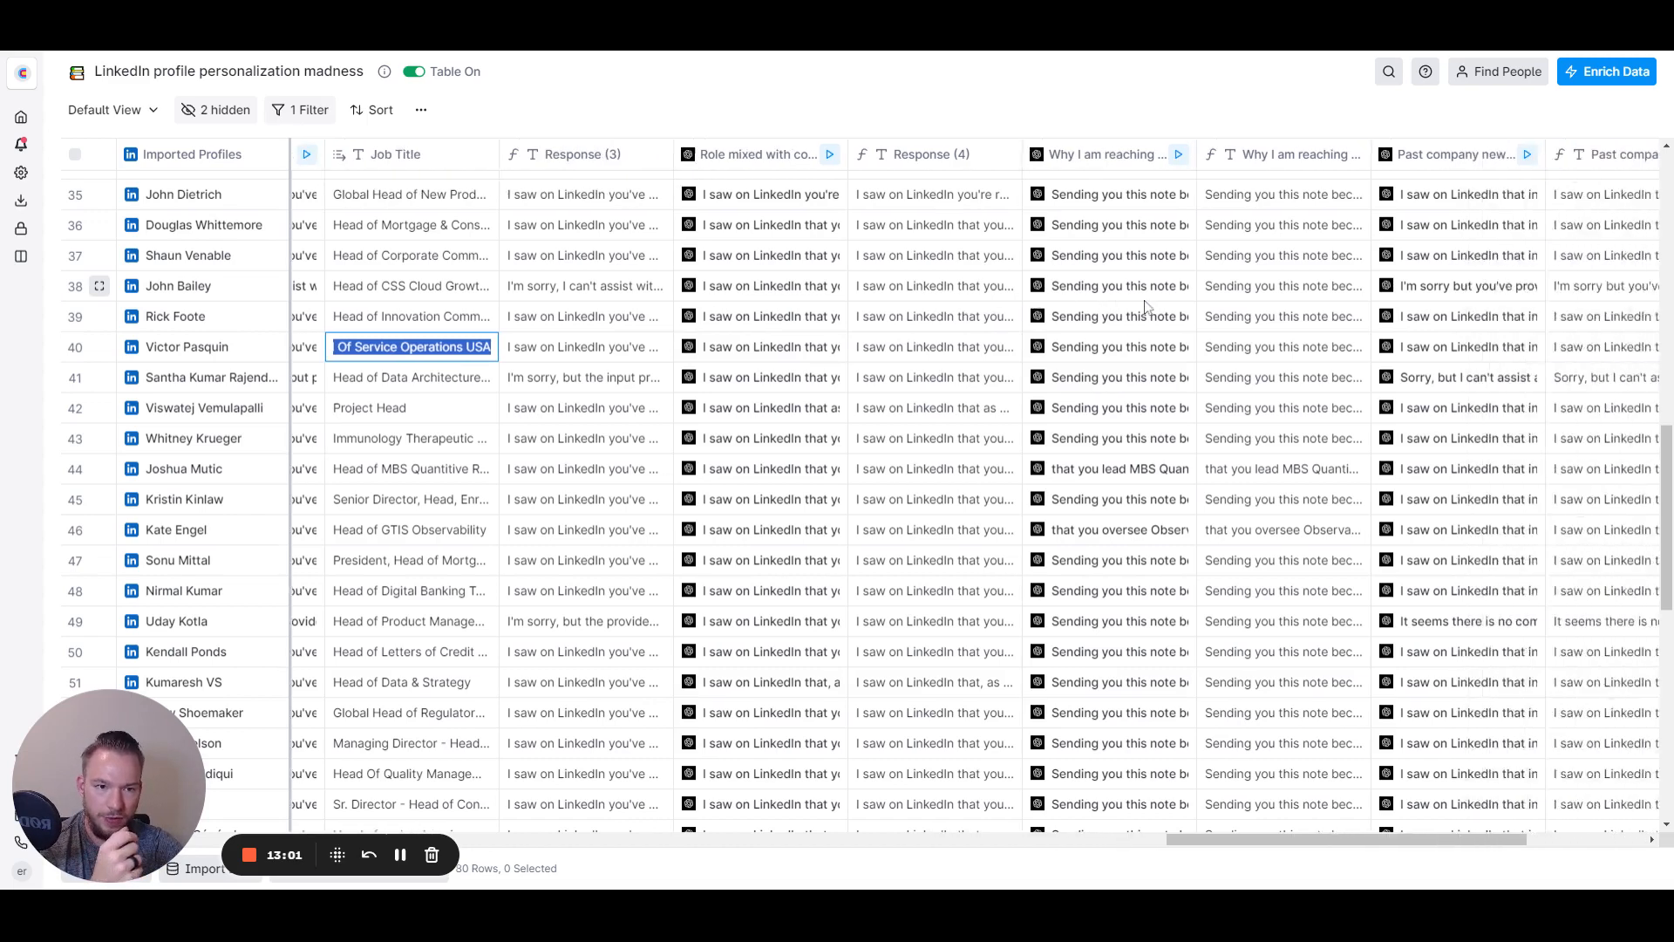
{"action": "scroll", "scroll_direction": "up", "scroll_amount": 3}
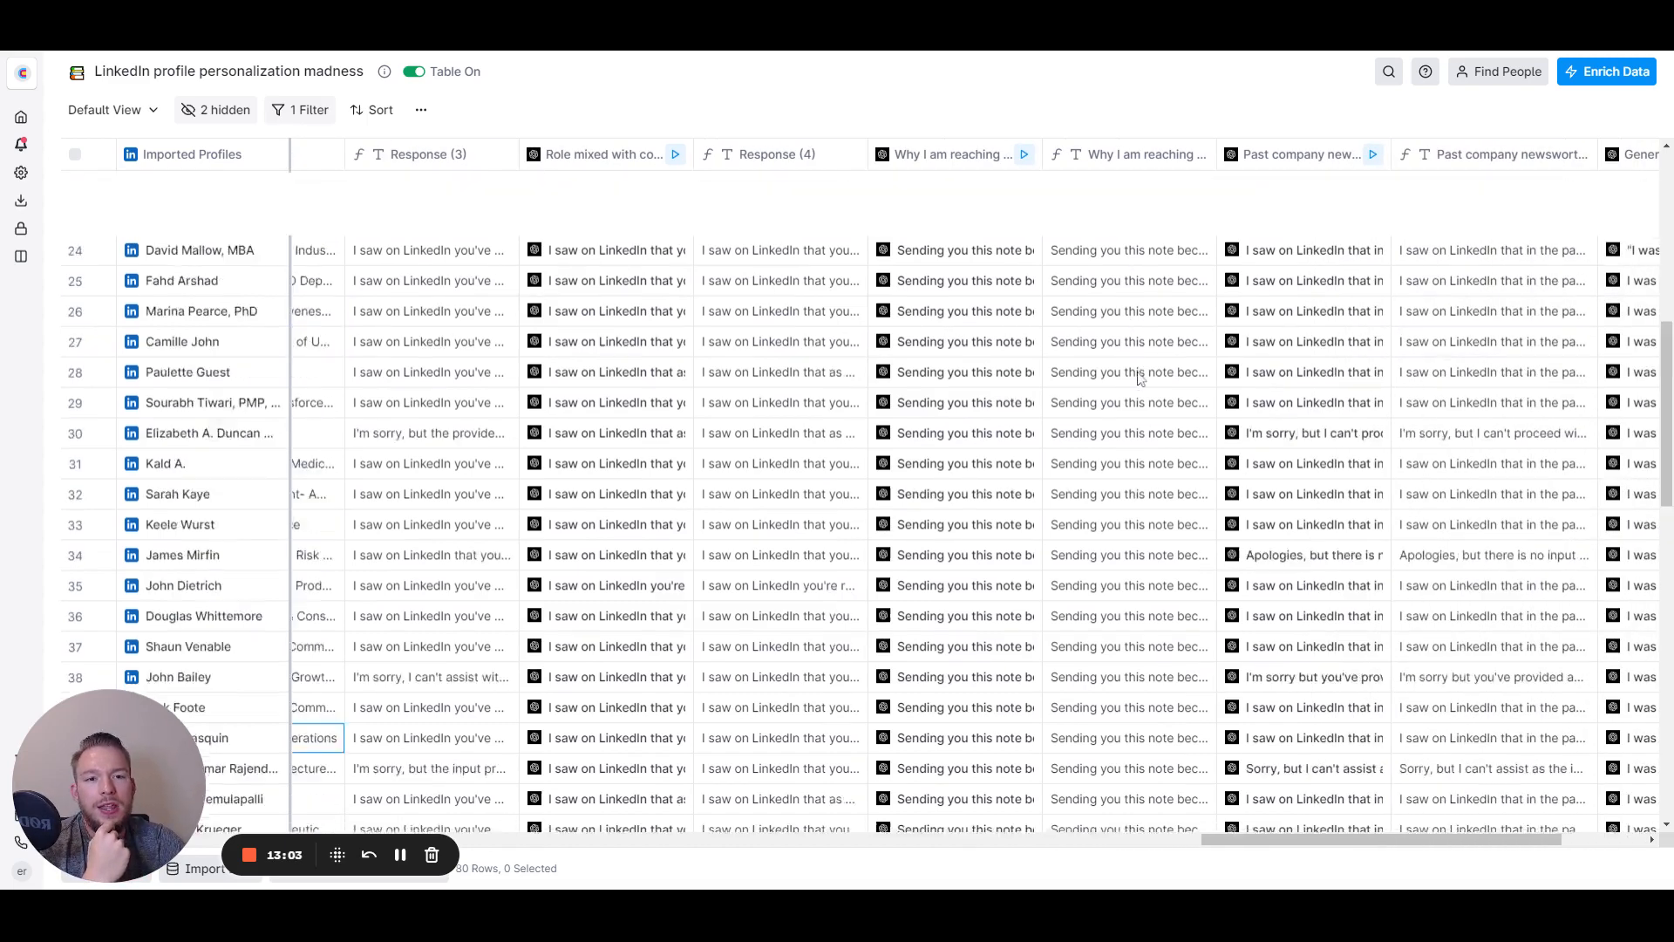
{"action": "scroll", "scroll_direction": "up", "scroll_amount": 3}
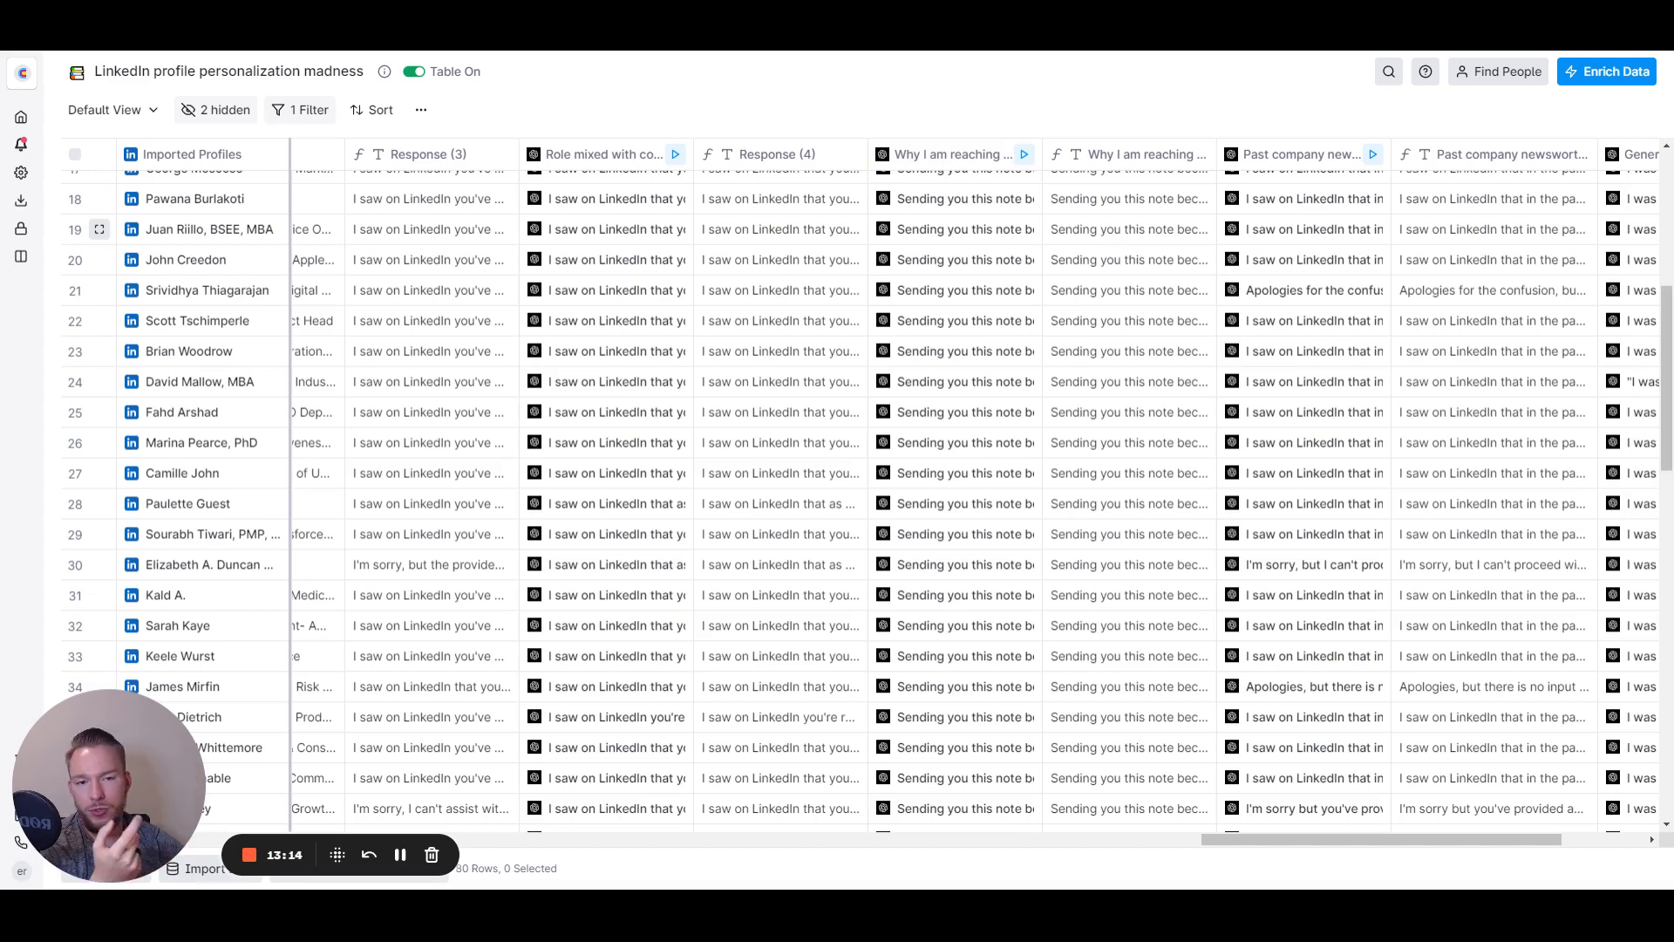
{"action": "left_click", "coordinate": [1128, 228]}
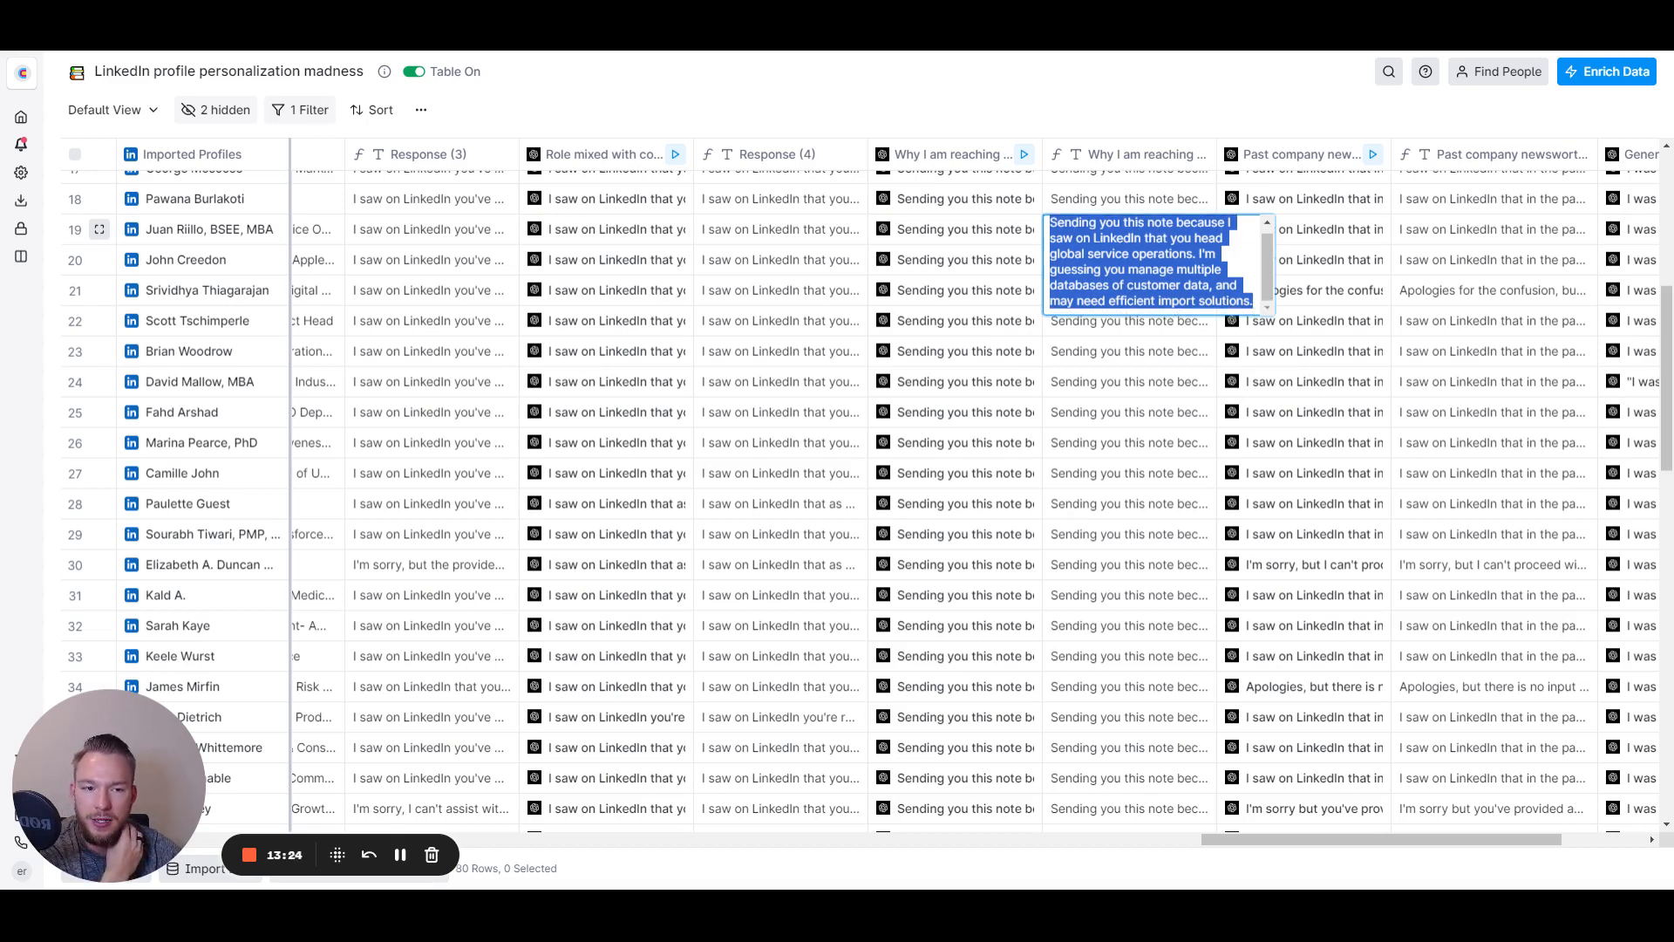
{"action": "mouse_move", "coordinate": [1130, 394]}
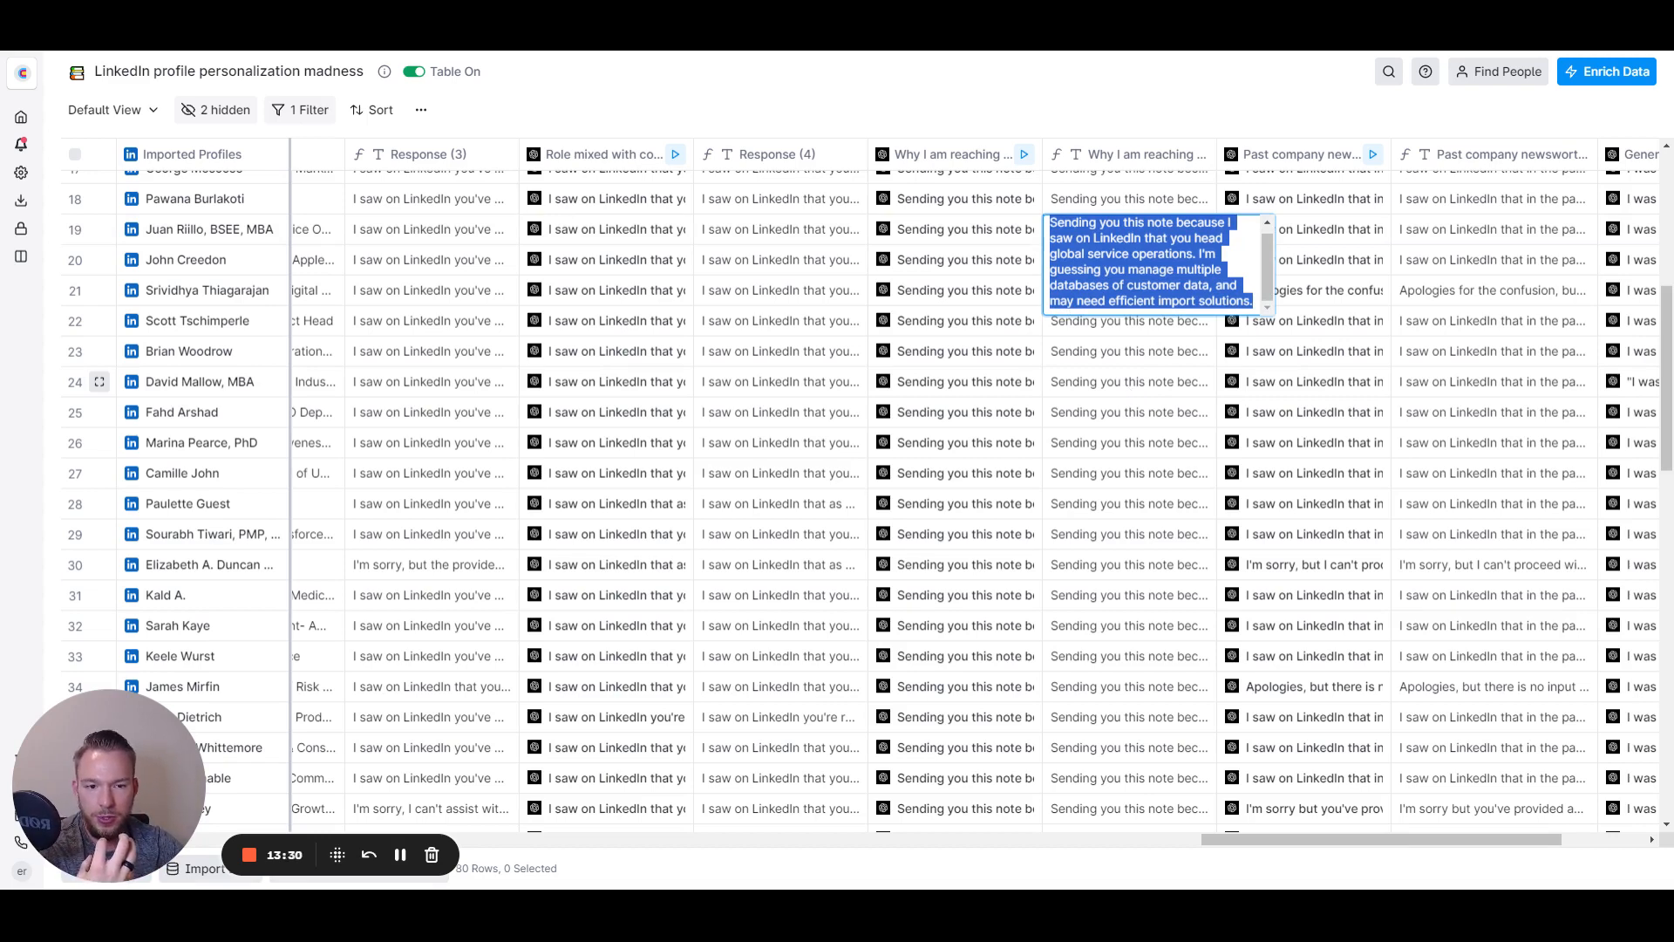
{"action": "left_click", "coordinate": [1127, 381]}
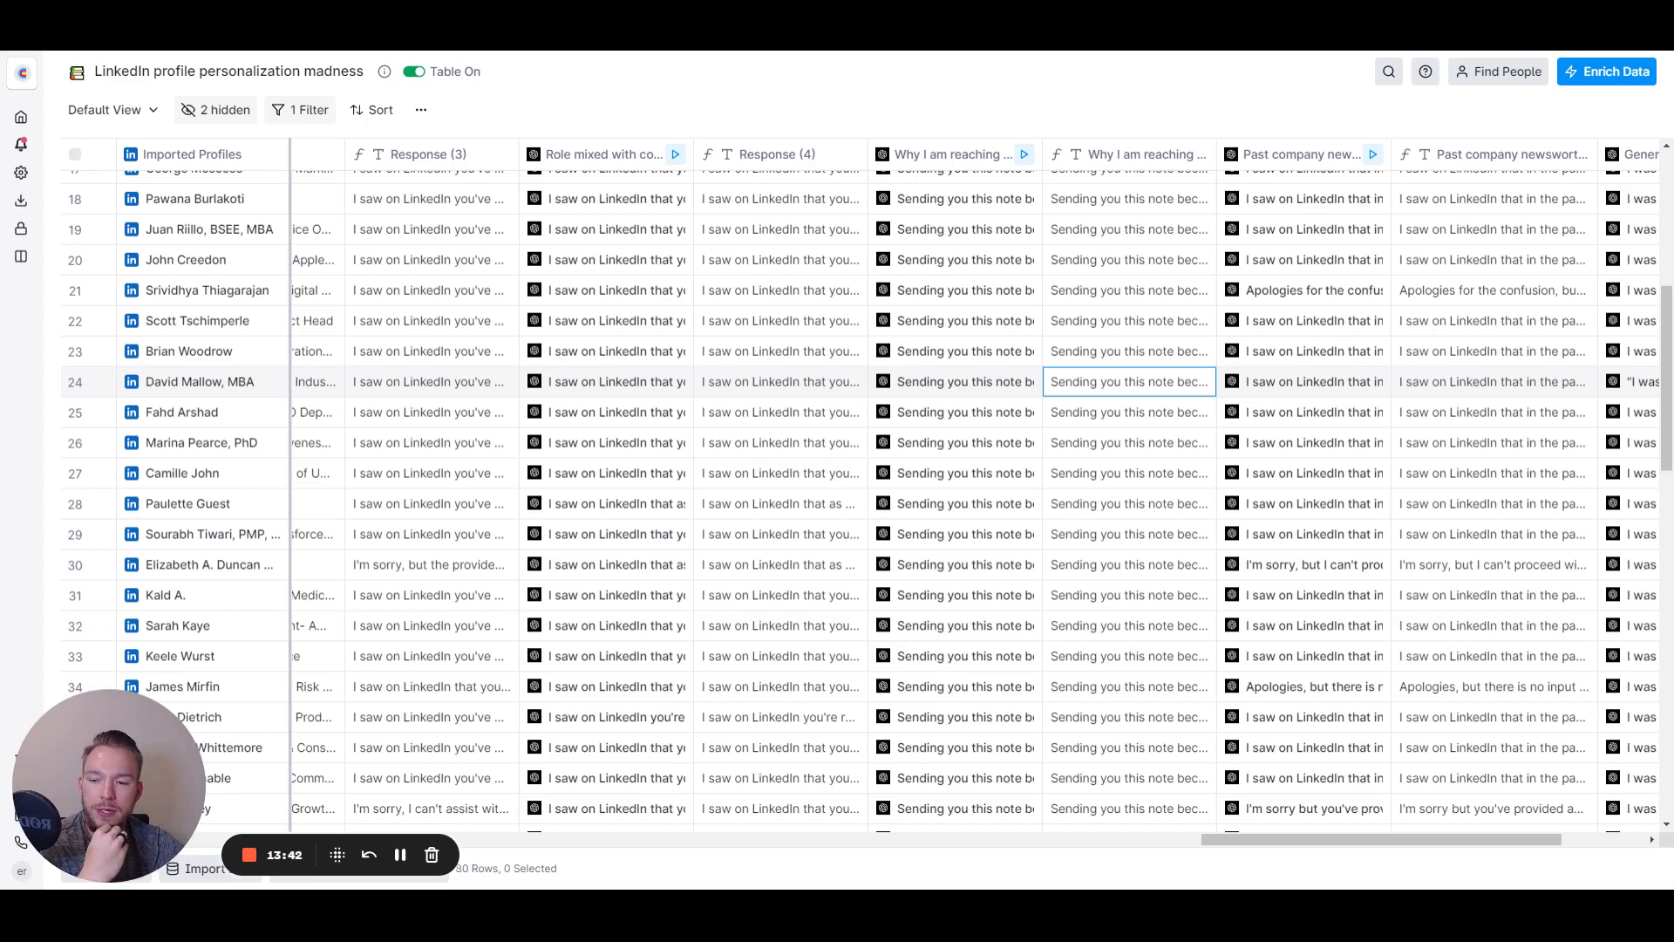
{"action": "mouse_move", "coordinate": [1103, 452]}
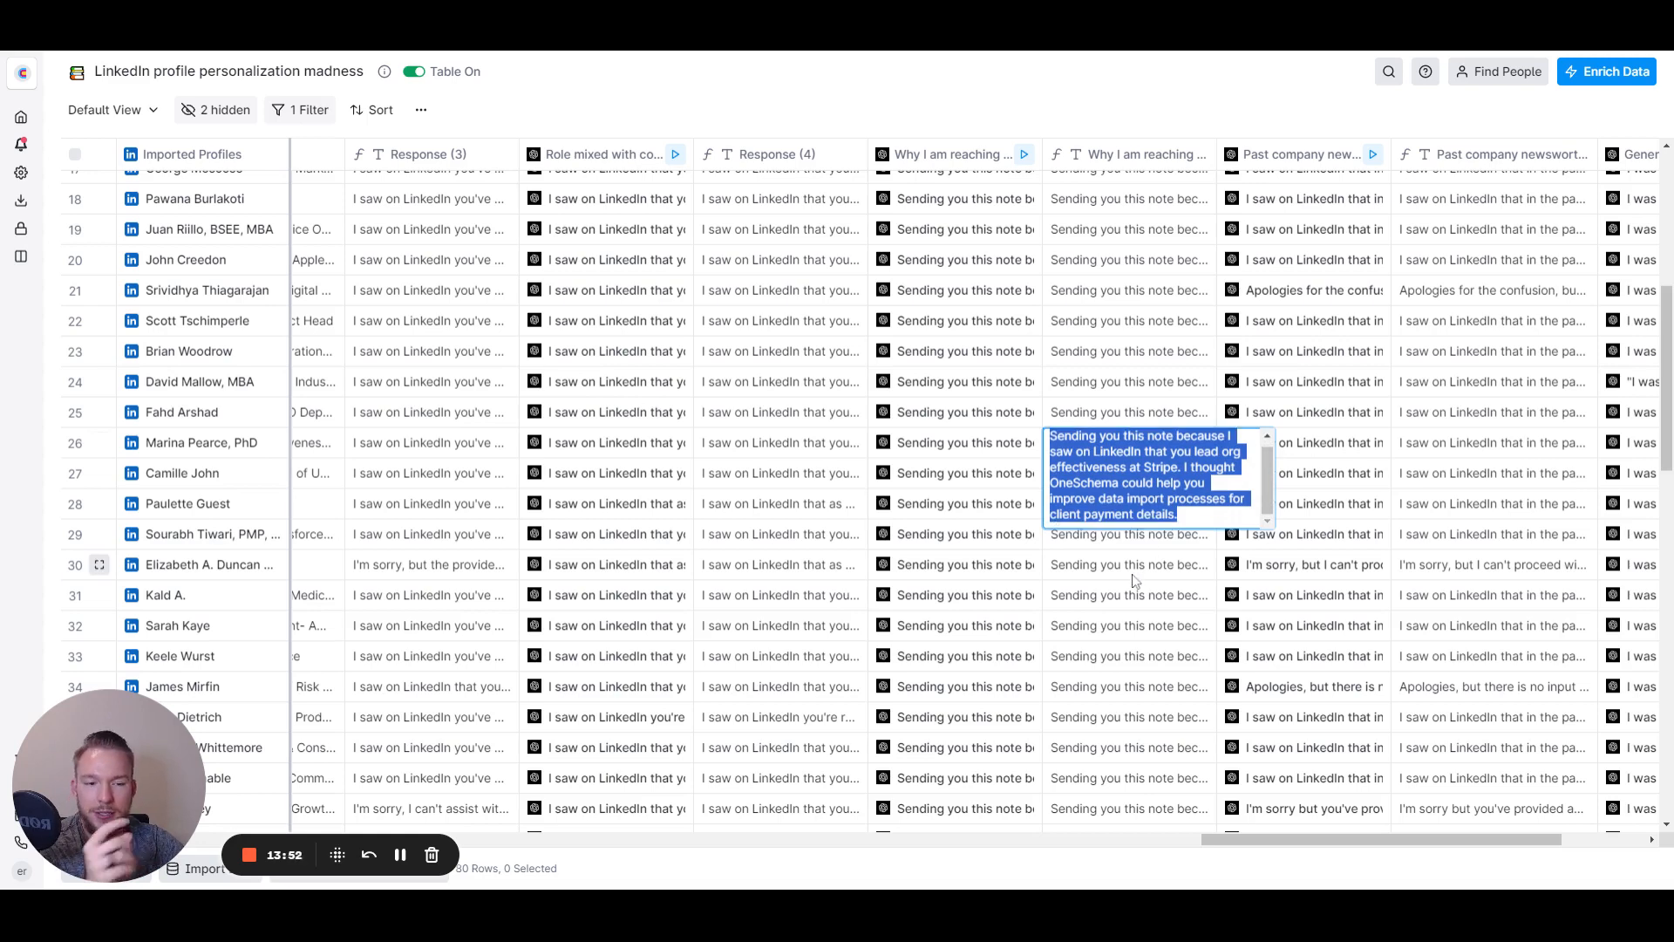
{"action": "mouse_move", "coordinate": [1104, 617]}
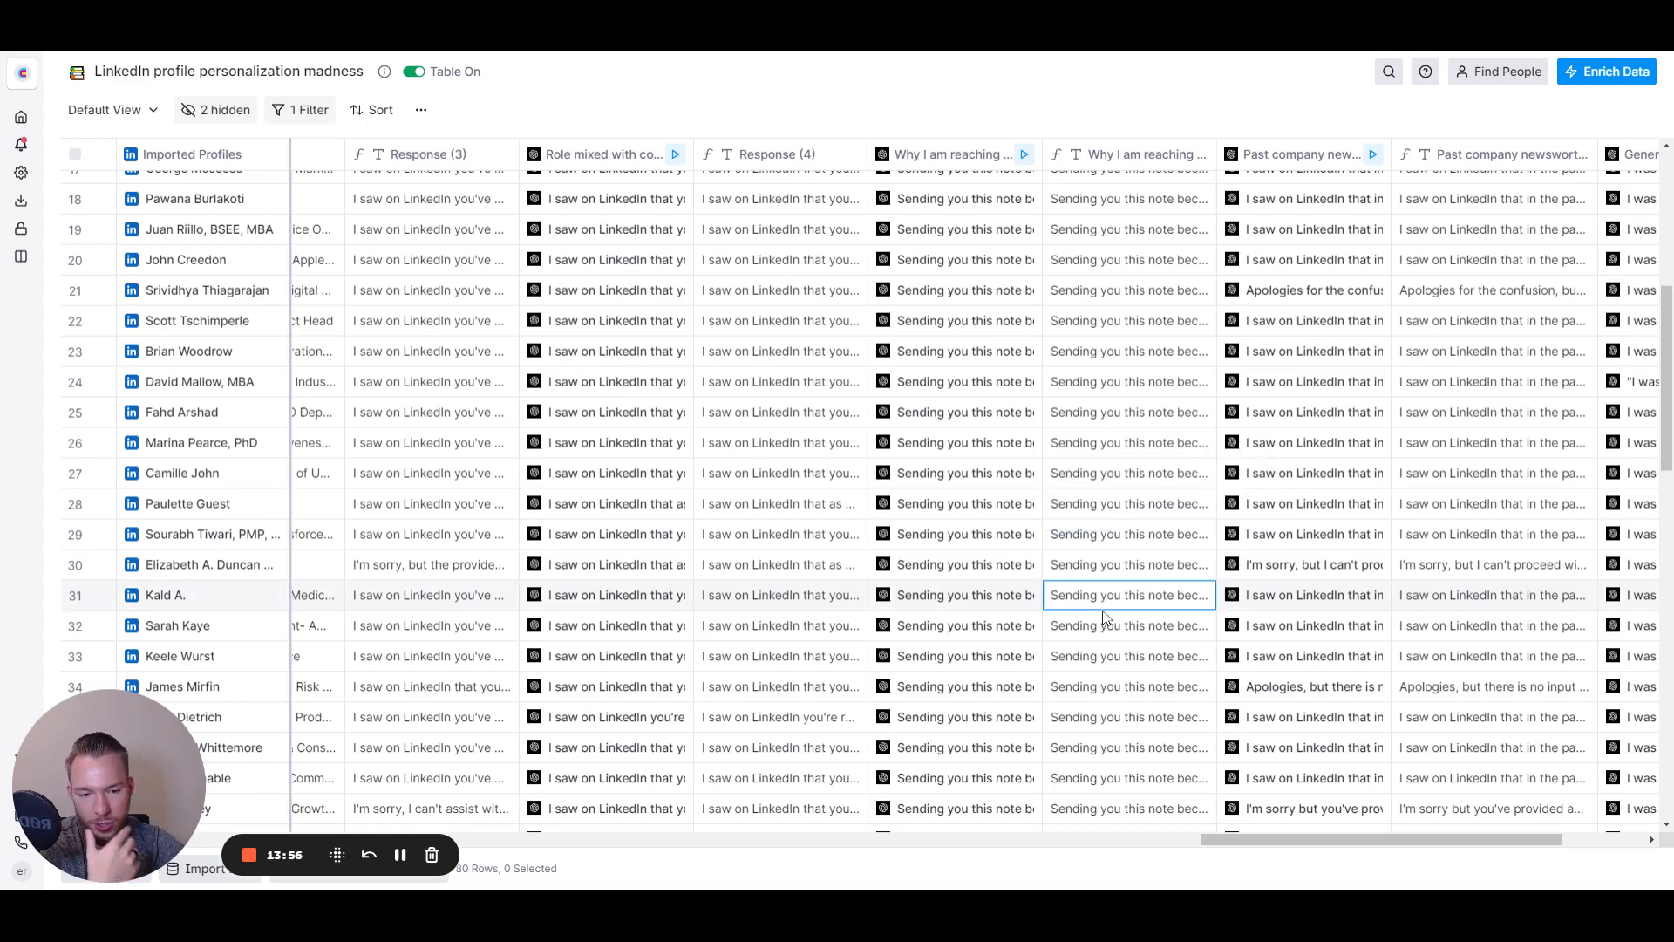
{"action": "left_click", "coordinate": [1127, 624]}
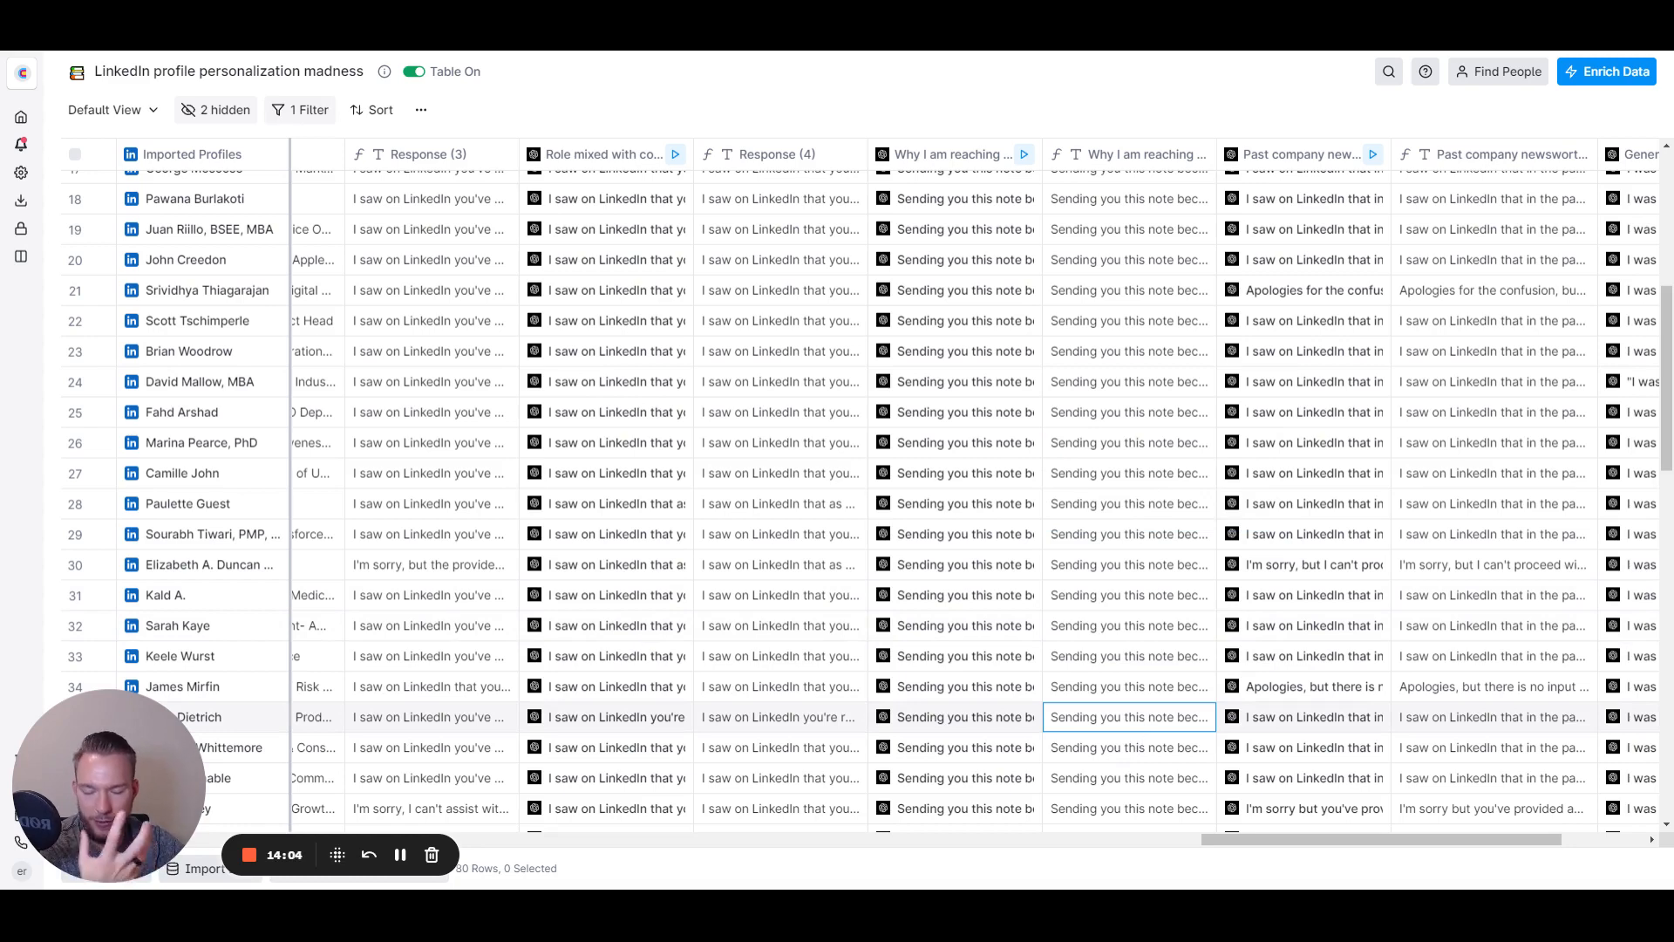
{"action": "scroll", "scroll_direction": "right", "scroll_amount": 3}
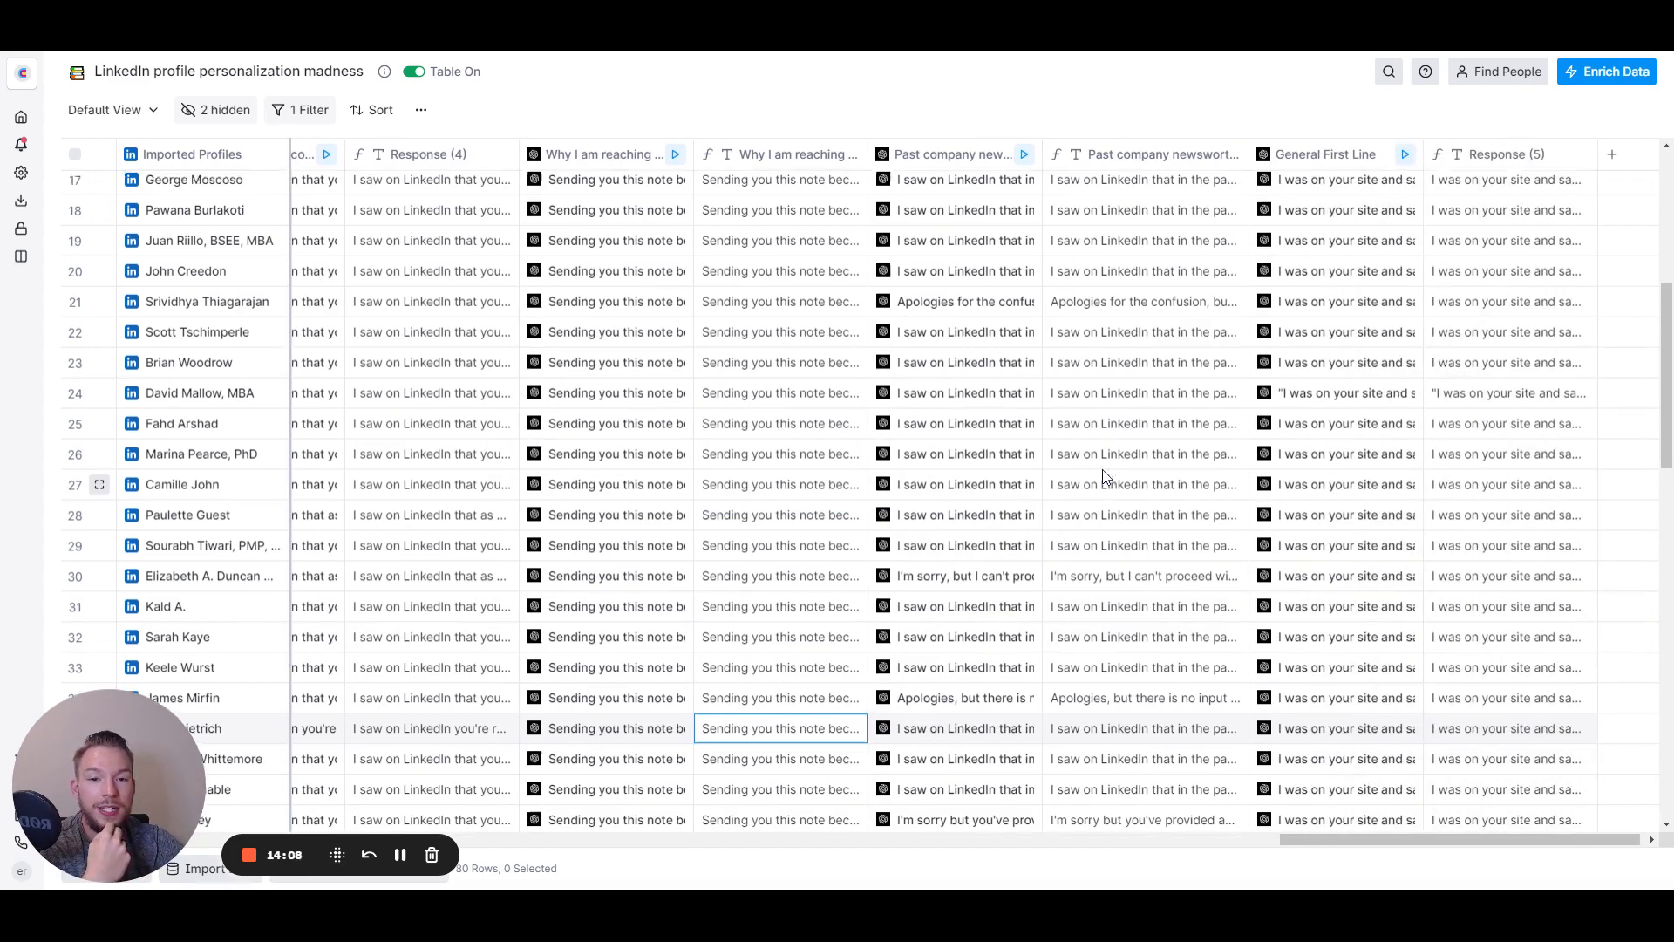
{"action": "scroll", "scroll_direction": "up", "scroll_amount": 3}
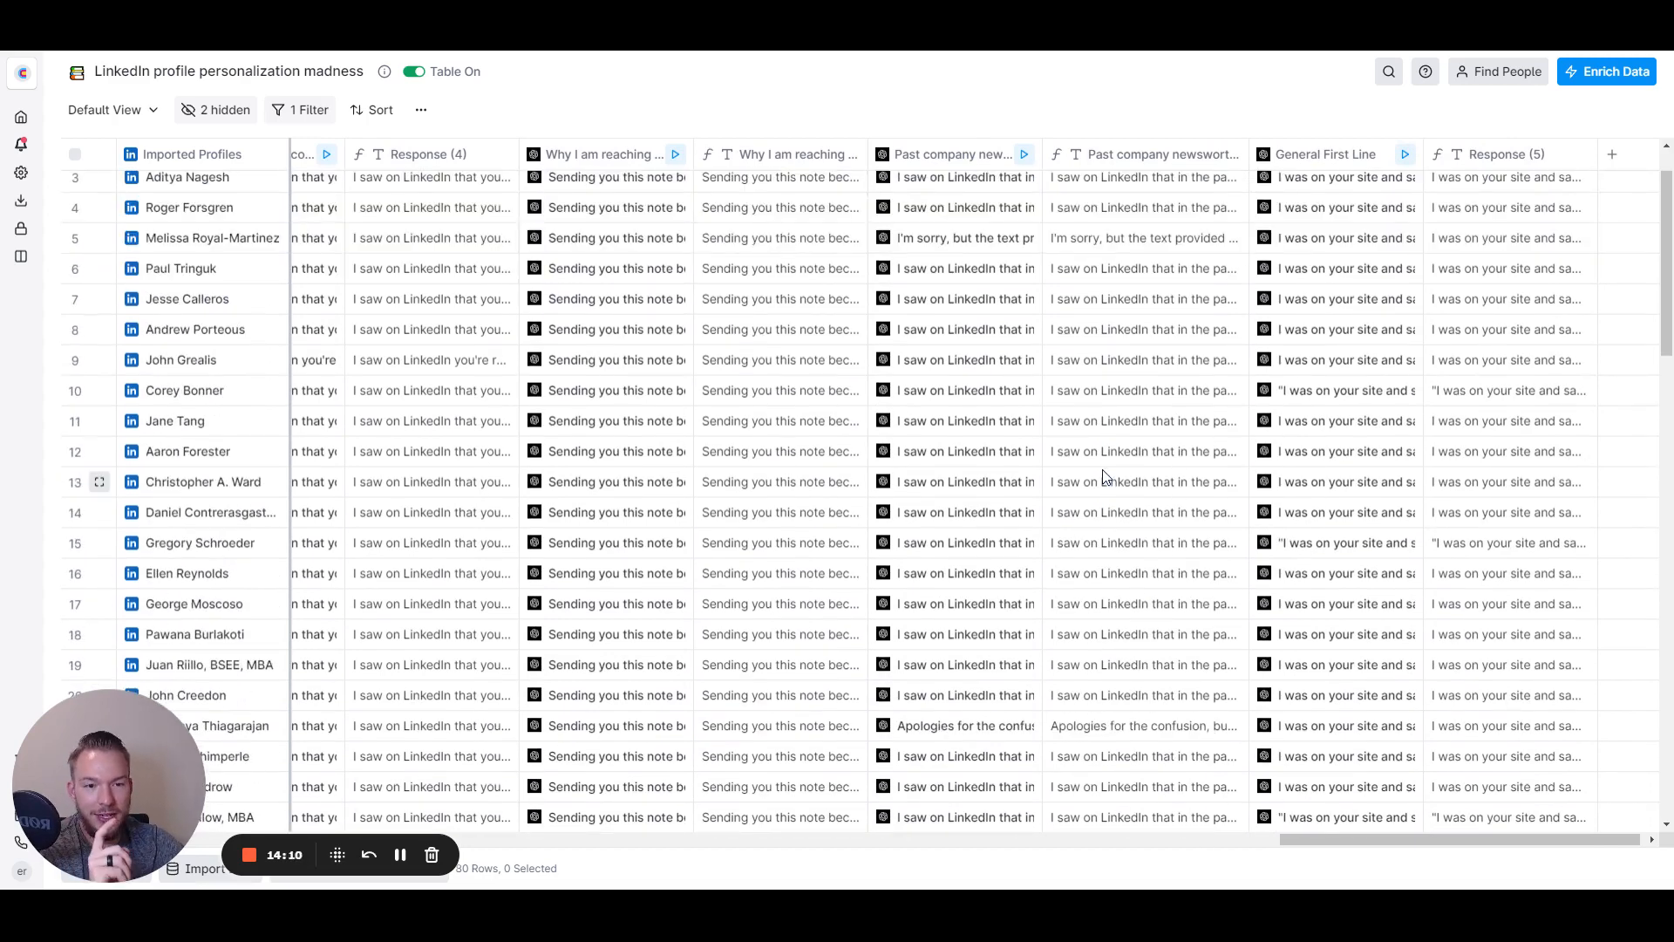
{"action": "scroll", "scroll_direction": "up", "scroll_amount": 3}
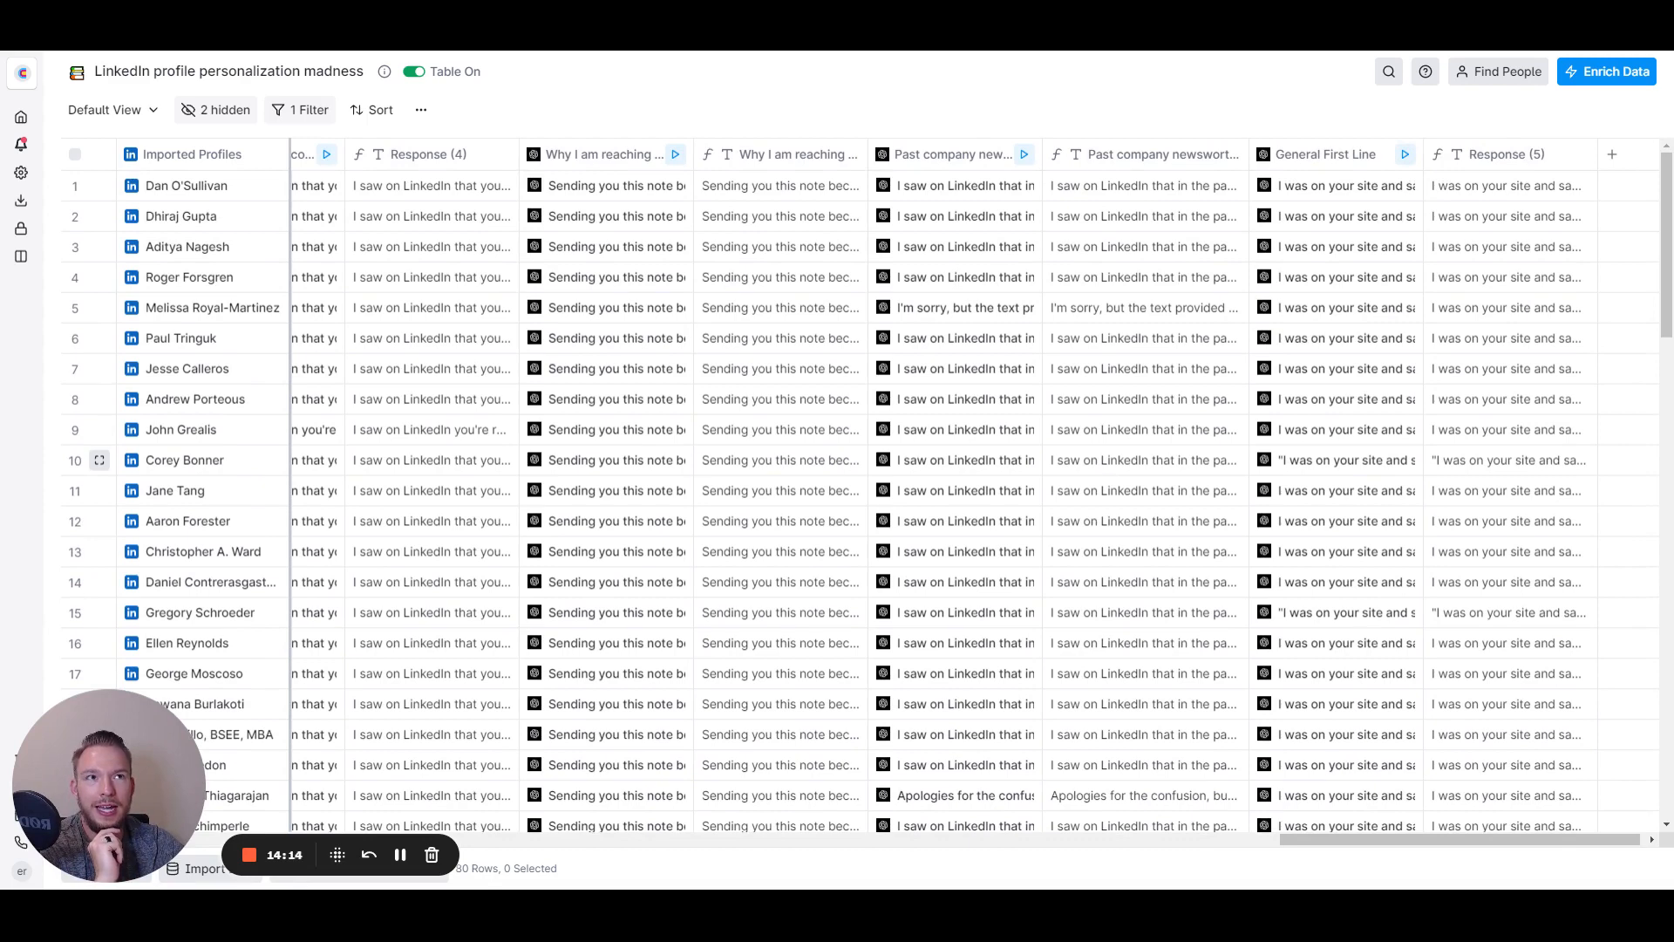
{"action": "mouse_move", "coordinate": [1105, 424]}
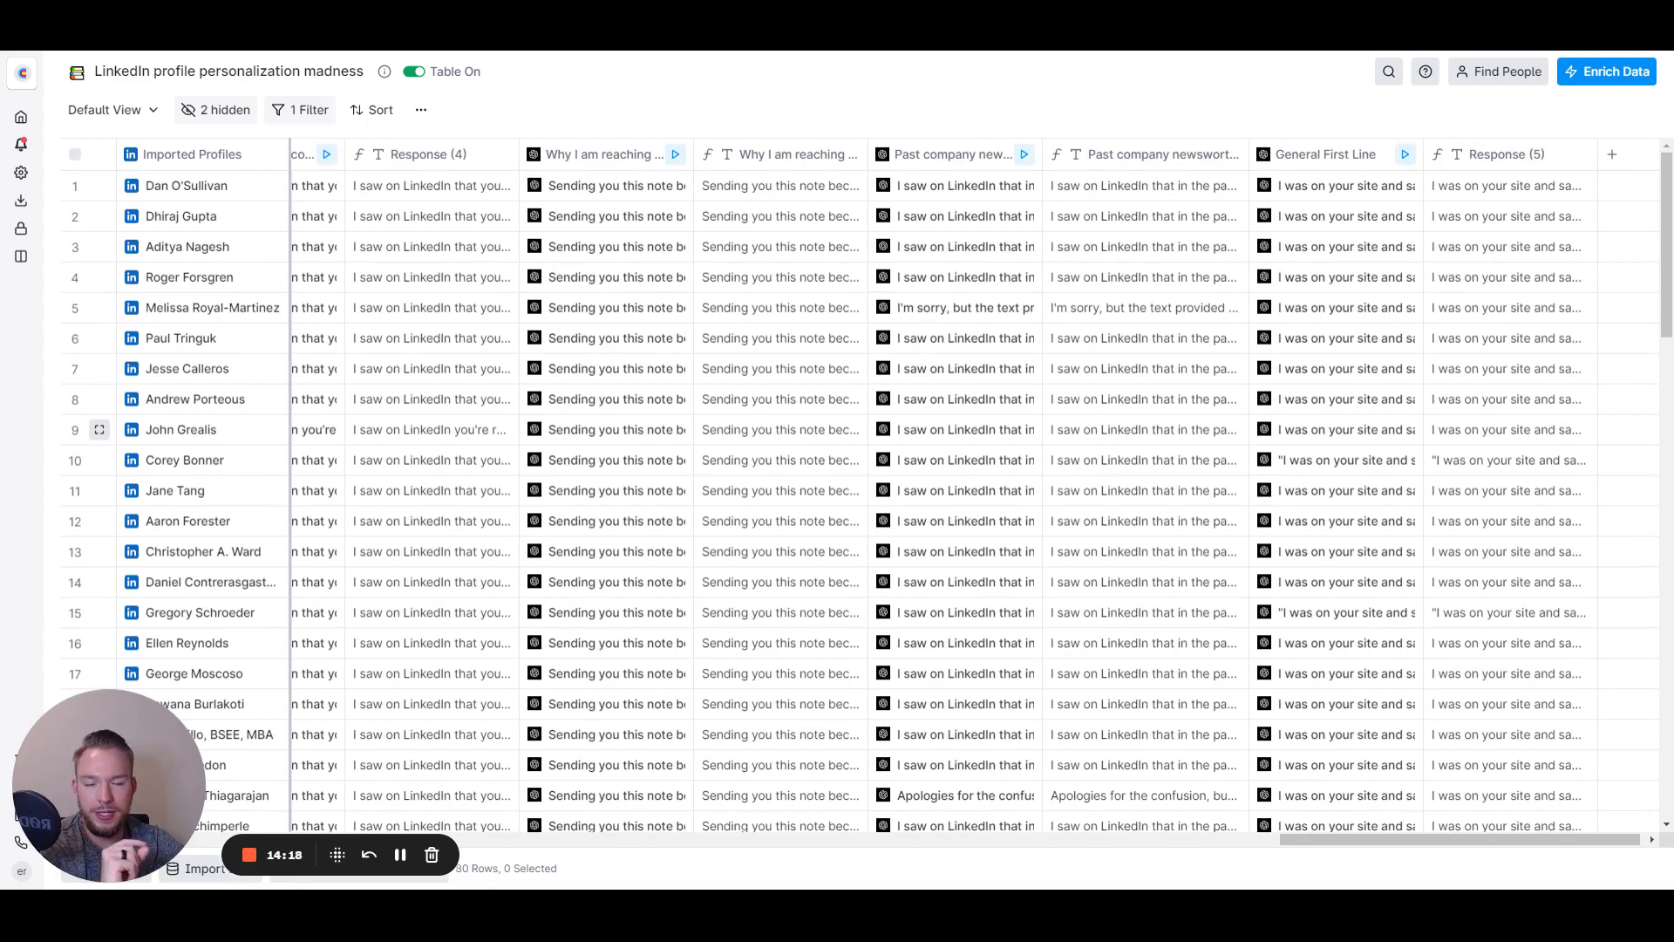
{"action": "mouse_move", "coordinate": [1118, 407]}
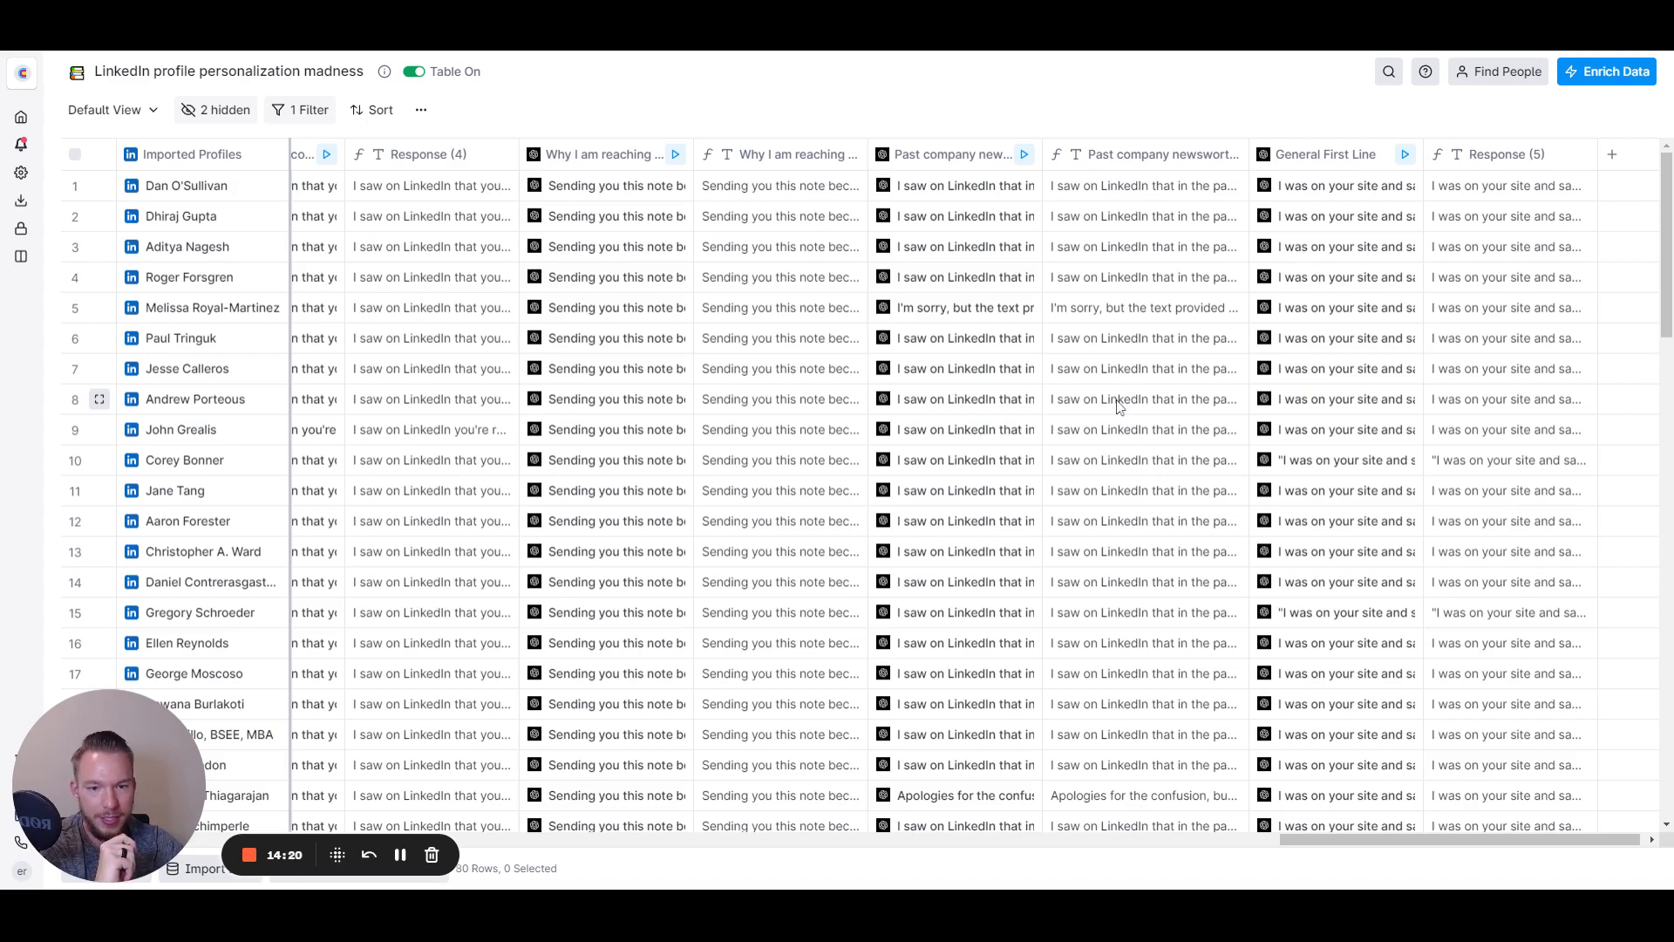
{"action": "left_click", "coordinate": [1142, 398]}
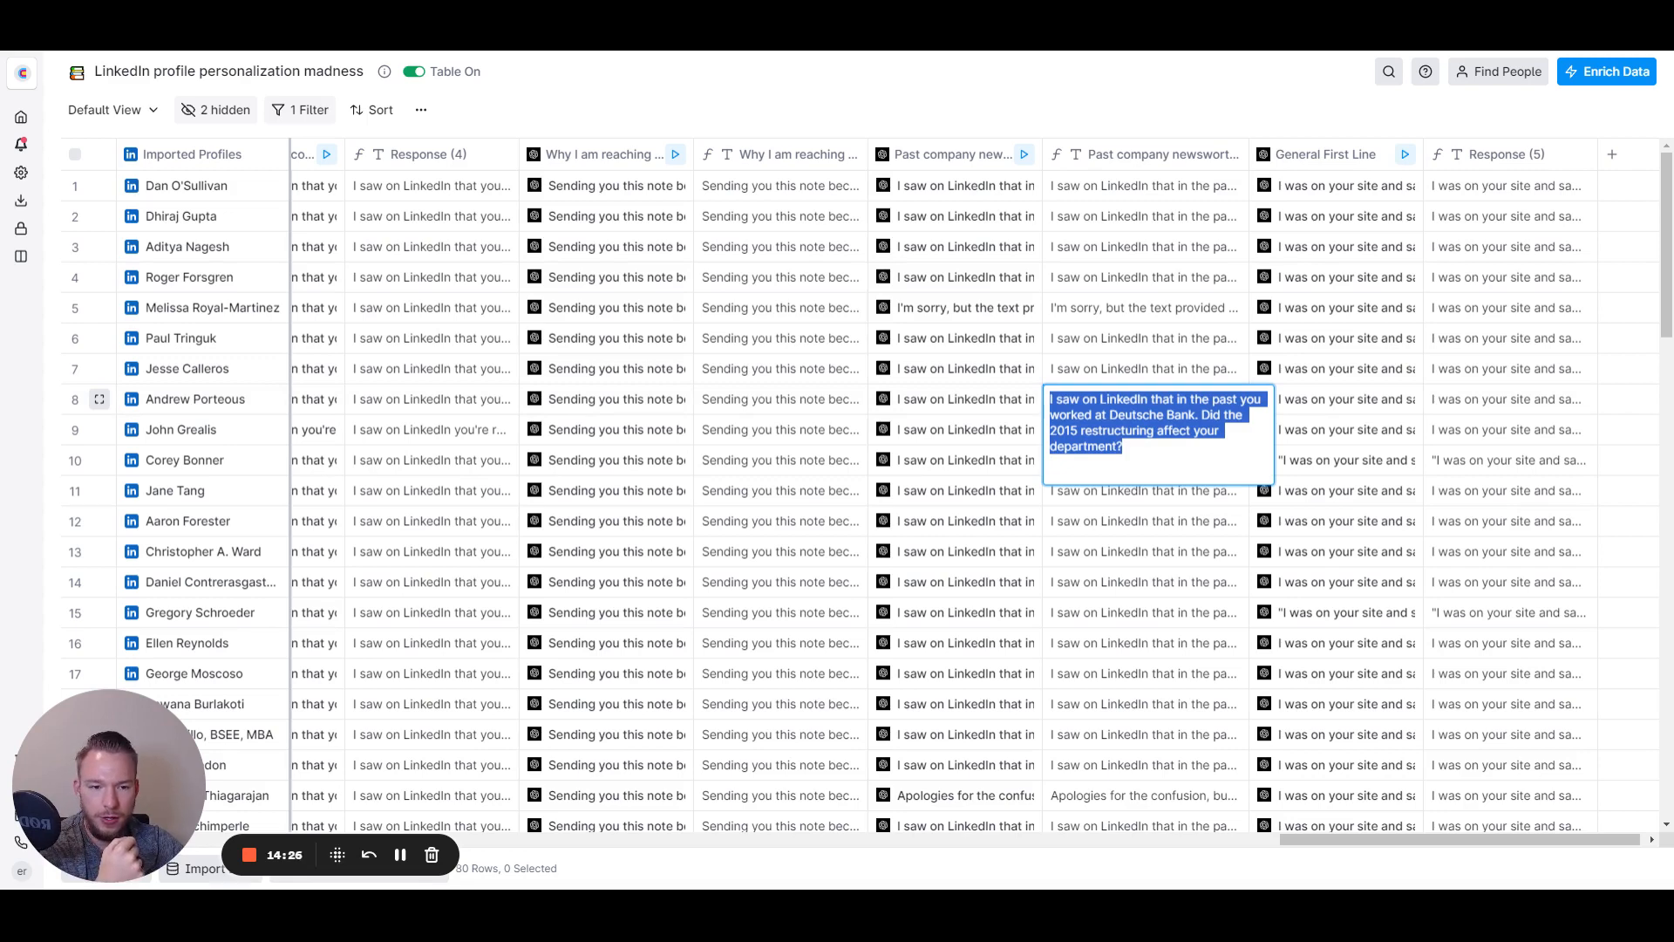
{"action": "left_click", "coordinate": [1156, 612]}
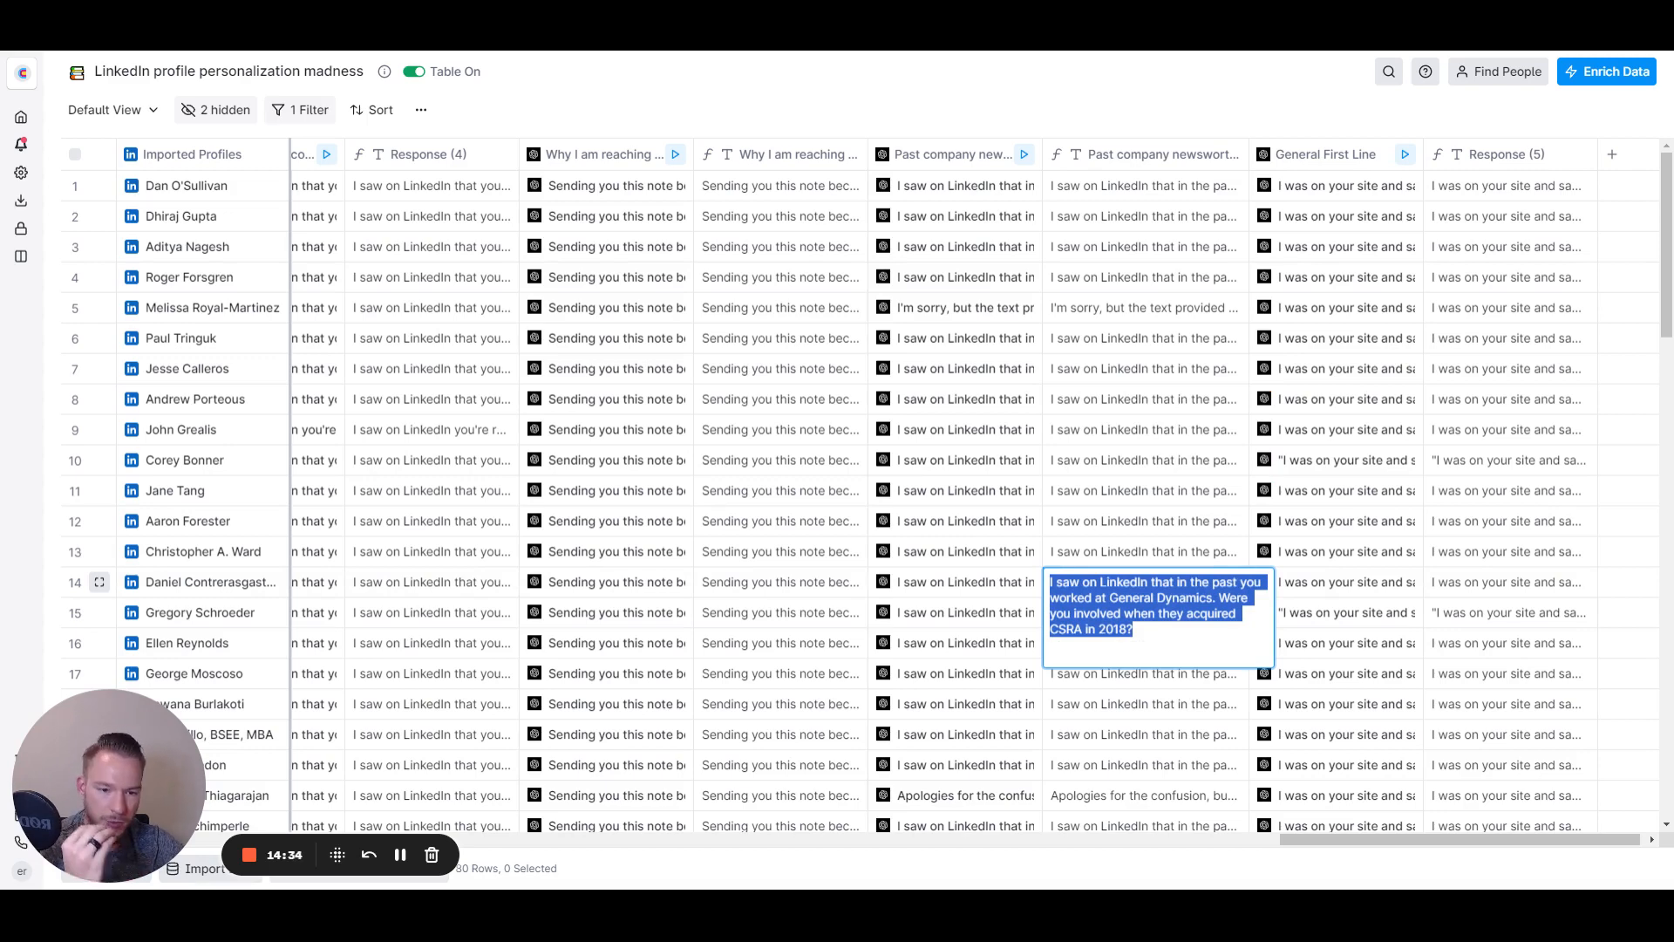
{"action": "mouse_move", "coordinate": [1072, 199]}
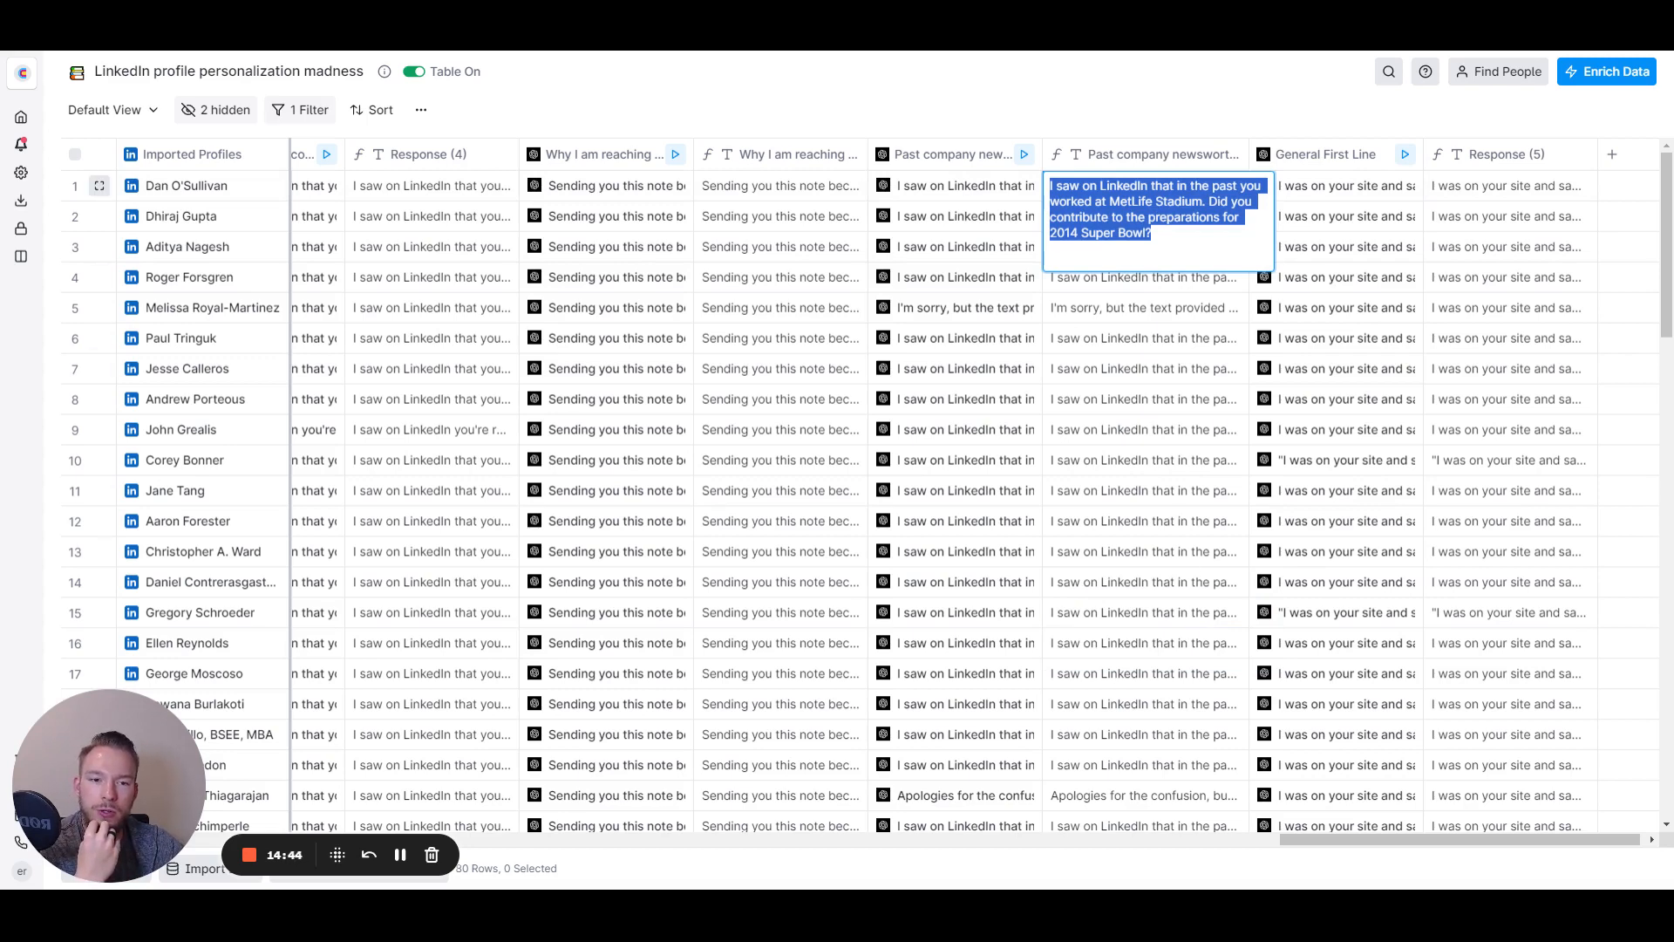
{"action": "scroll", "scroll_direction": "right", "scroll_amount": 3}
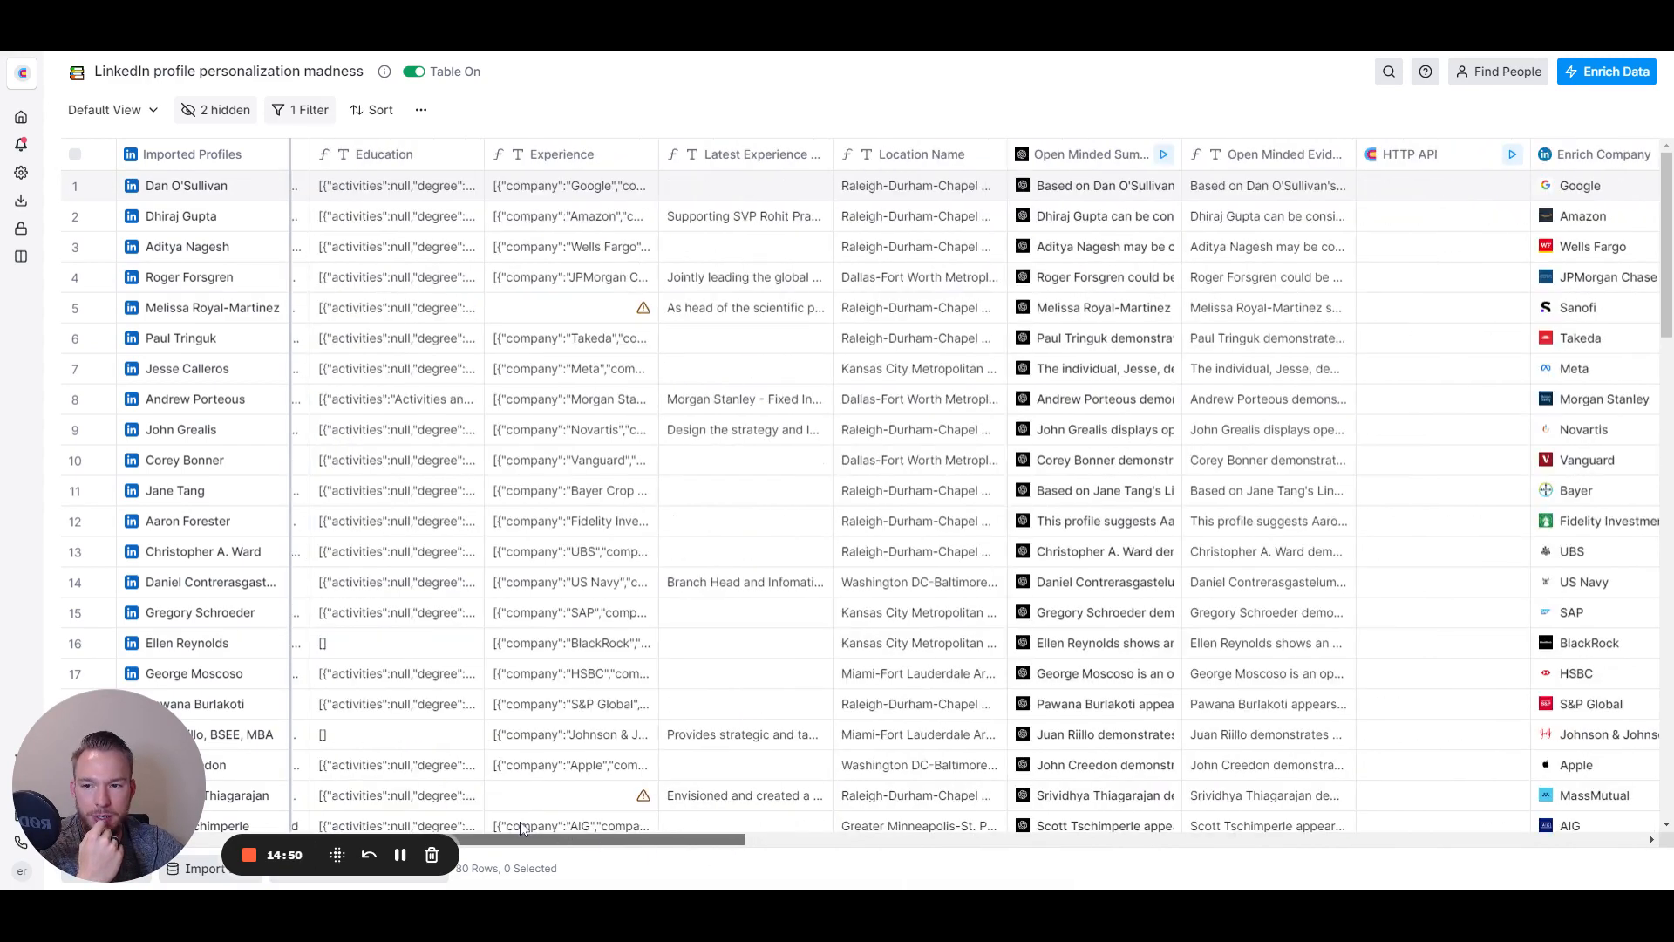
{"action": "left_click", "coordinate": [571, 368]}
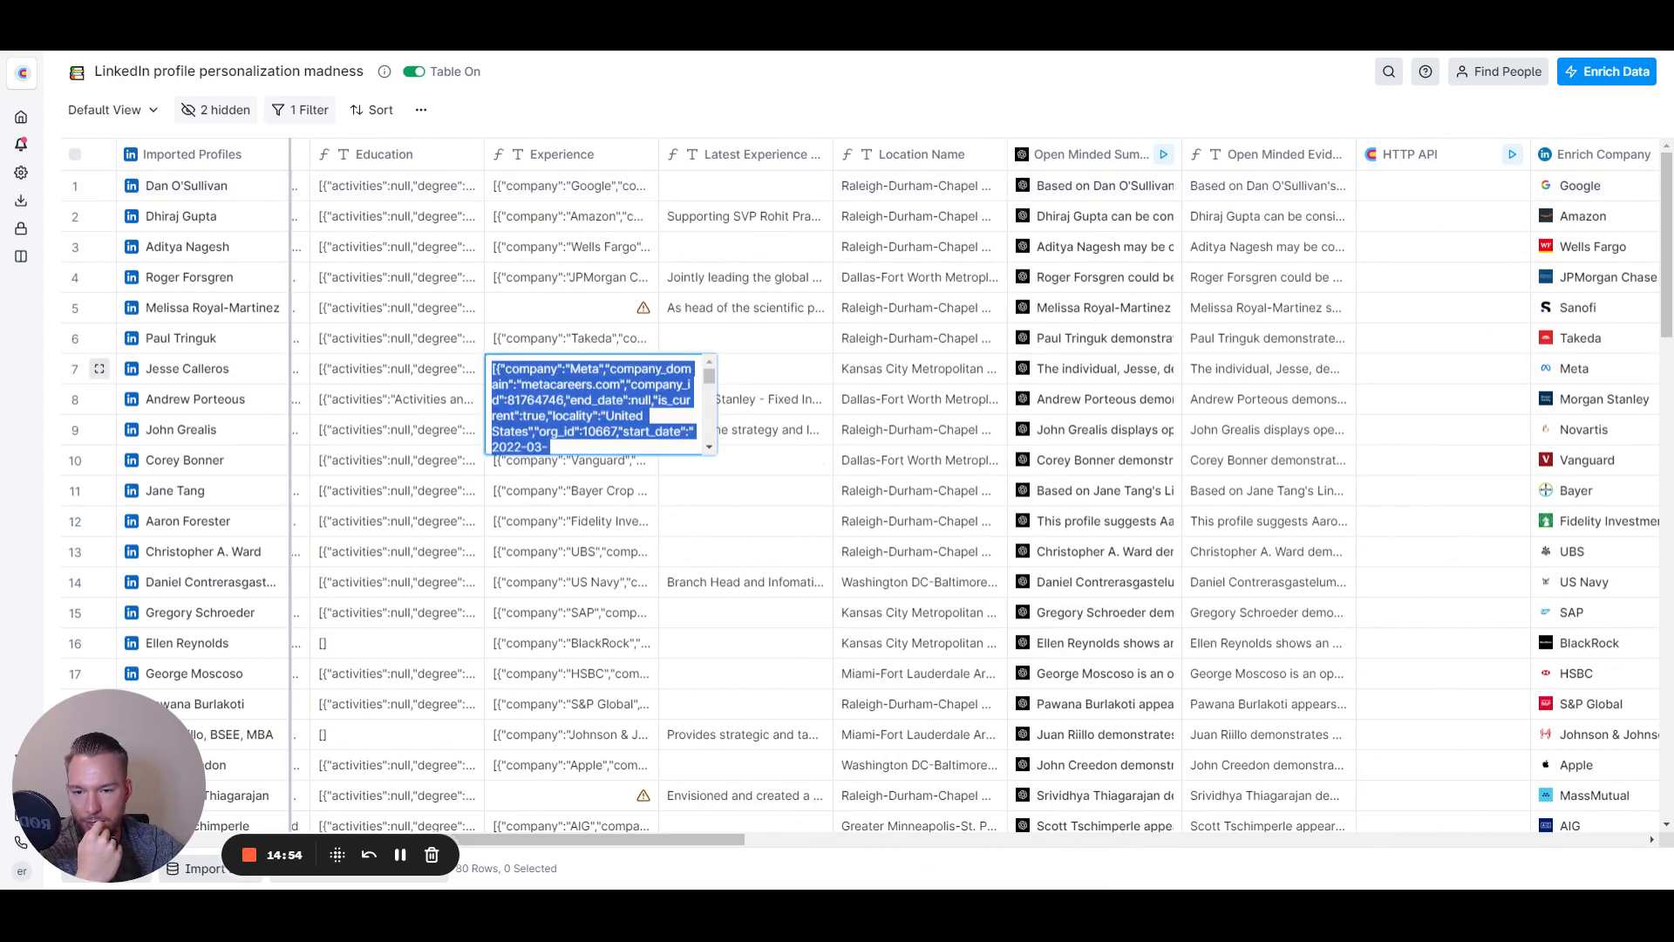
{"action": "scroll", "scroll_direction": "right", "scroll_amount": 3}
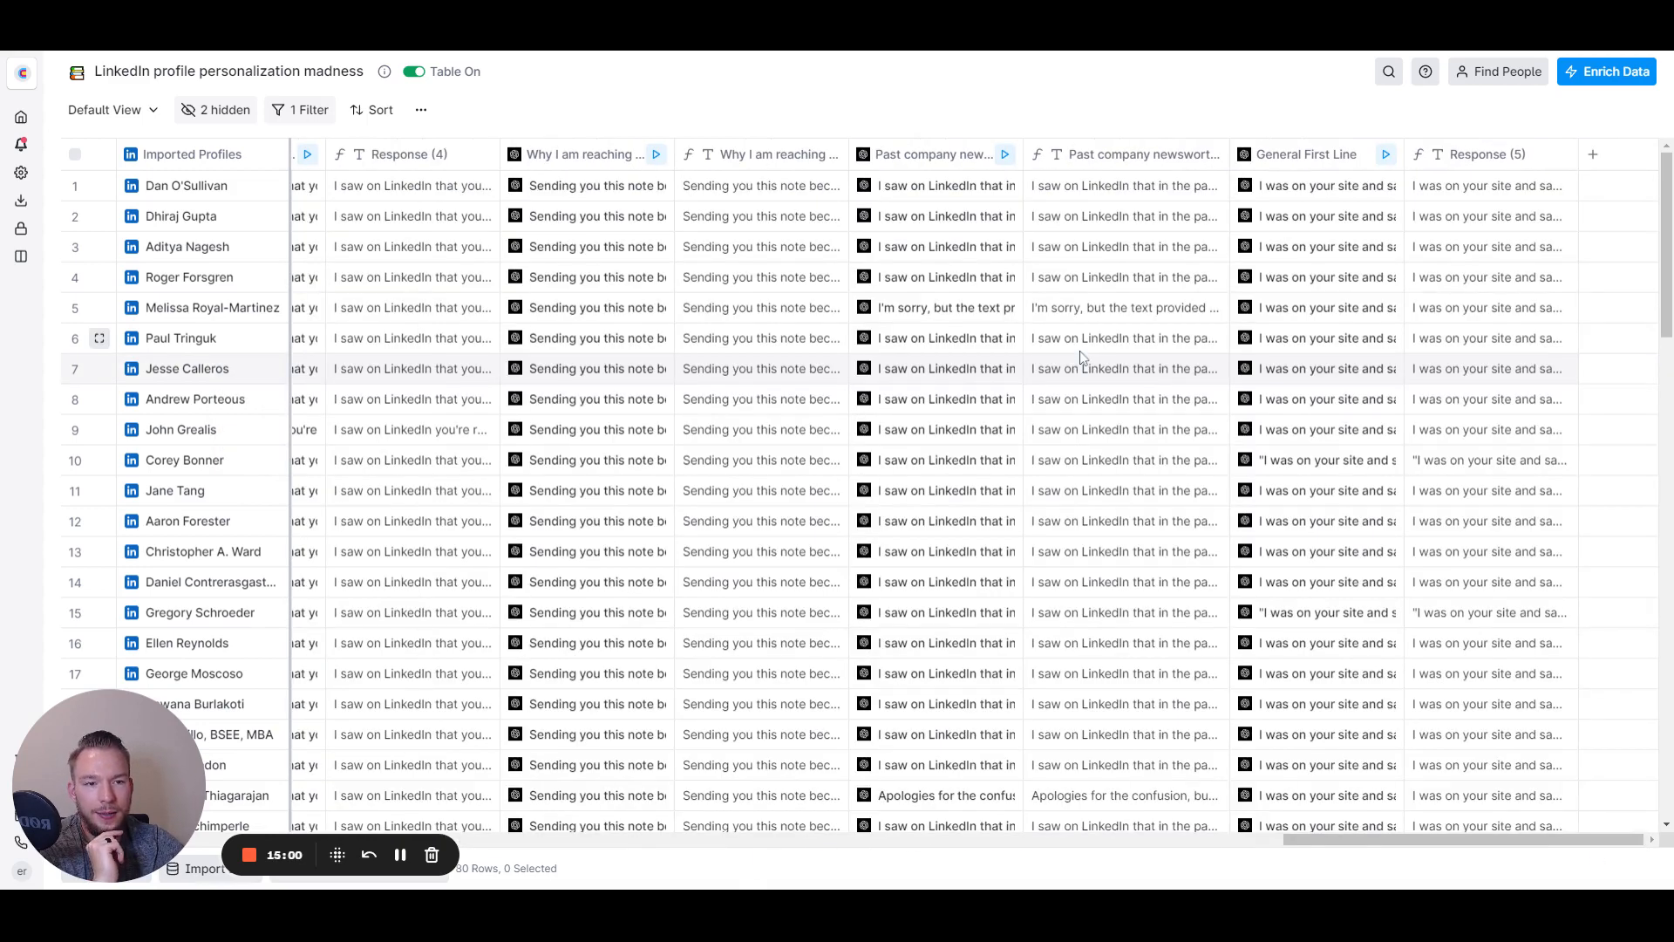
{"action": "mouse_move", "coordinate": [1478, 418]}
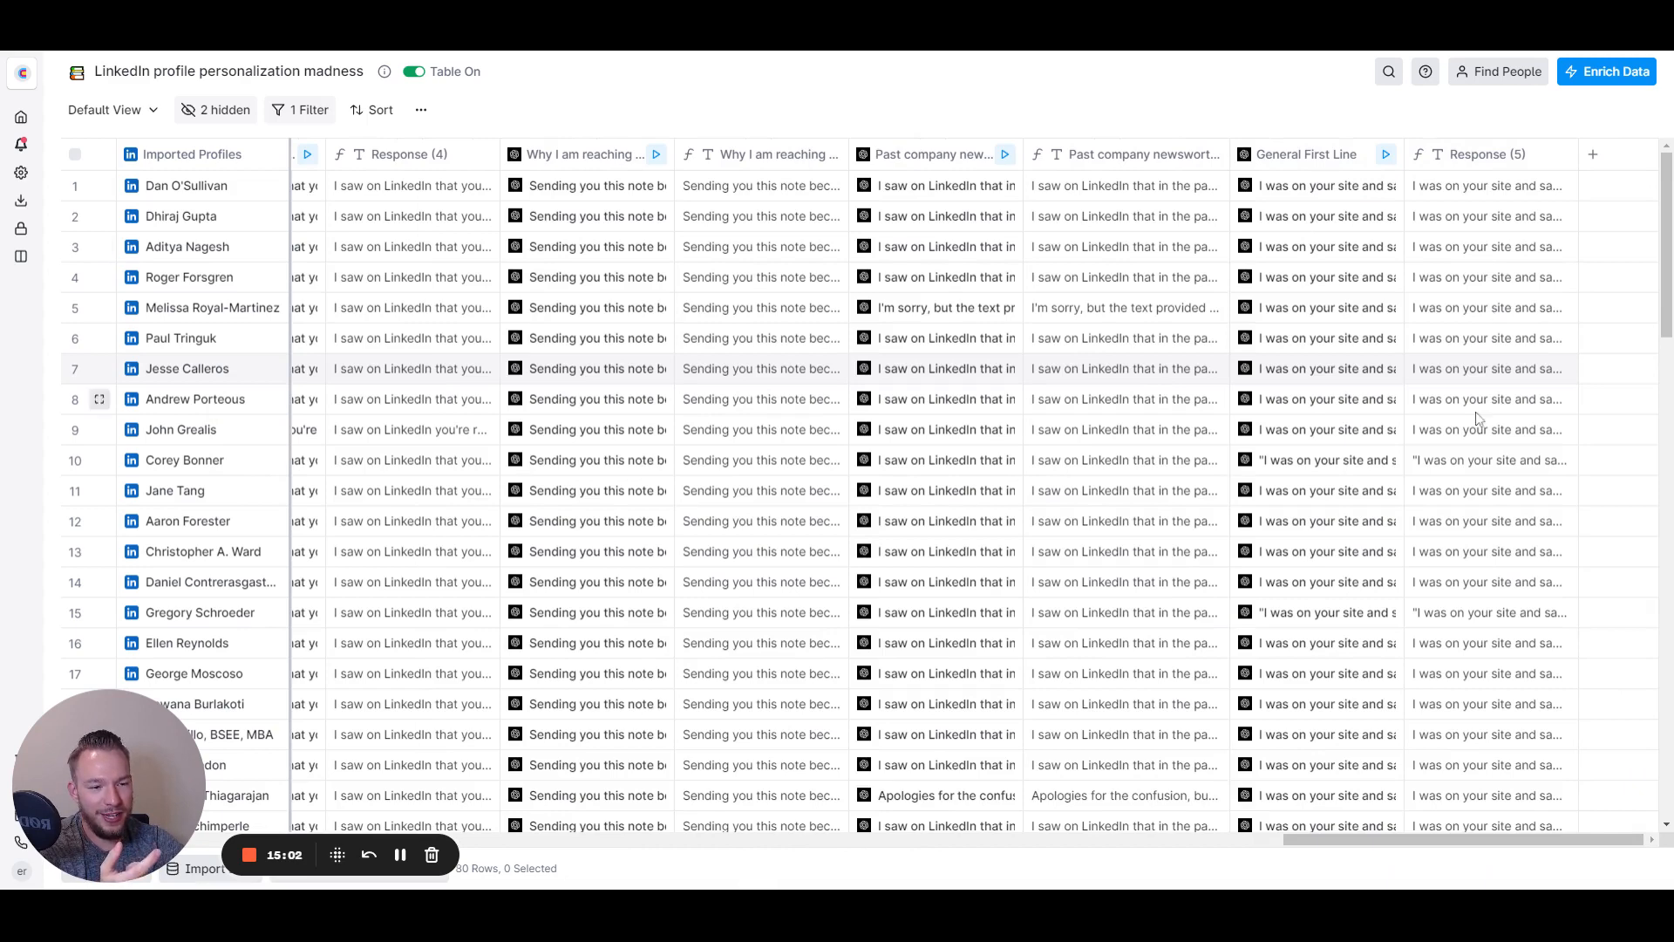
{"action": "mouse_move", "coordinate": [1464, 199]}
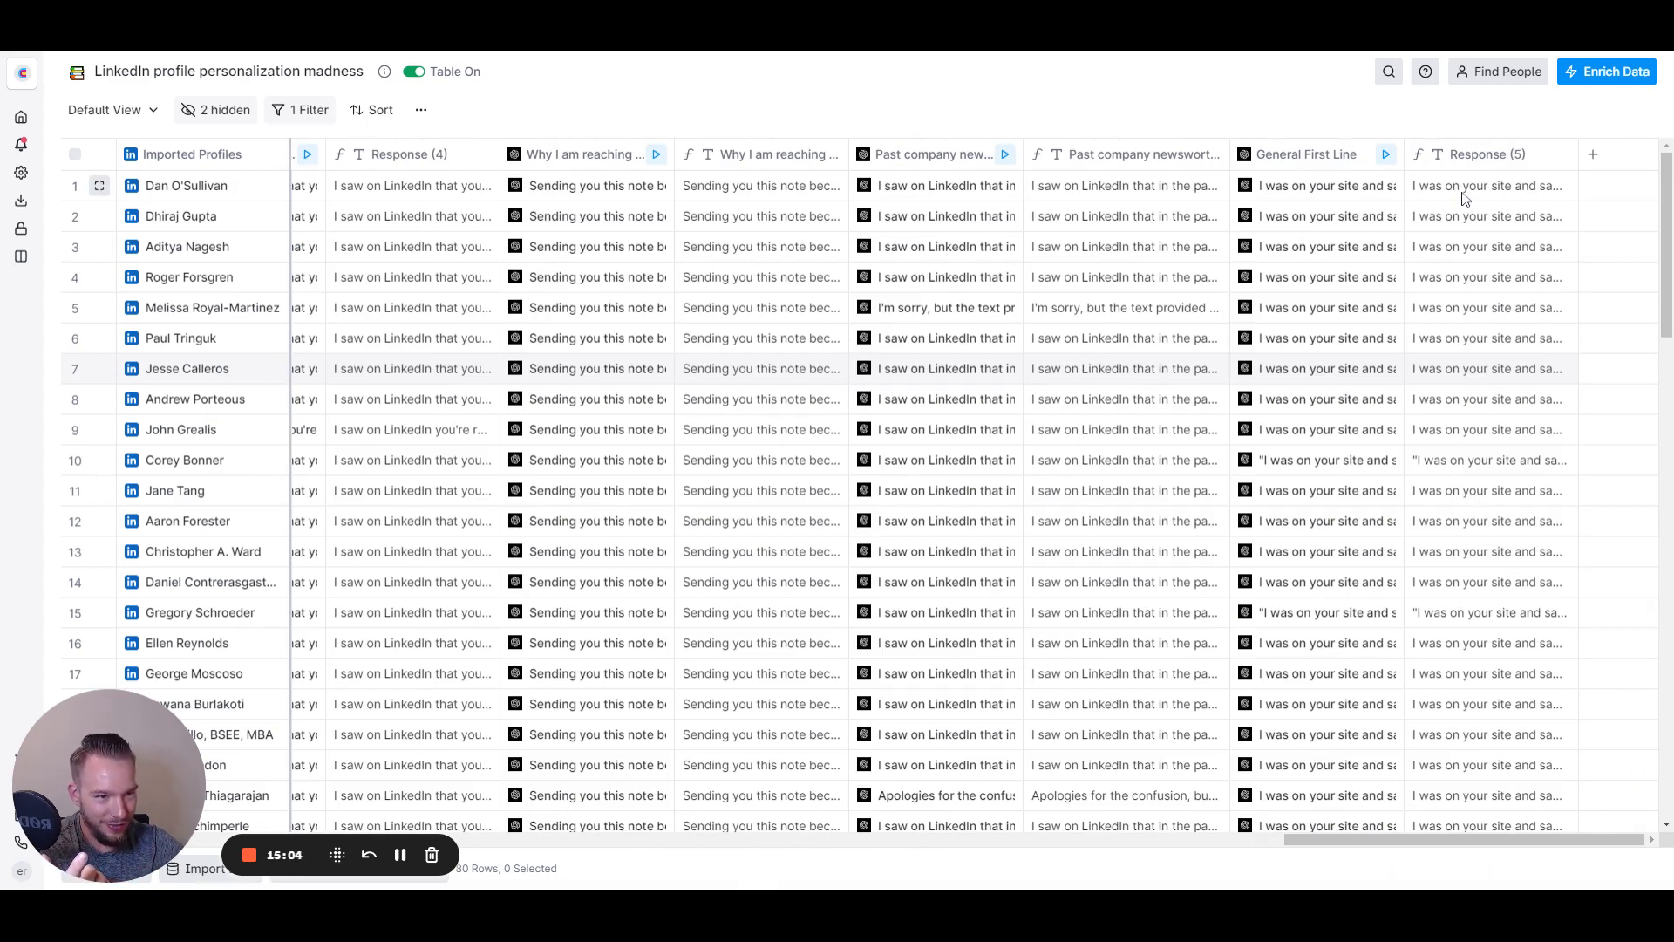
{"action": "mouse_move", "coordinate": [1447, 198]}
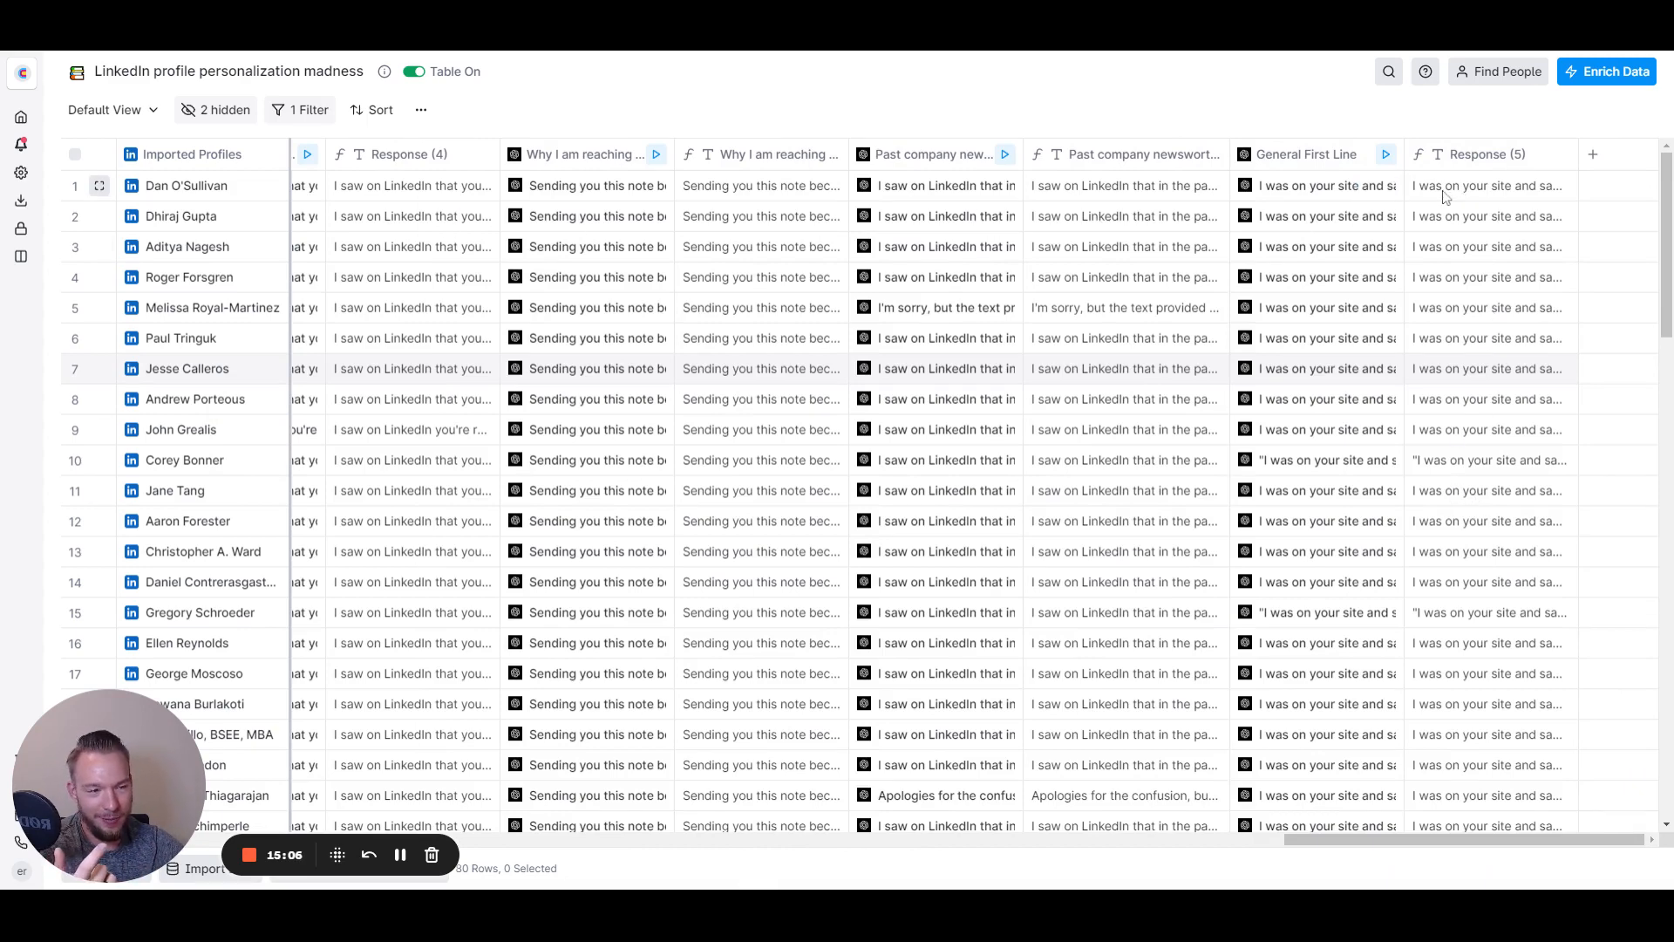
Step: Open the General First Line prompt that summarizes the company site in under 8 words
{"action": "left_click", "coordinate": [1489, 185]}
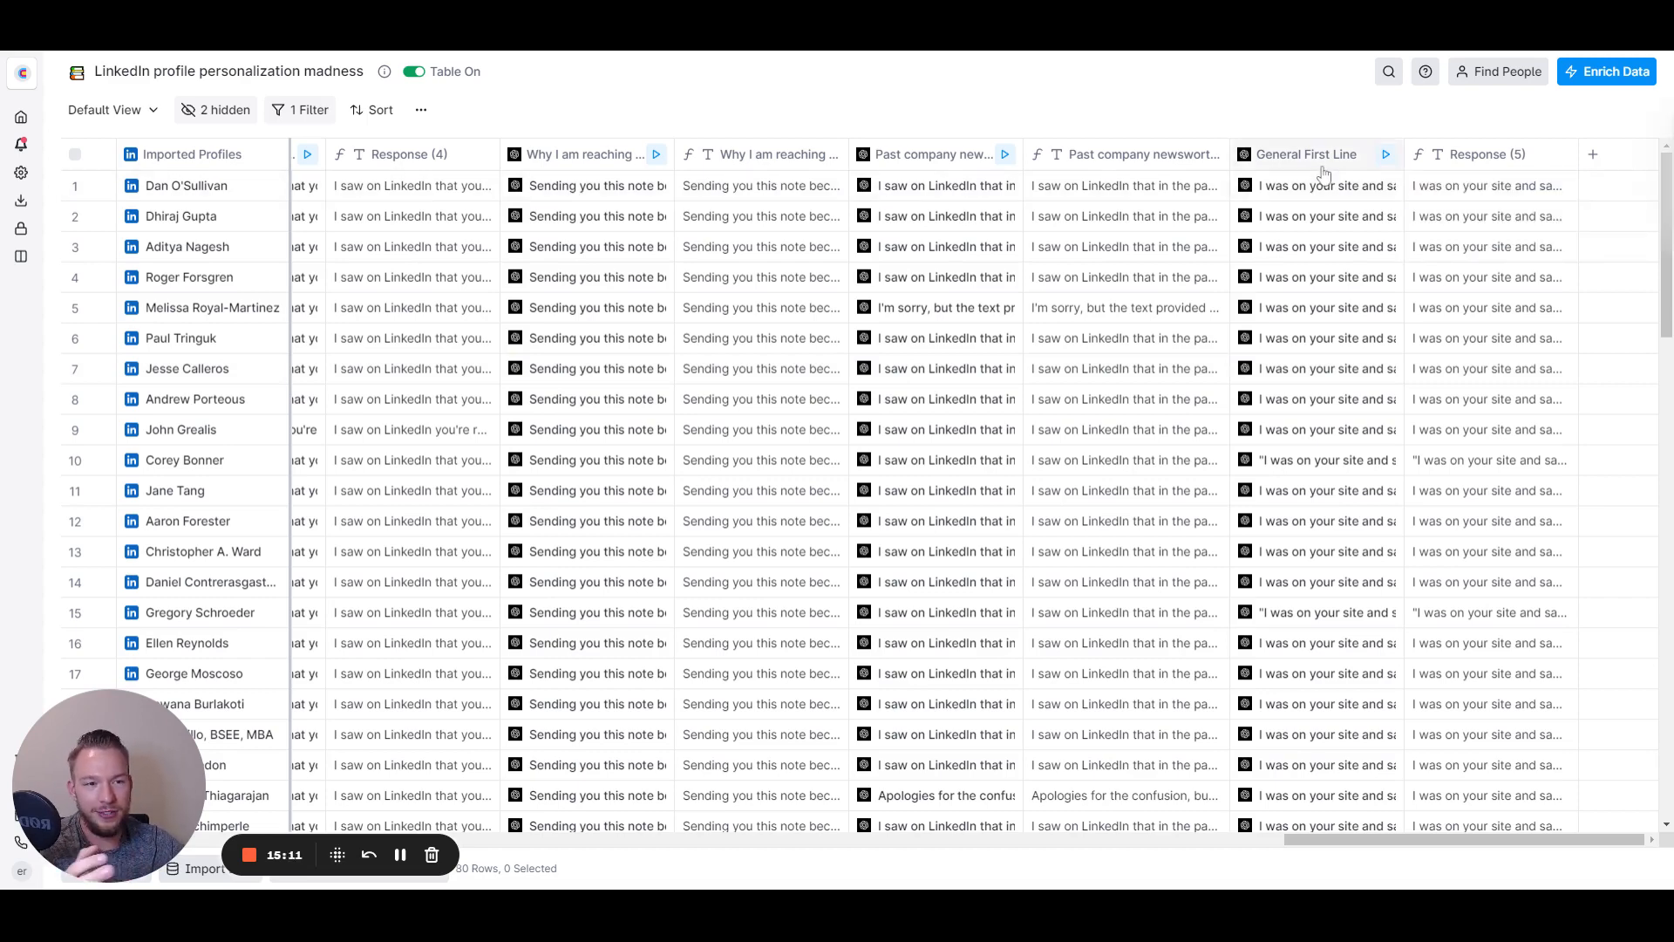
{"action": "left_click", "coordinate": [1385, 153]}
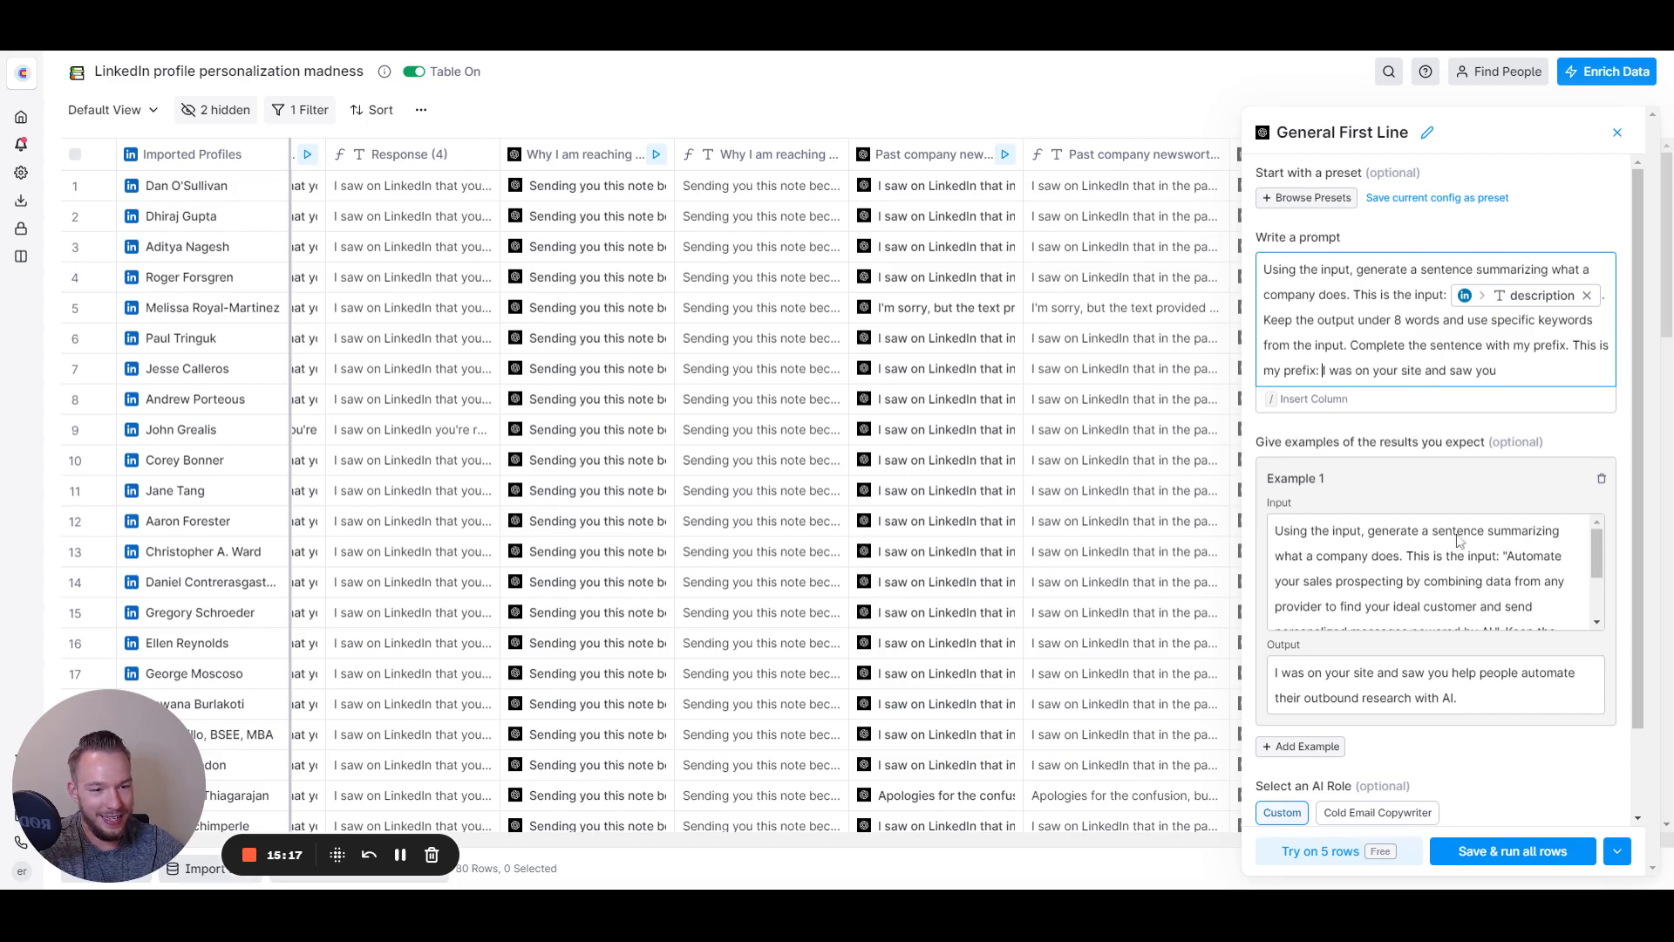
Step: Save and run the General First Line prompt across all 80 rows, queuing every cell
{"action": "left_click", "coordinate": [1510, 850]}
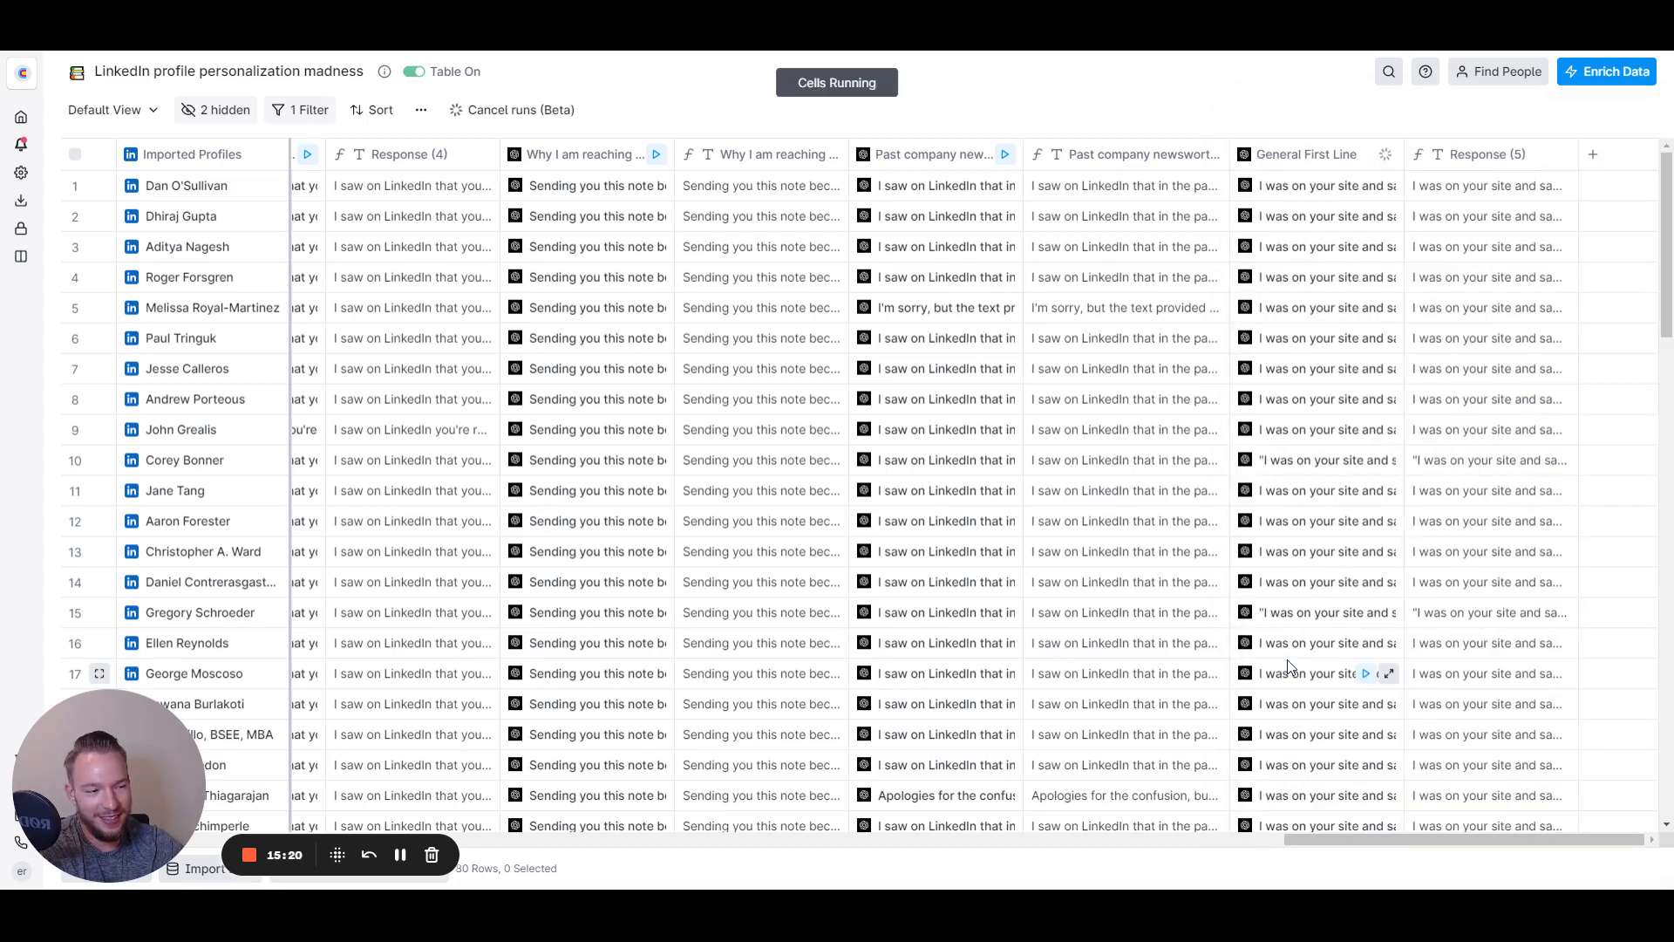
{"action": "mouse_move", "coordinate": [921, 532]}
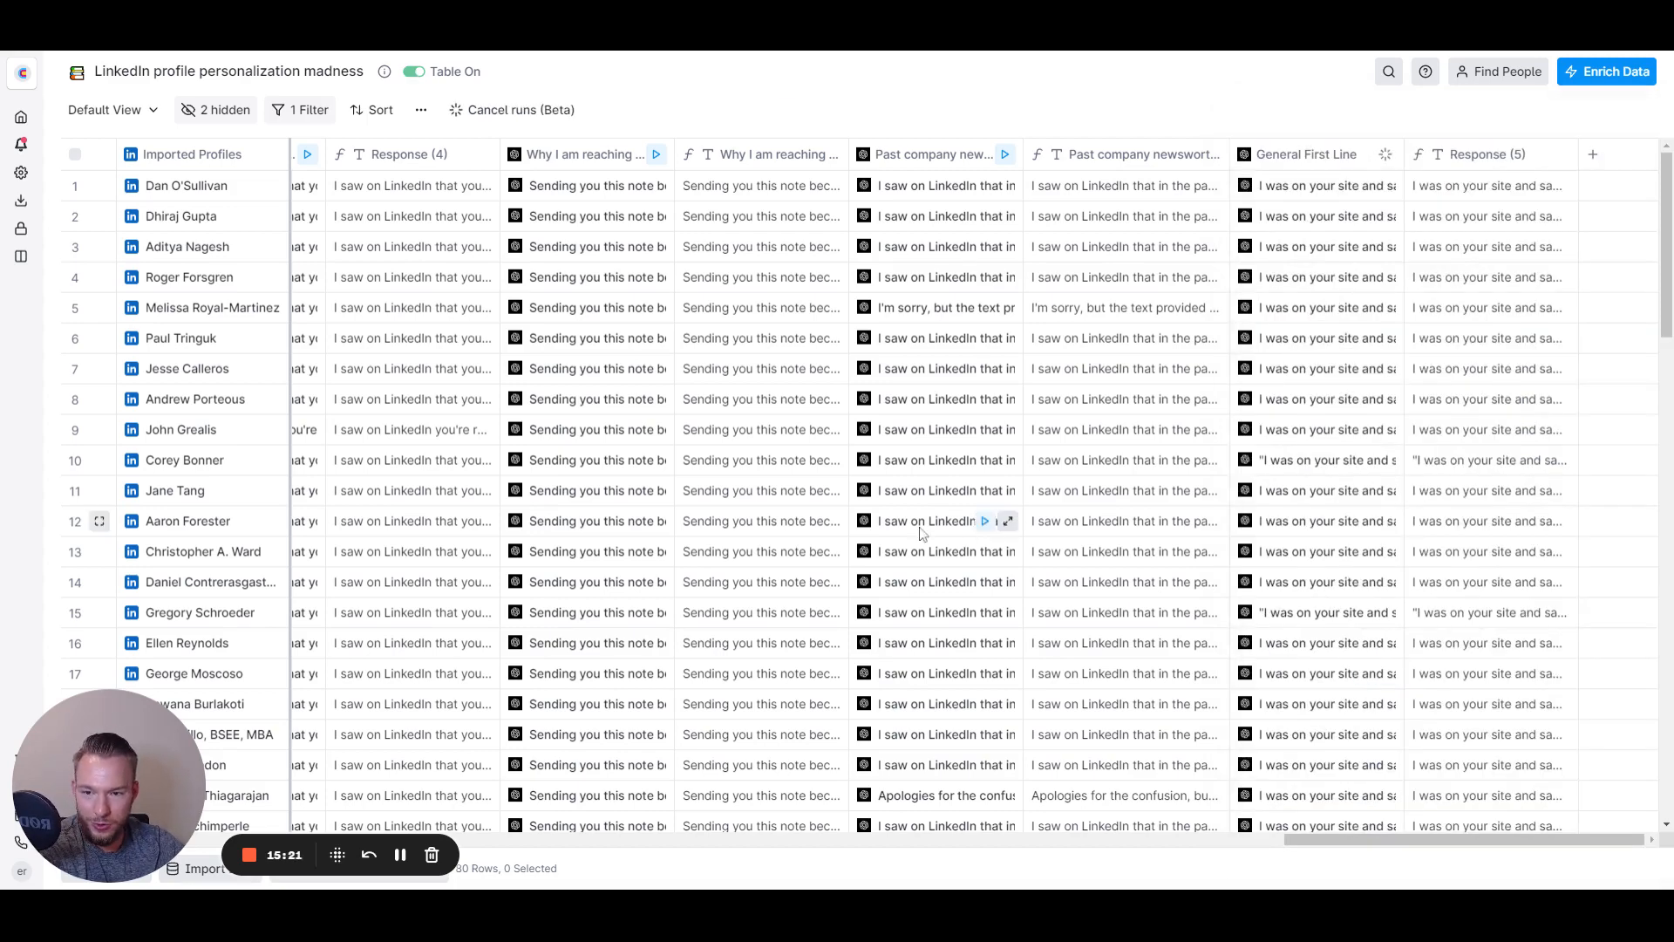
{"action": "mouse_move", "coordinate": [957, 633]}
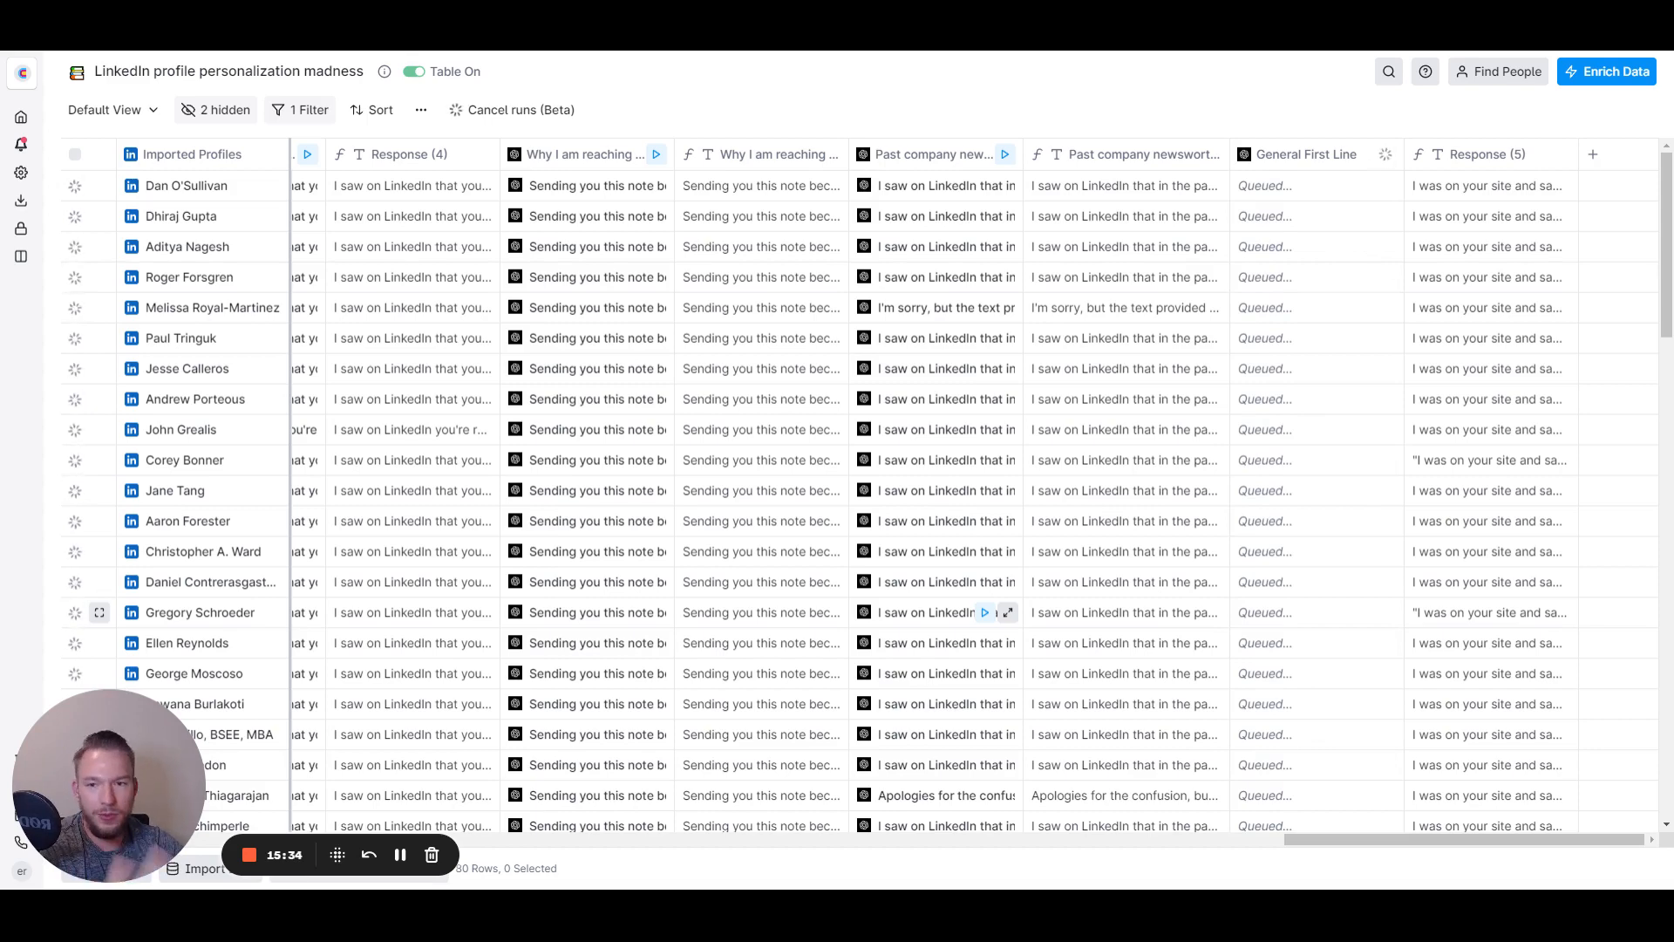
{"action": "scroll", "scroll_direction": "down", "scroll_amount": 3}
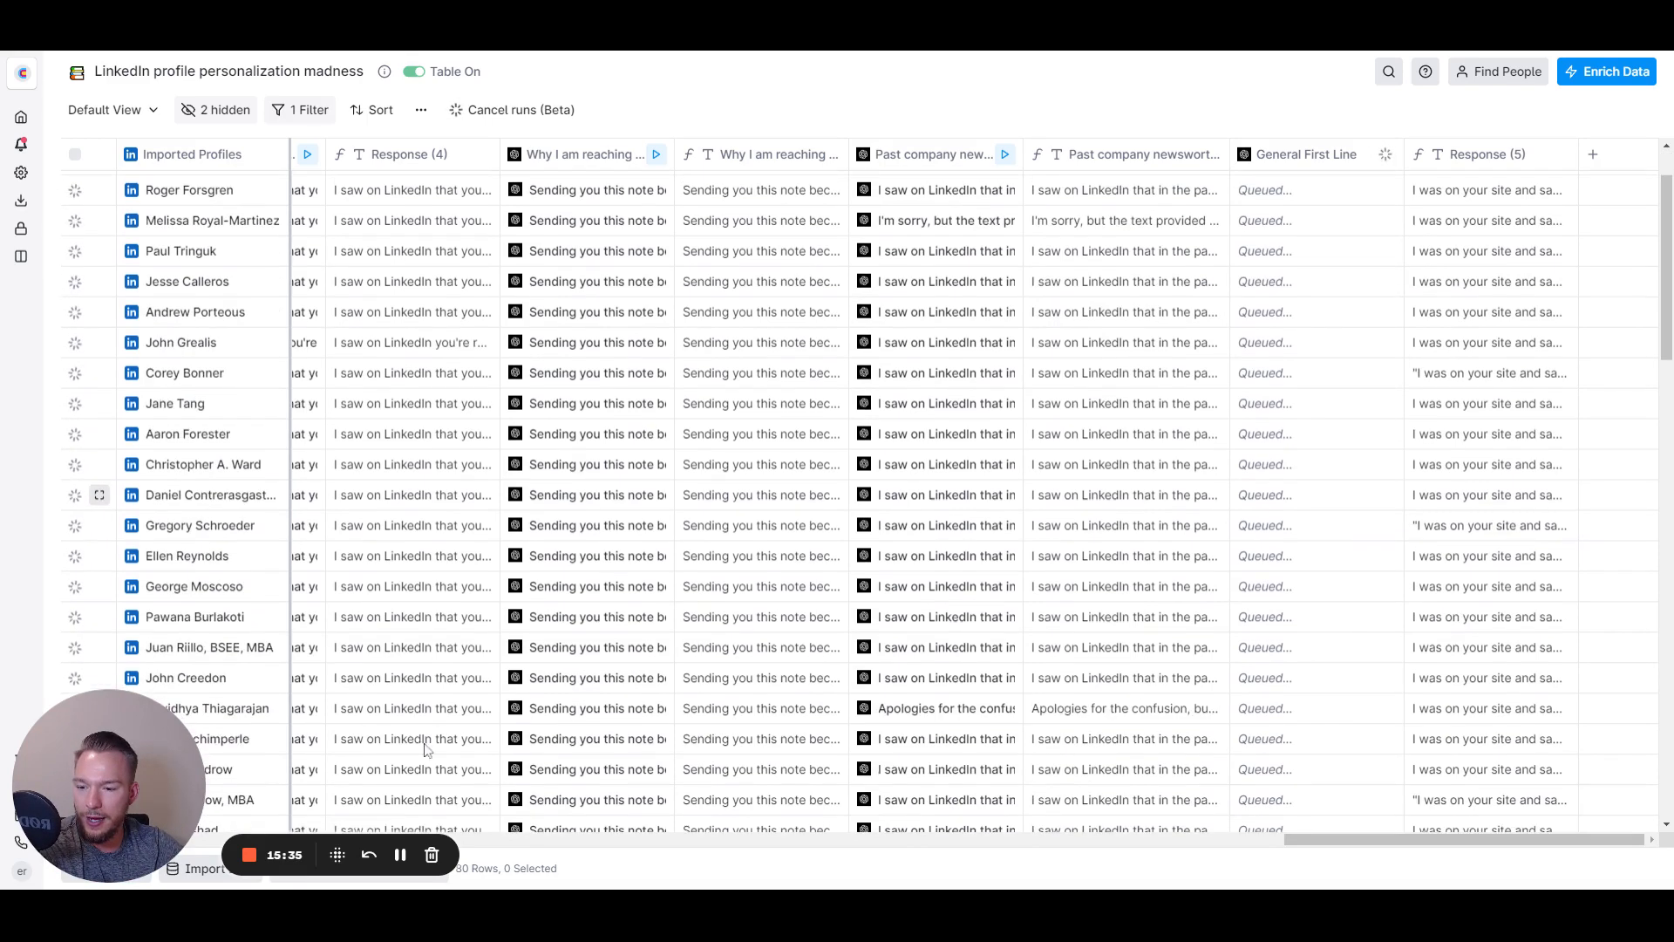